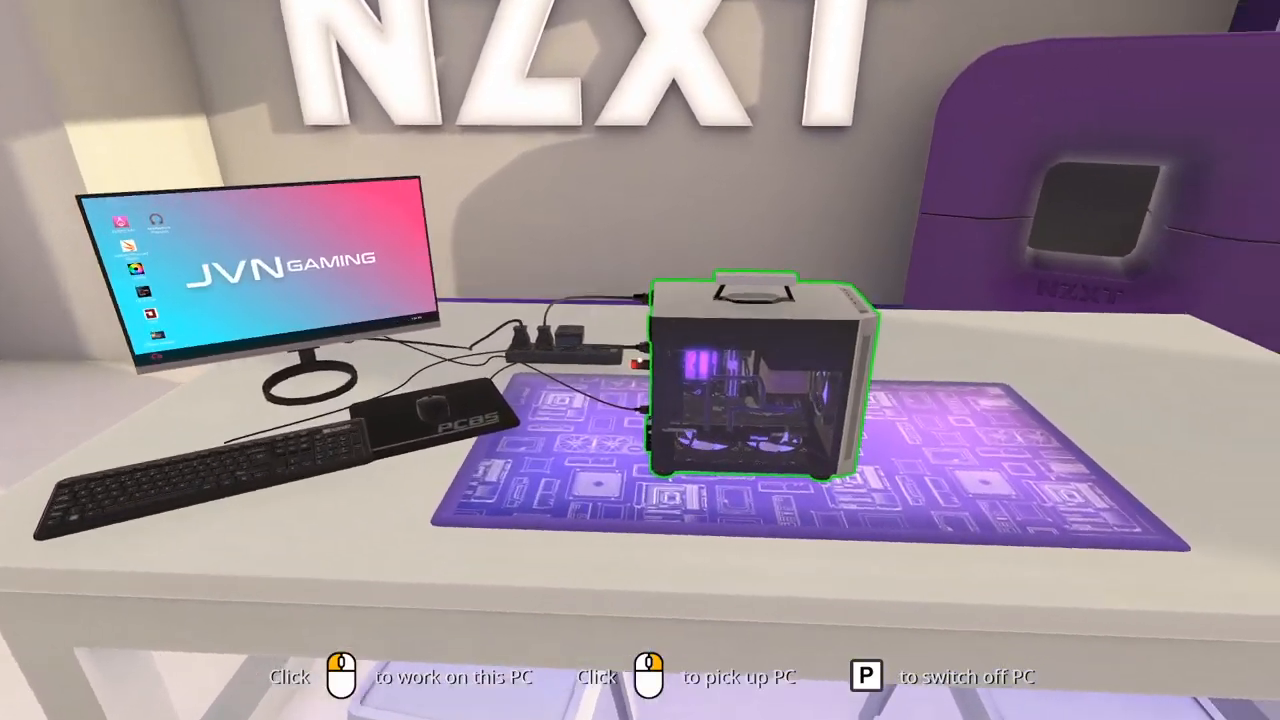
Walk from the finished PC to the empty second workbench.
left_click(755, 380)
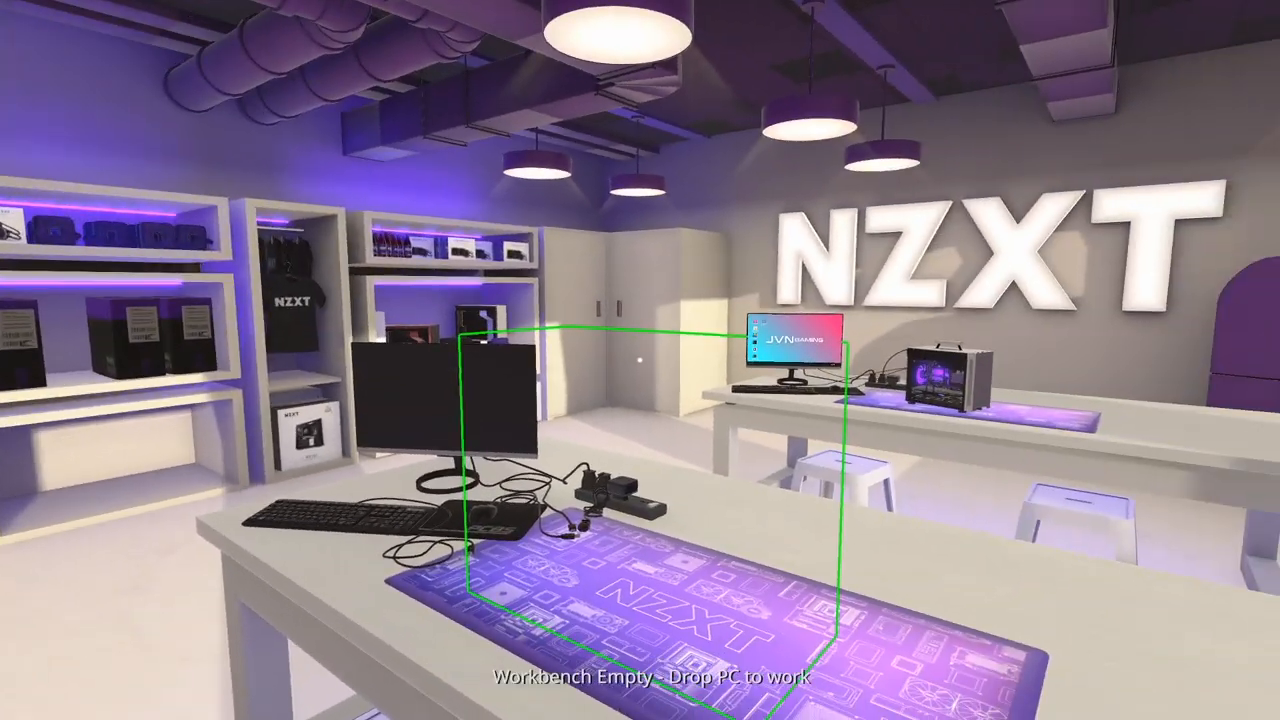
mouse_move(640, 360)
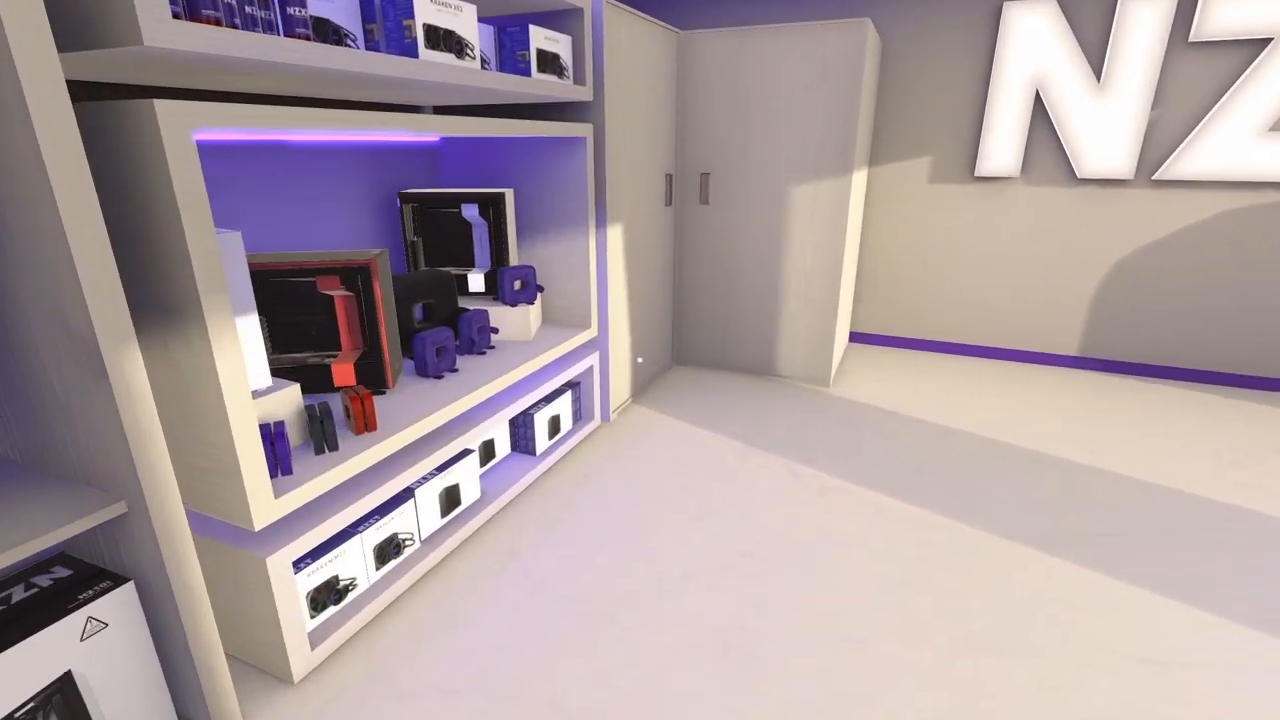
scroll("right", 3)
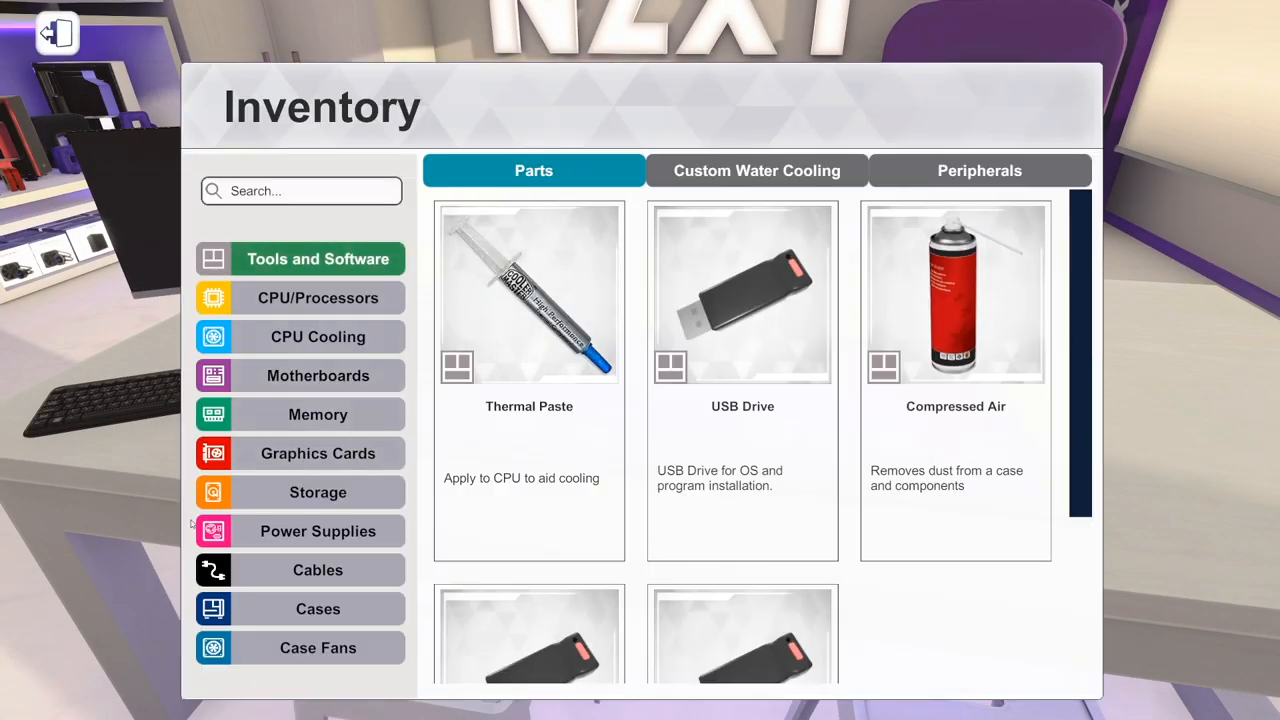
Search cases for '700' and place the Cooler Master COSMOS C700P on the bench.
left_click(318, 570)
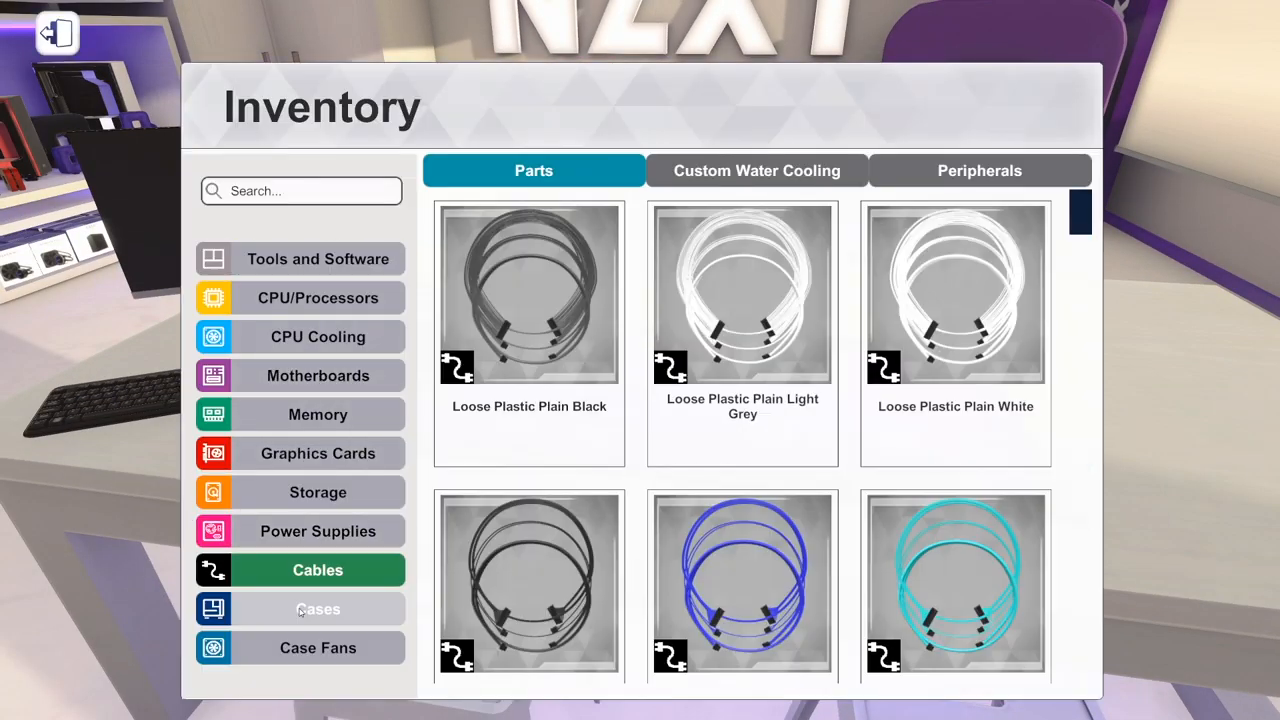
left_click(318, 609)
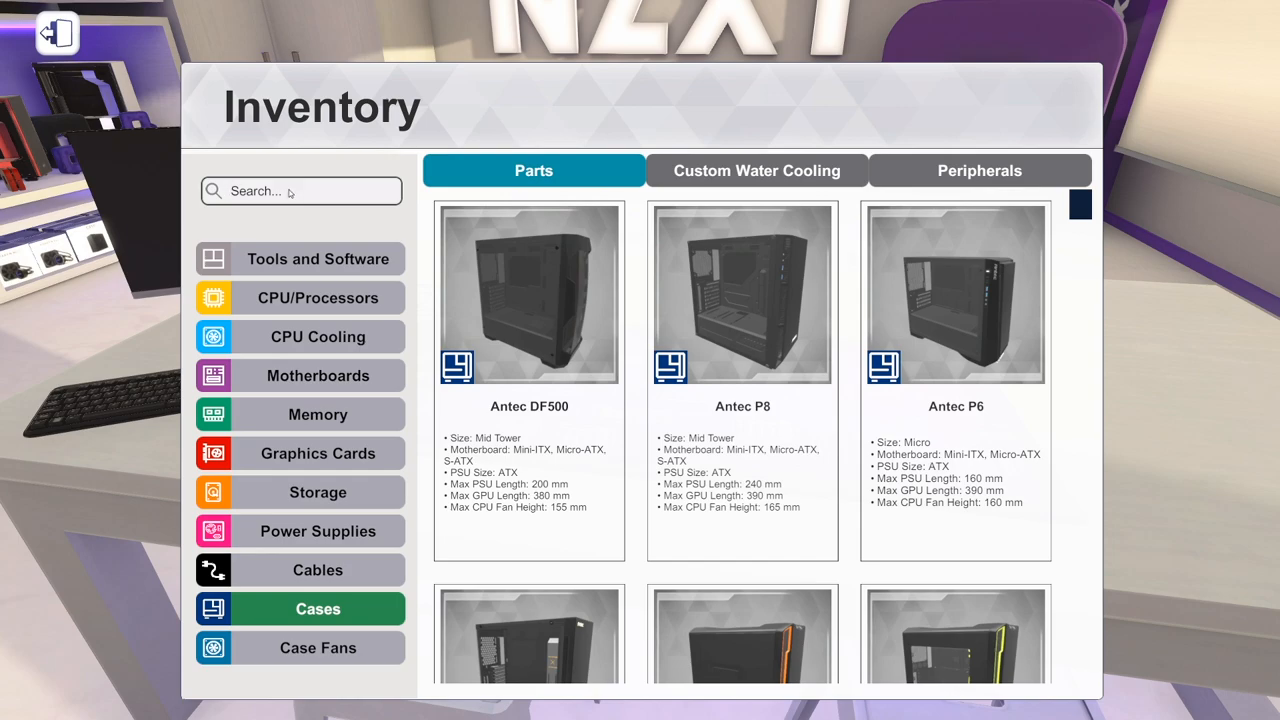
type("700p")
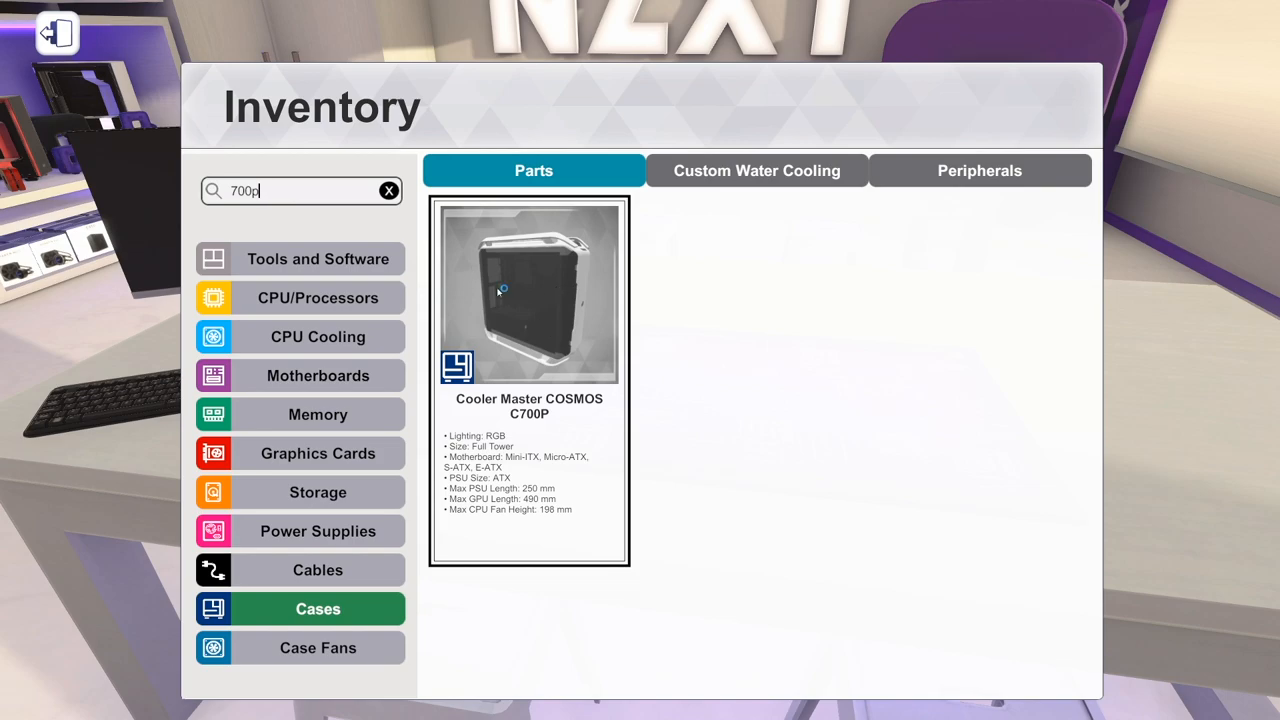
left_click(529, 293)
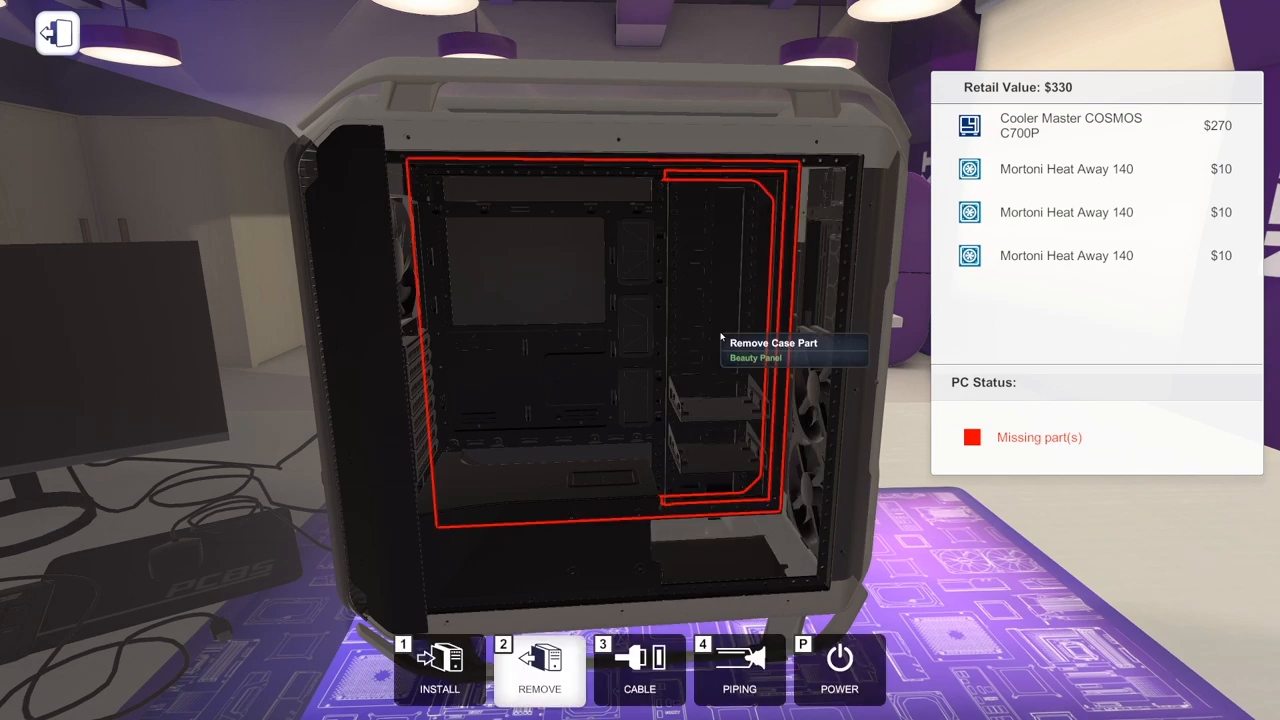
Remove the beauty panel and the front fan cover from the C700P case.
left_click(755, 358)
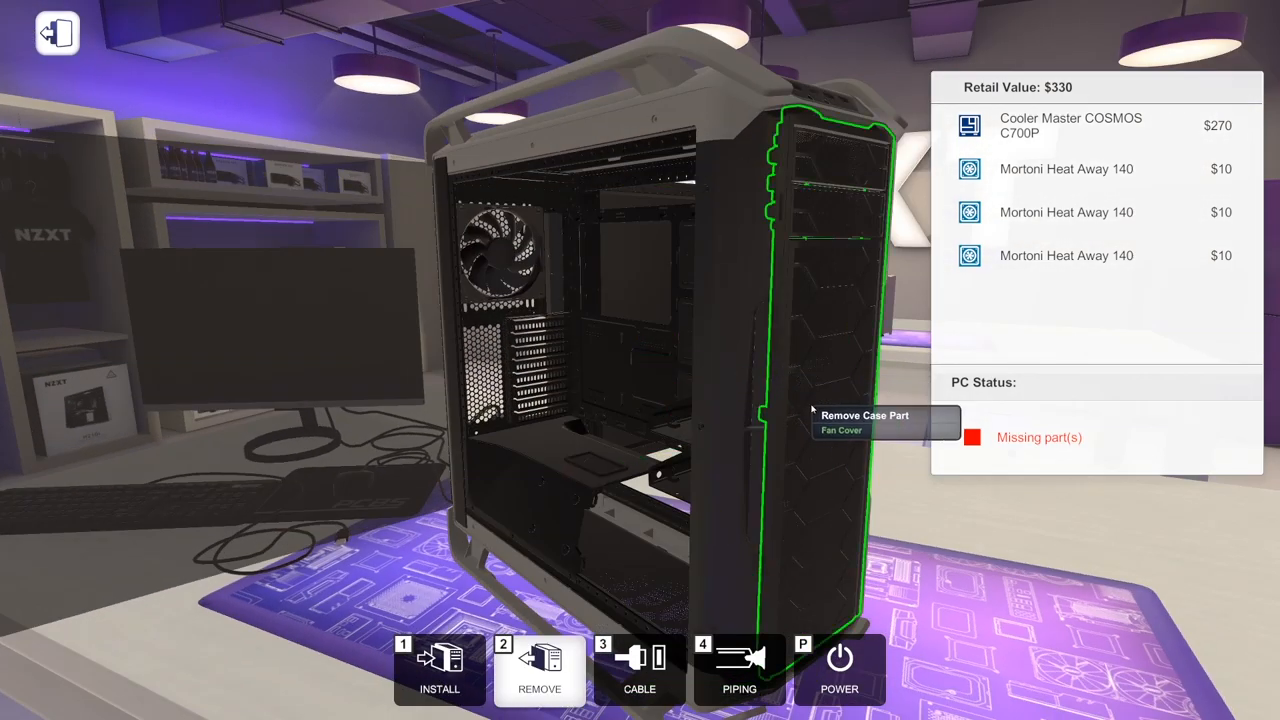
left_click(835, 415)
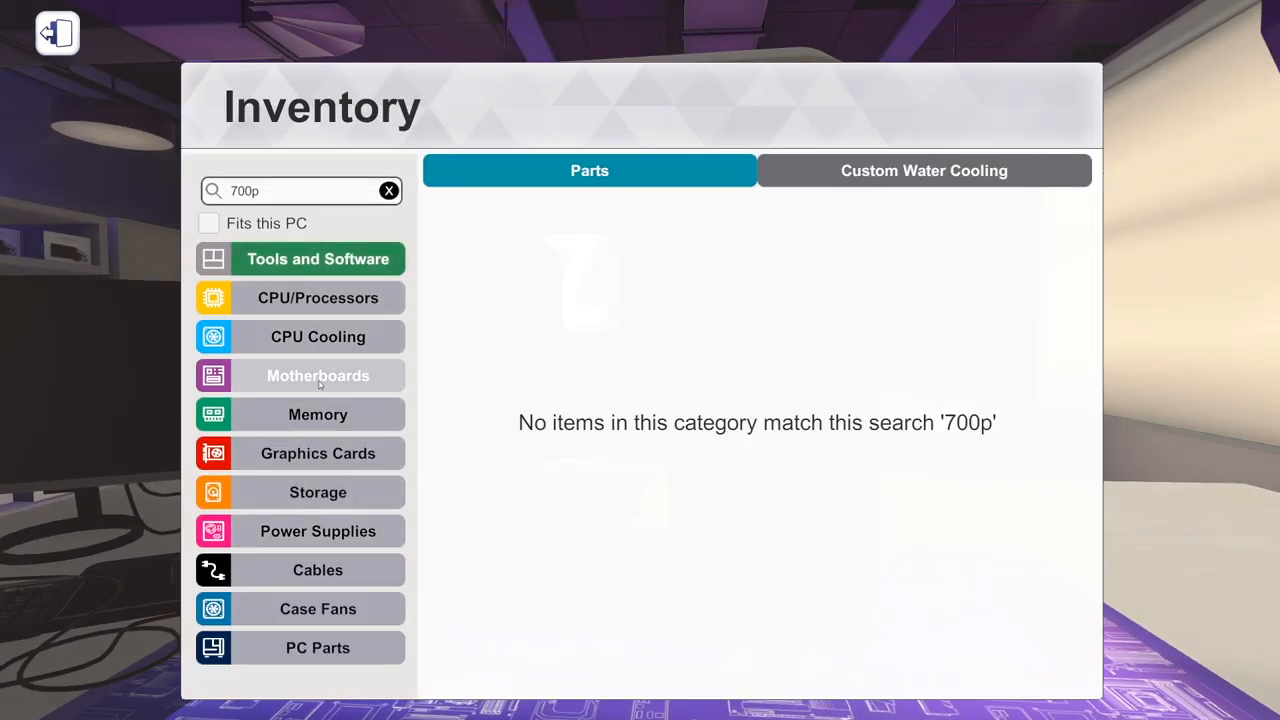
Search the inventory for 'rampag' to find the ASUS ROG Rampage VI Extreme.
type("rampag")
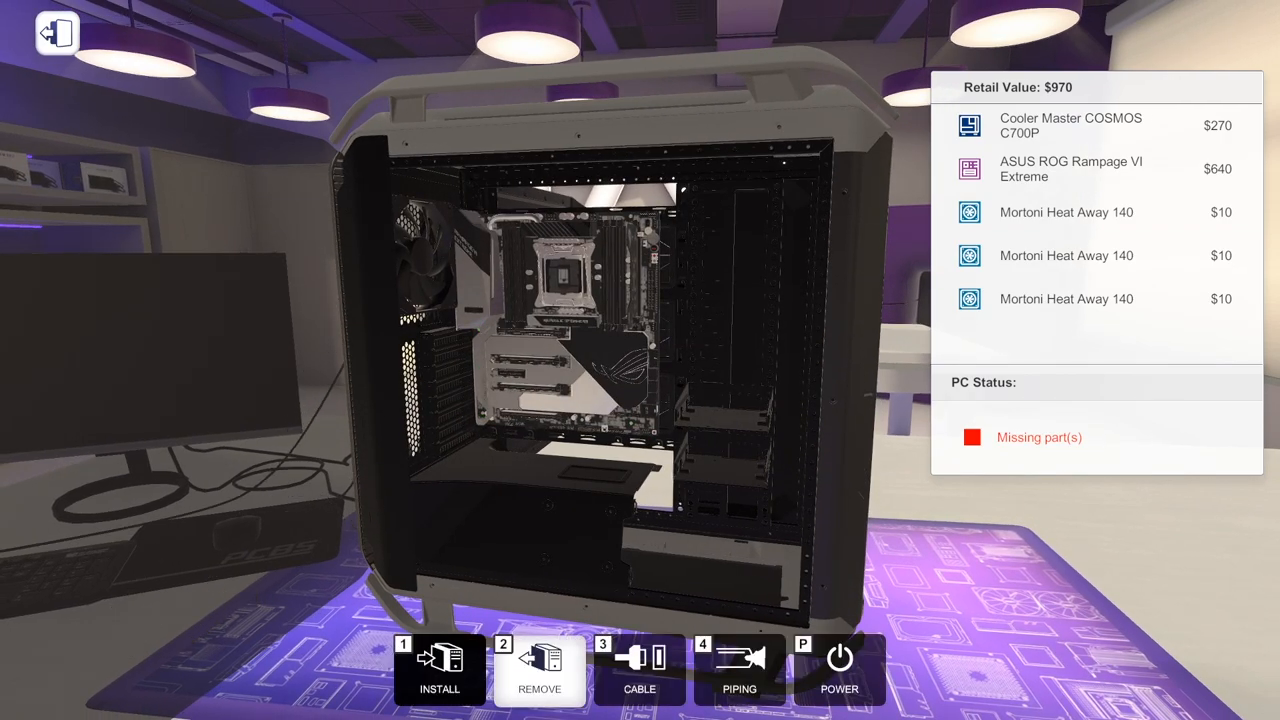
mouse_move(580, 360)
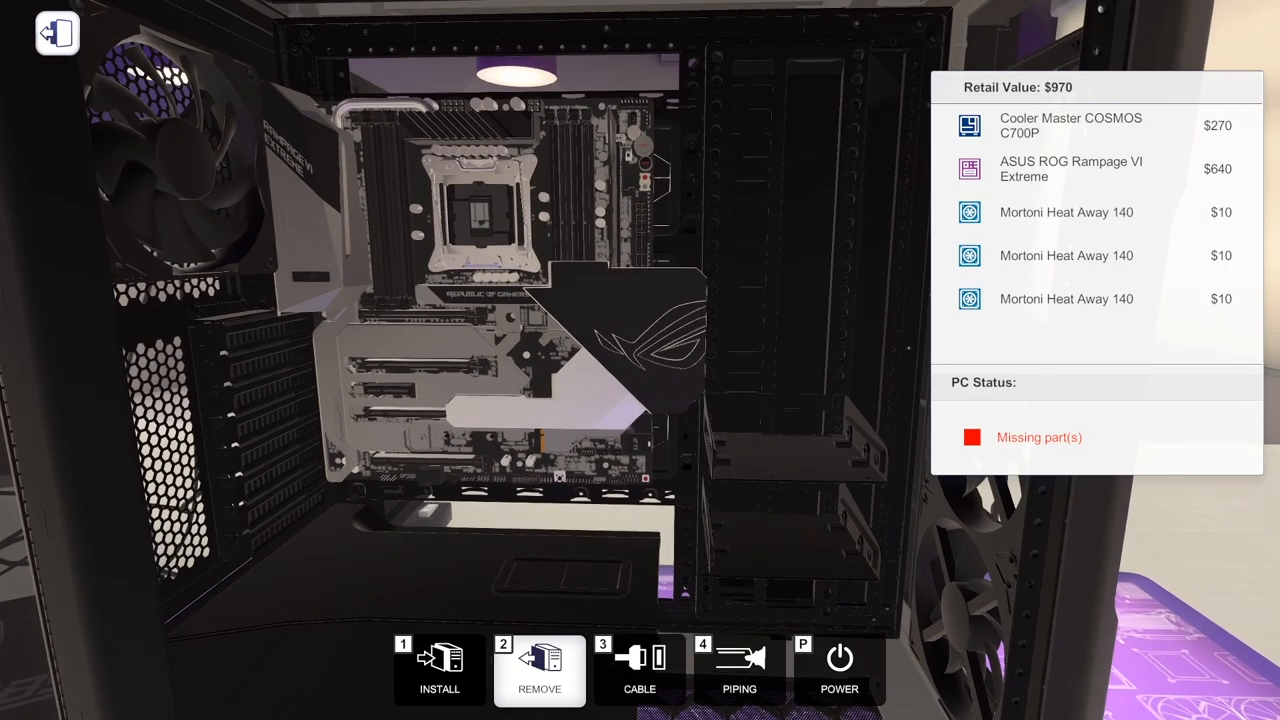
mouse_move(480, 250)
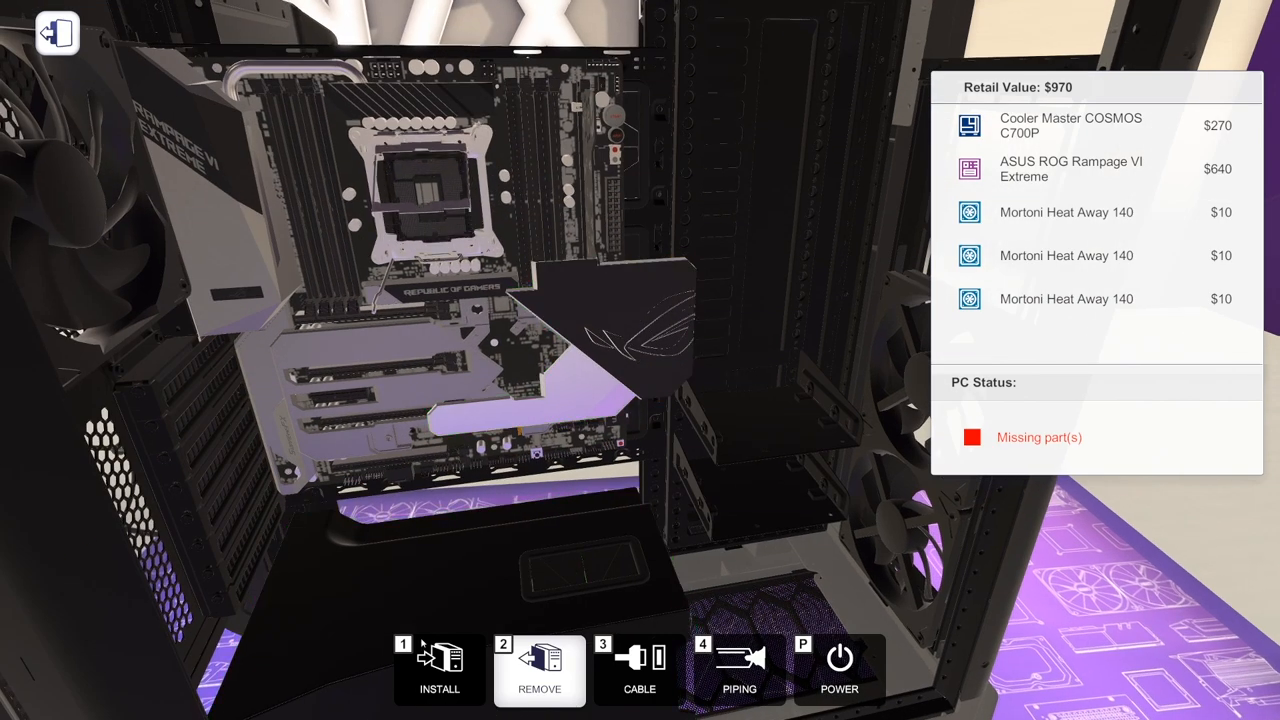
Show compatible processors in the inventory with 'Fits this PC' enabled.
left_click(439, 670)
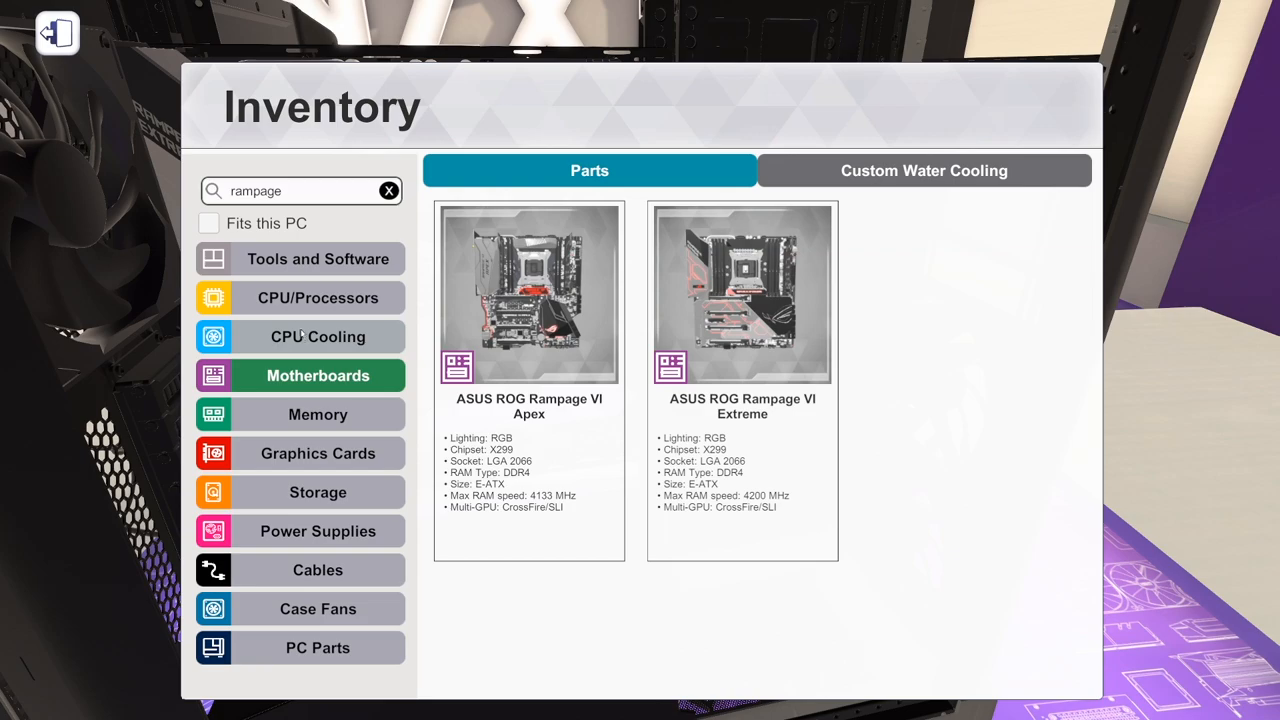
left_click(318, 297)
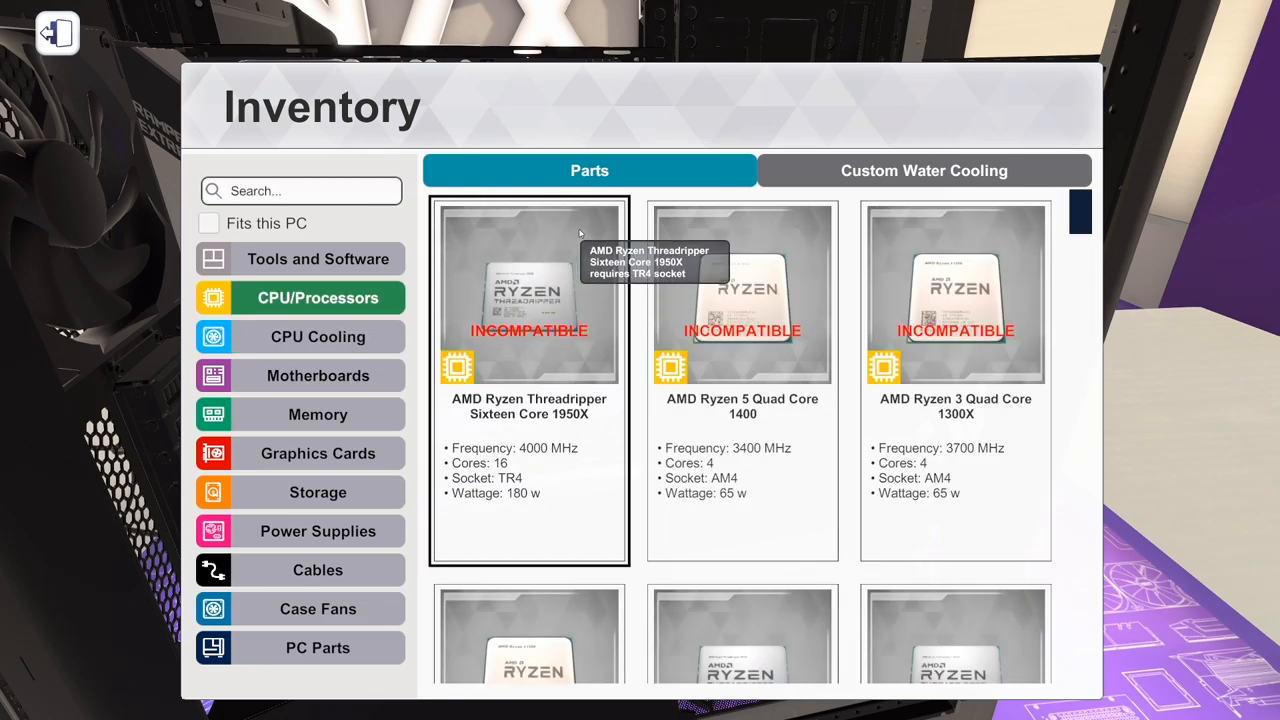
left_click(209, 223)
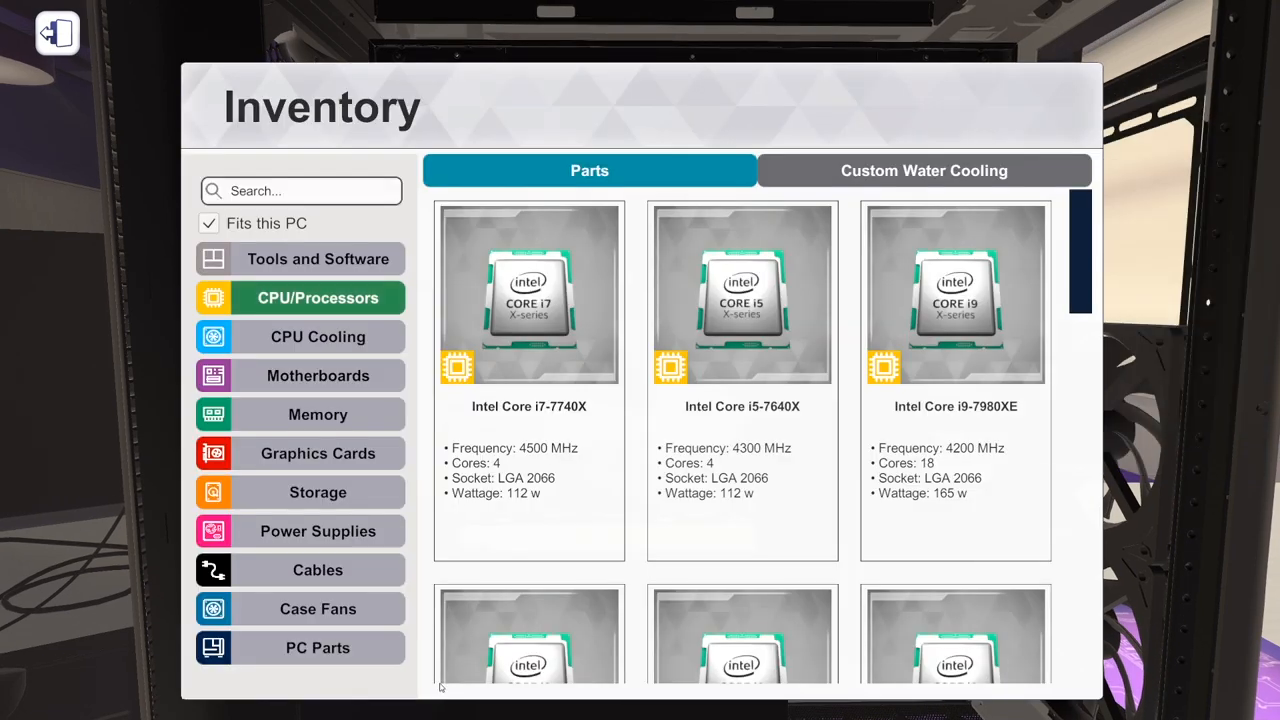
mouse_move(318, 492)
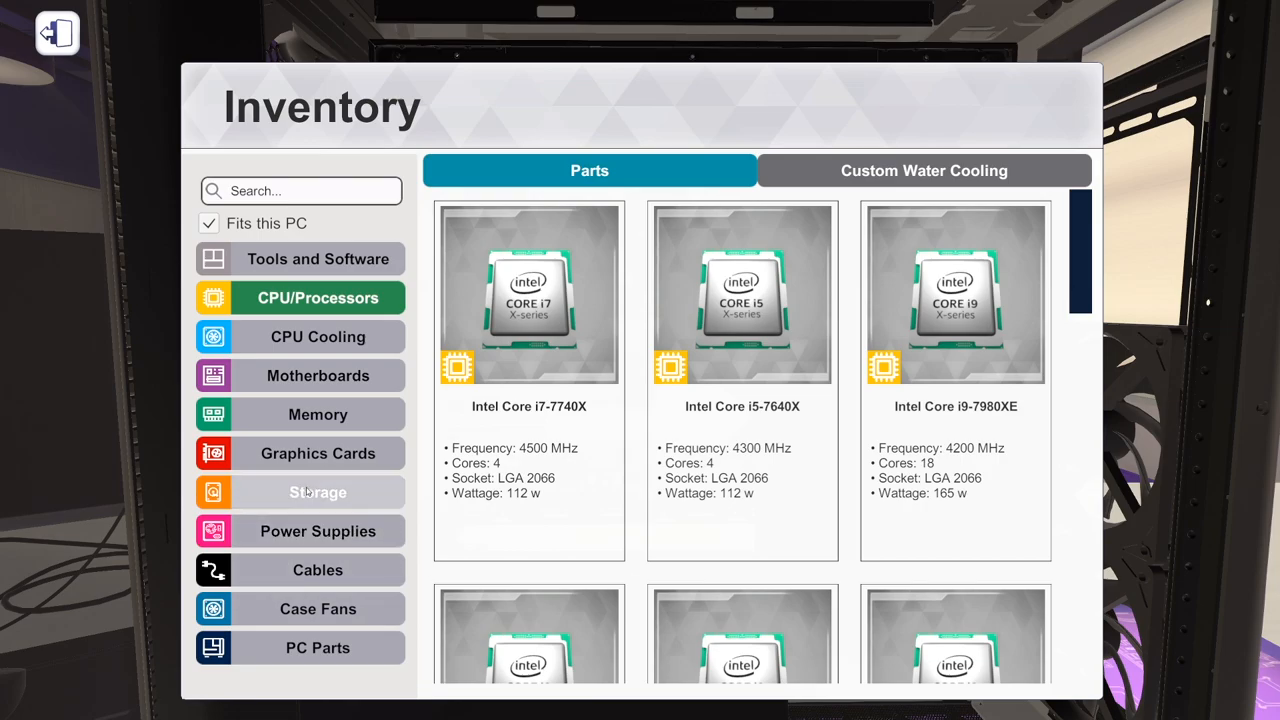
Install the ADATA XPG SPECTRIX S40G RGB M.2 1TB drive from the Storage list.
left_click(318, 492)
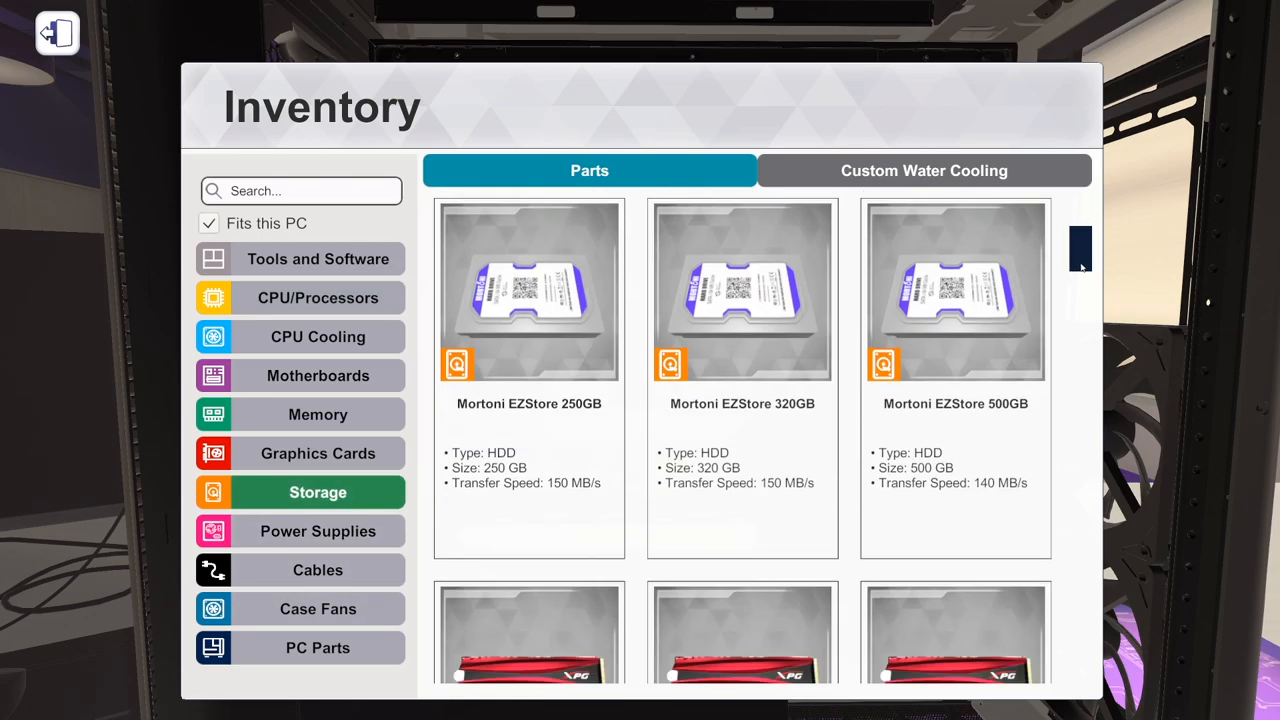
scroll("down", 3)
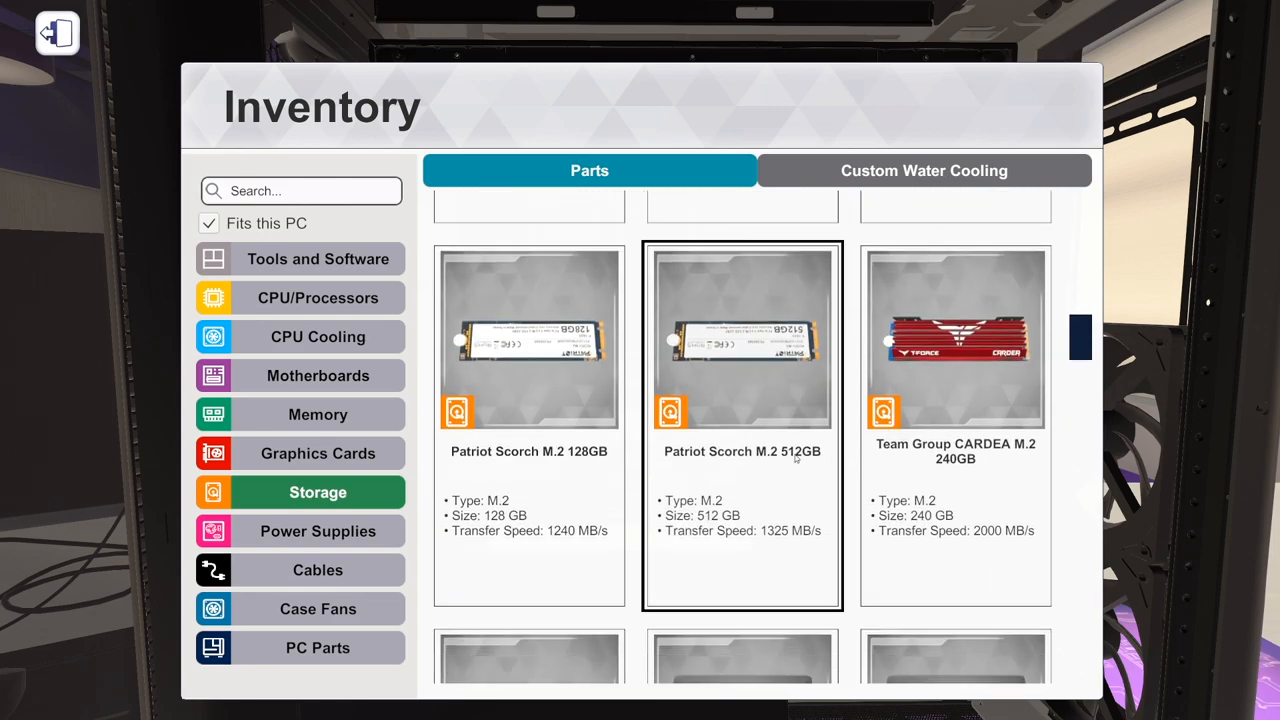
scroll("down", 3)
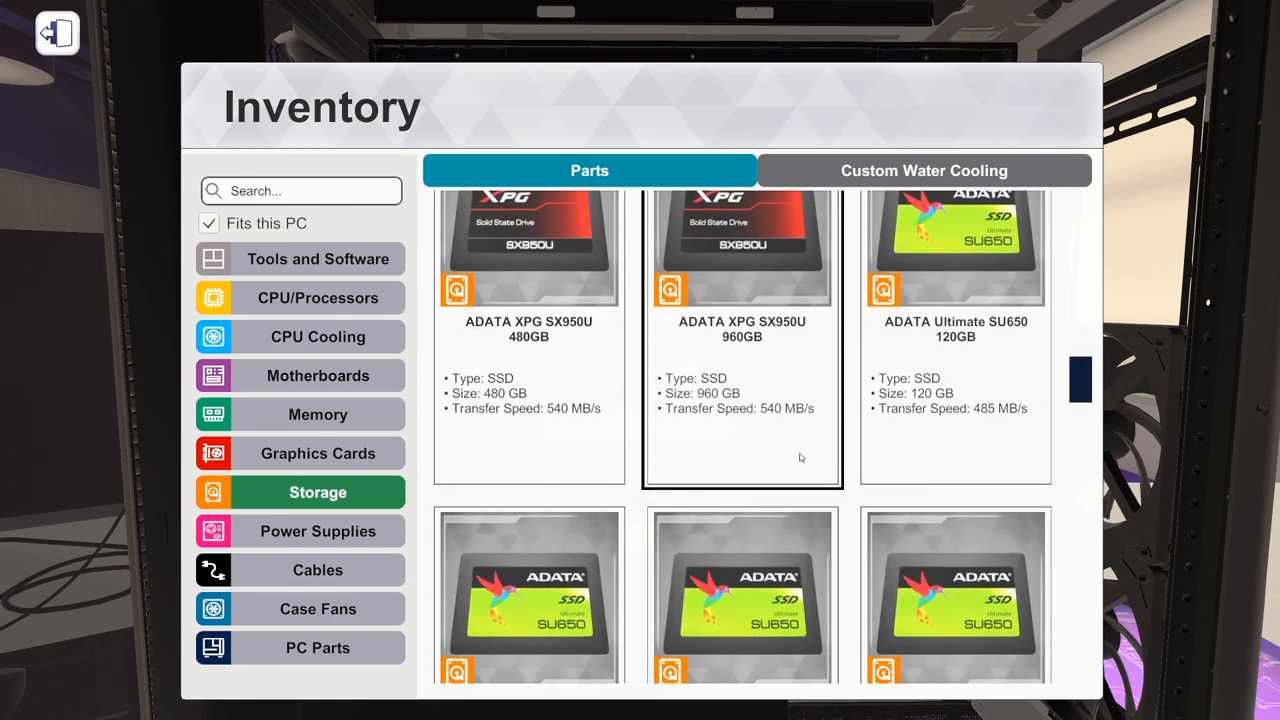
scroll("down", 3)
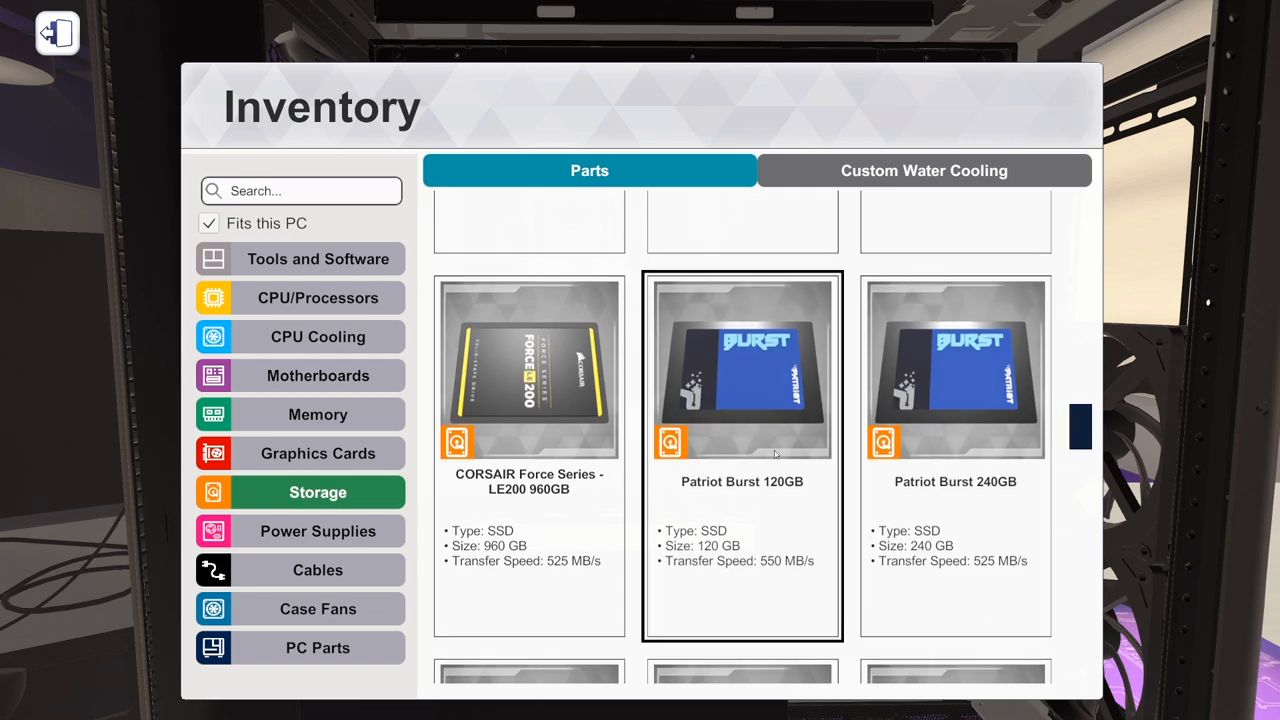
scroll("down", 3)
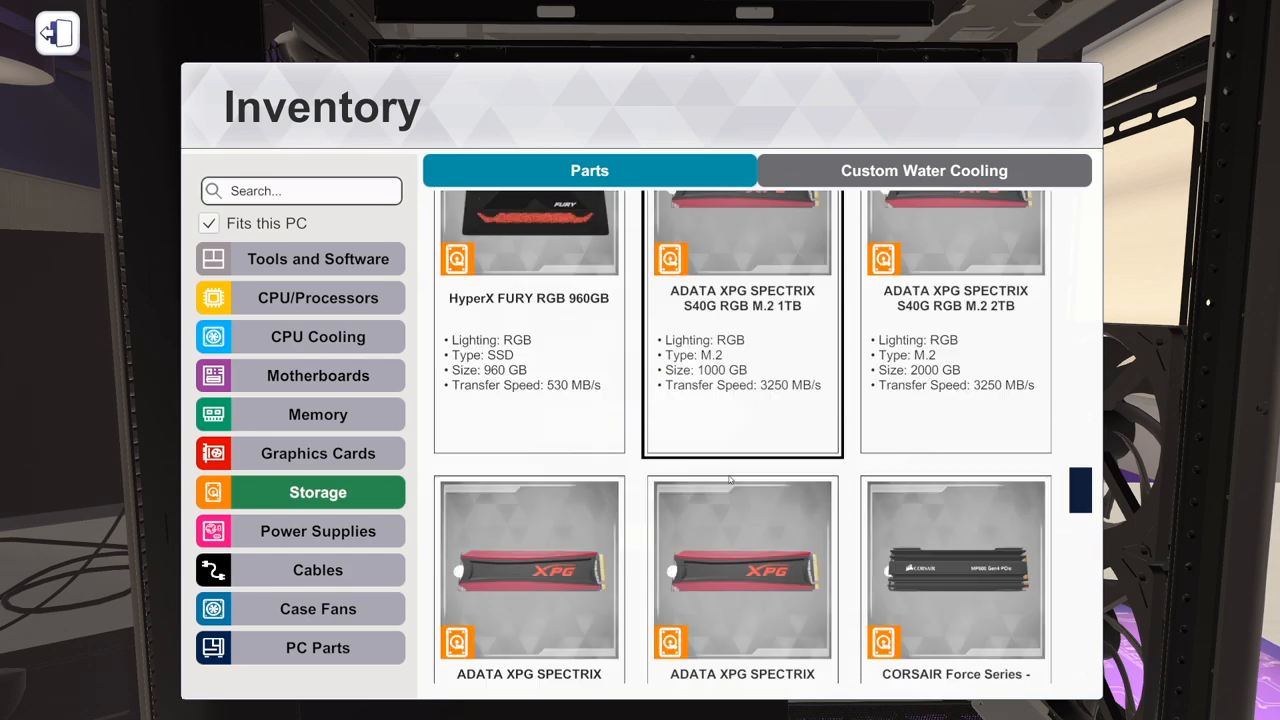
scroll("down", 3)
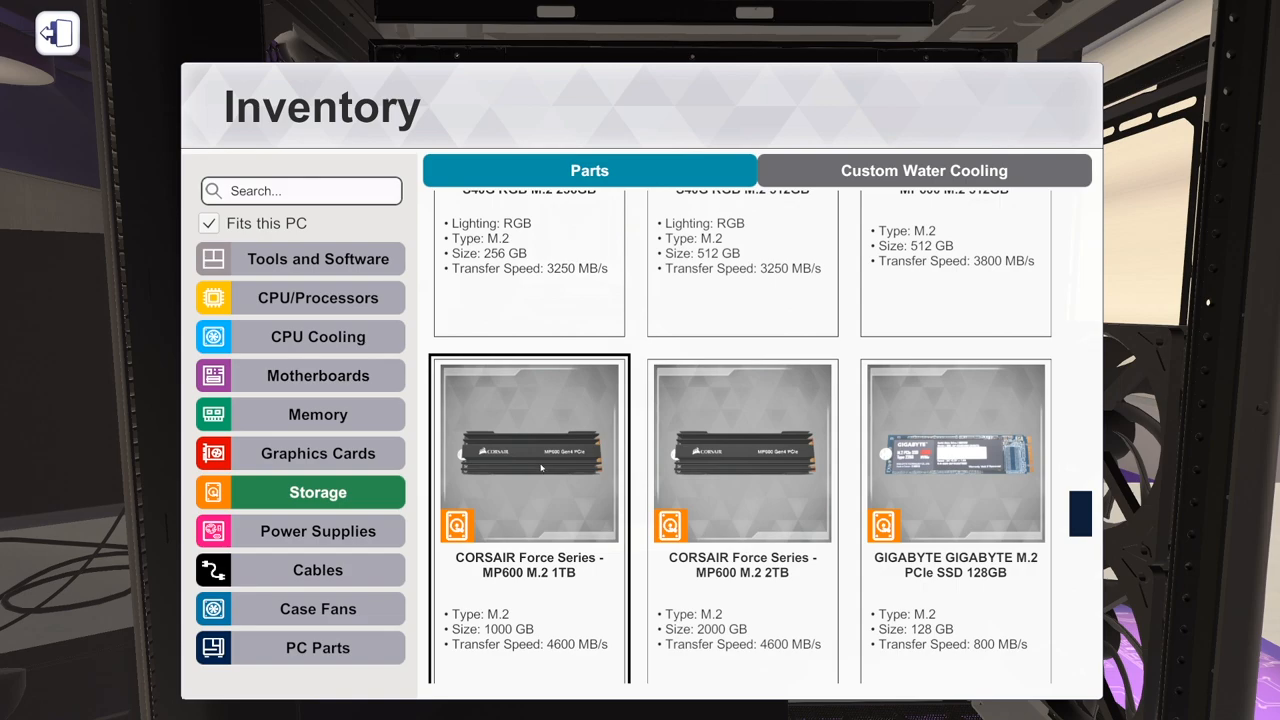
mouse_move(568, 462)
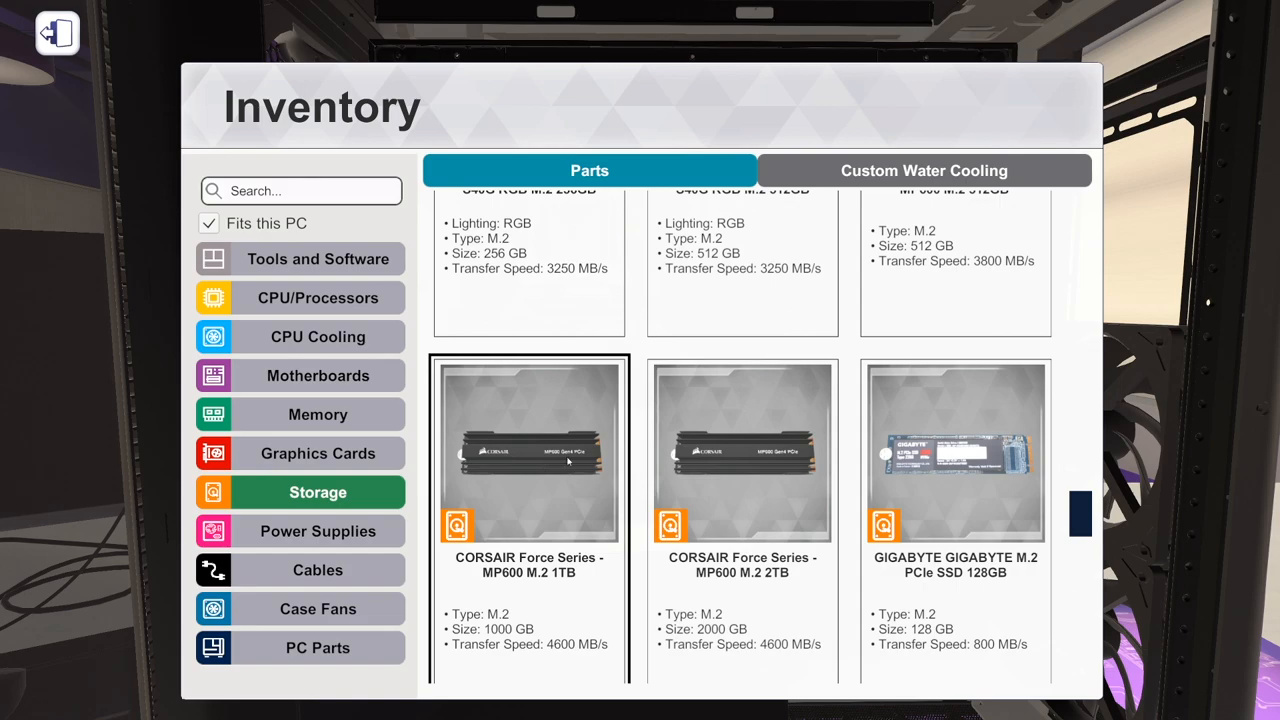
scroll("down", 3)
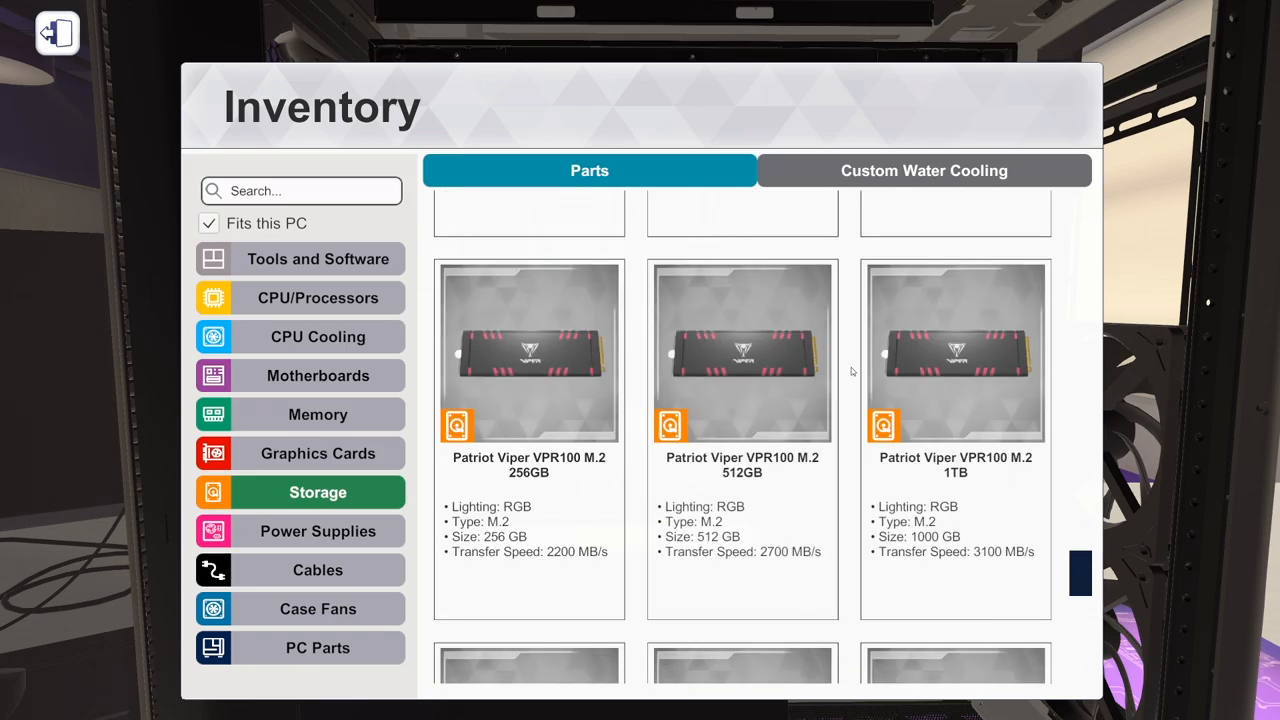
scroll("down", 3)
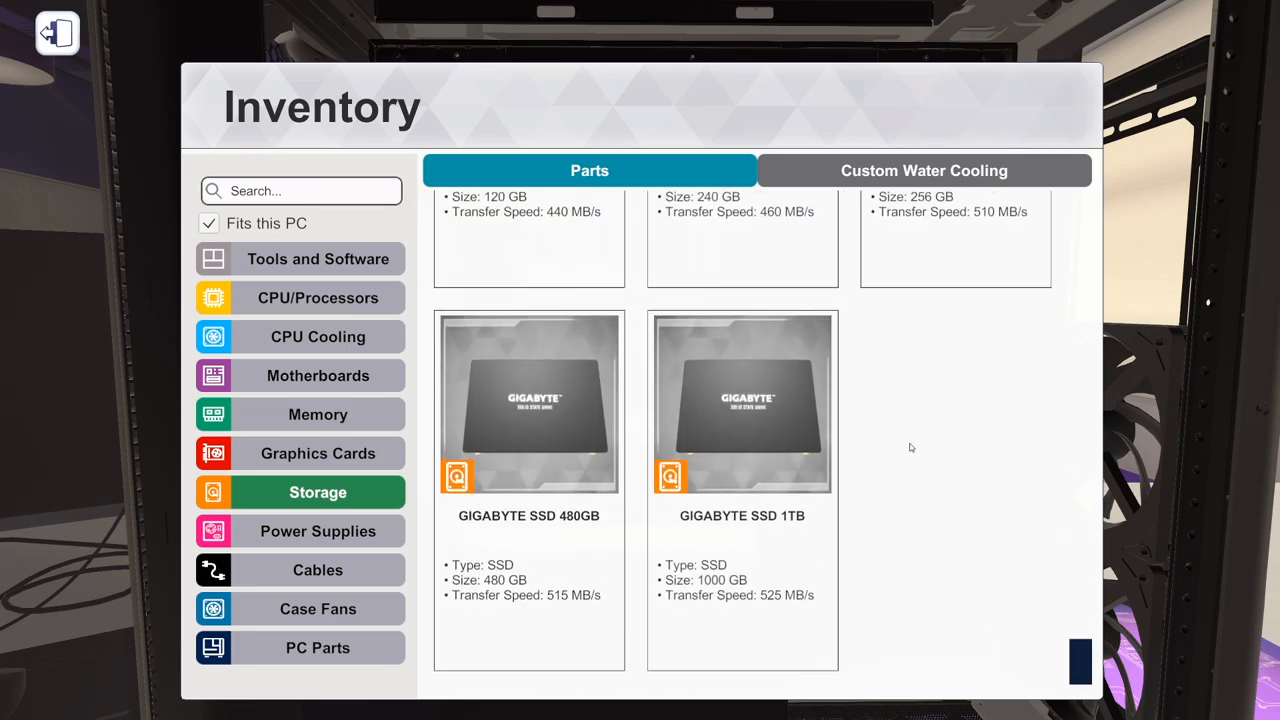
scroll("down", 3)
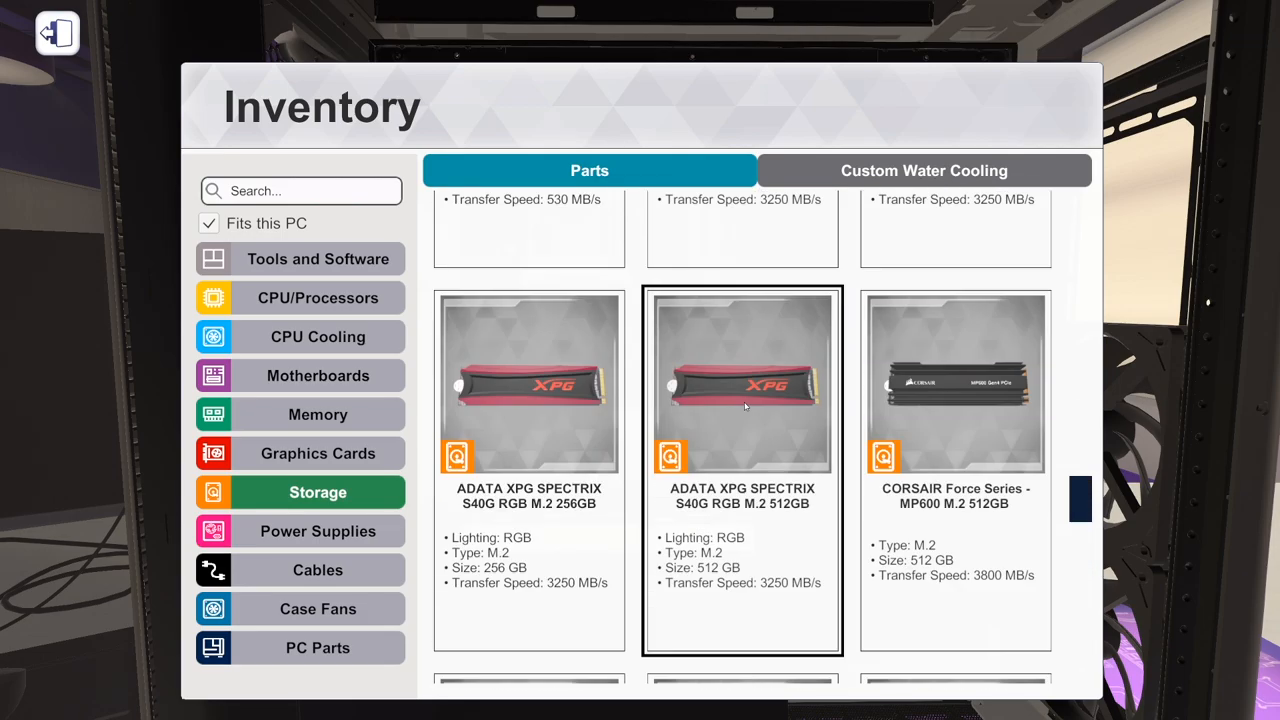
scroll("down", 3)
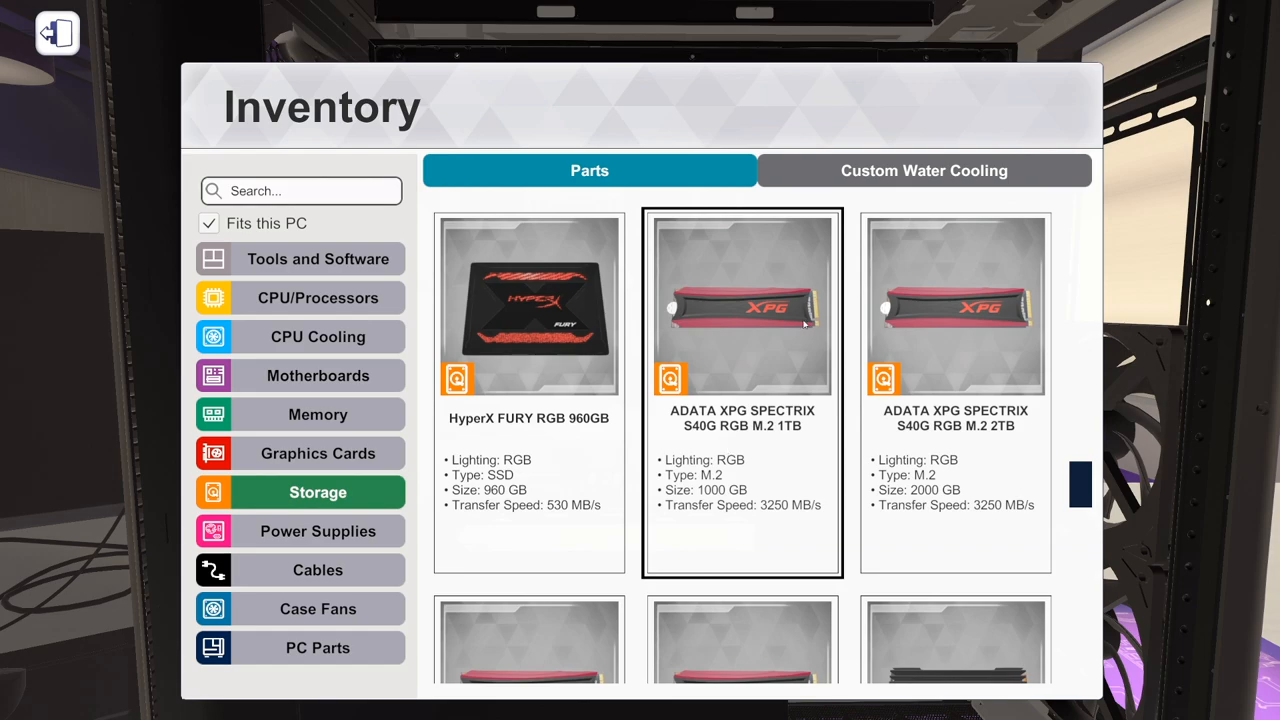
left_click(742, 306)
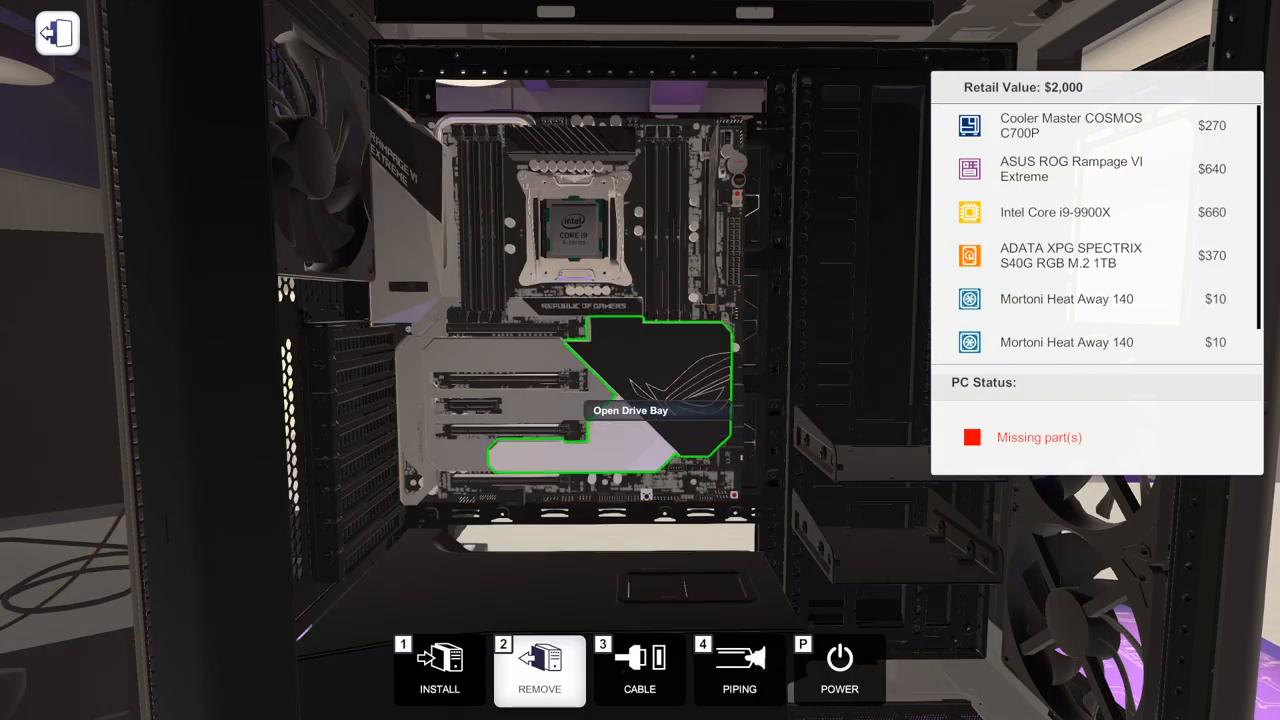
Pick the HyperX FURY RGB 960GB SSD from the storage list.
left_click(440, 670)
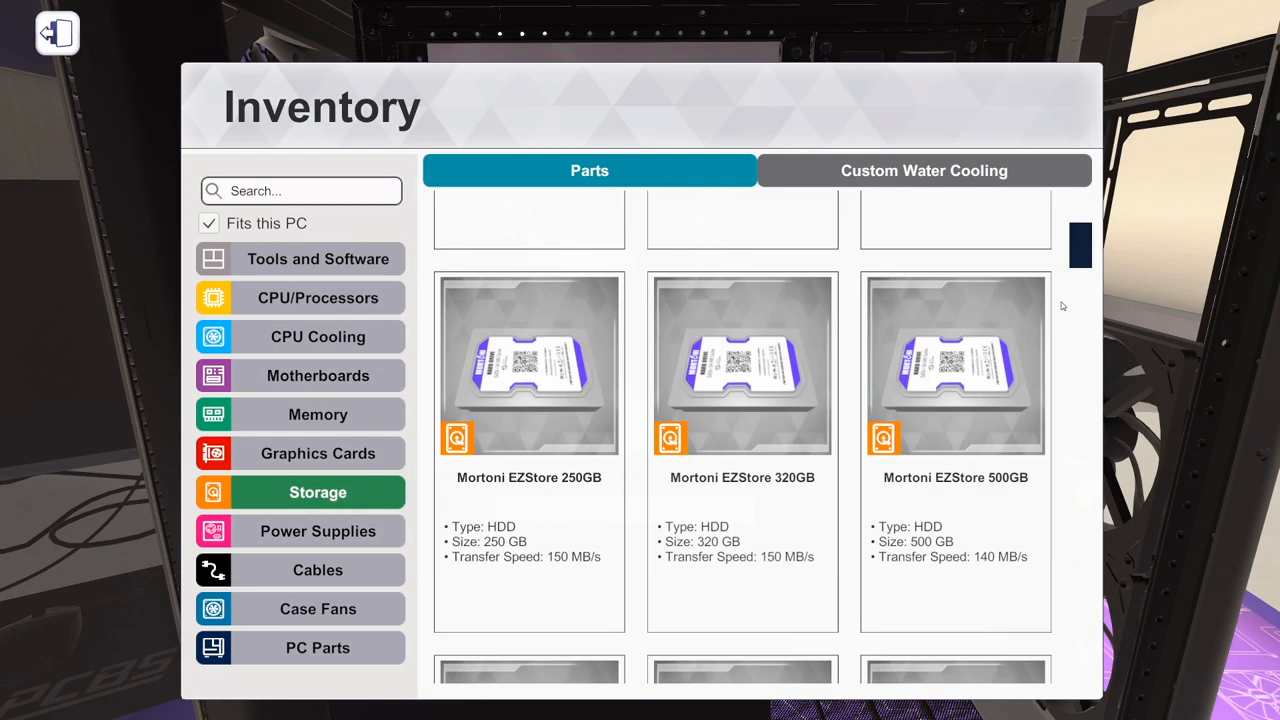
scroll("down", 3)
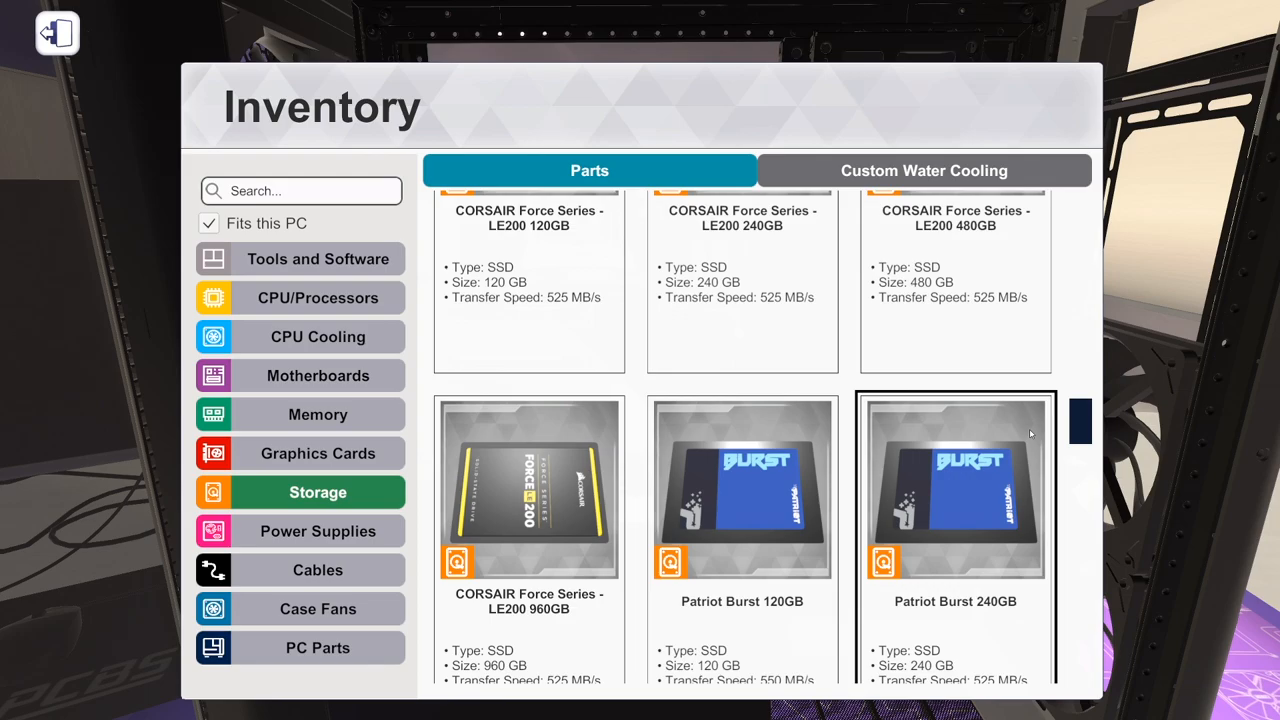
scroll("down", 3)
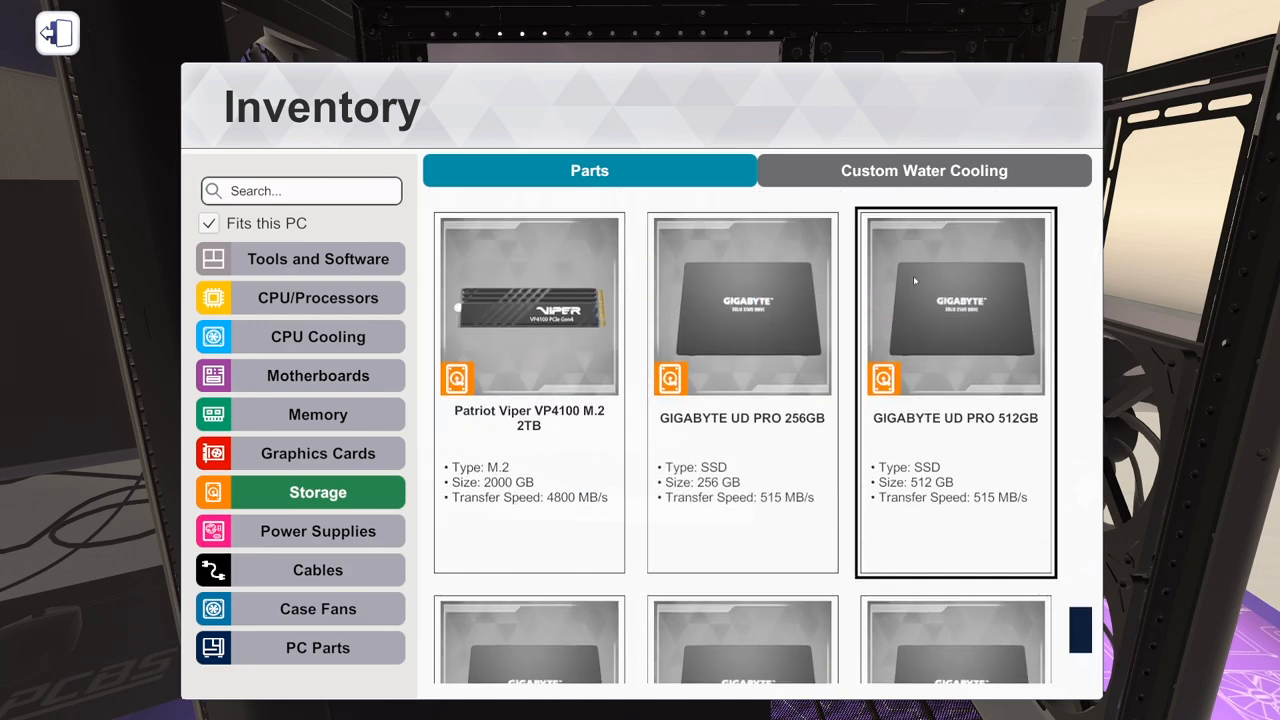
scroll("down", 3)
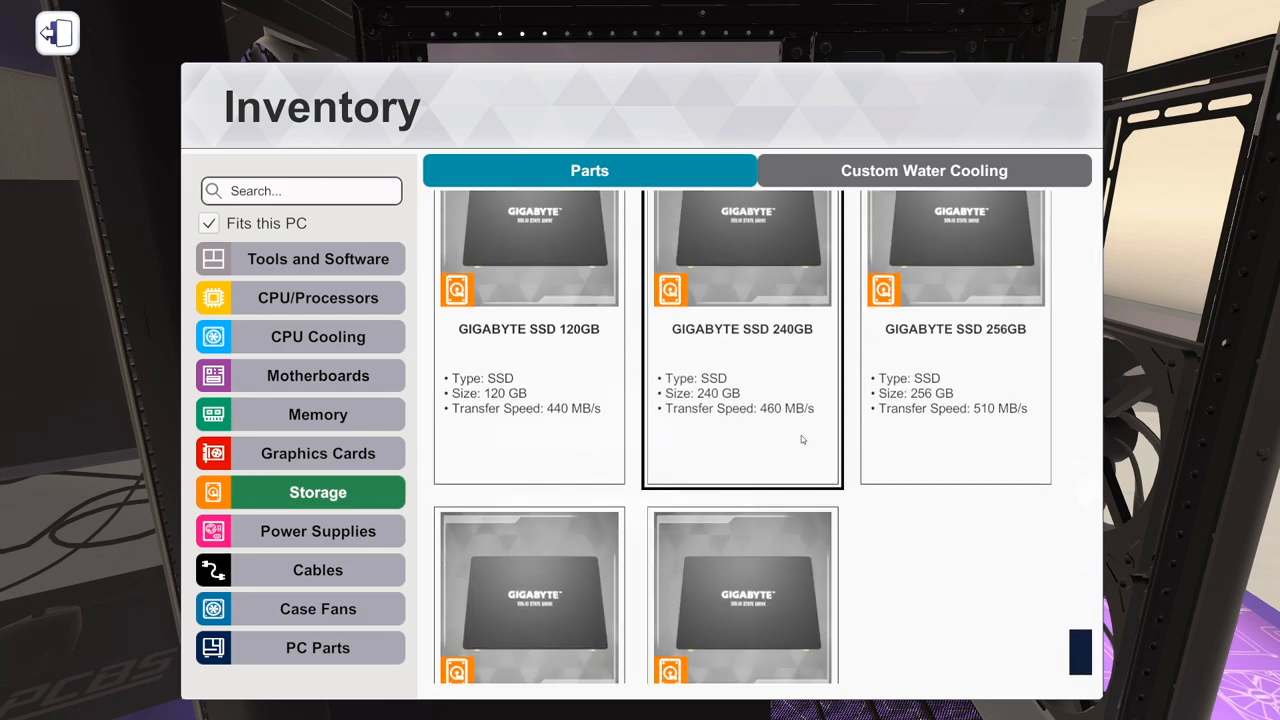
scroll("down", 3)
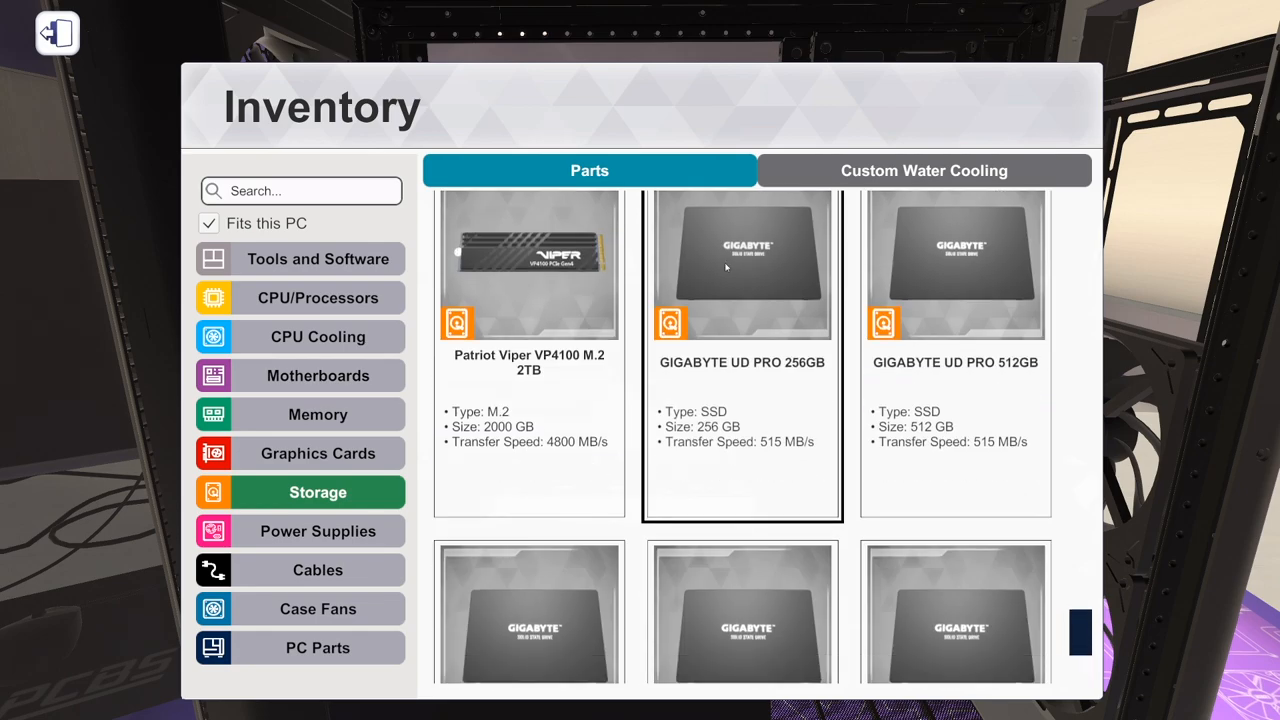
scroll("down", 3)
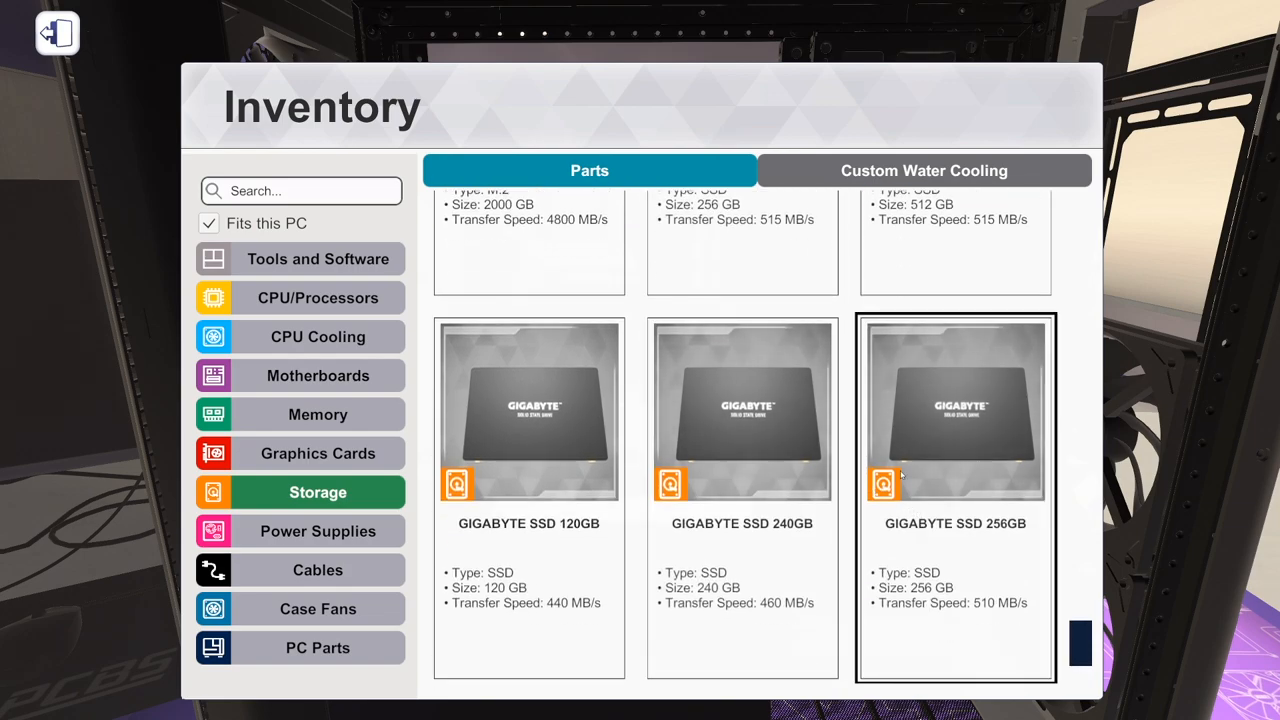
scroll("down", 3)
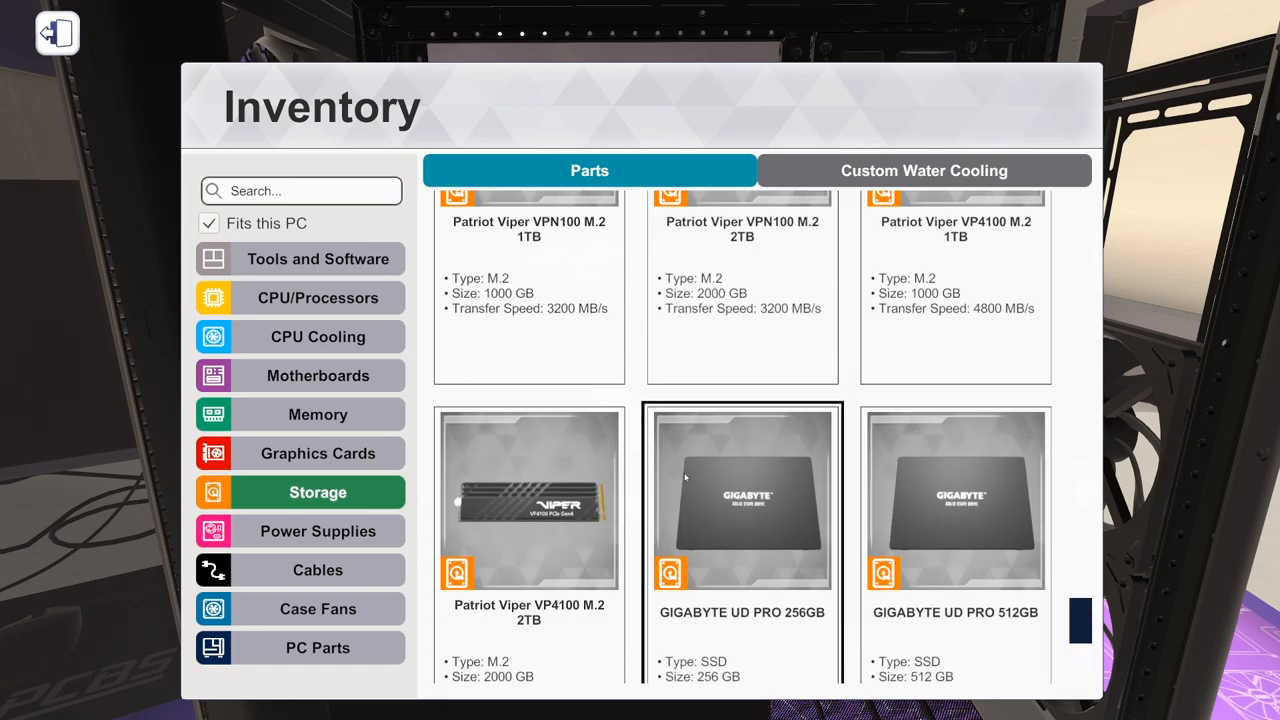
scroll("down", 3)
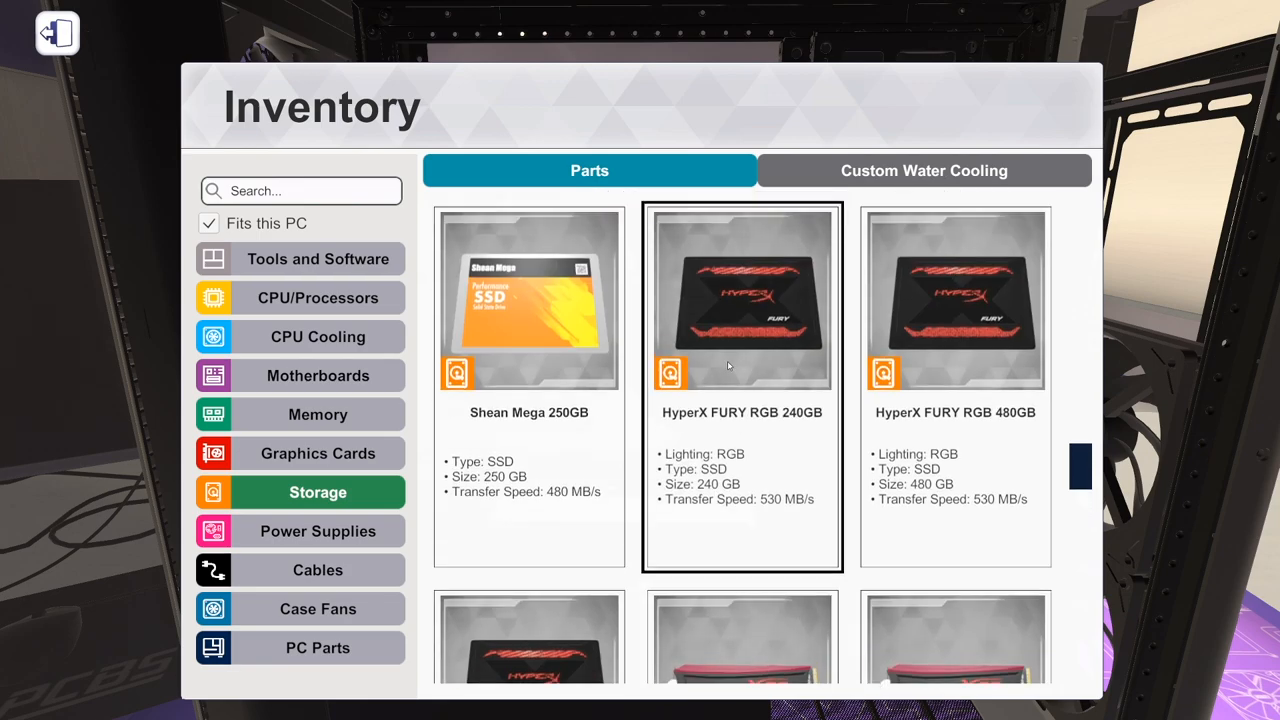
scroll("down", 3)
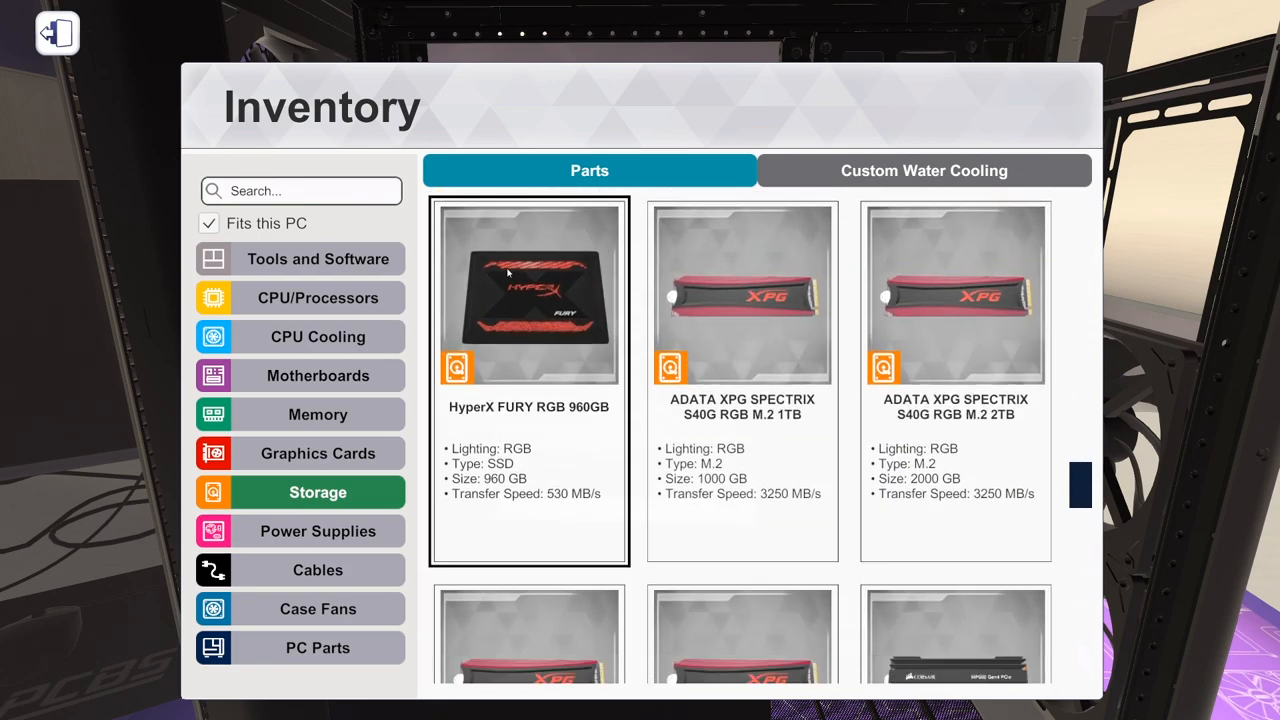
left_click(57, 33)
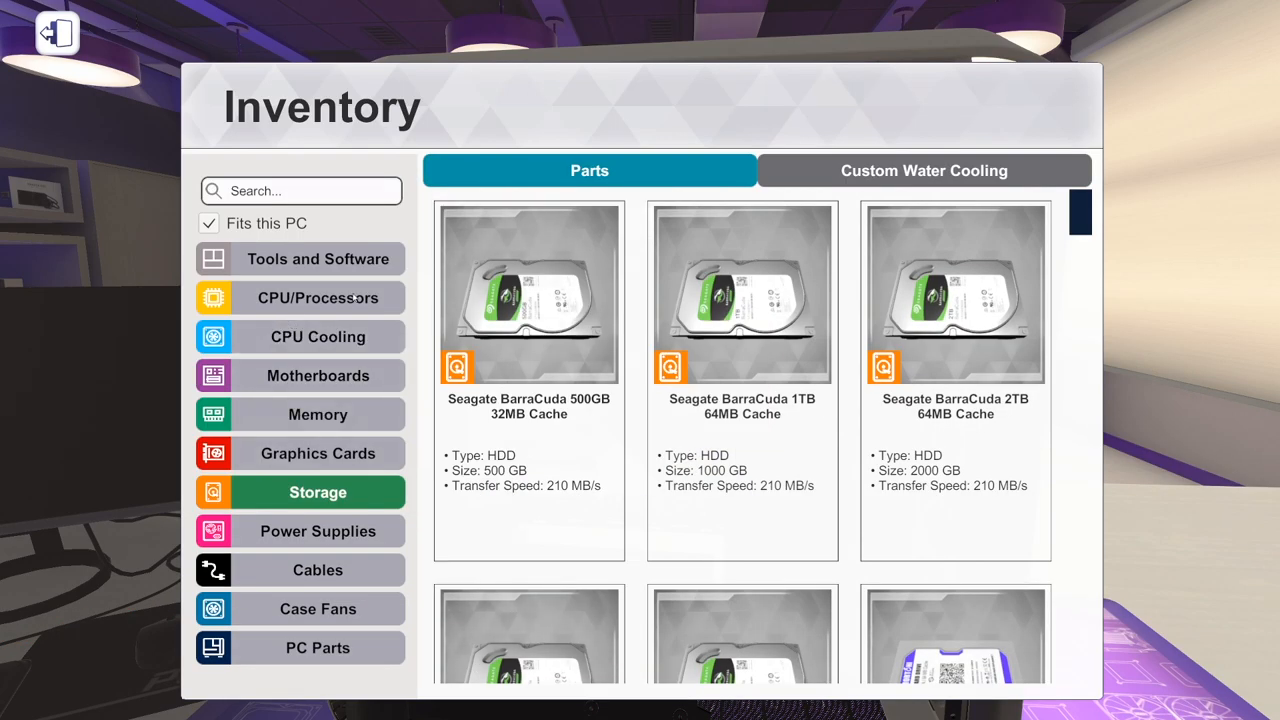
Install the EKWB EK-Supremacy EVO RGB - Nickel block from Custom Water Cooling CPU Blocks.
left_click(923, 170)
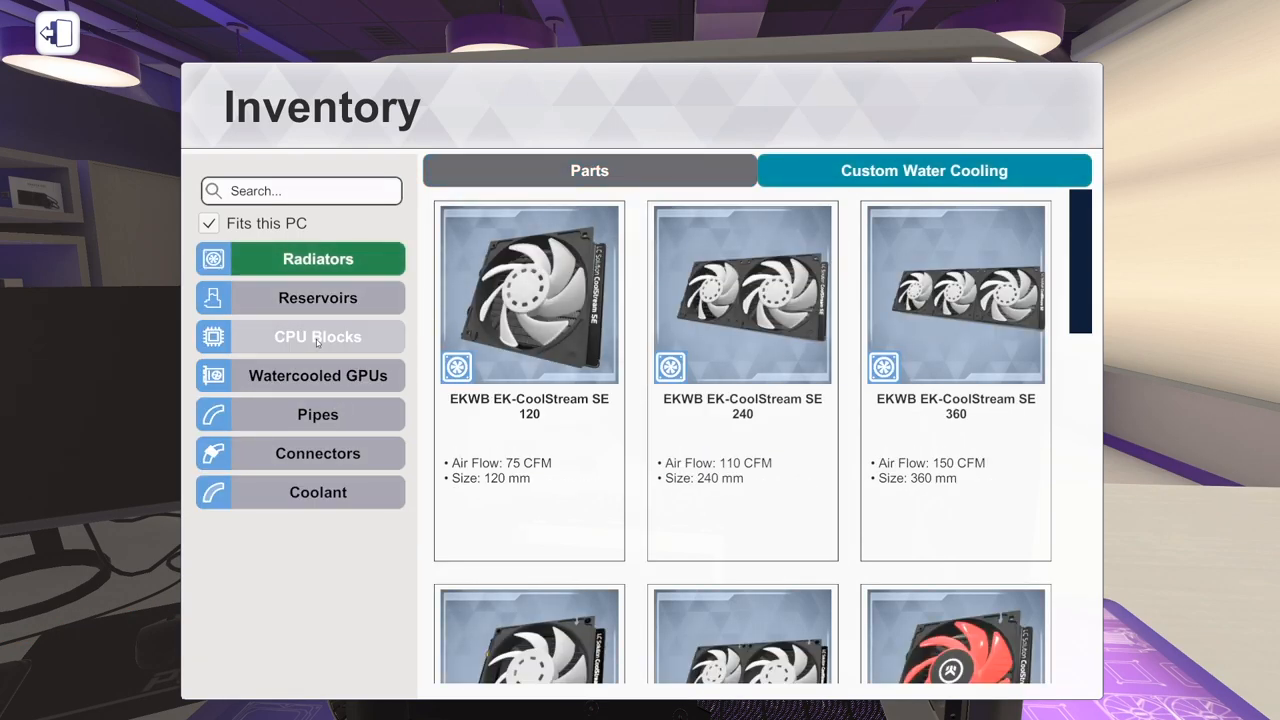
left_click(318, 336)
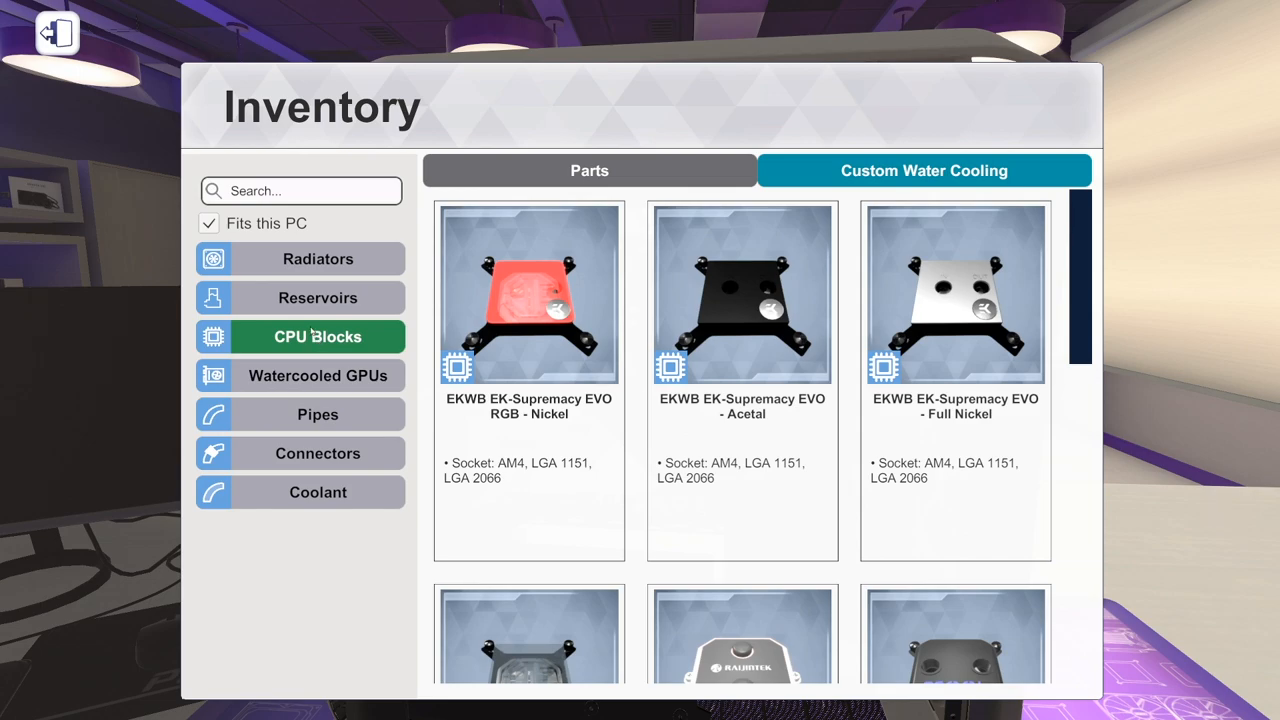
left_click(528, 294)
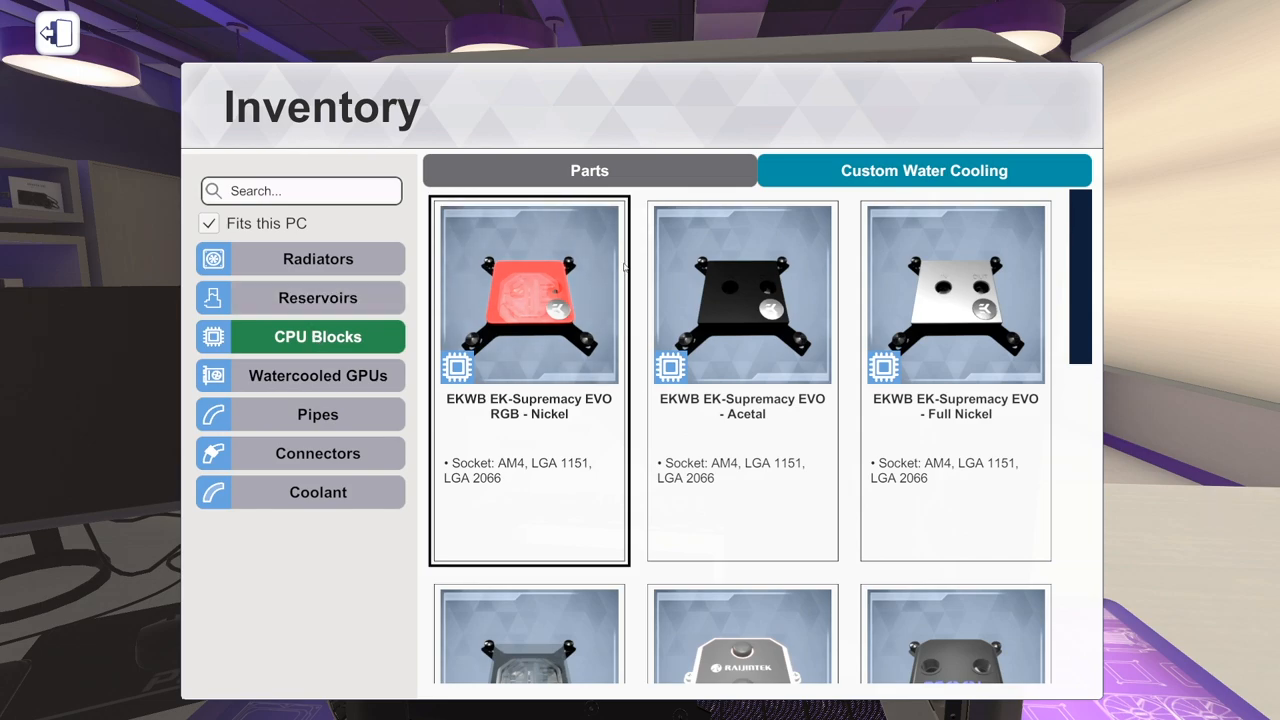
scroll("down", 3)
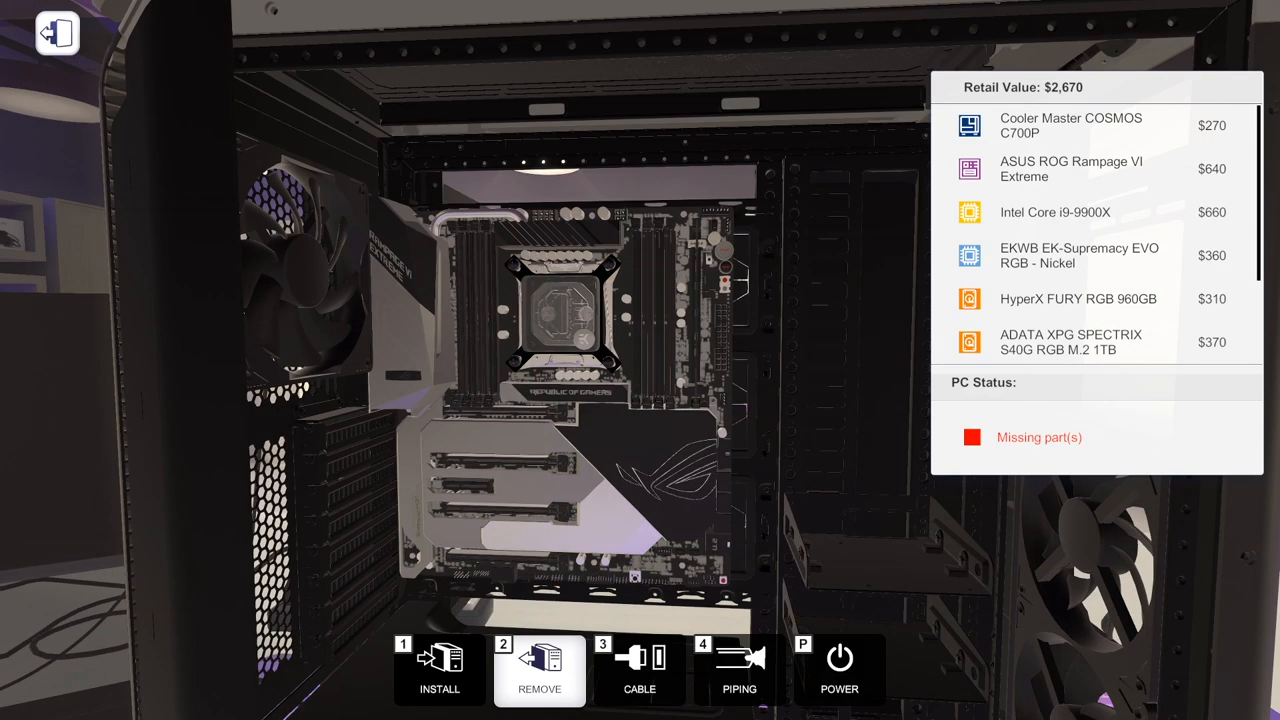
mouse_move(670, 224)
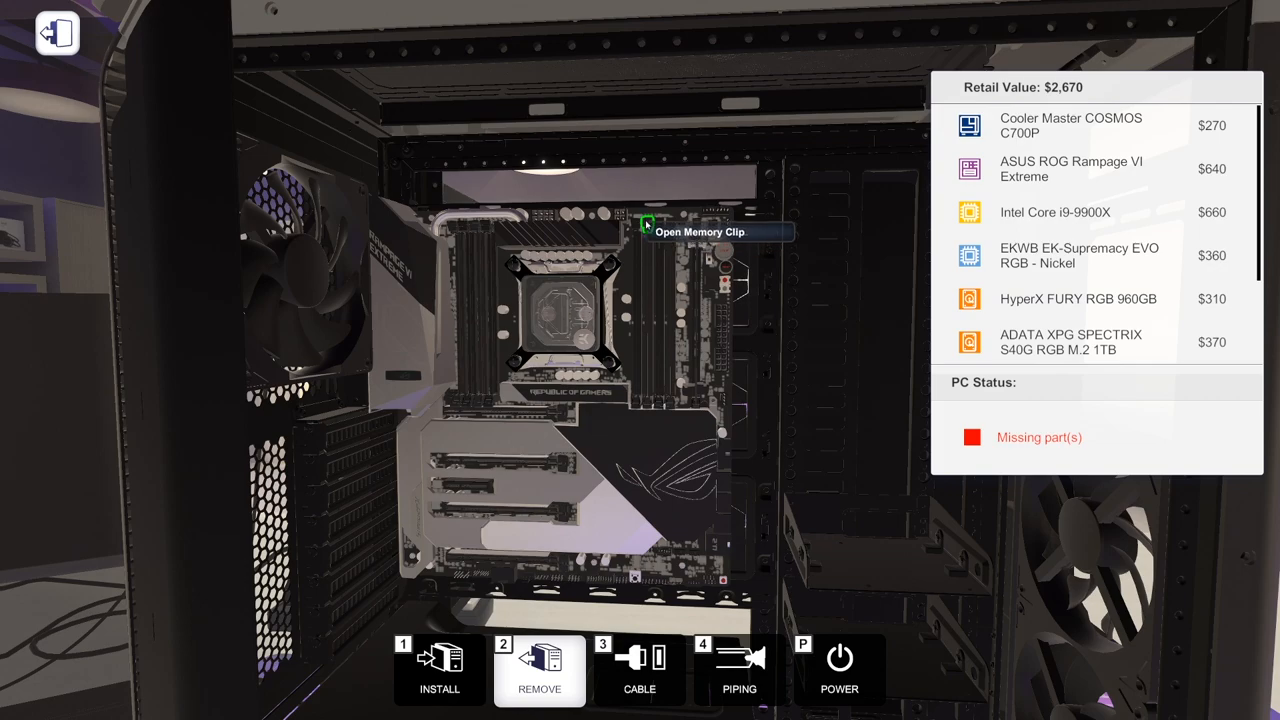
mouse_move(640, 480)
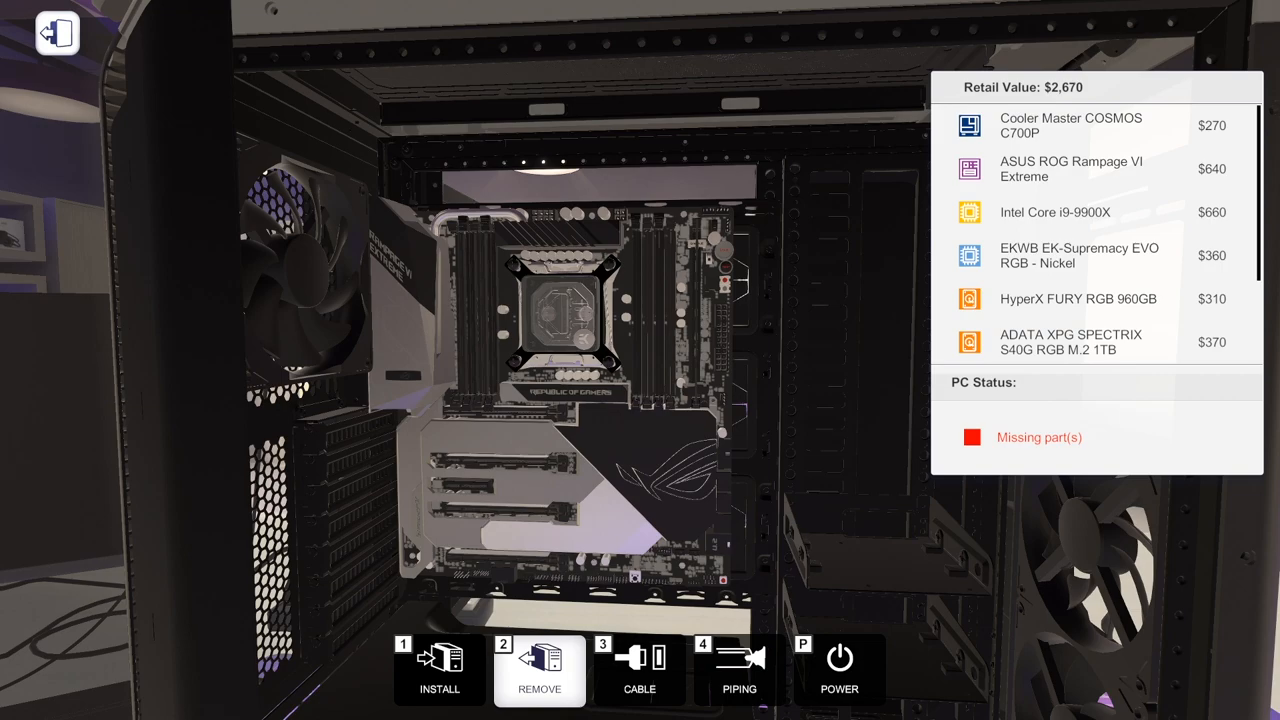
mouse_move(565, 310)
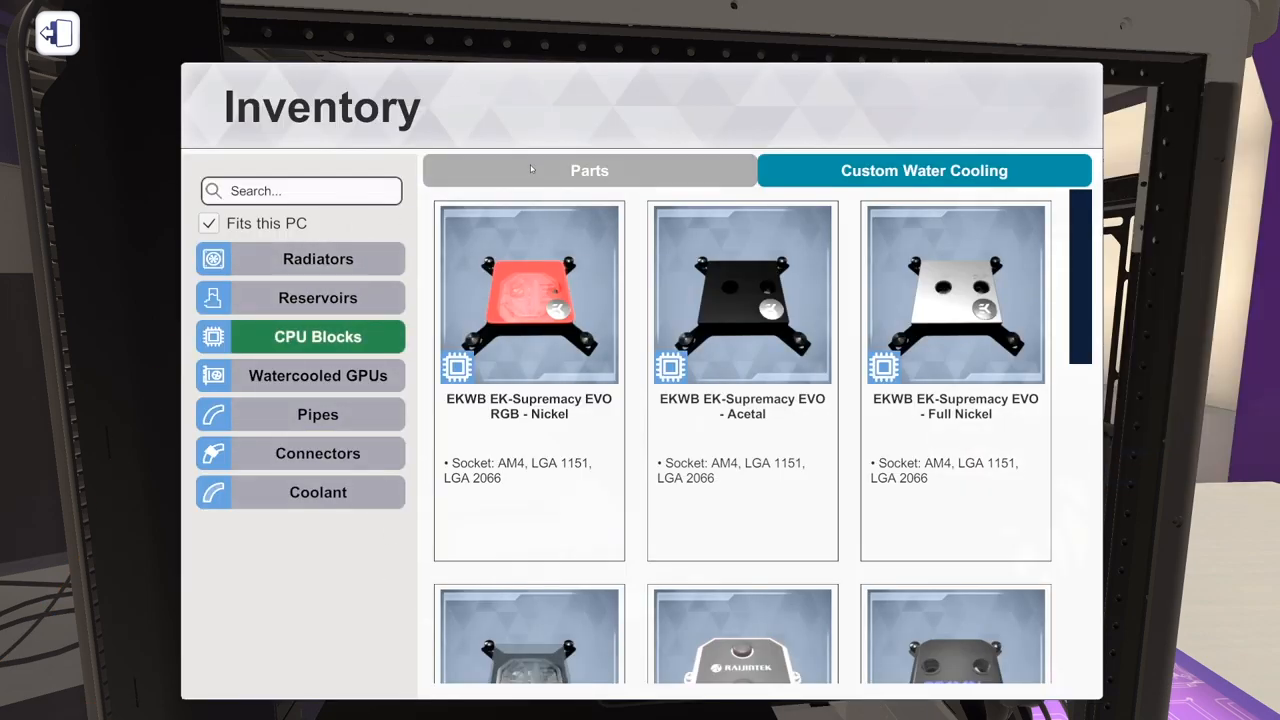
Filter Memory by 'trident' and select the G.SKILL Trident Z RGB 8 GB 3600 MHz kit.
left_click(589, 170)
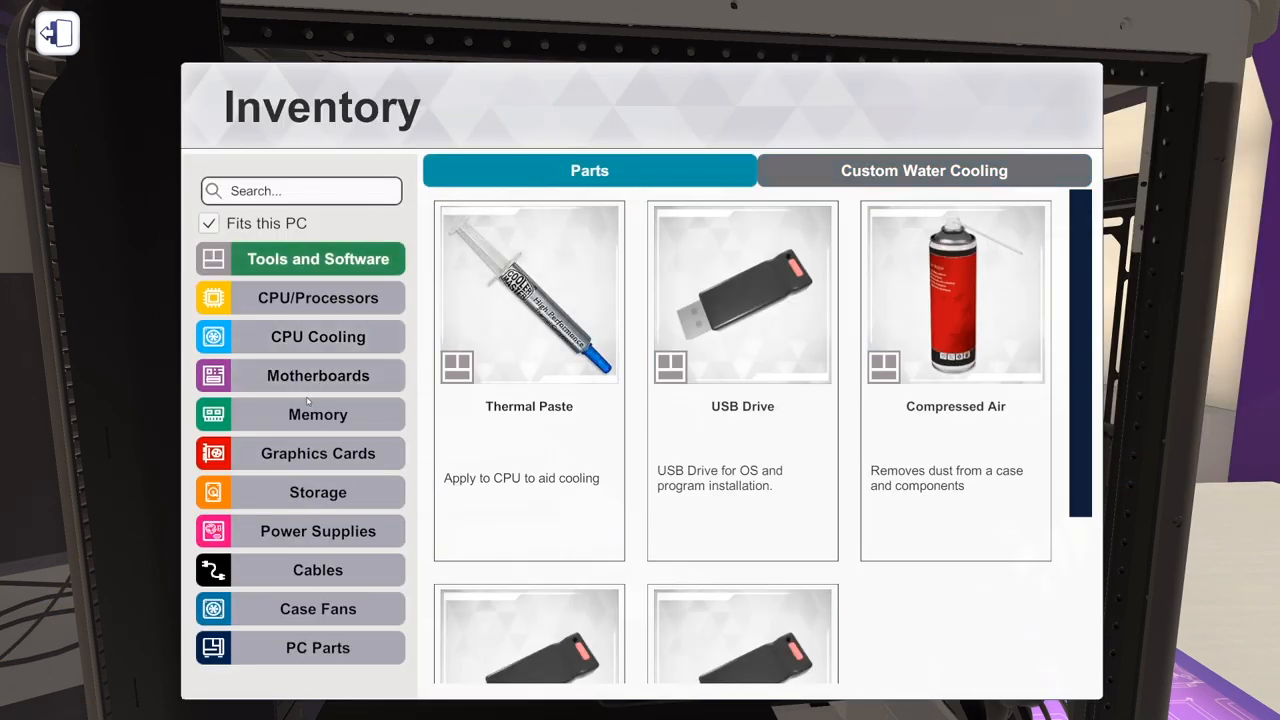
left_click(318, 414)
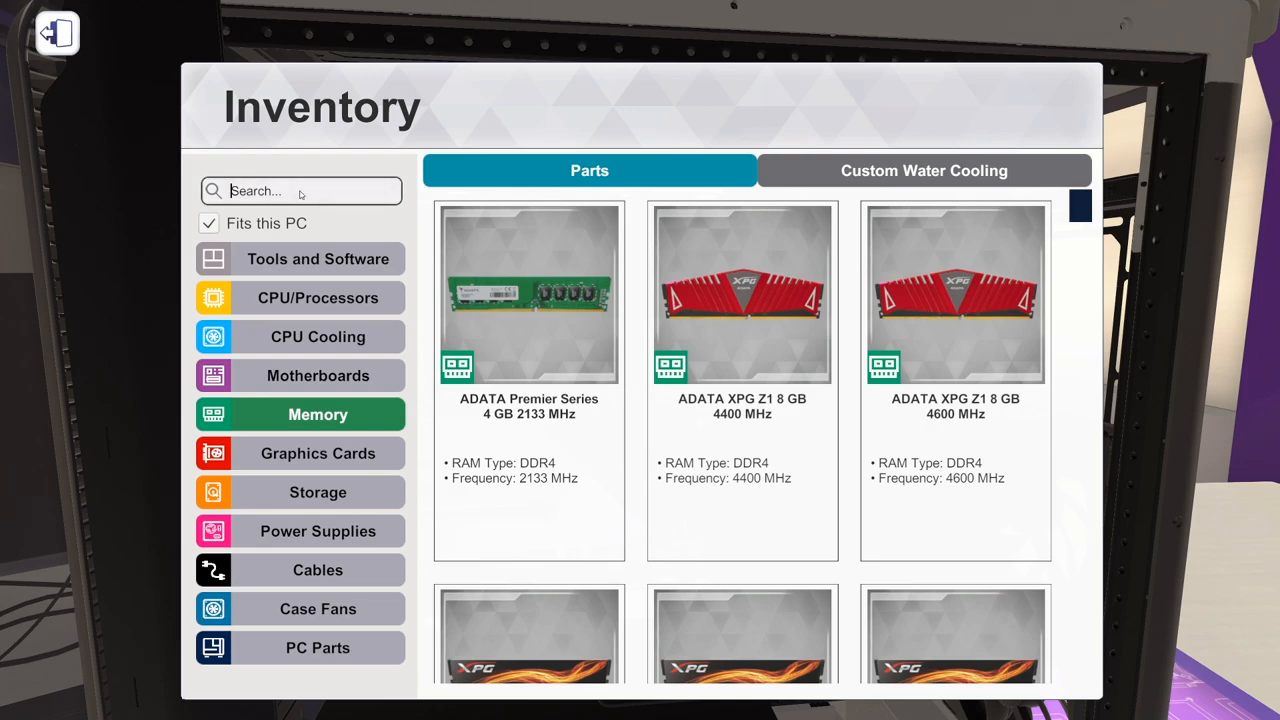
type("trident")
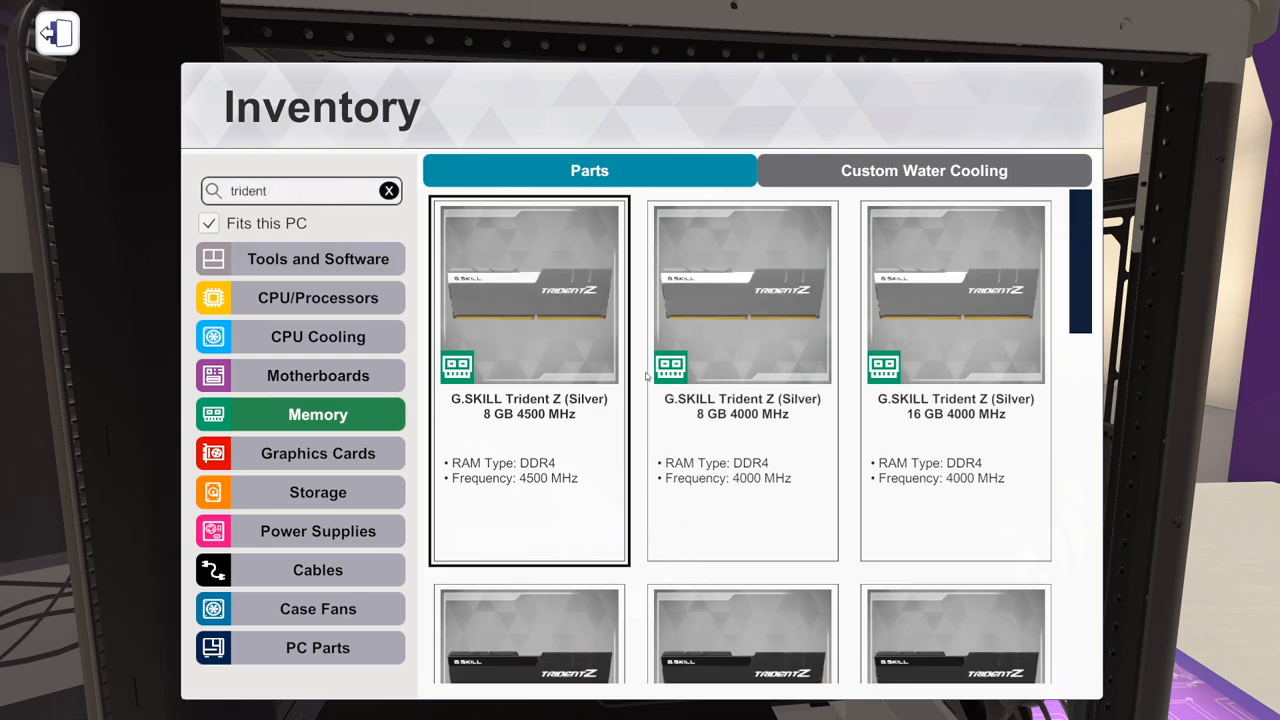
scroll("down", 3)
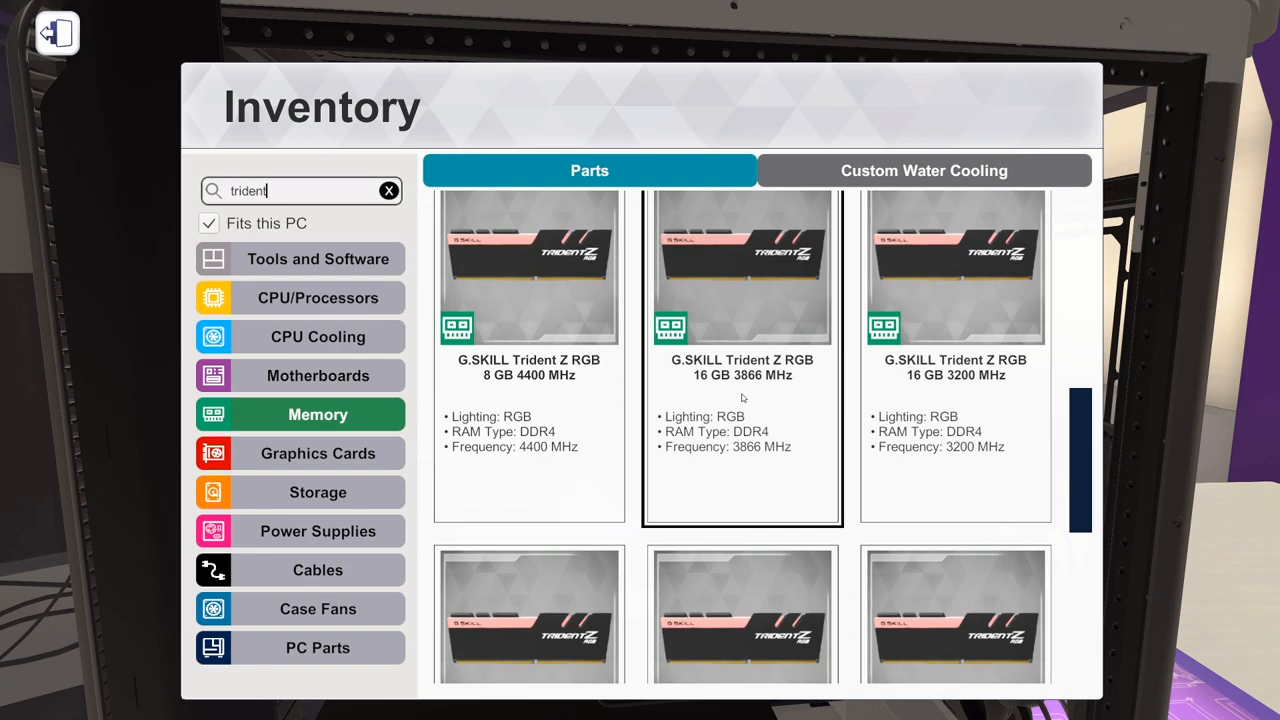
scroll("down", 3)
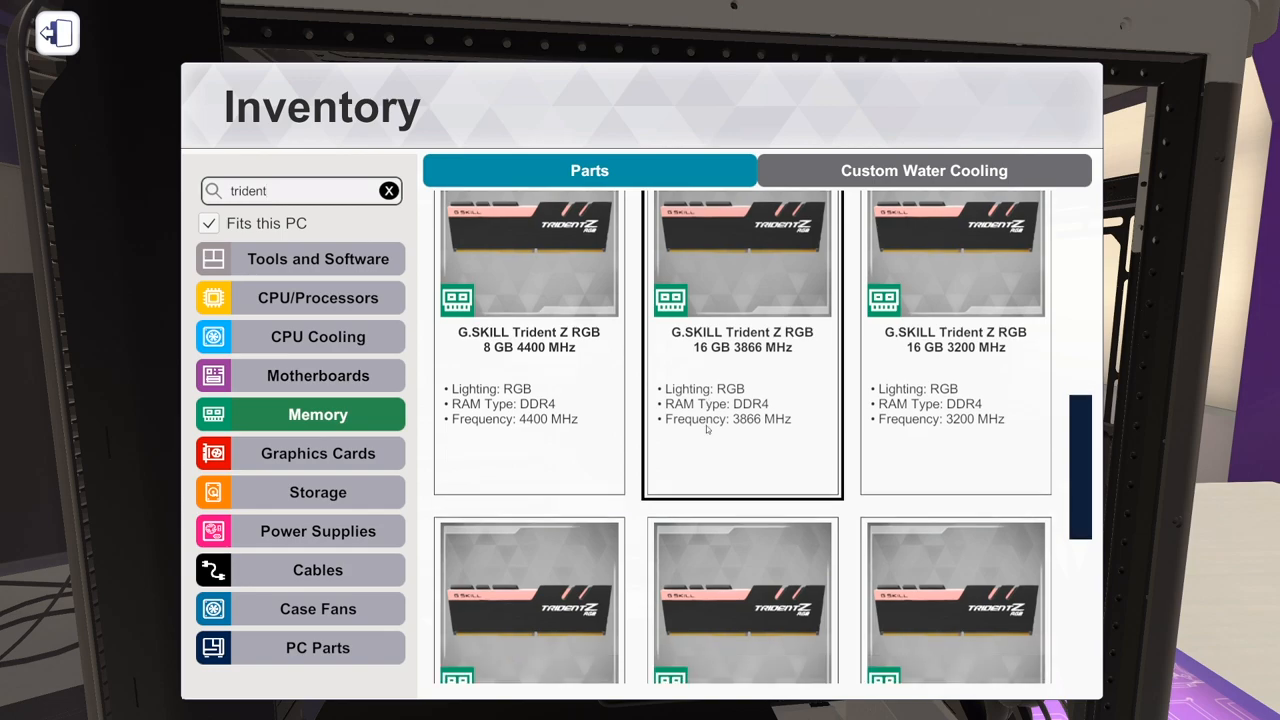
scroll("down", 3)
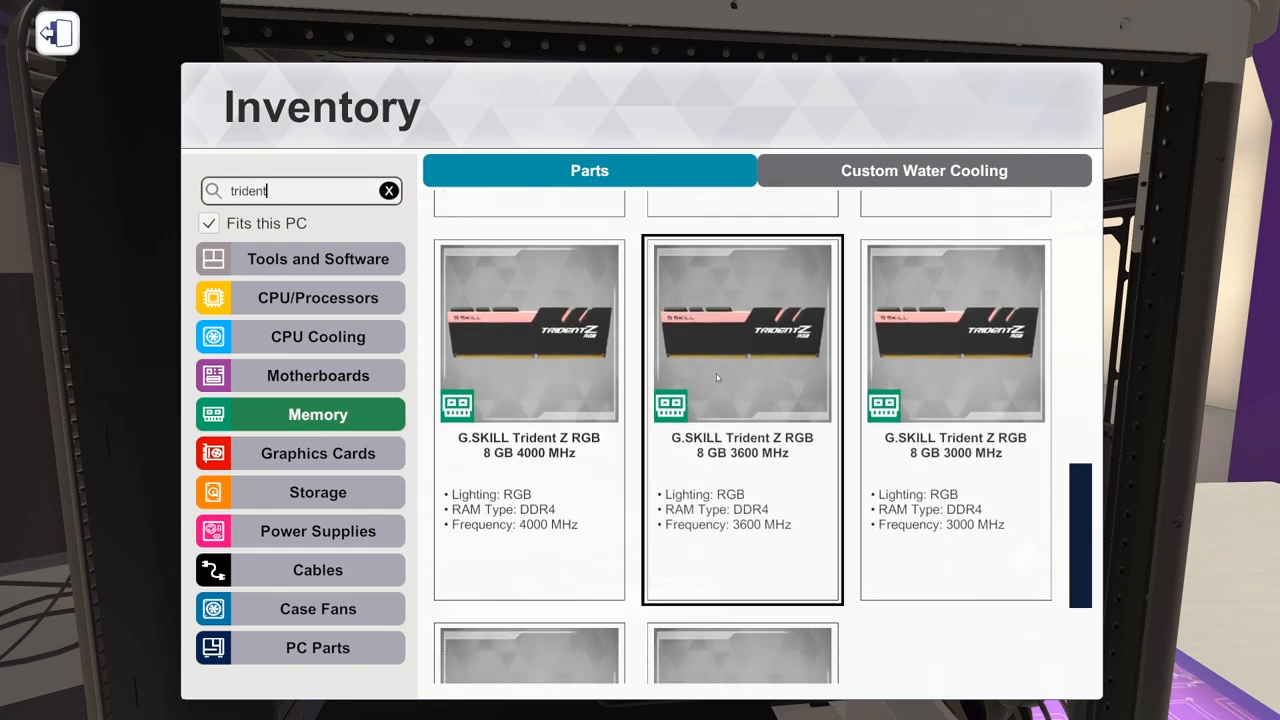
mouse_move(724, 365)
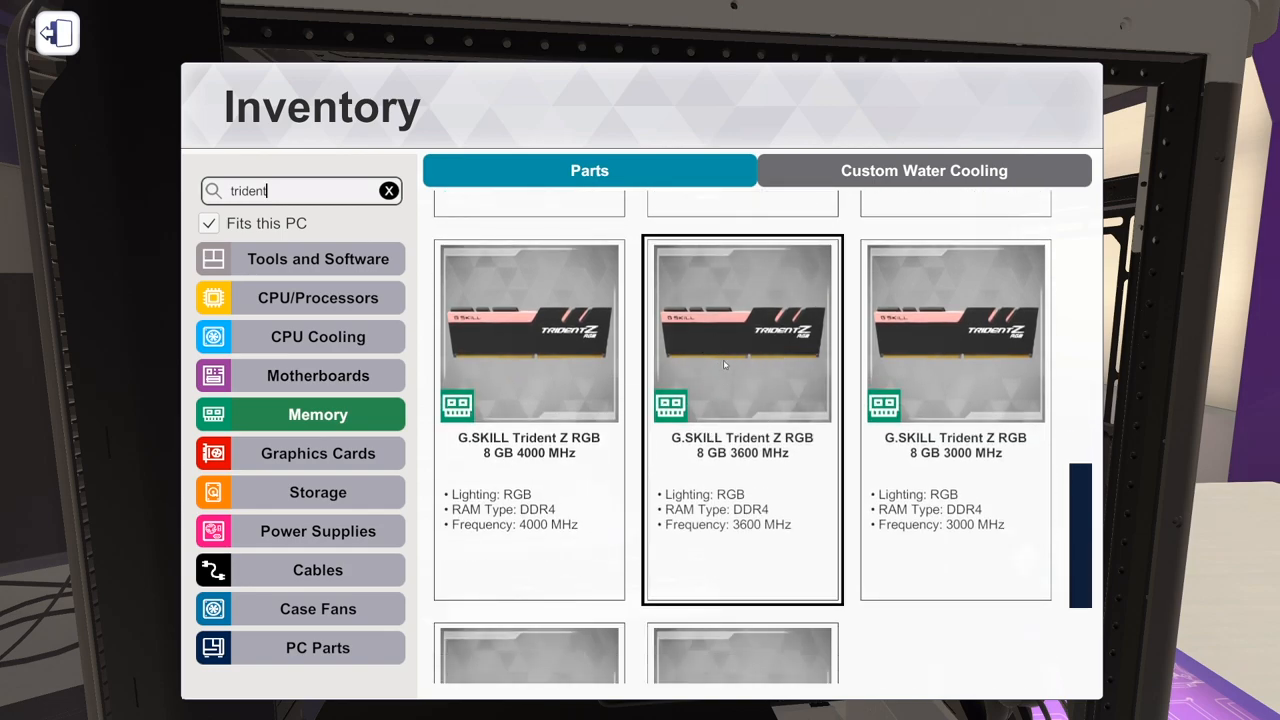
left_click(742, 333)
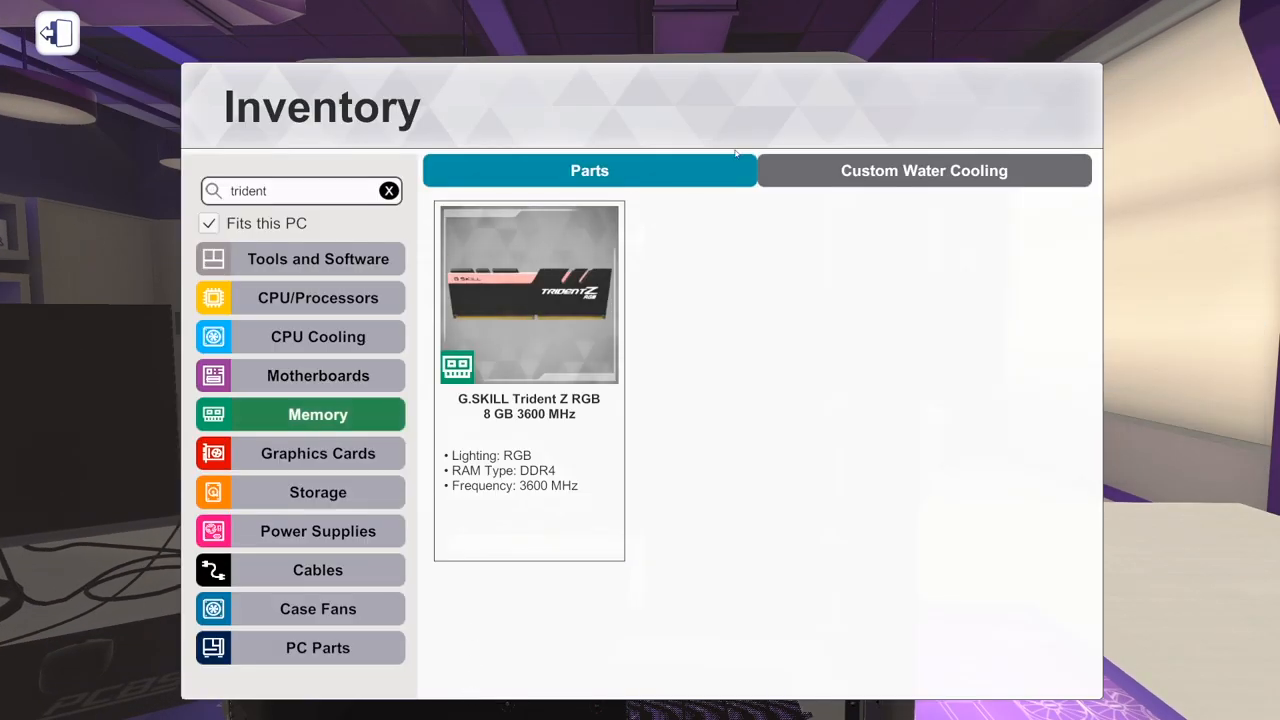
Browse the EK-XRES 100 and 140 Revo D5 reservoirs in Custom Water Cooling.
left_click(922, 170)
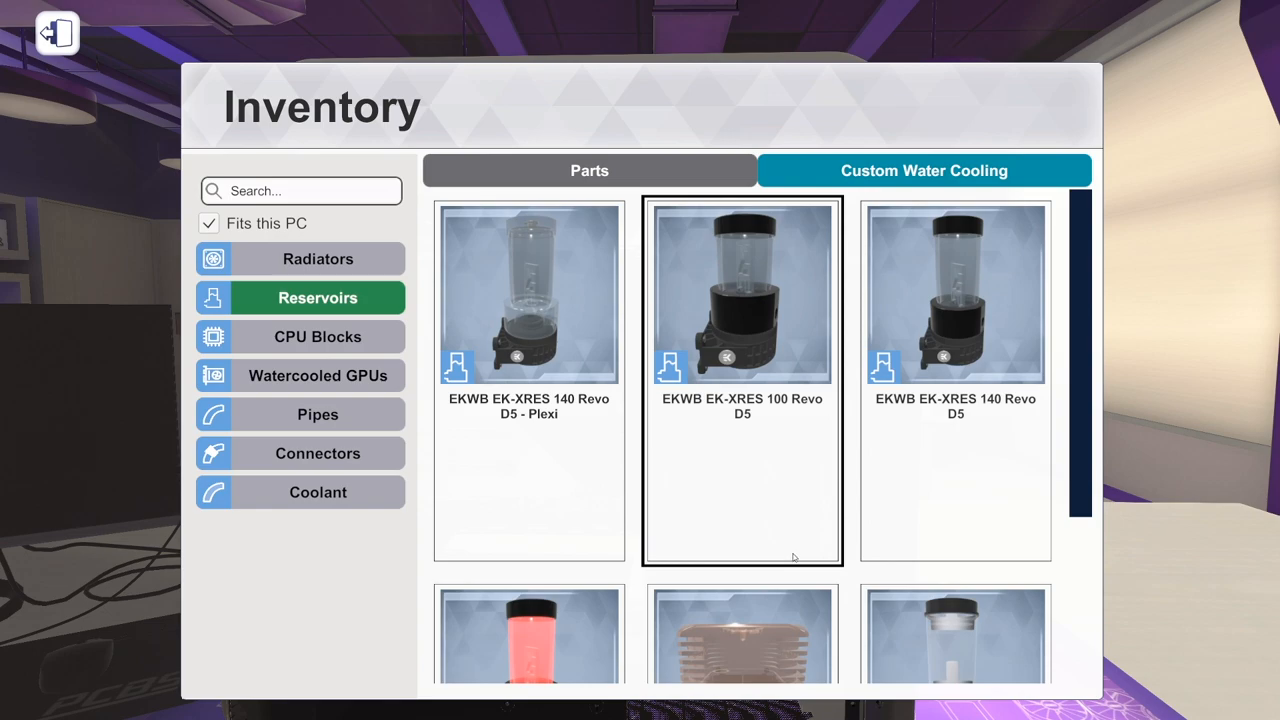
left_click(955, 290)
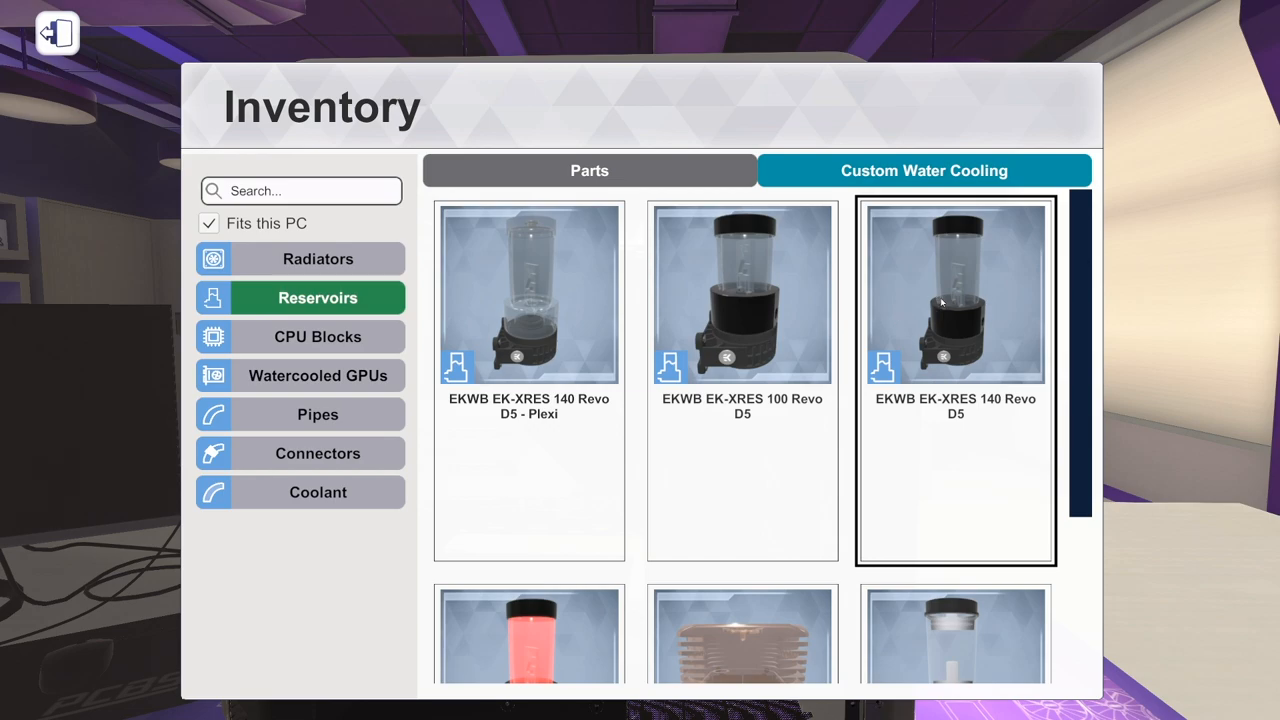
left_click(955, 293)
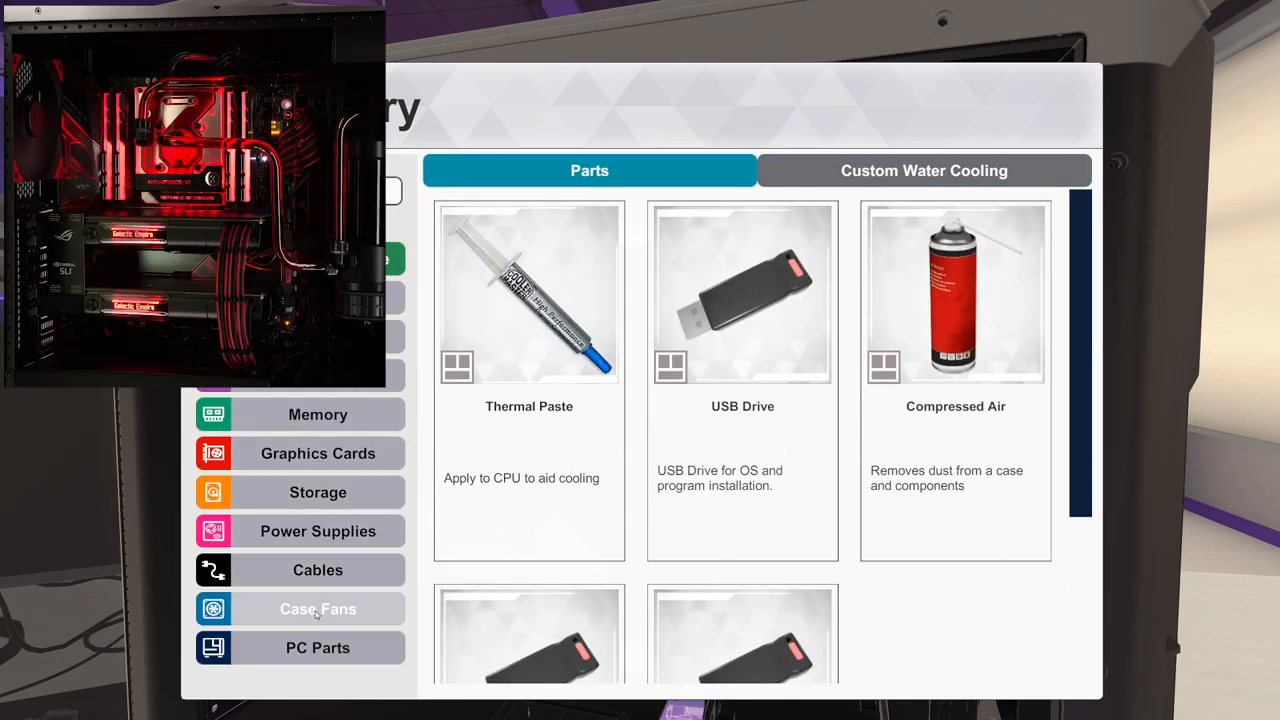
Browse case fans filtered by 'corsair', then clear the search.
left_click(317, 608)
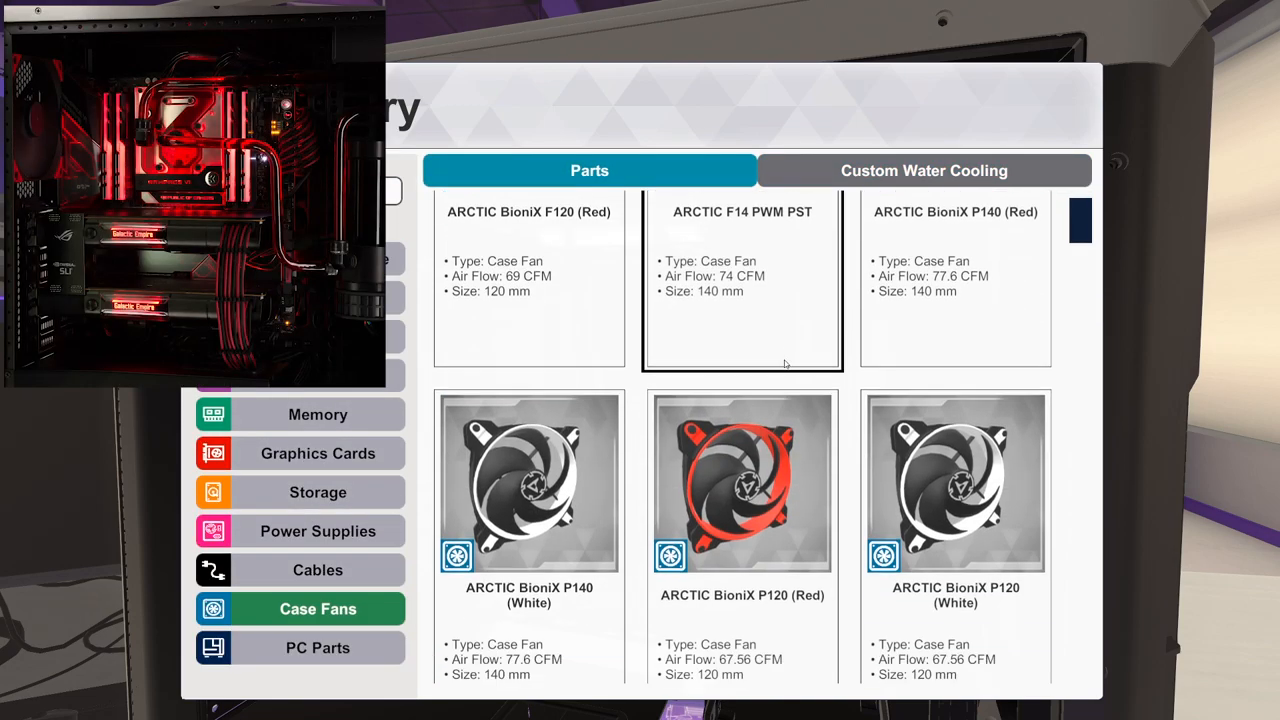
type("corsai")
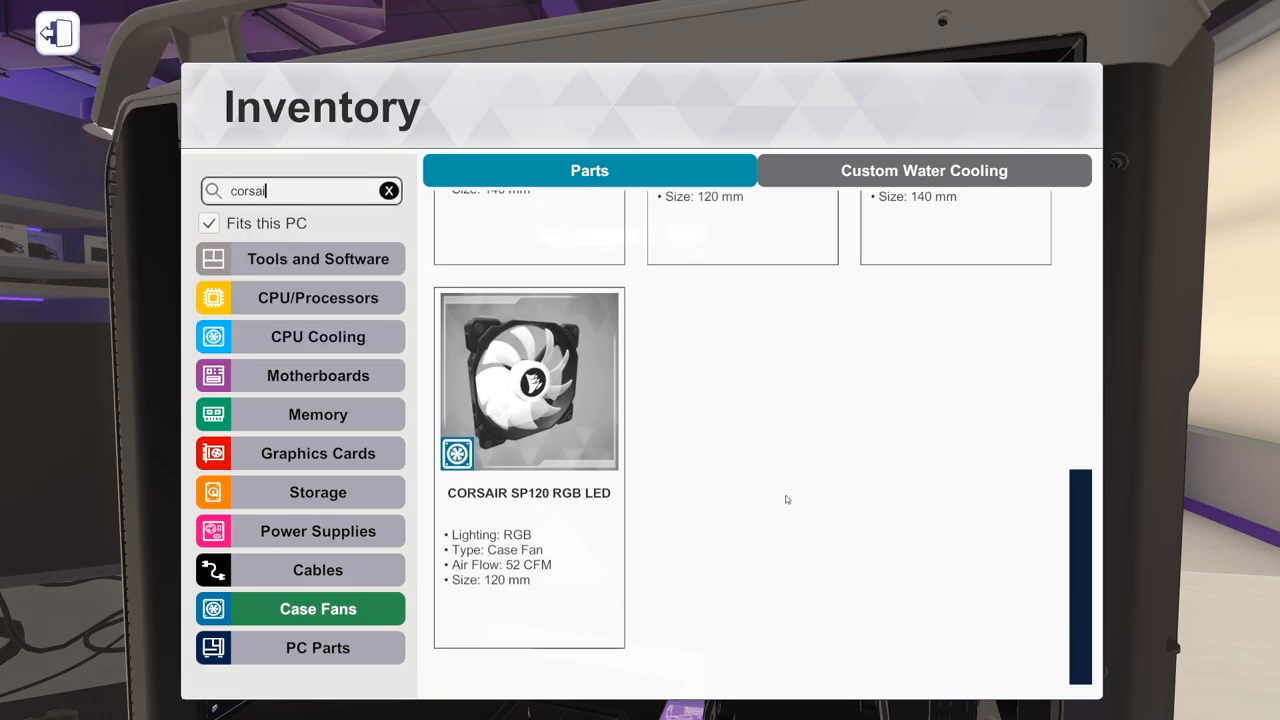
scroll("down", 3)
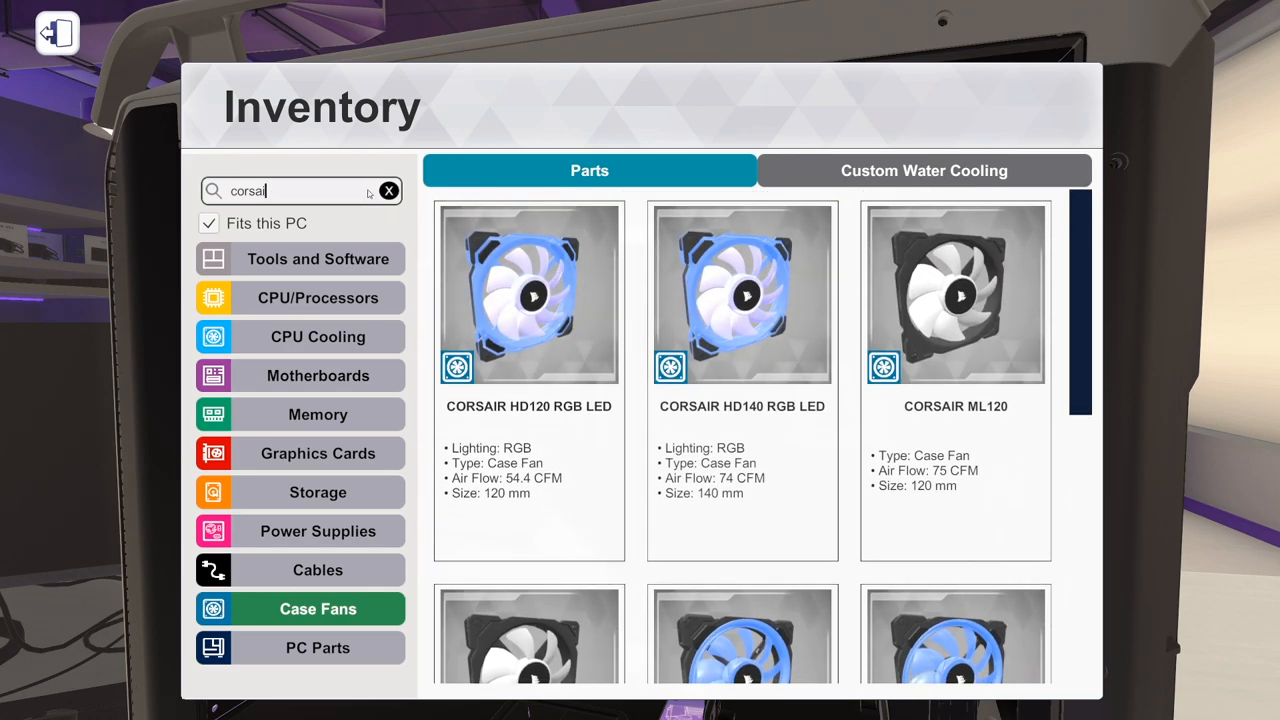
left_click(388, 191)
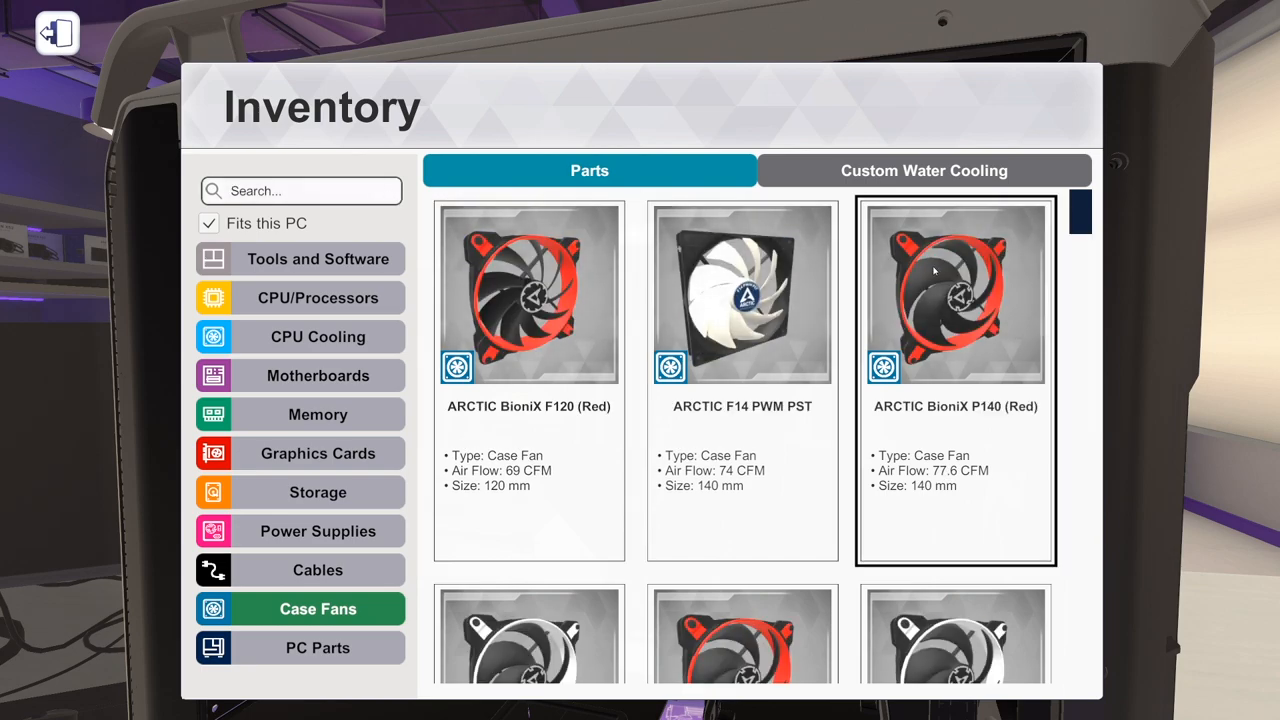
Filter fans by 'red', view ARCTIC BioniX F120, P120 and P140, then check radiators.
scroll("down", 3)
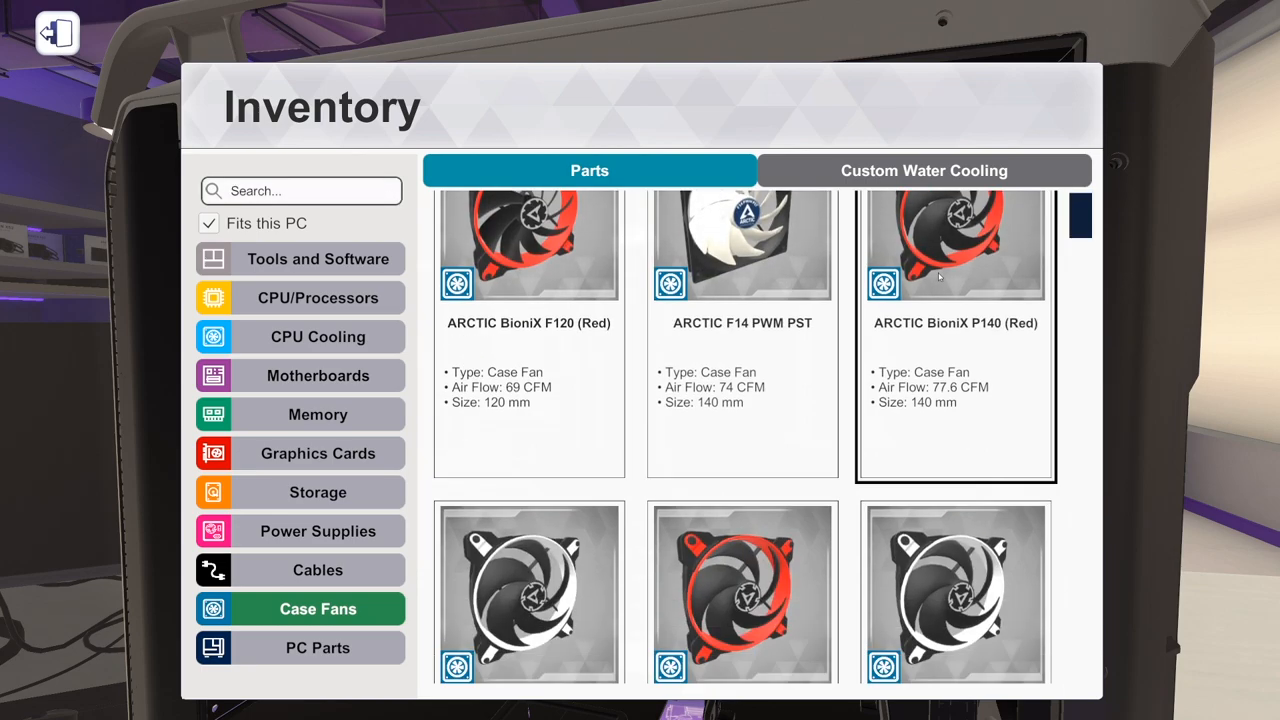
scroll("down", 3)
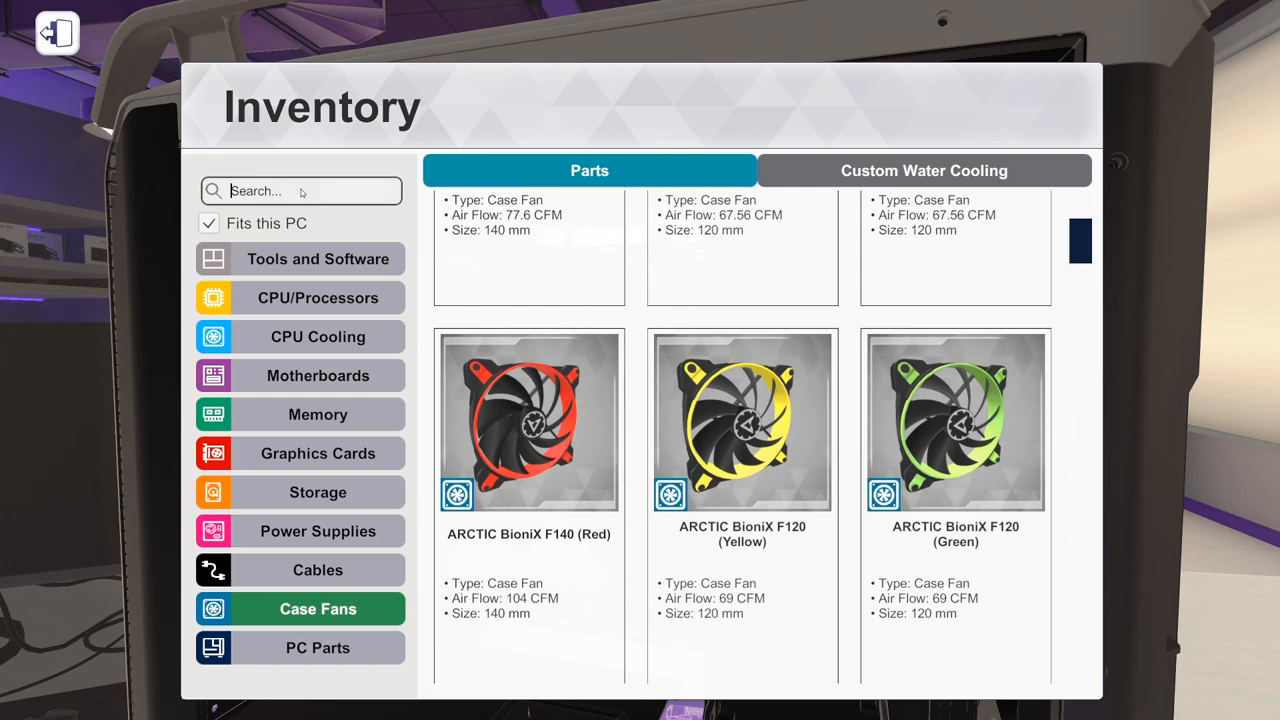
type("red")
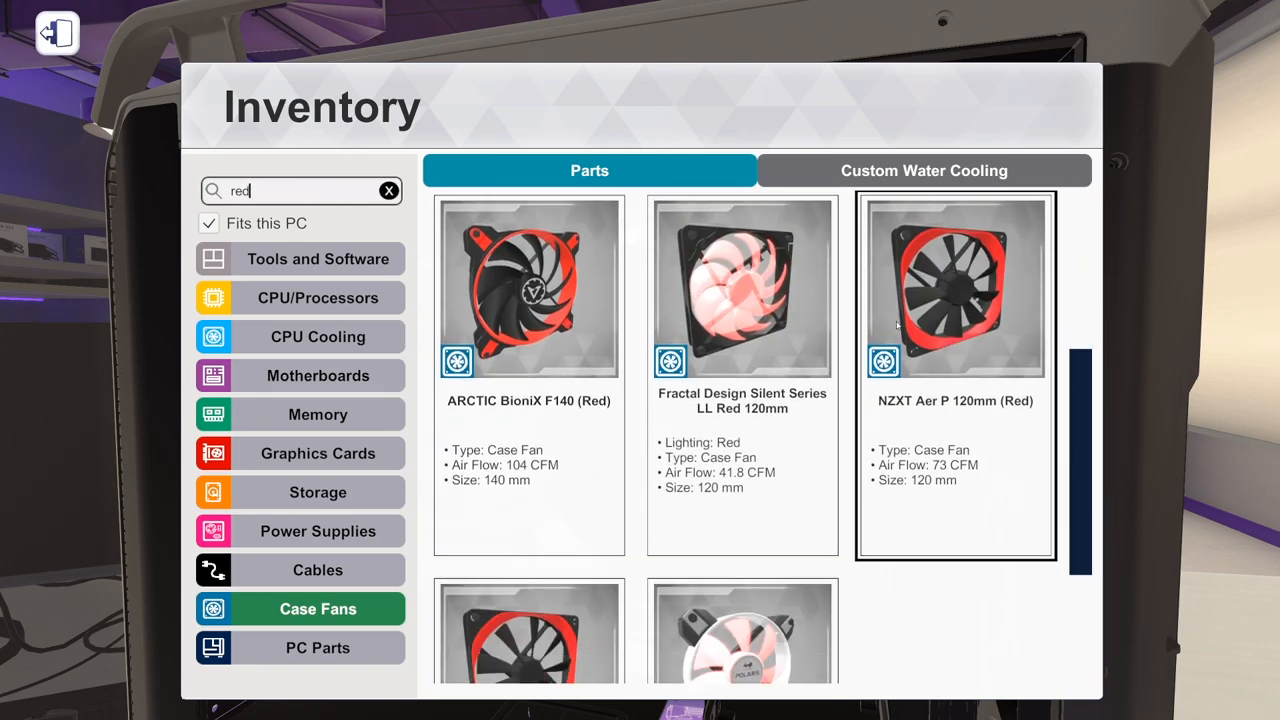
mouse_move(932, 270)
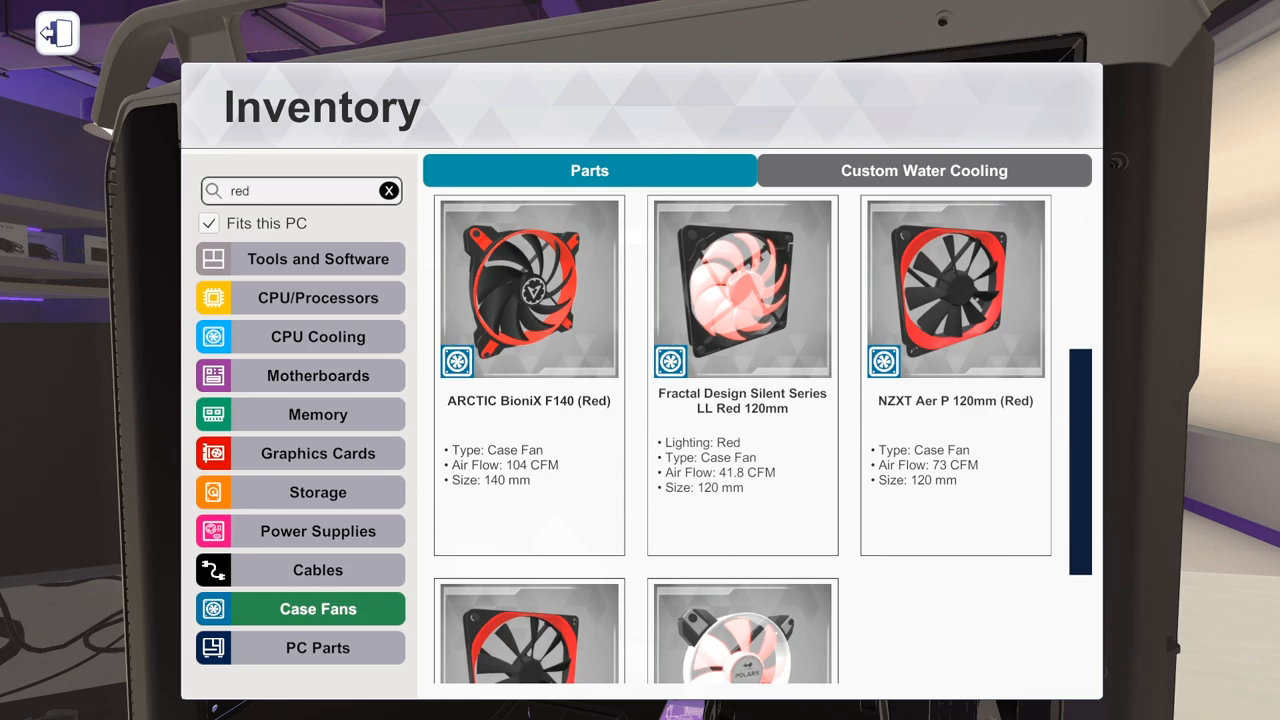
scroll("down", 3)
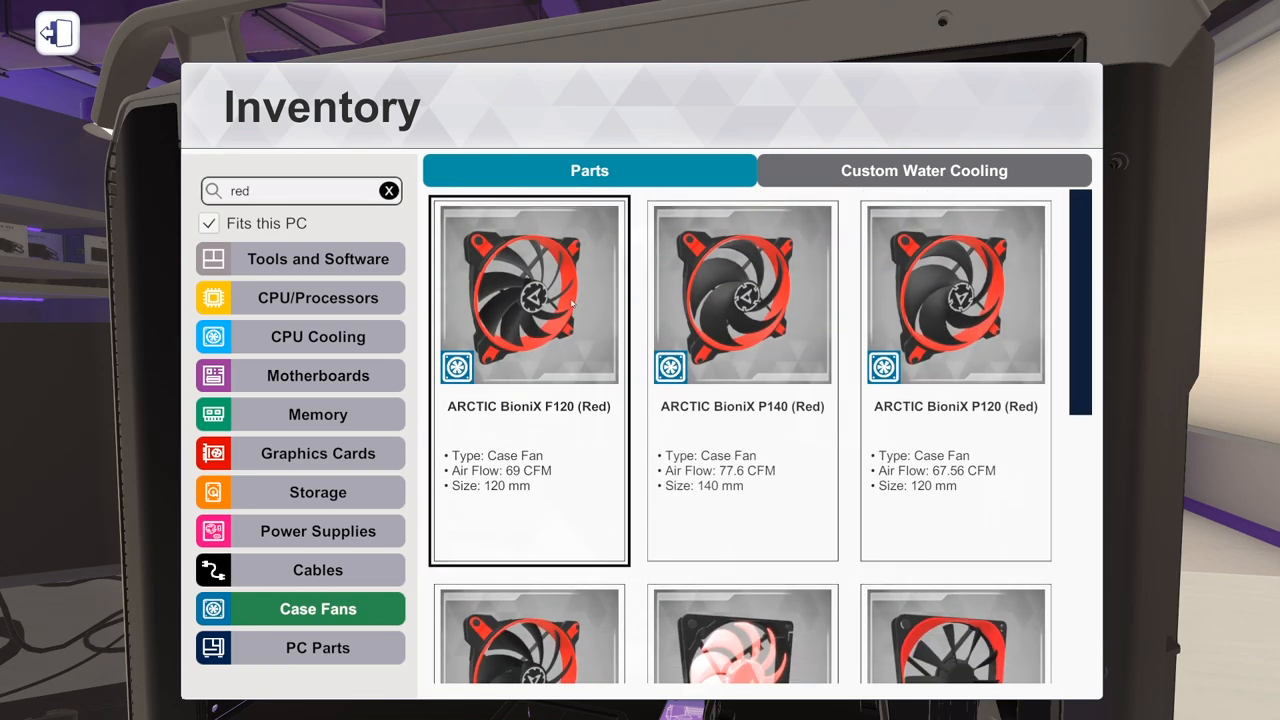
left_click(955, 292)
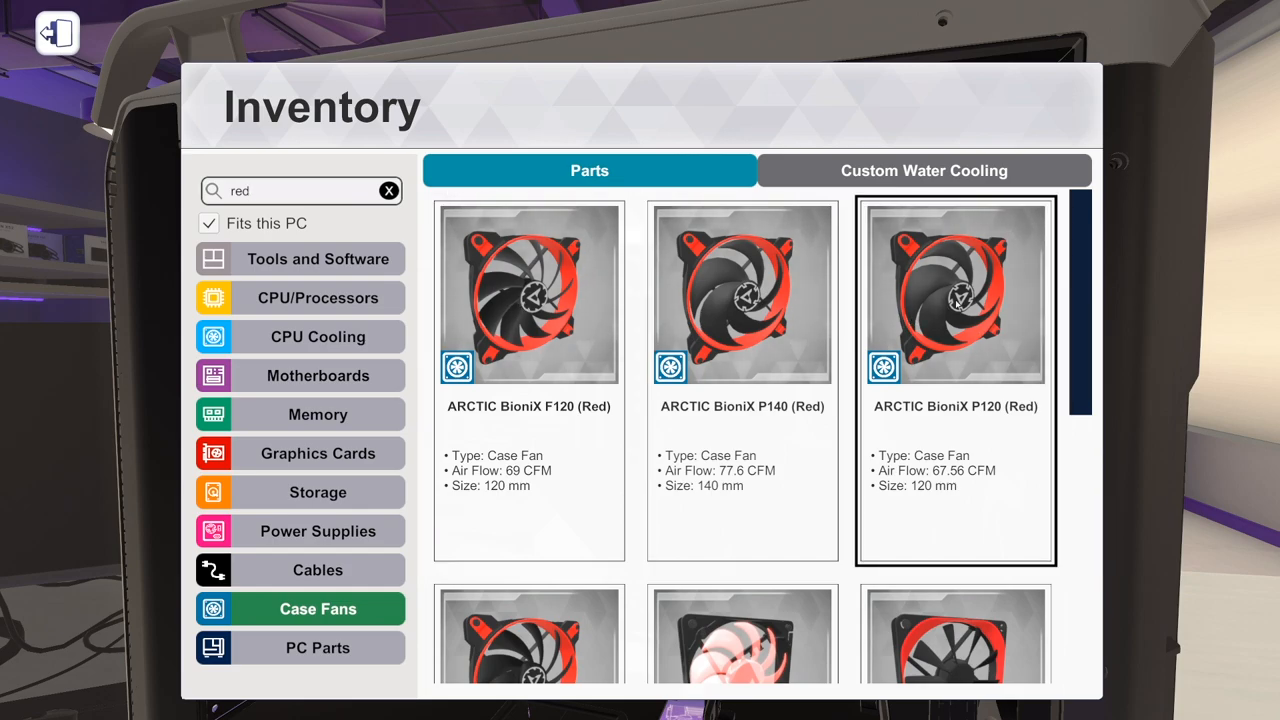
mouse_move(927, 283)
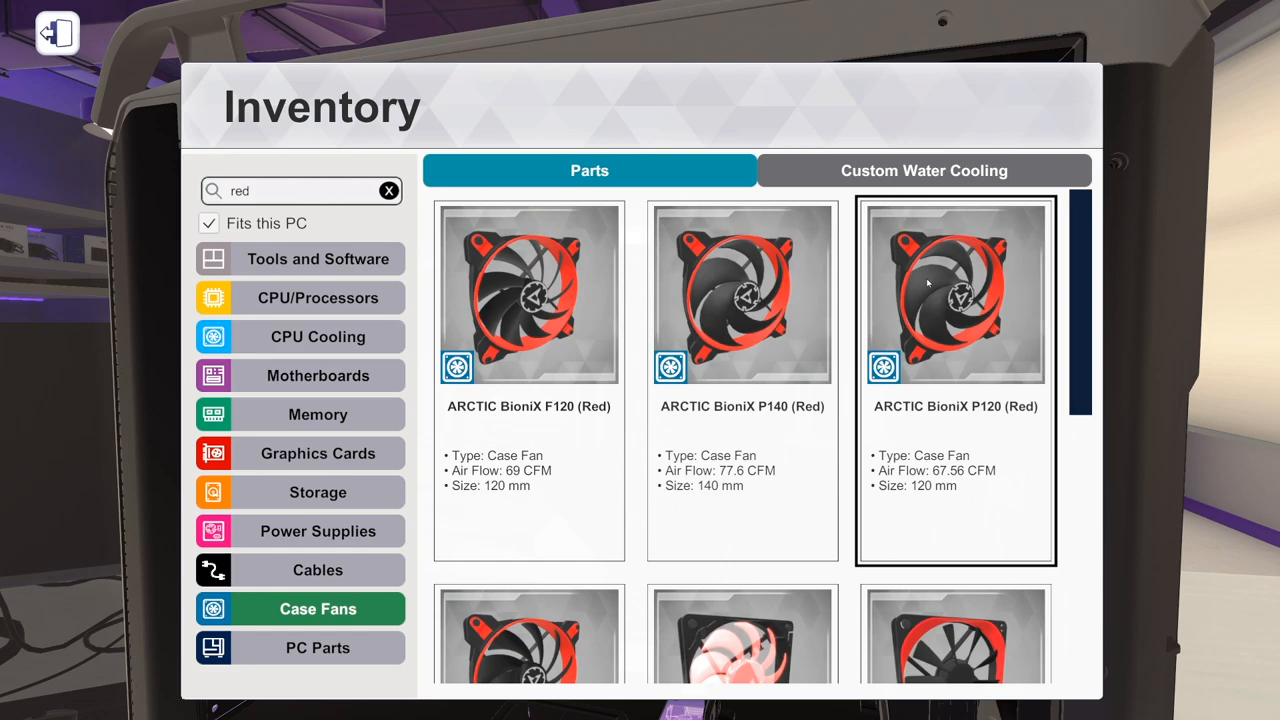
left_click(528, 293)
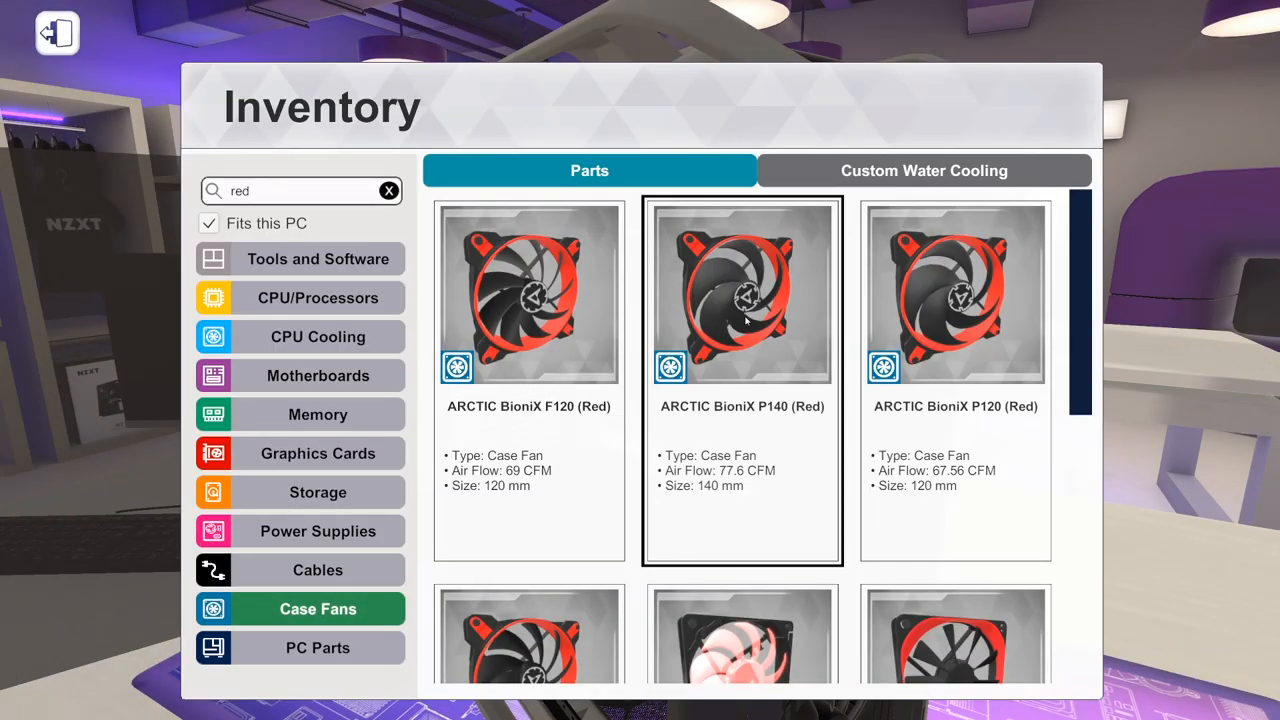
left_click(742, 290)
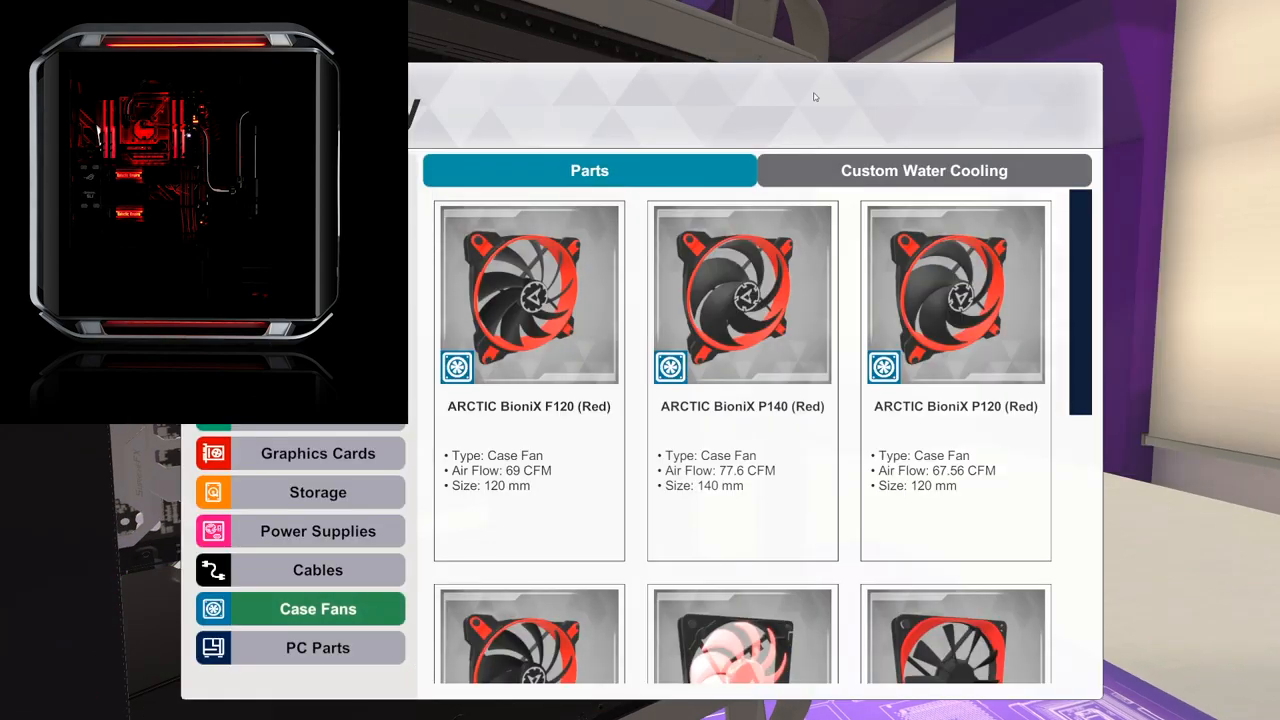
left_click(923, 170)
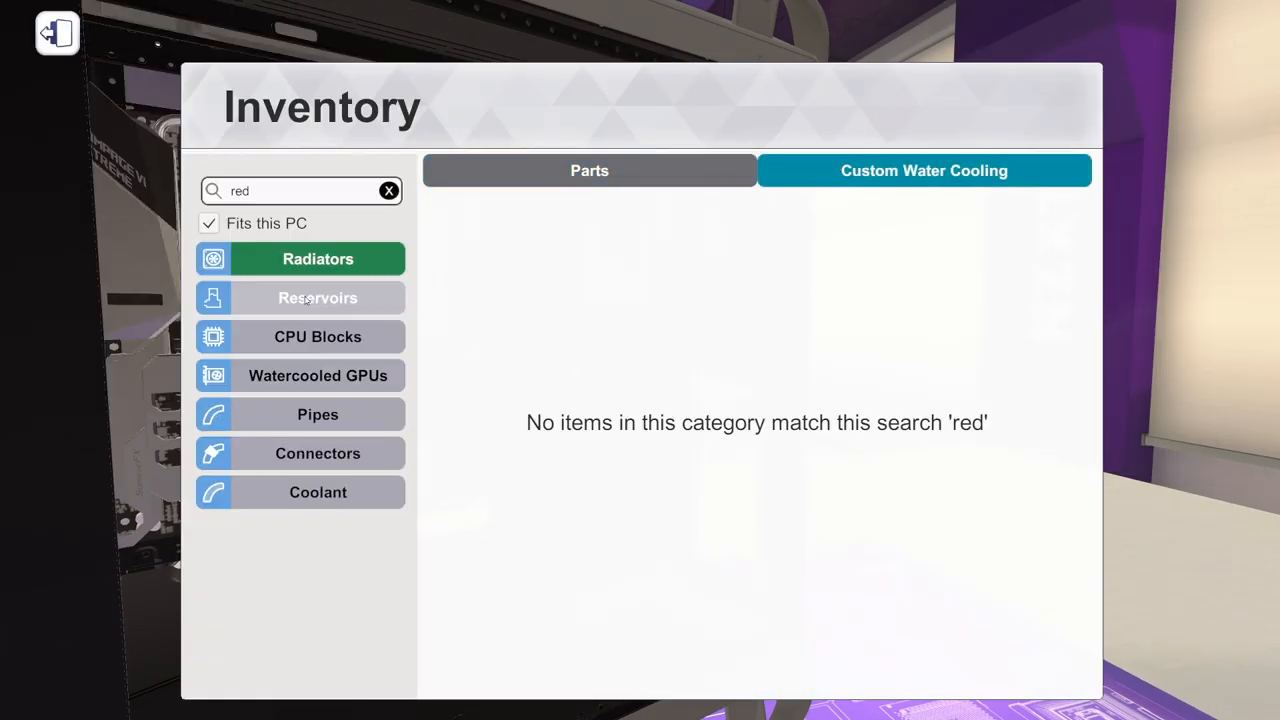
Leave the reservoir parts and return to the case, now valued at $3,728.
left_click(389, 191)
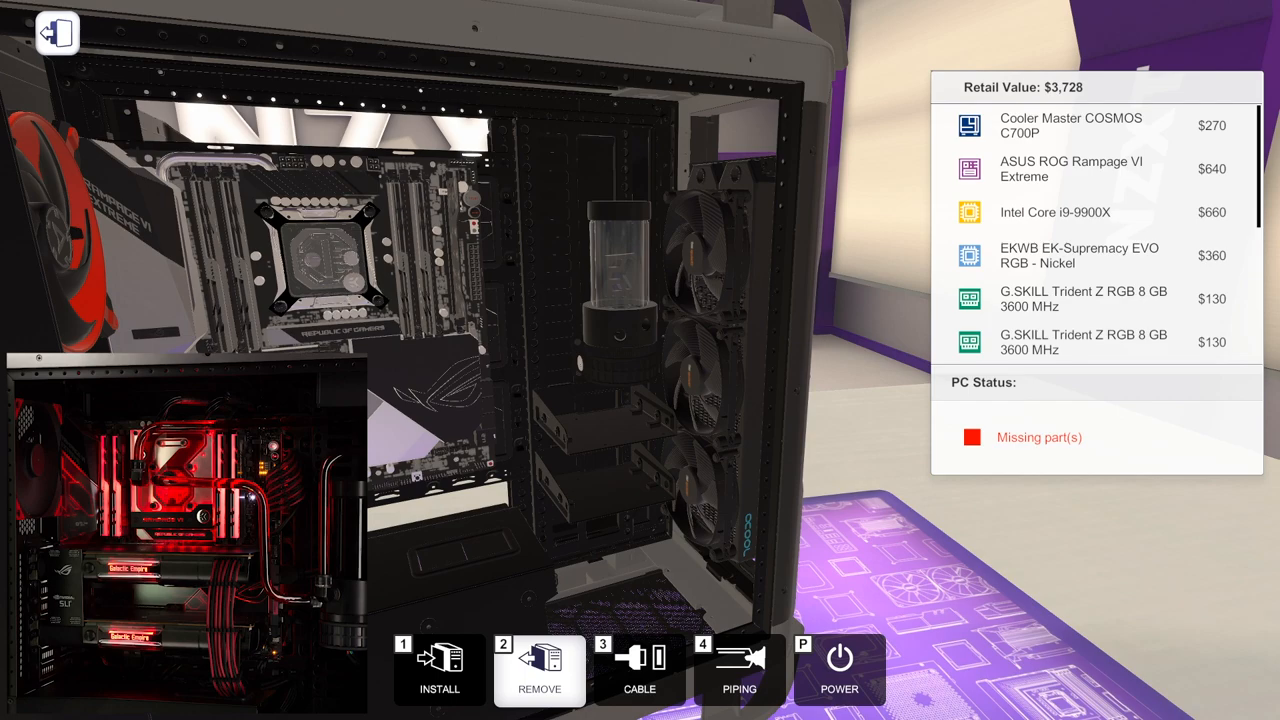
mouse_move(720, 350)
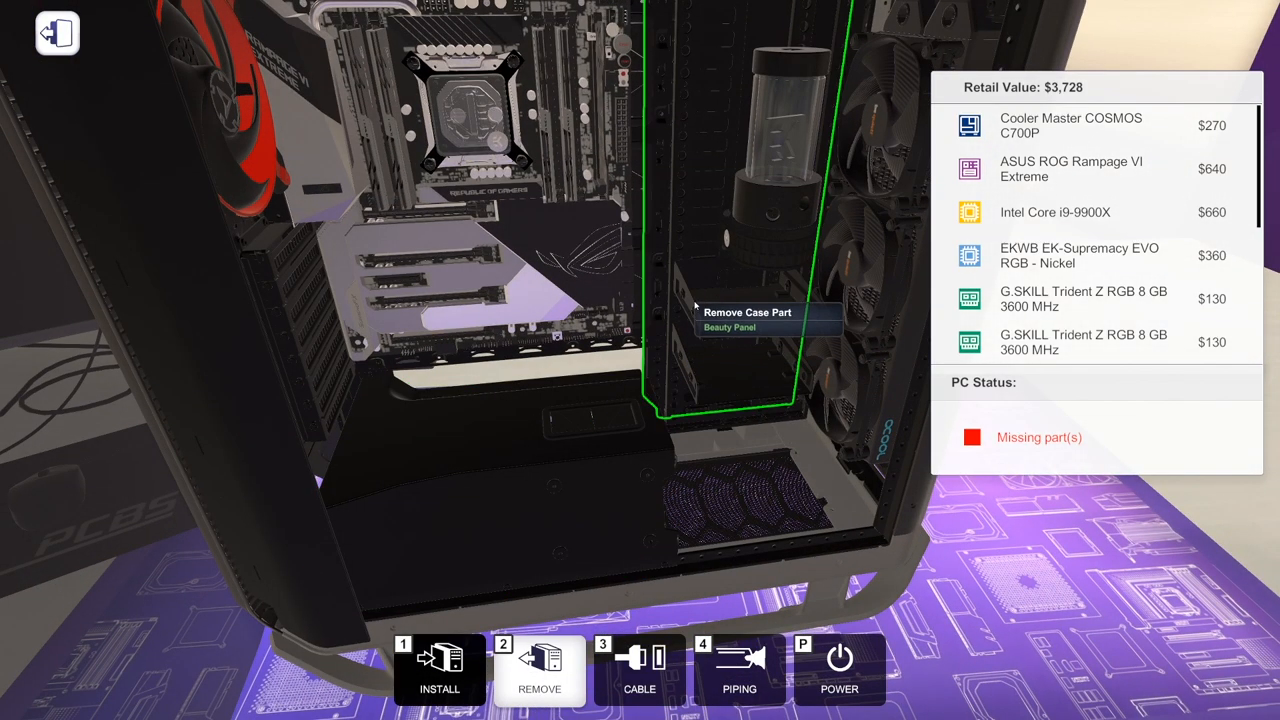
Remove the beauty panel, check the coolant options, and list the power supplies.
left_click(728, 320)
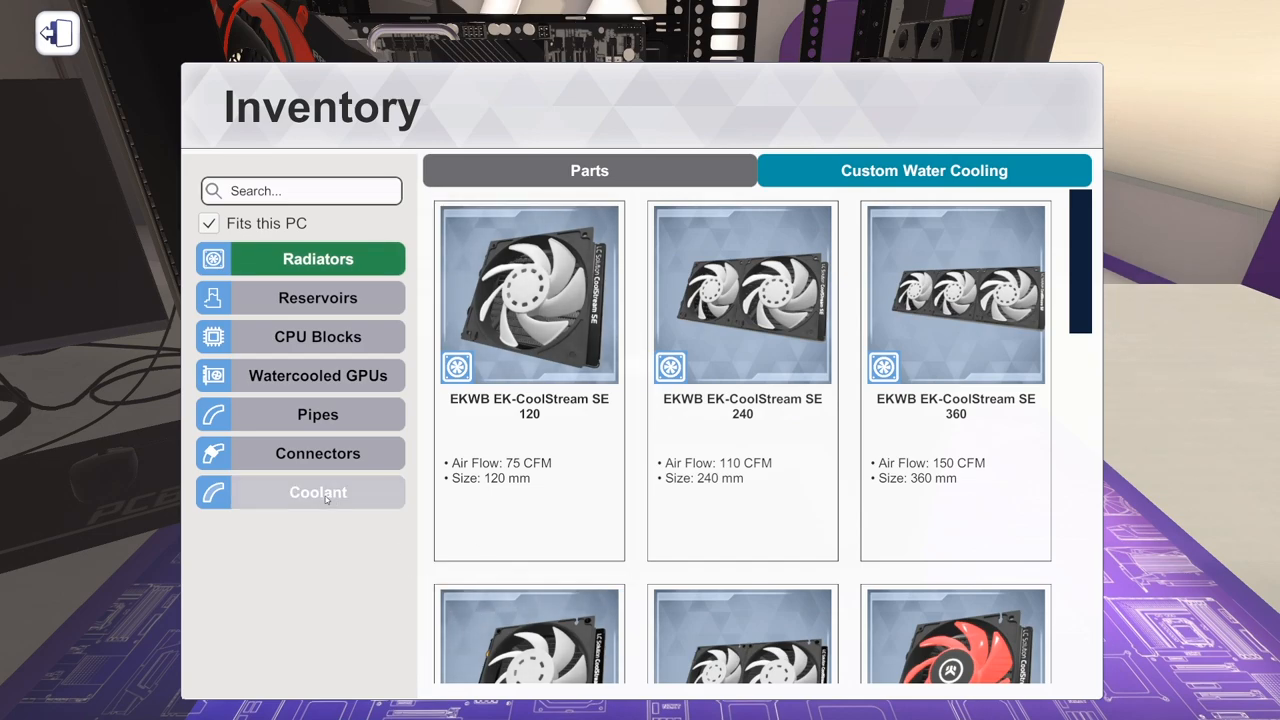
left_click(589, 170)
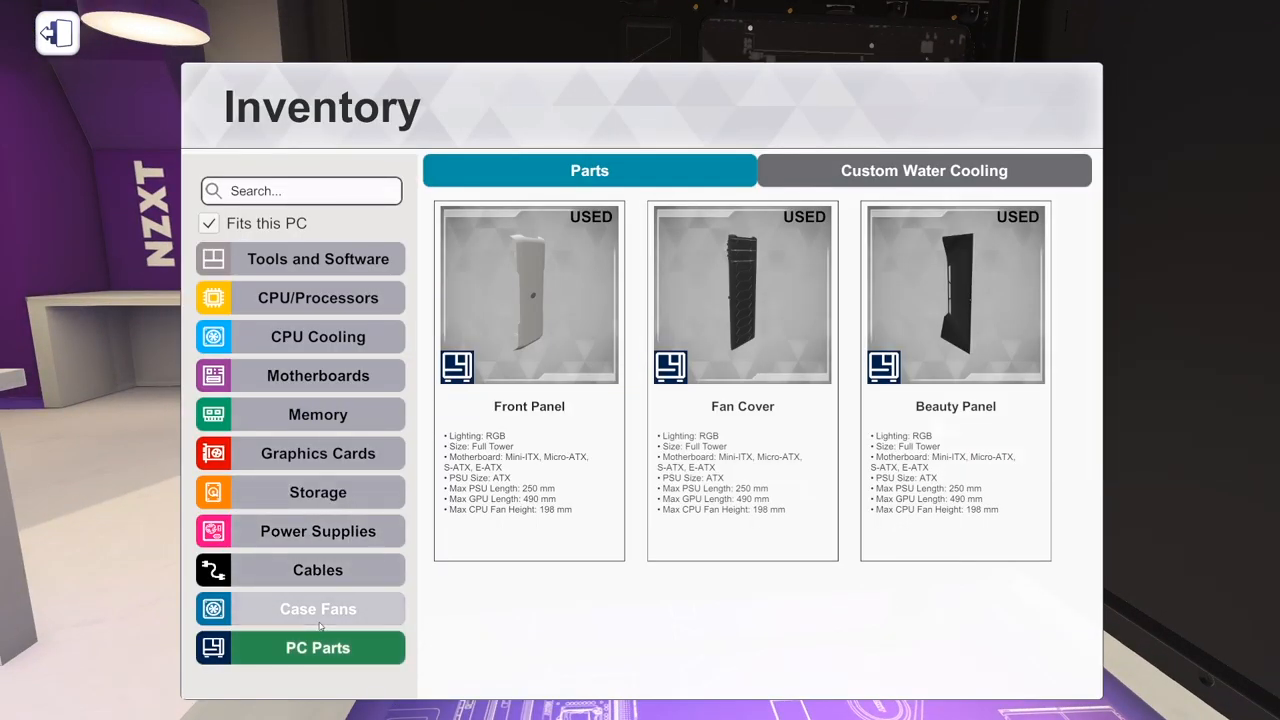
left_click(317, 531)
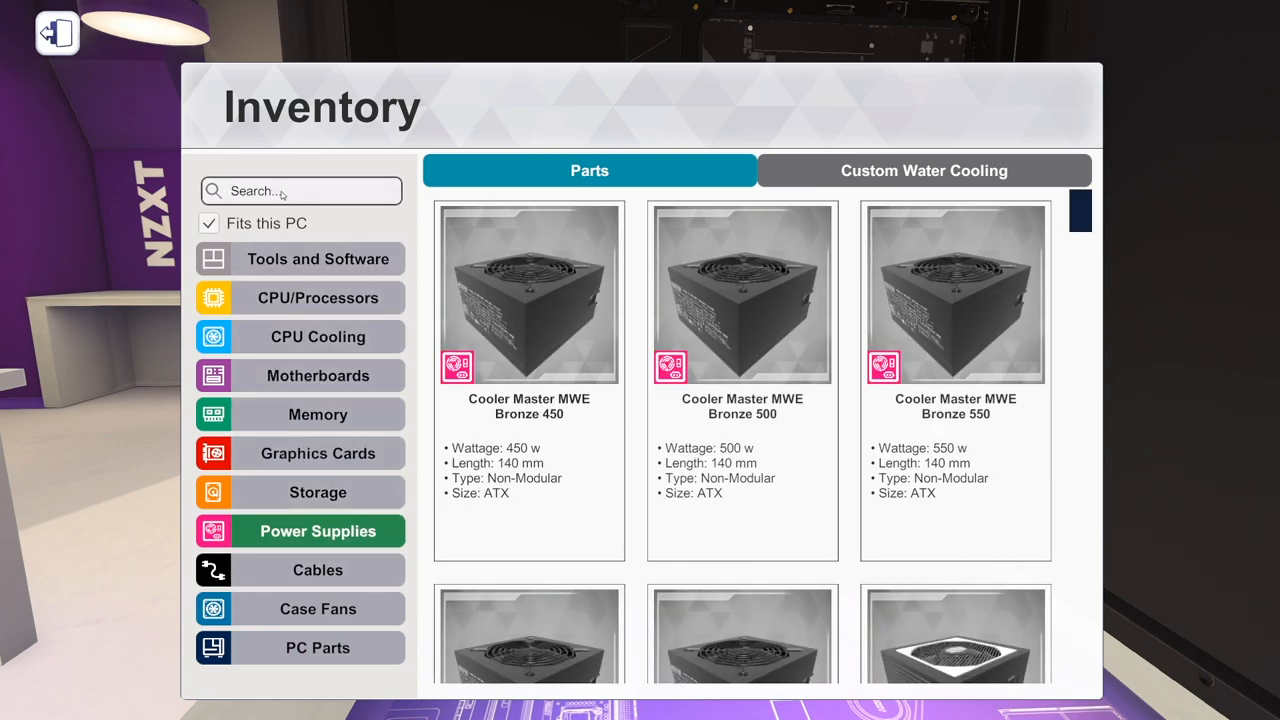
Search '1600' and install the CORSAIR AX1600i in the bottom PSU bay.
type("1600")
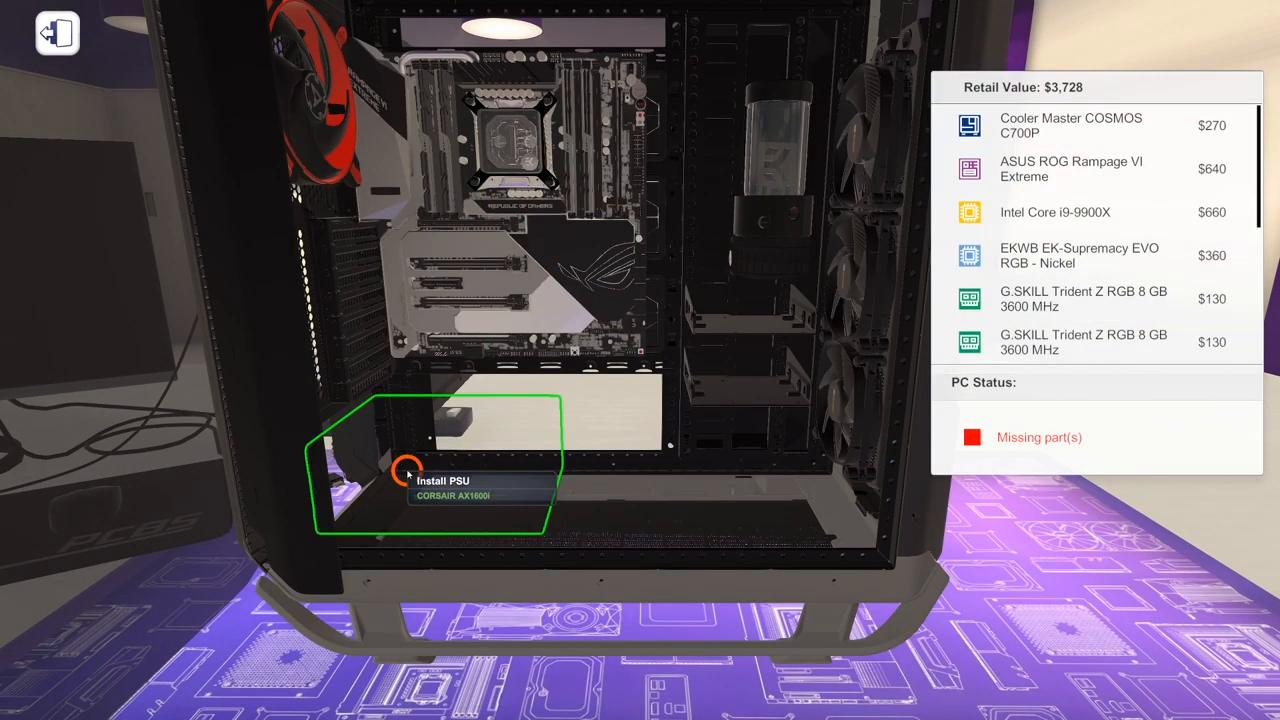
left_click(407, 470)
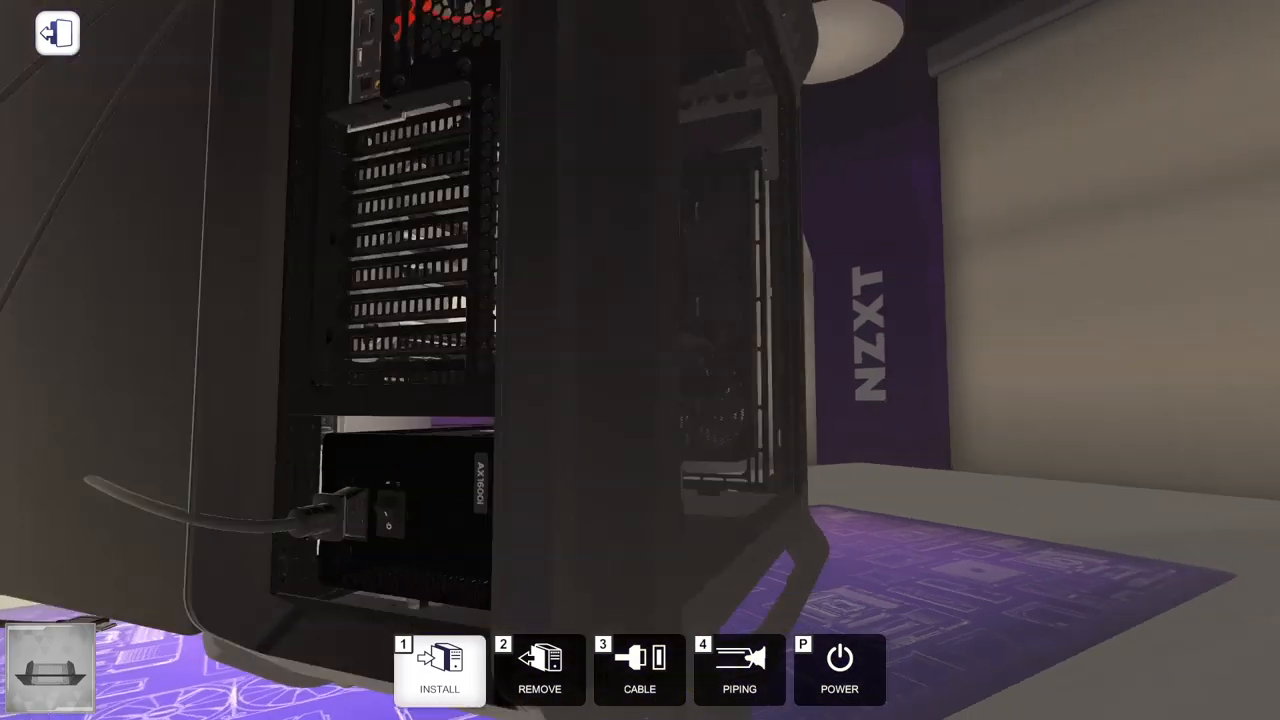
left_click(539, 670)
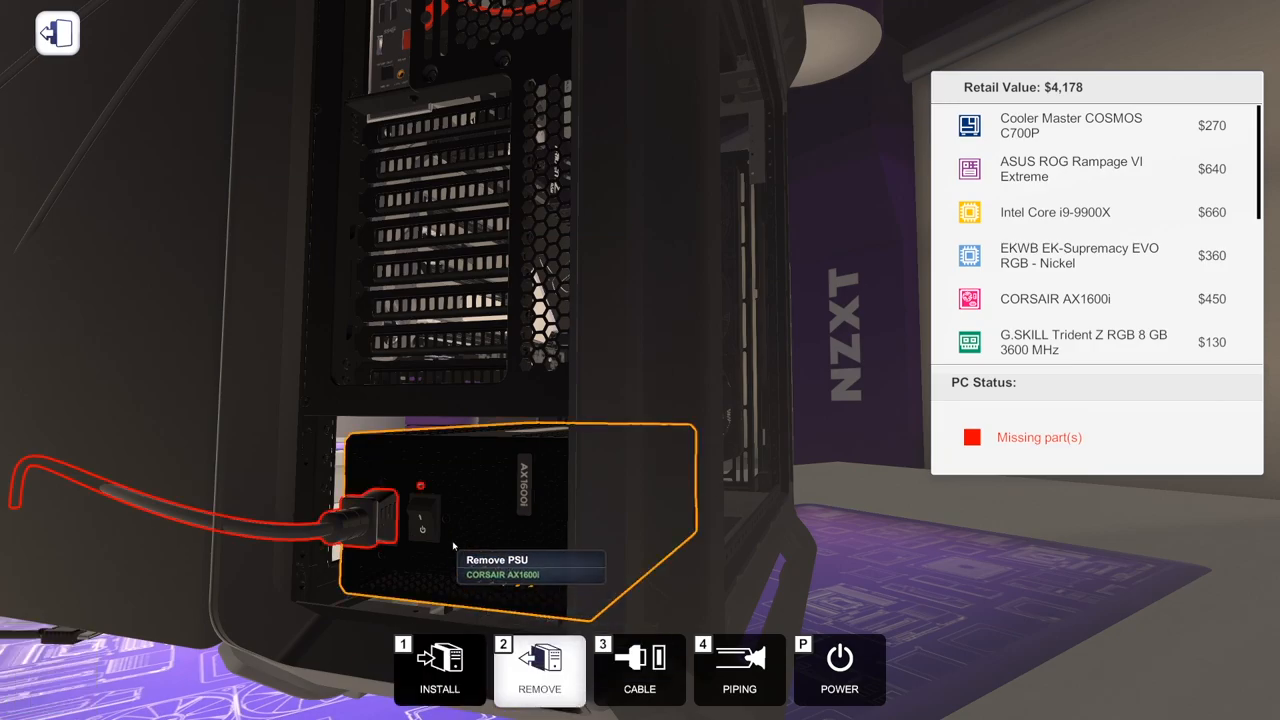
left_click(440, 668)
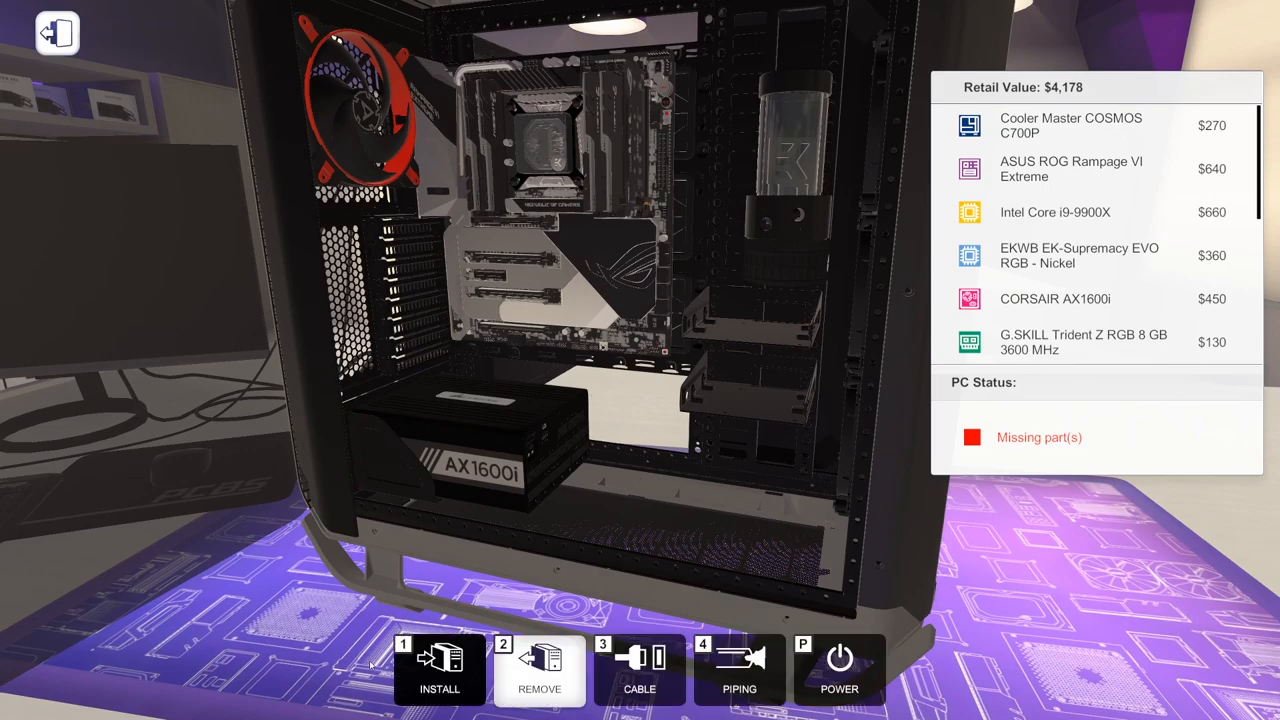
left_click(439, 670)
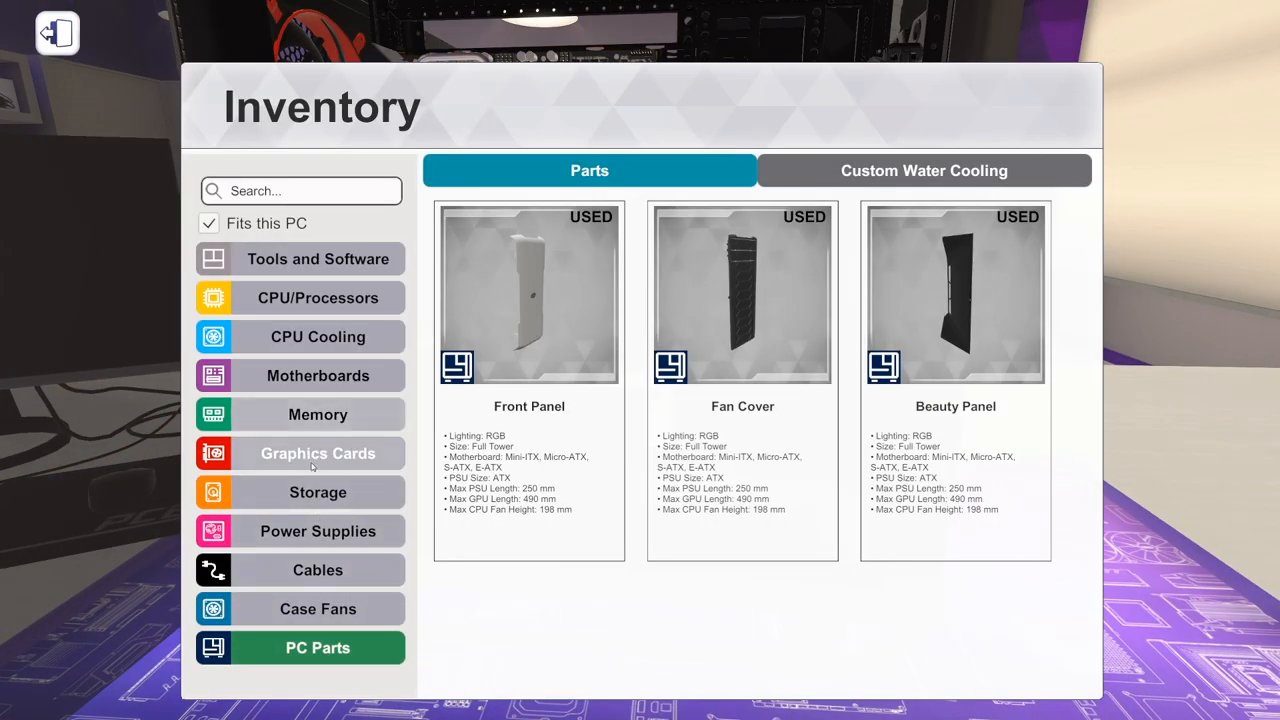
left_click(317, 453)
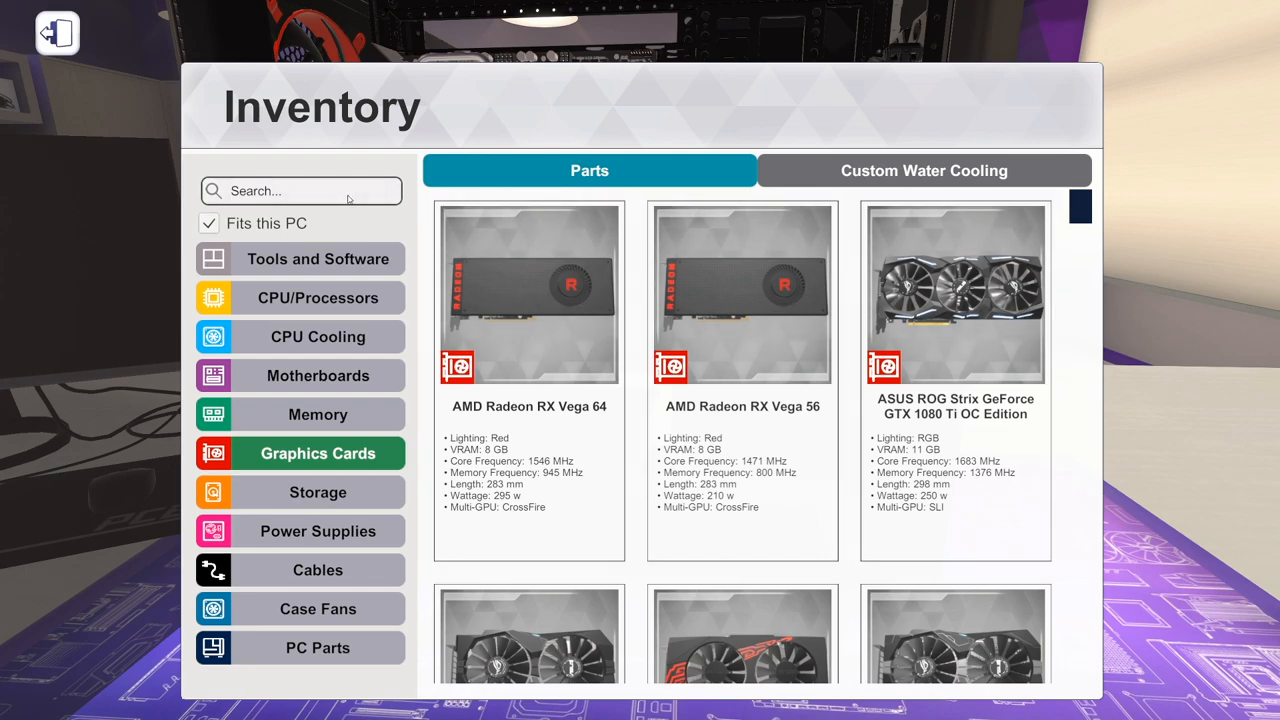
type("2080 ti")
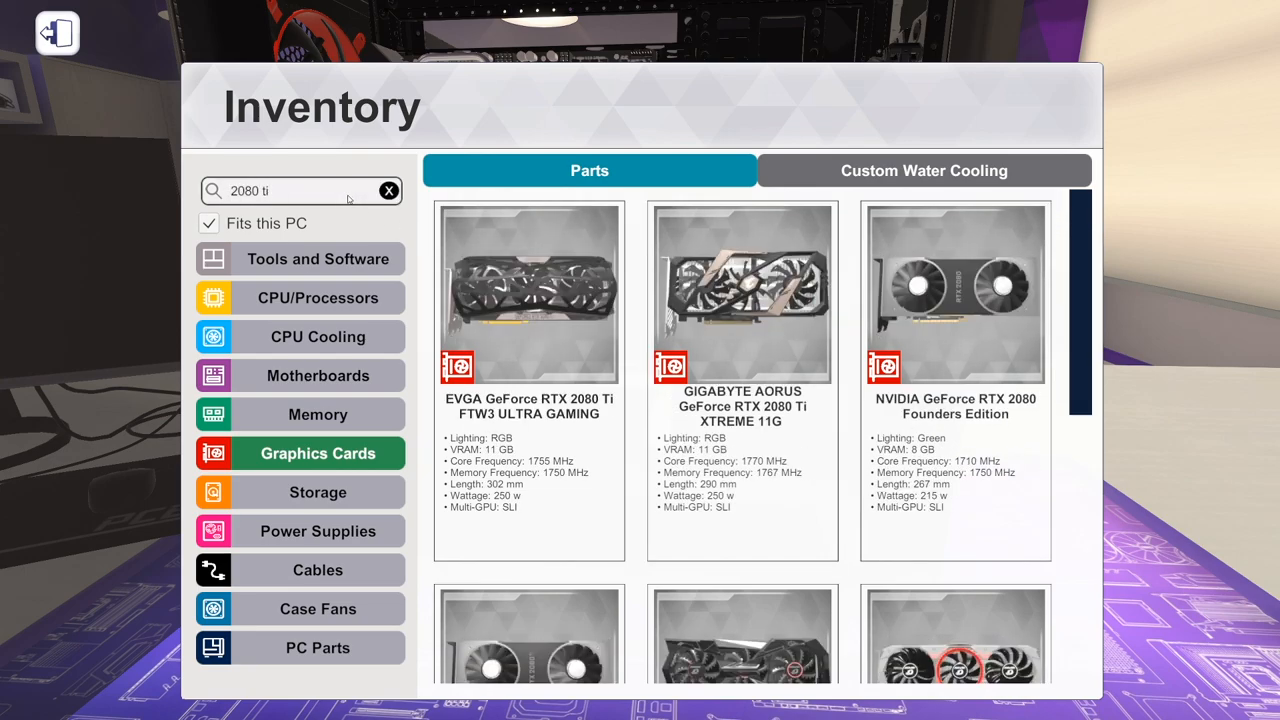
mouse_move(846, 274)
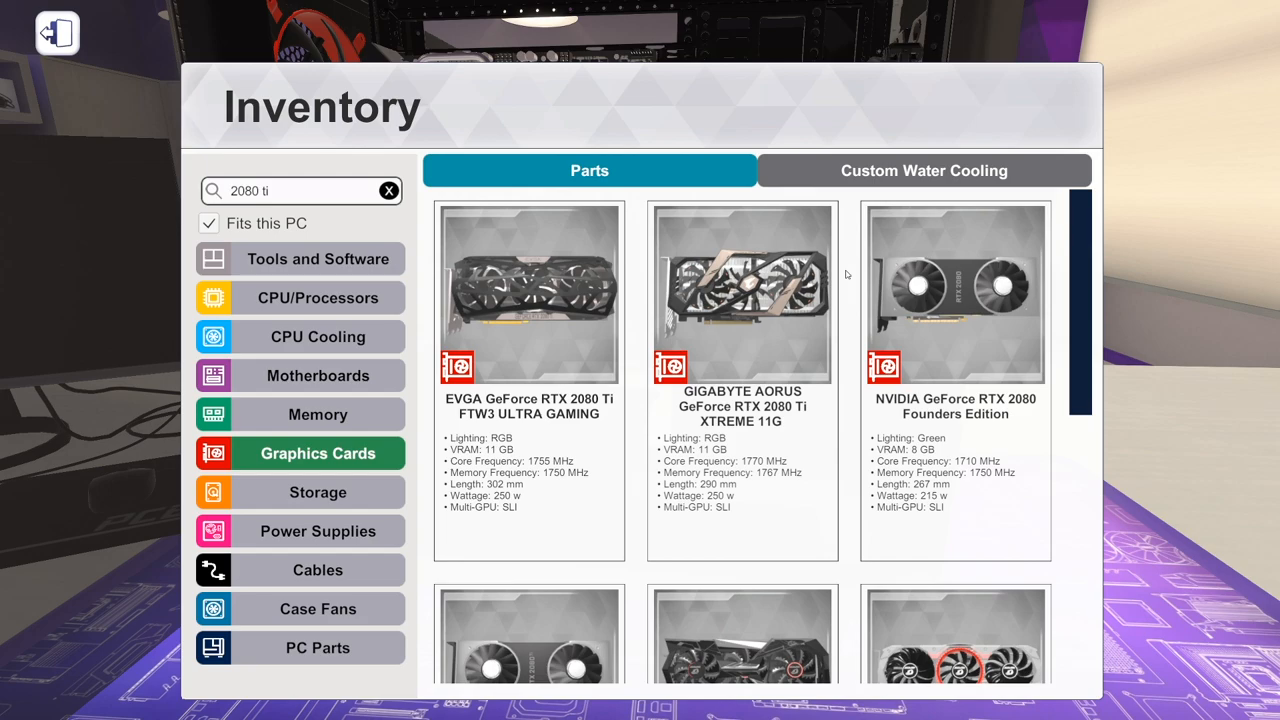
mouse_move(922, 170)
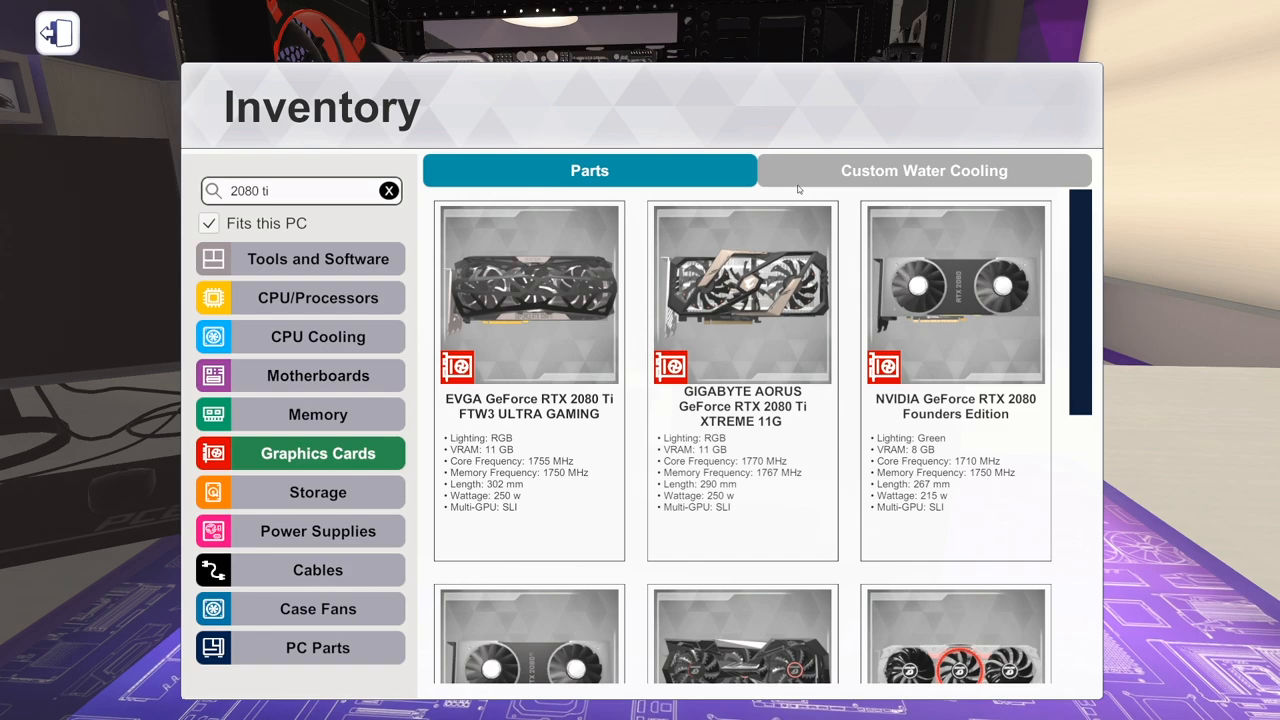
mouse_move(1047, 298)
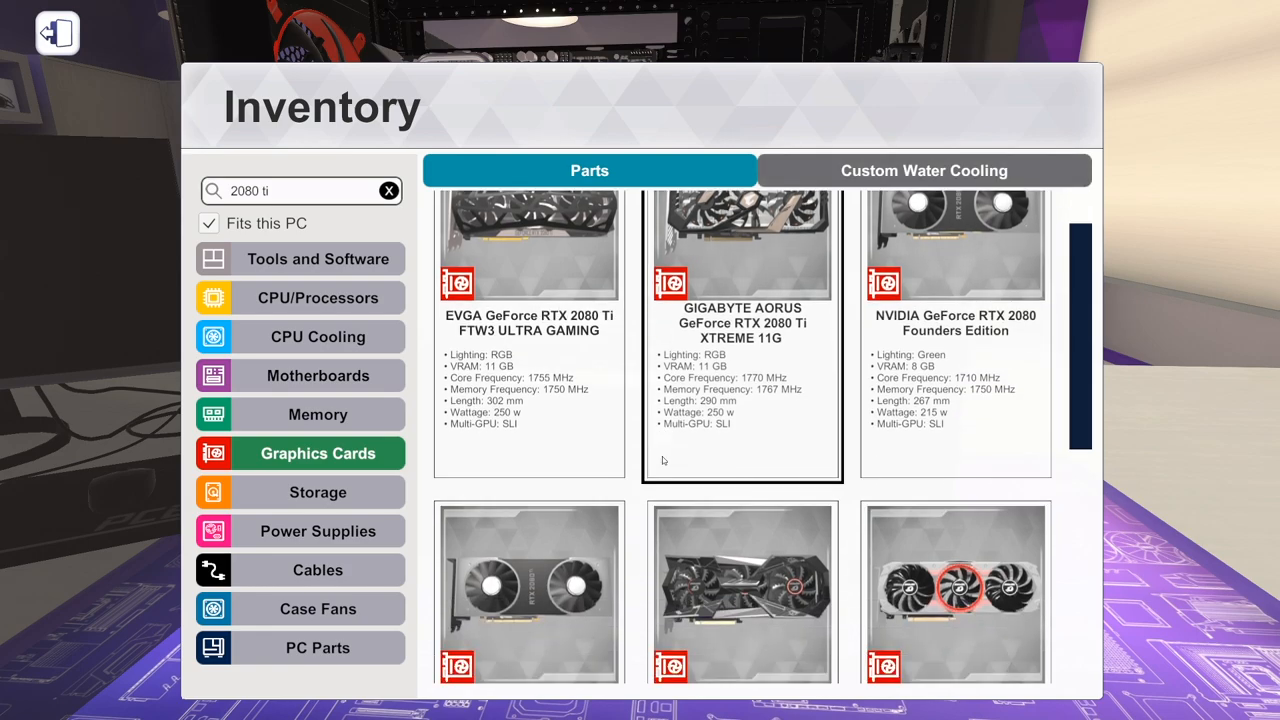
scroll("down", 3)
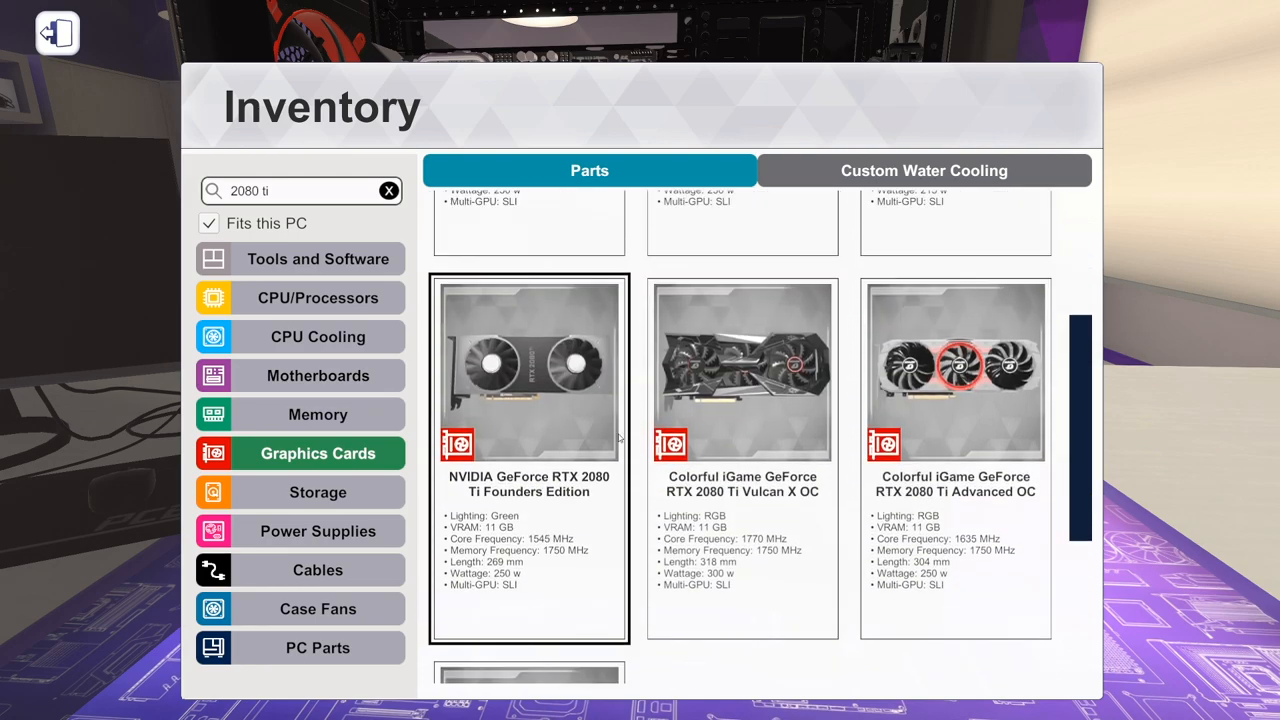
scroll("down", 3)
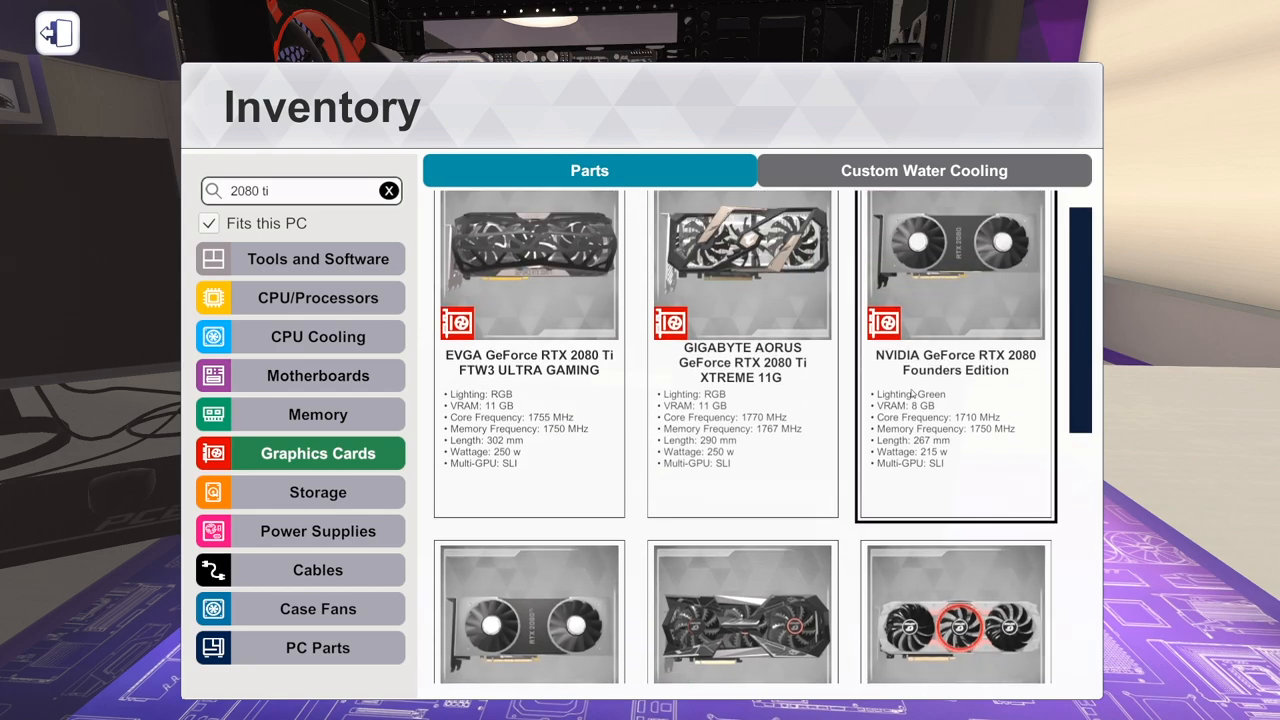
scroll("down", 3)
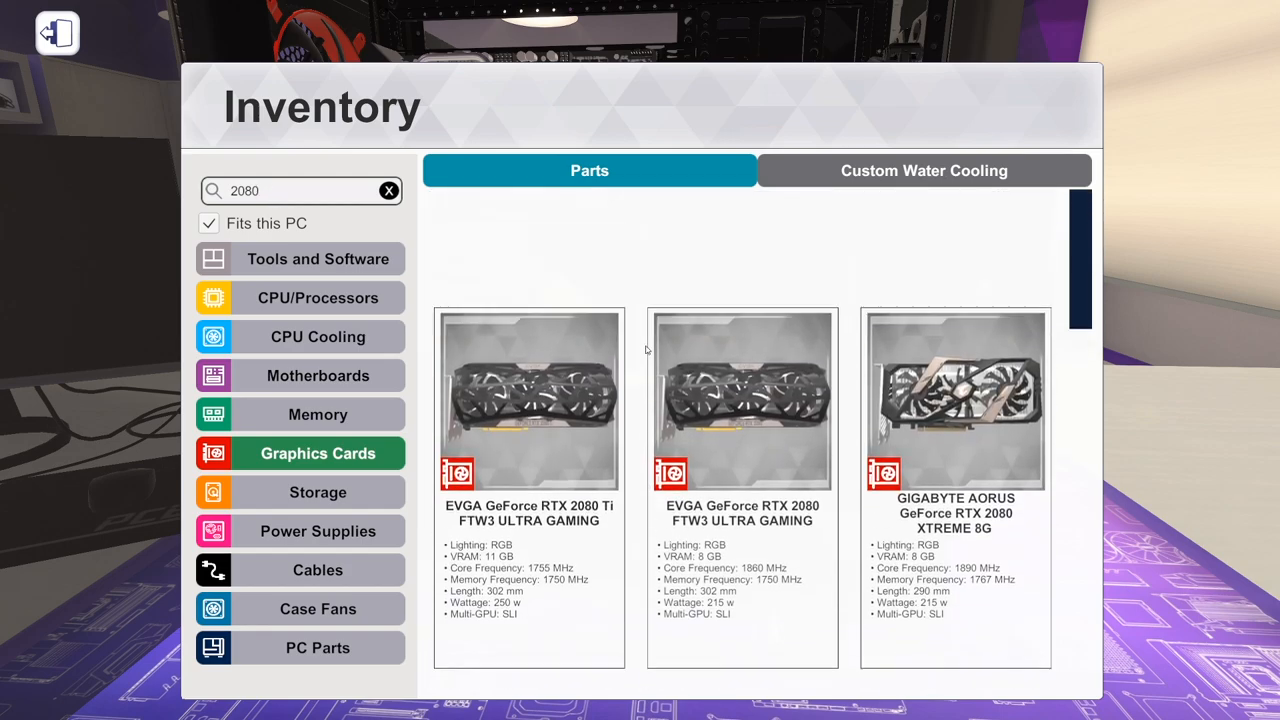
scroll("down", 3)
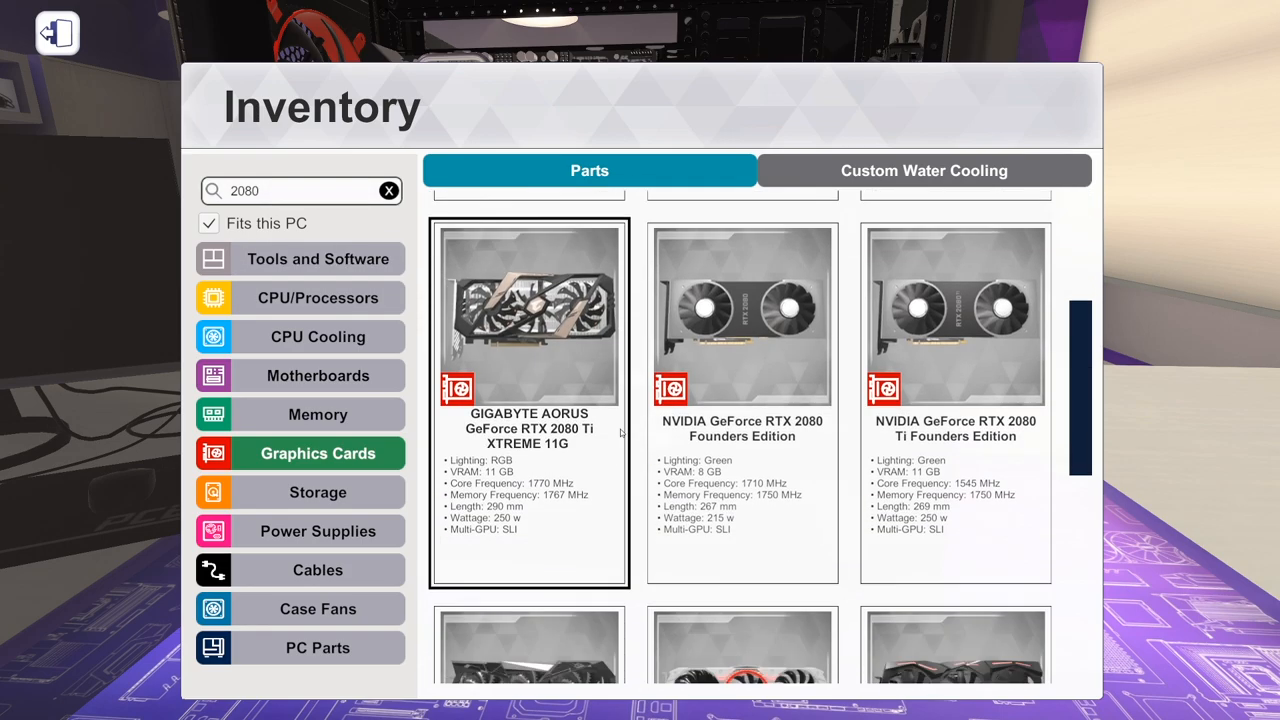
scroll("down", 3)
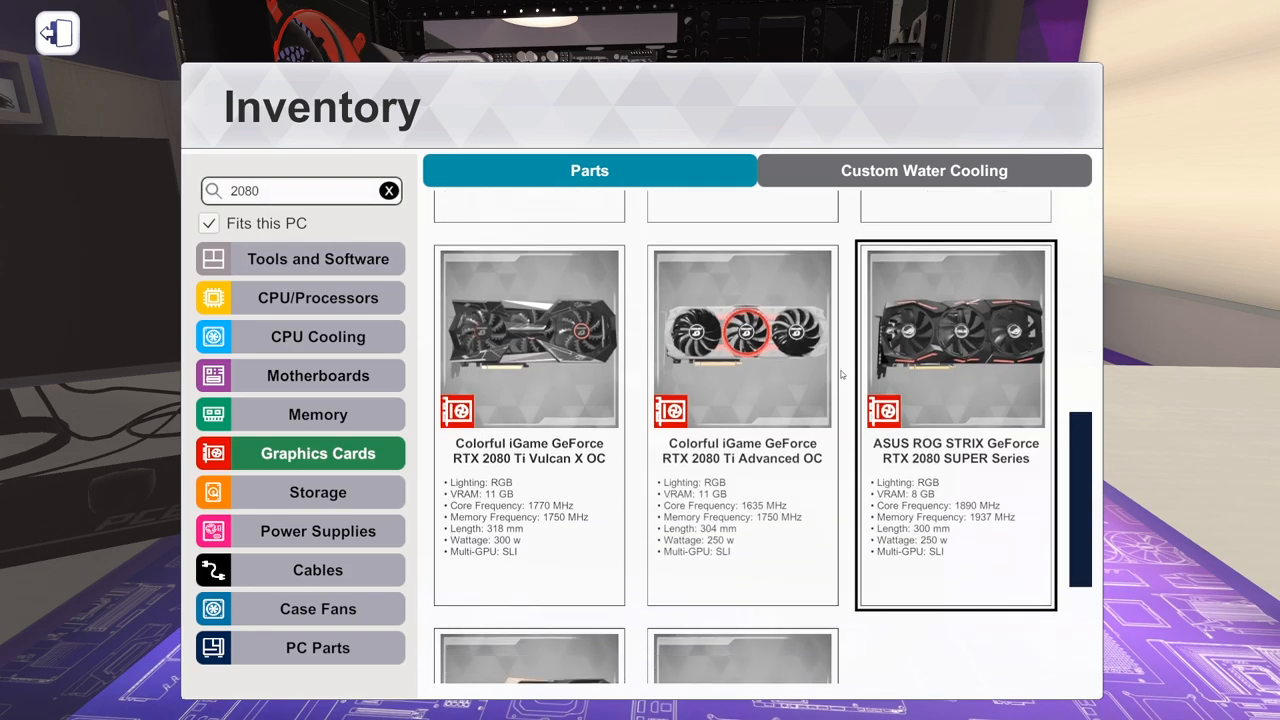
mouse_move(936, 356)
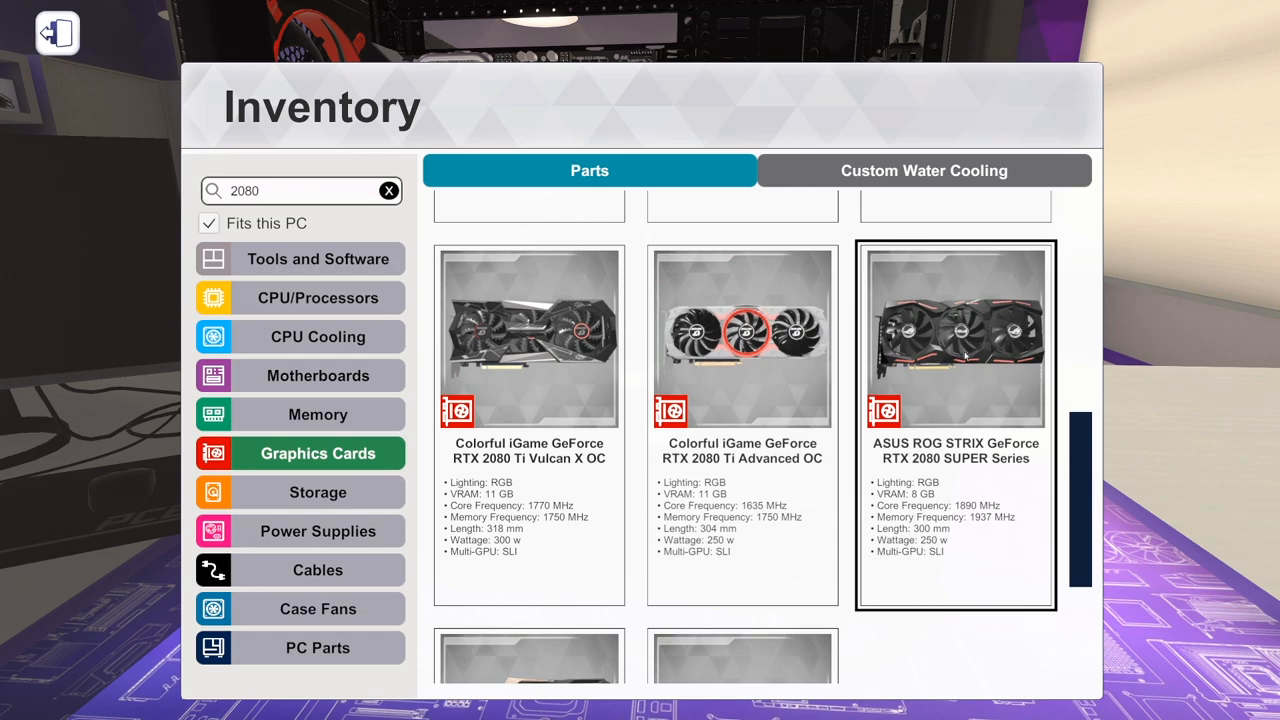
scroll("down", 3)
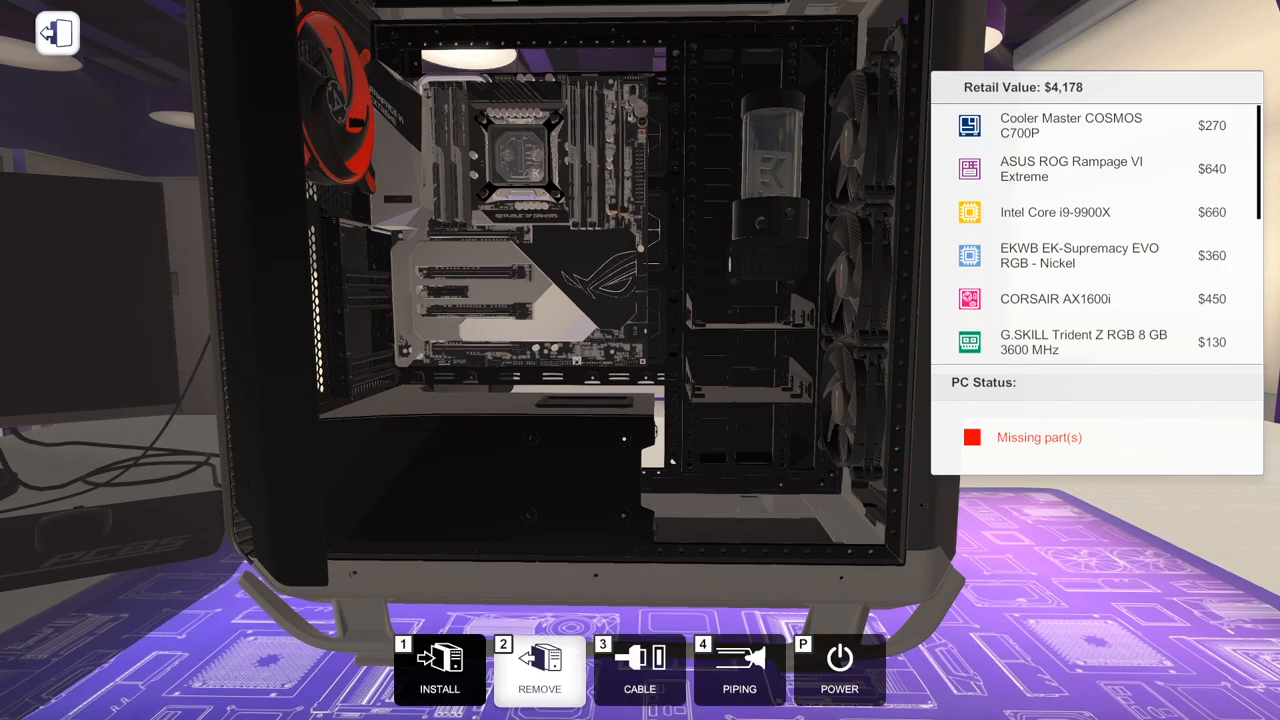
Seat RTX 2080 Ti Founders Edition cards in the top and lower PCIe slots.
left_click(439, 668)
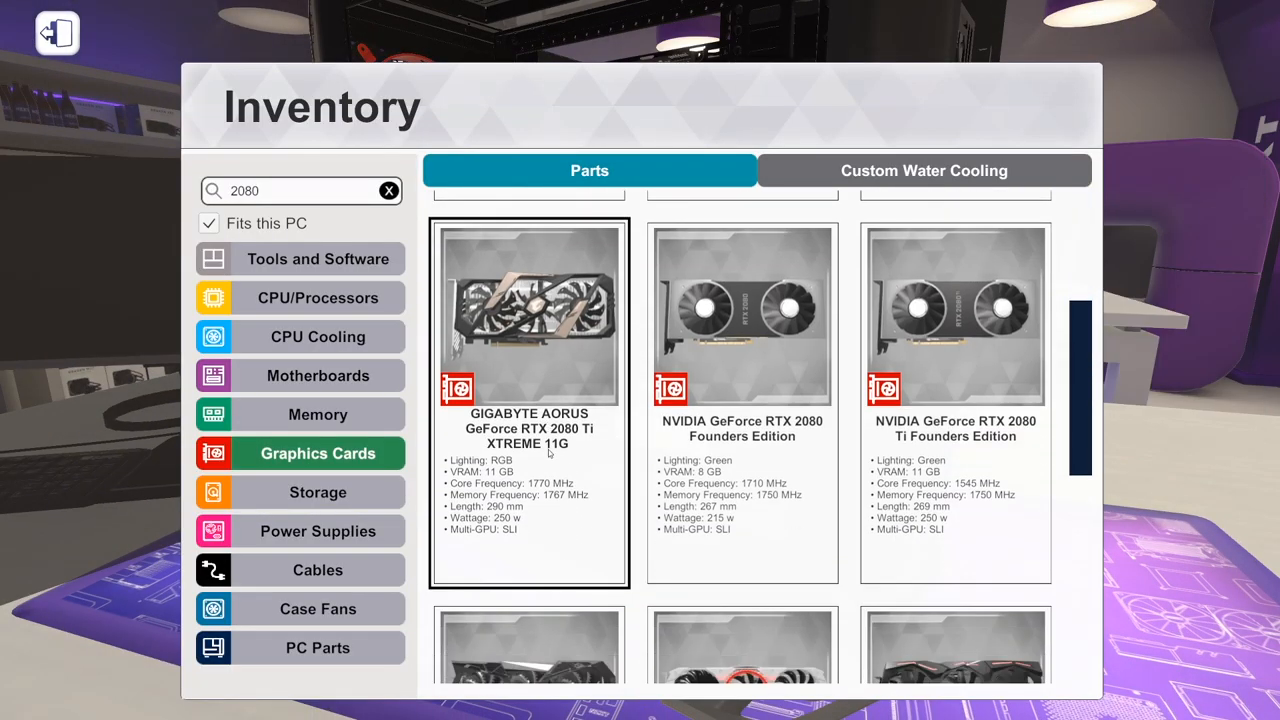
scroll("down", 3)
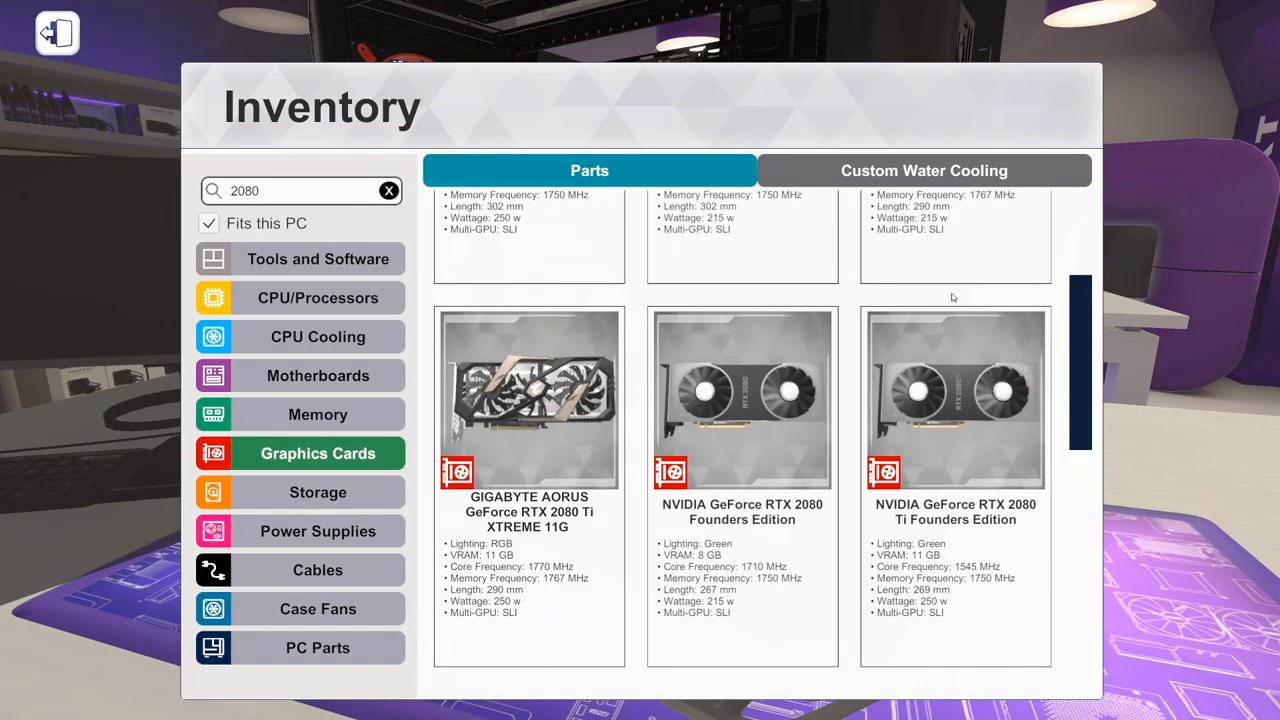
left_click(955, 400)
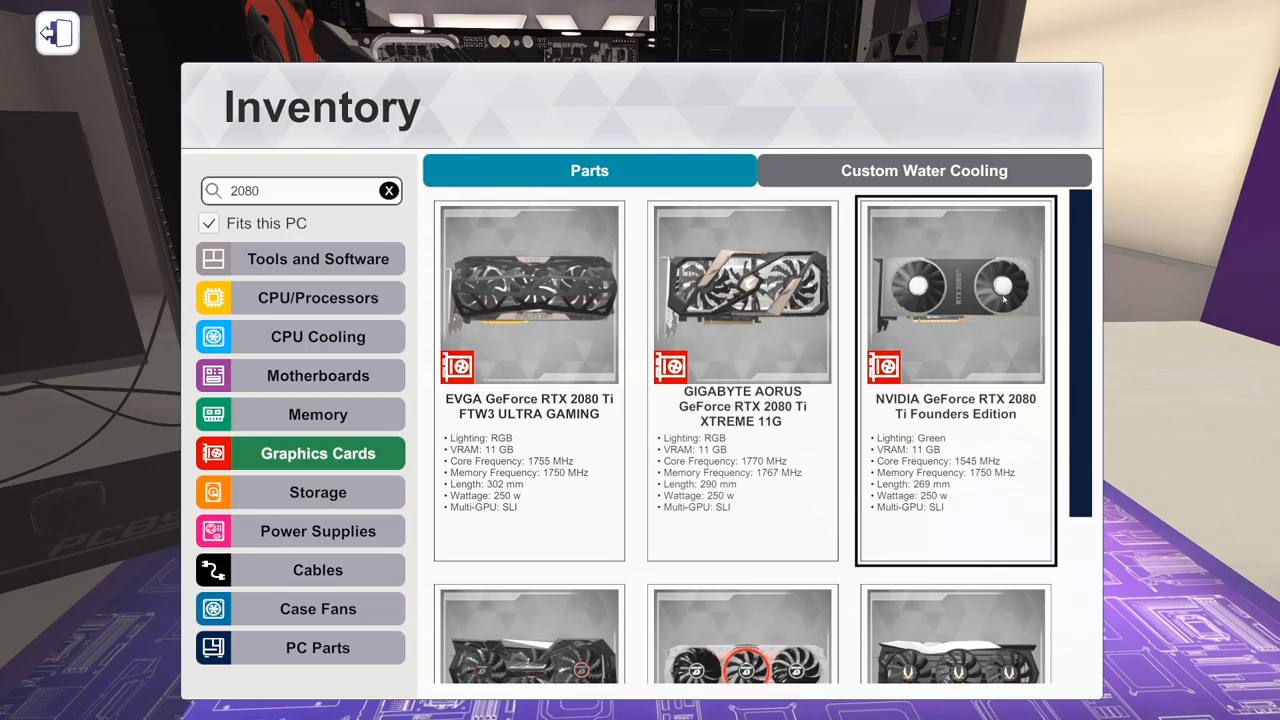
left_click(955, 293)
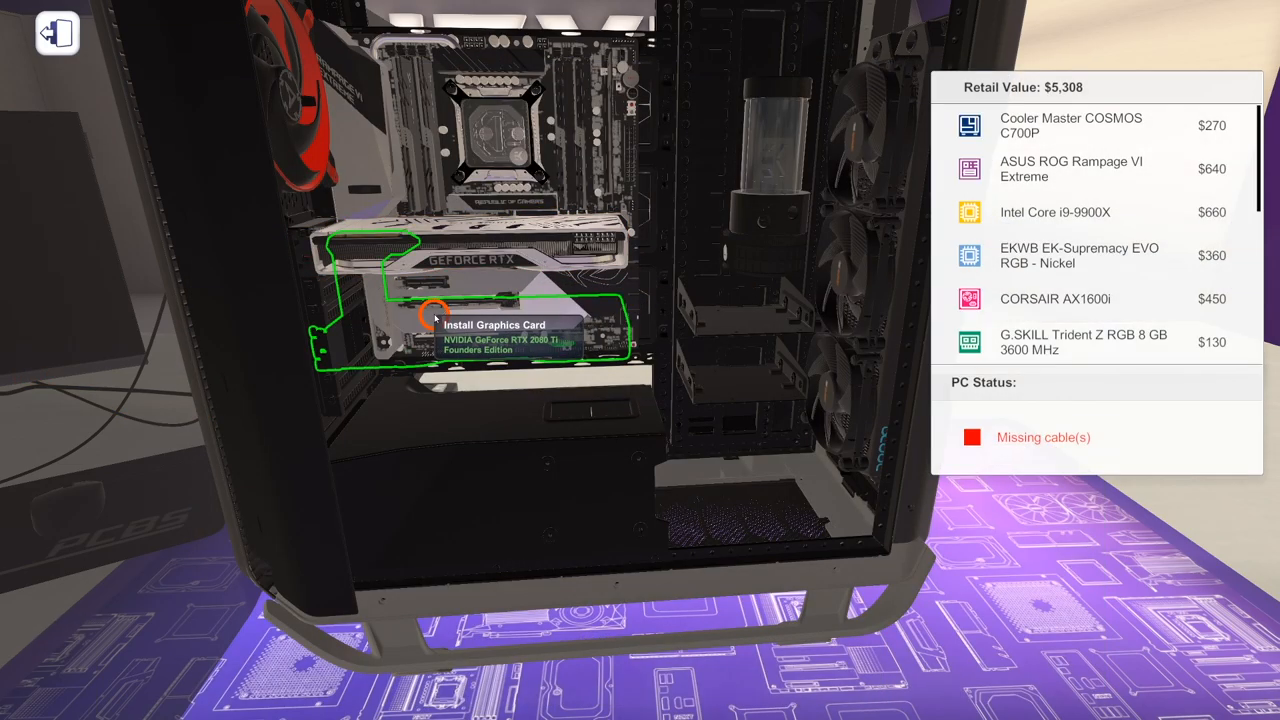
left_click(435, 315)
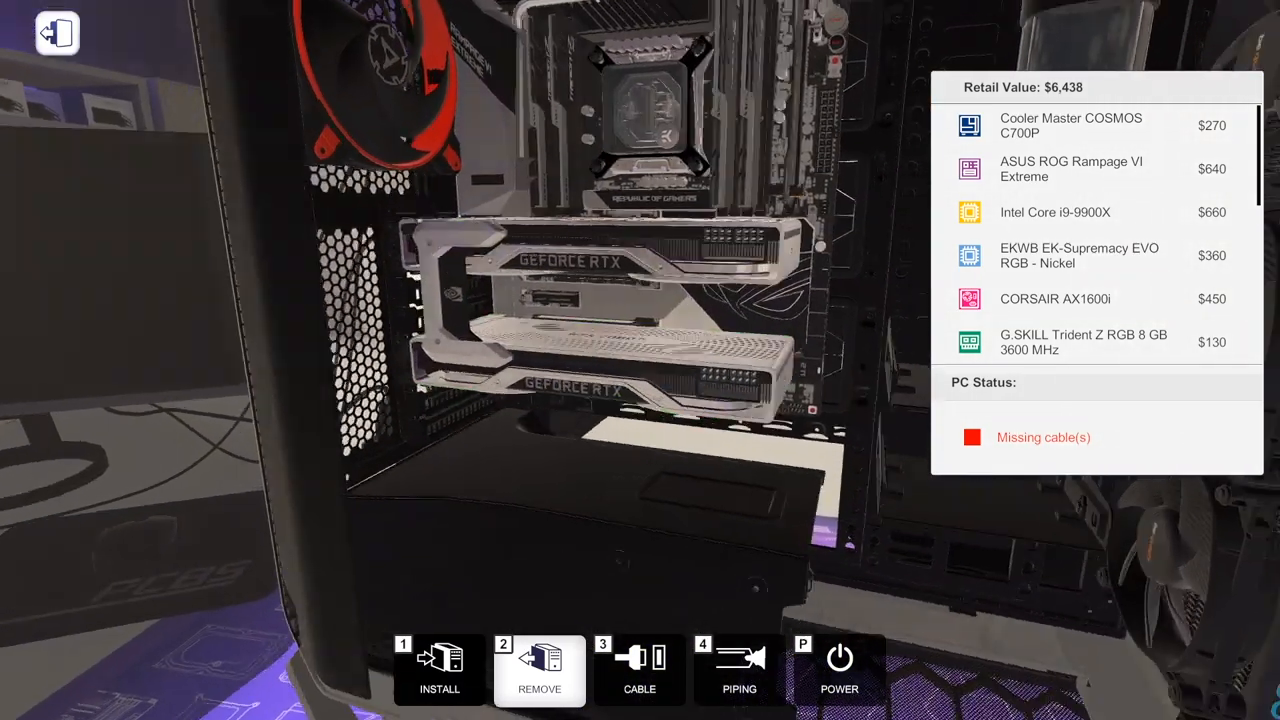
Switch to Cable mode to mark the case's cable connection points.
left_click(639, 670)
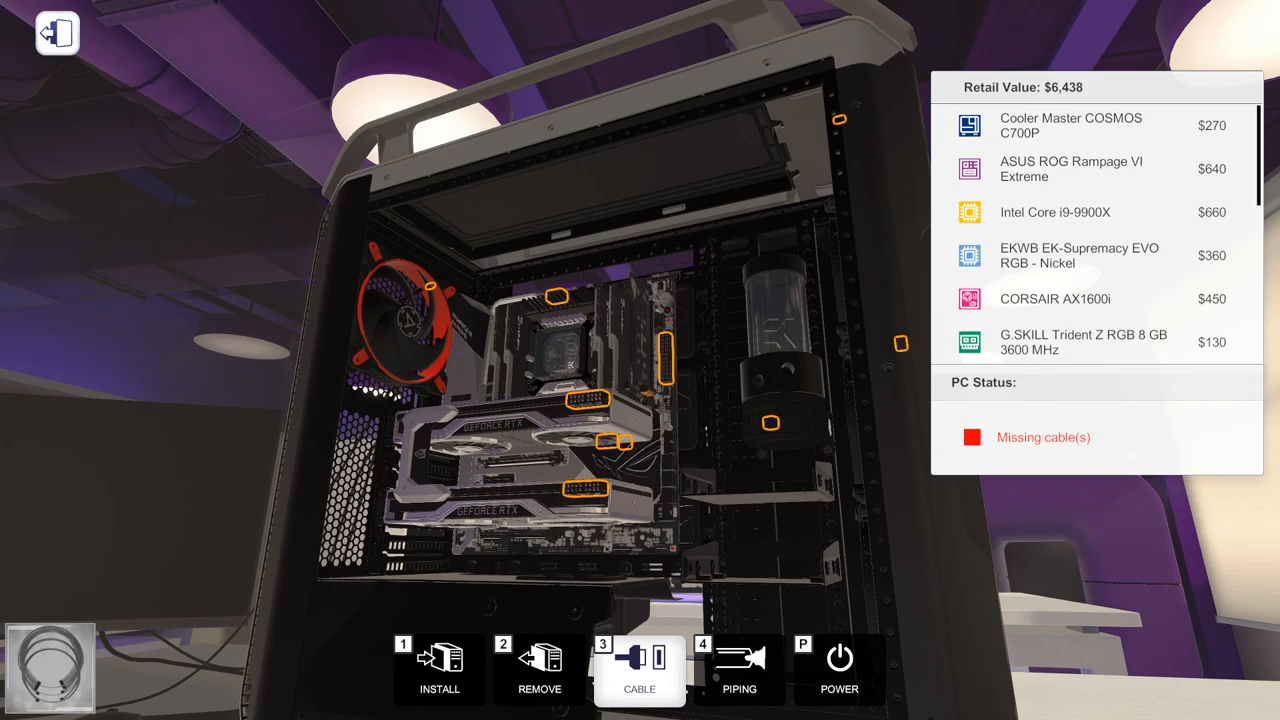
mouse_move(463, 636)
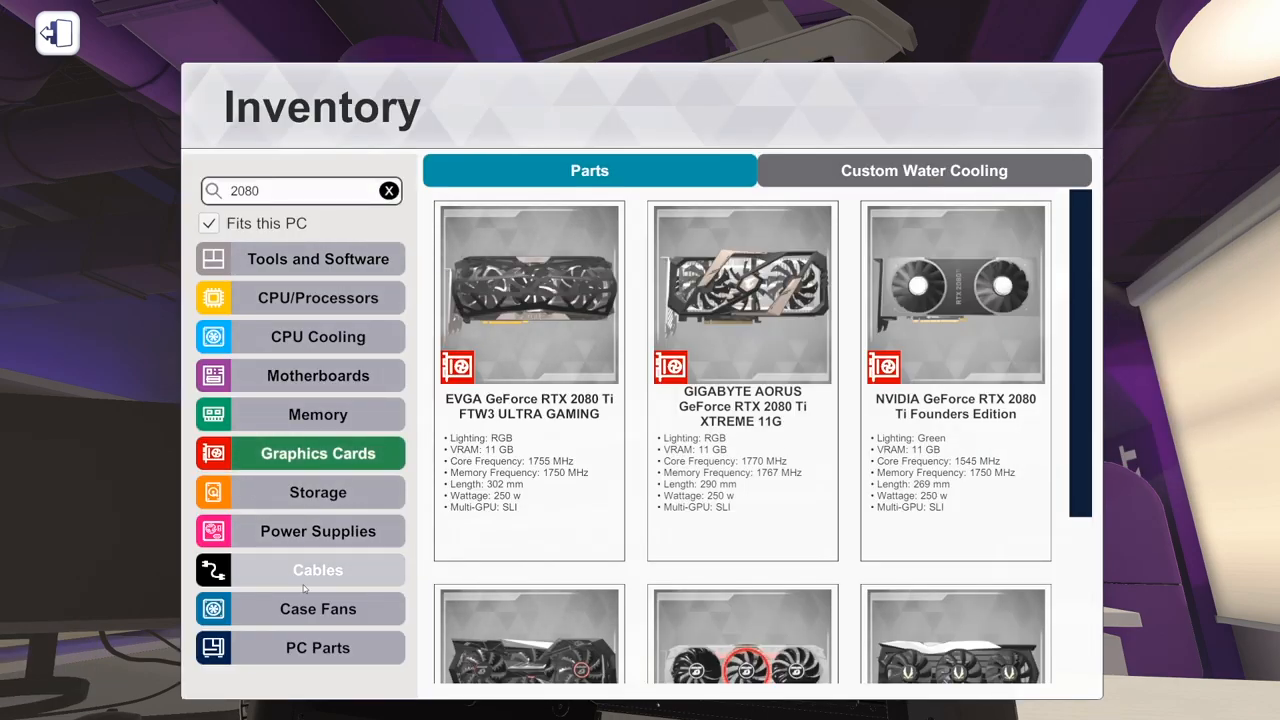
Install red case fans in the three top fan mounts, raising the build to $6,492.
left_click(317, 608)
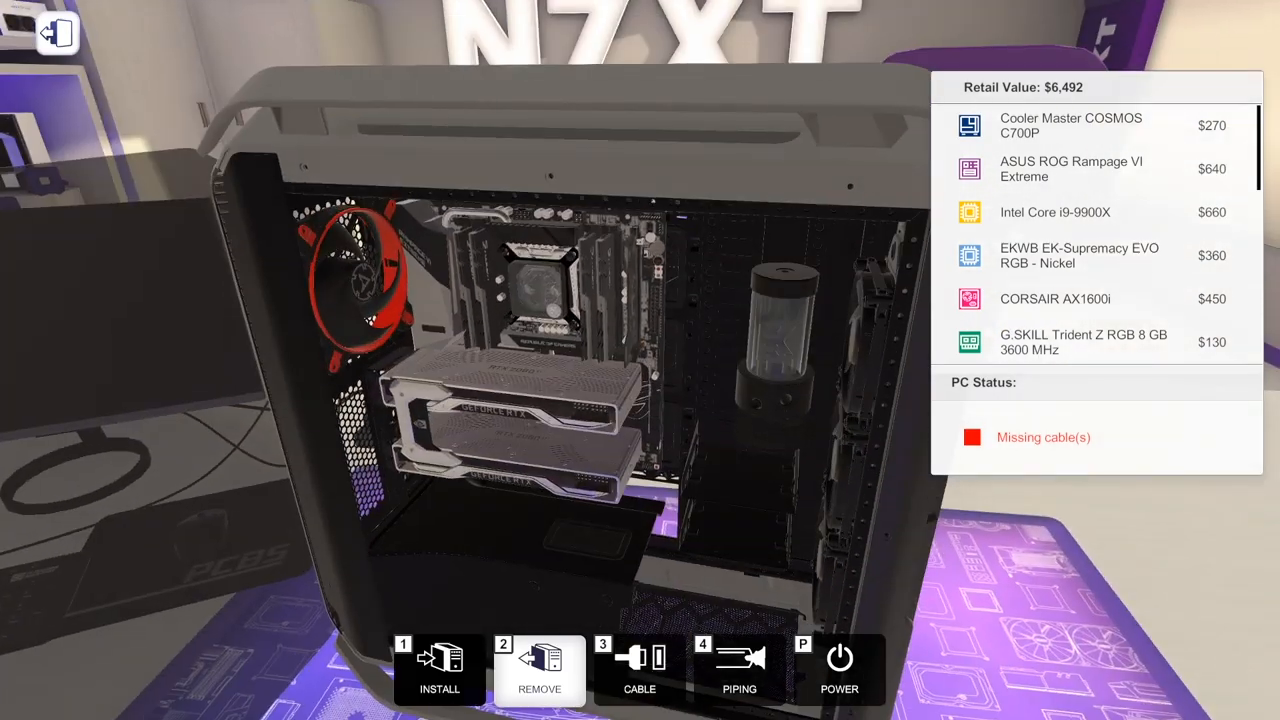
left_click(639, 670)
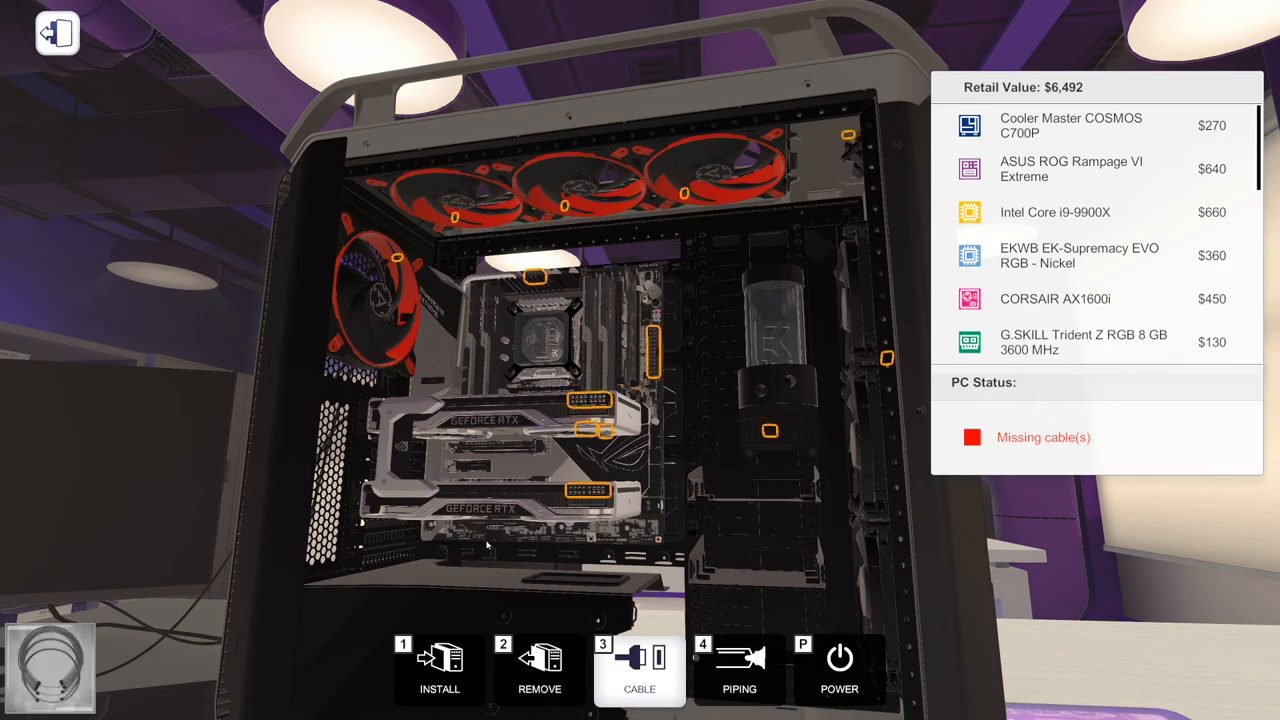
Choose the Ribbon Plastic Striped Black Red cables from the cable inventory.
left_click(639, 670)
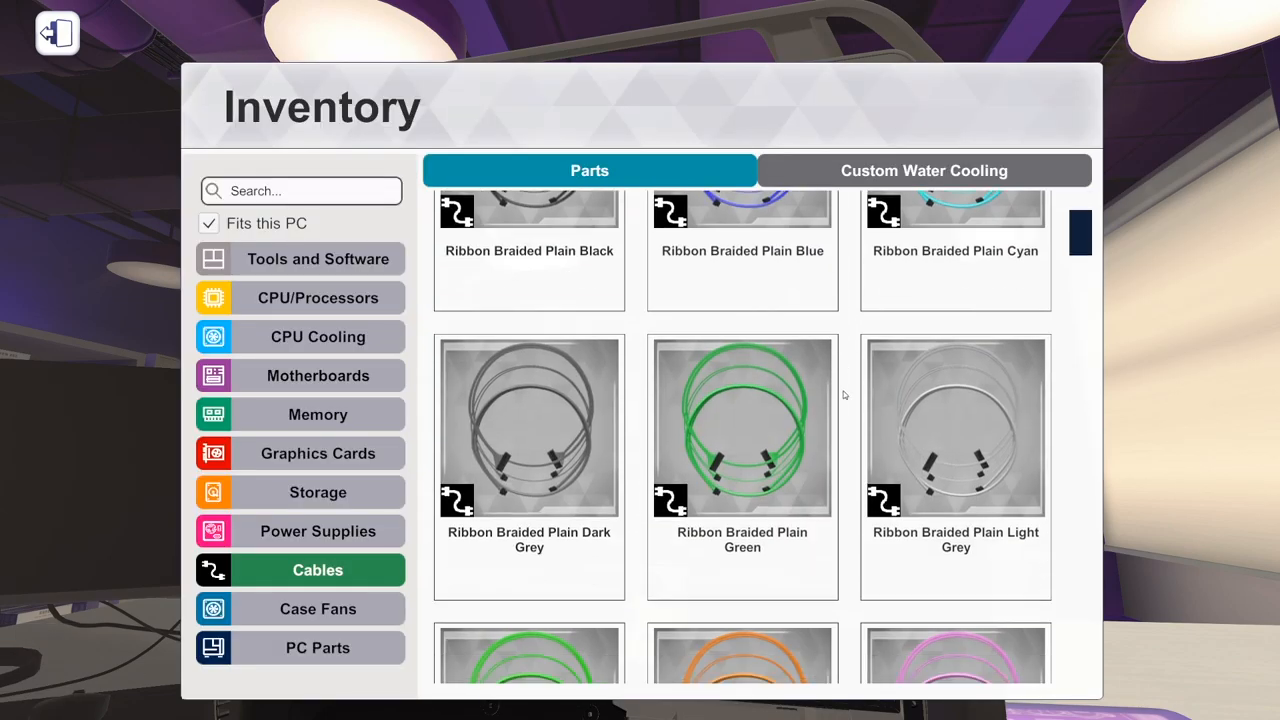
scroll("down", 3)
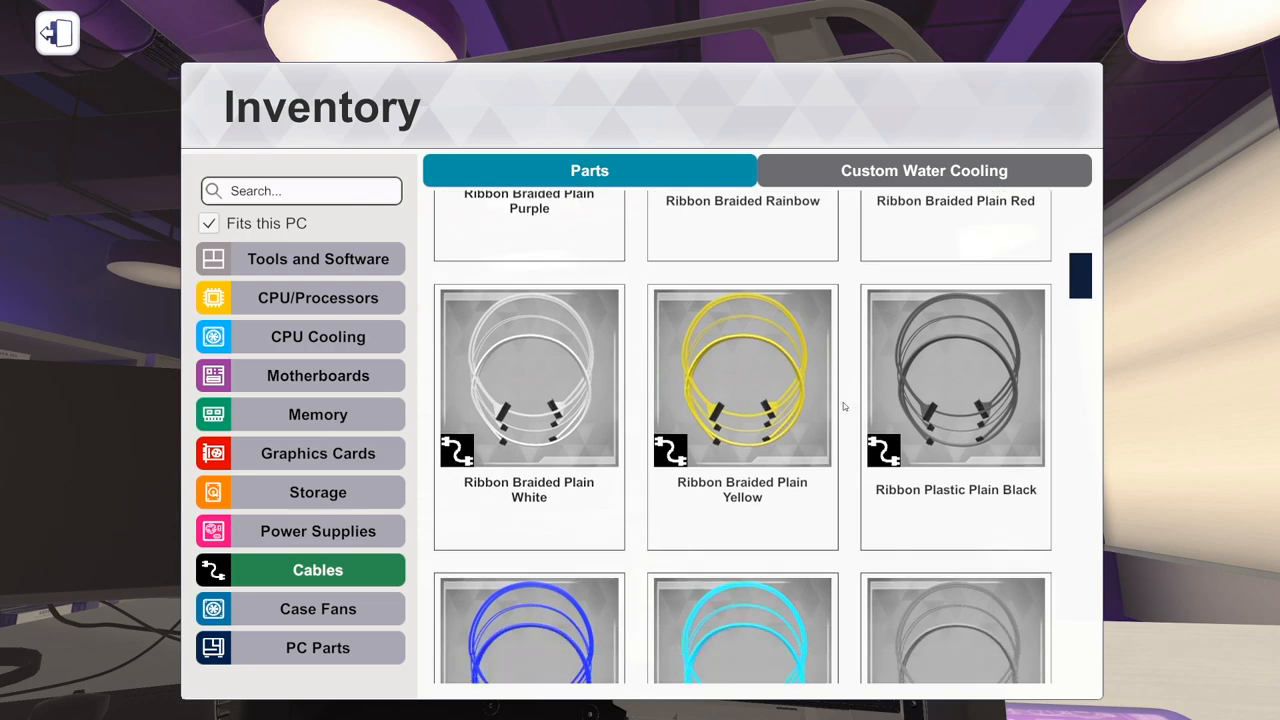
scroll("down", 3)
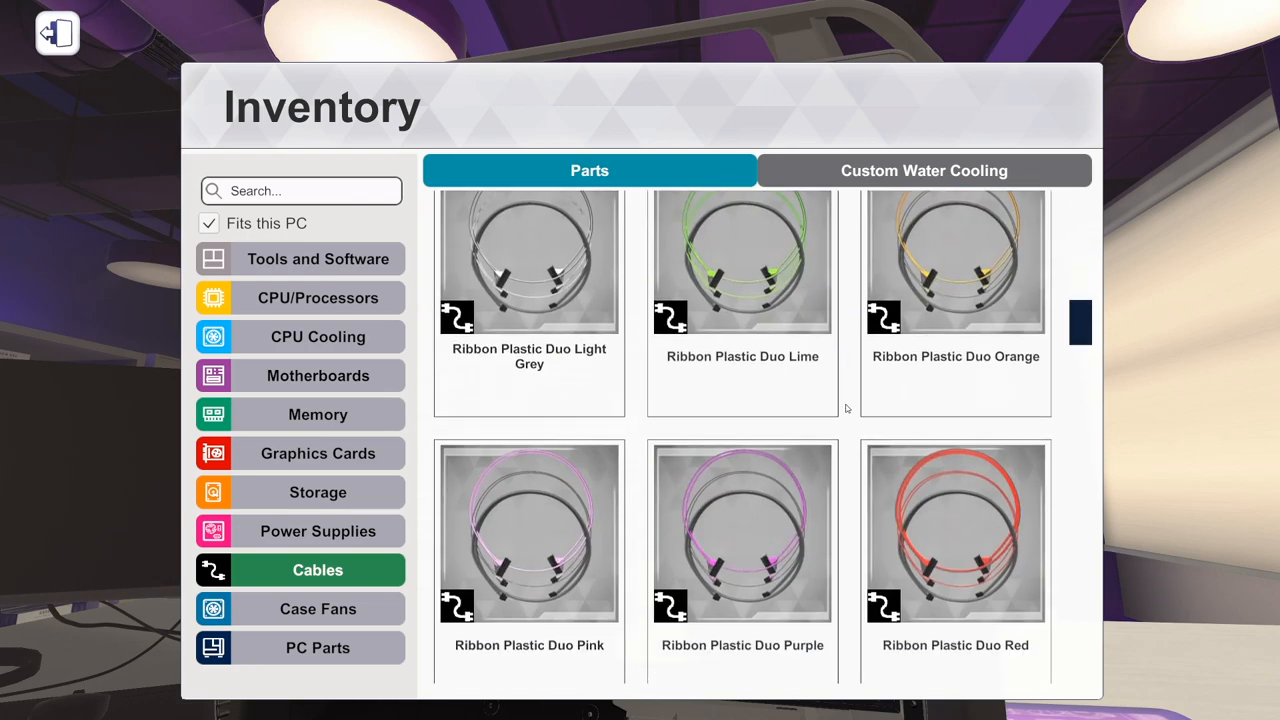
scroll("down", 3)
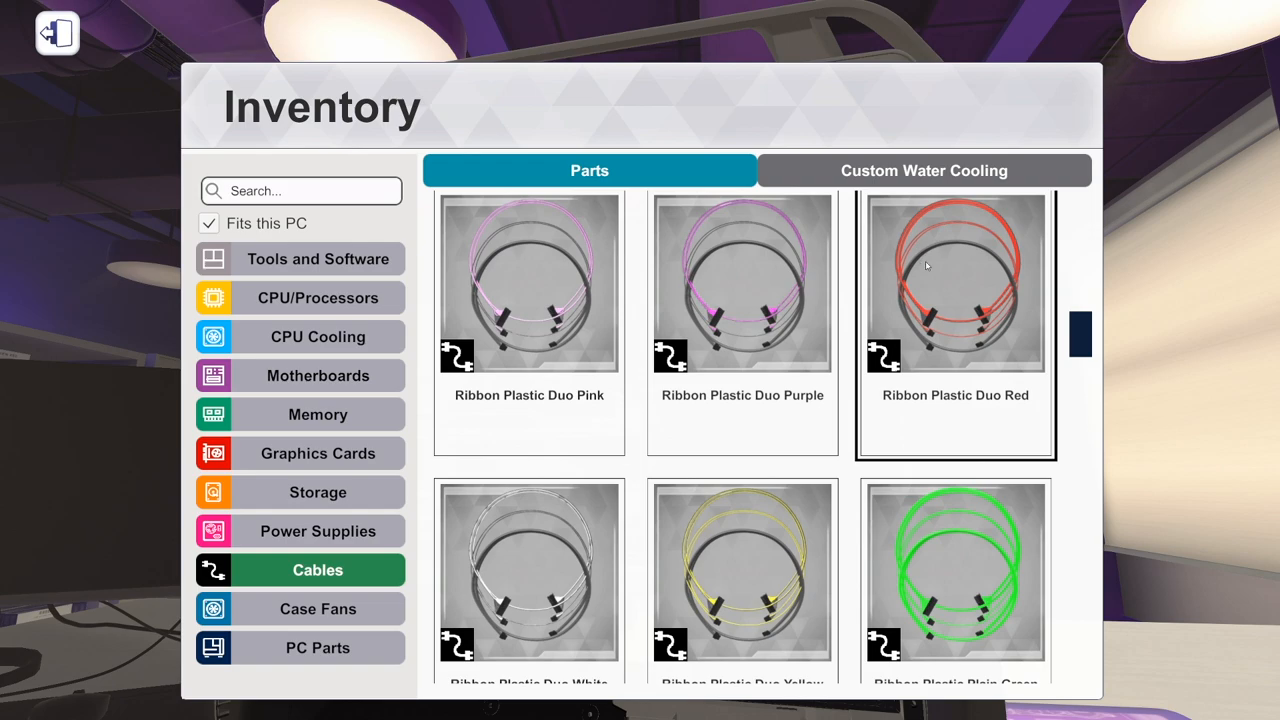
scroll("down", 3)
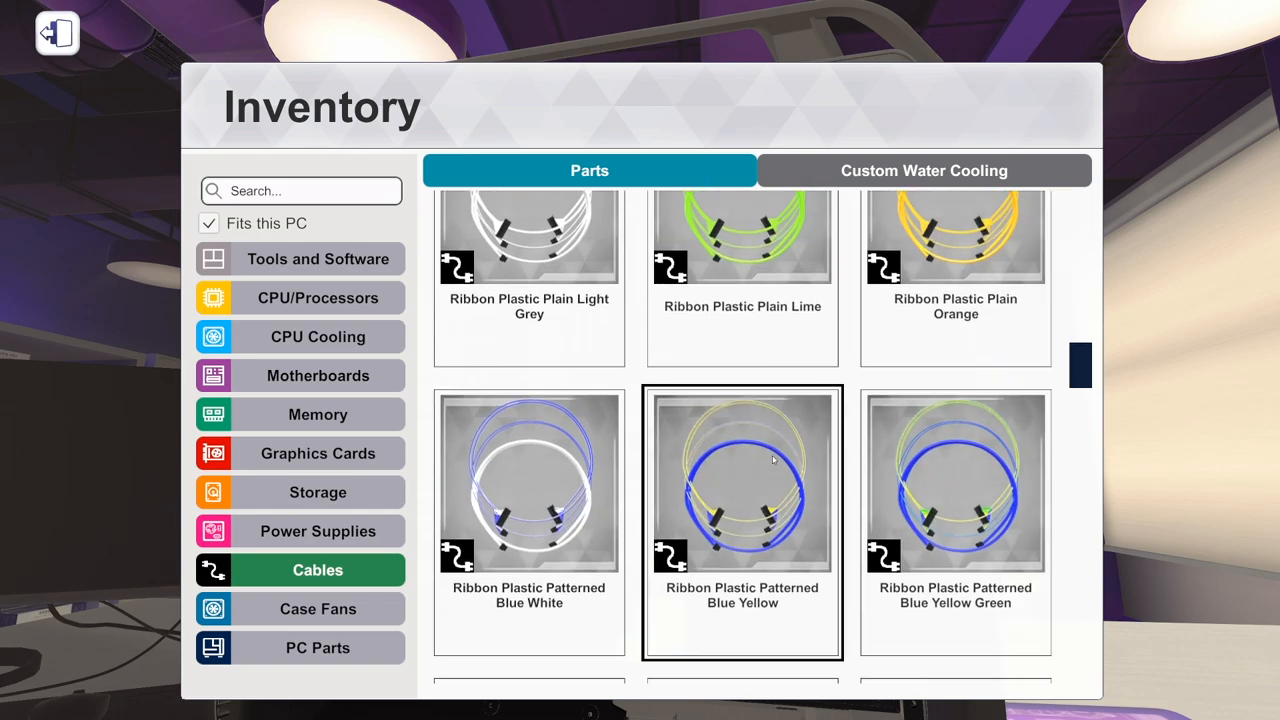
scroll("down", 3)
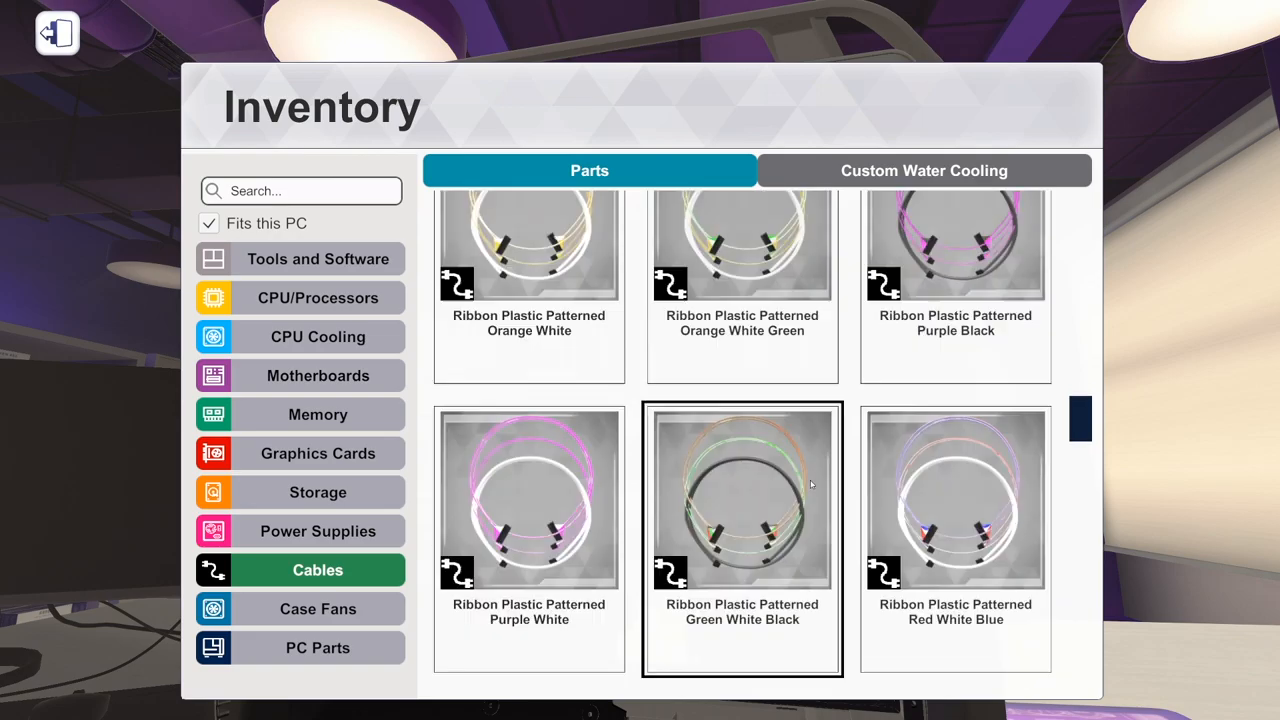
scroll("down", 3)
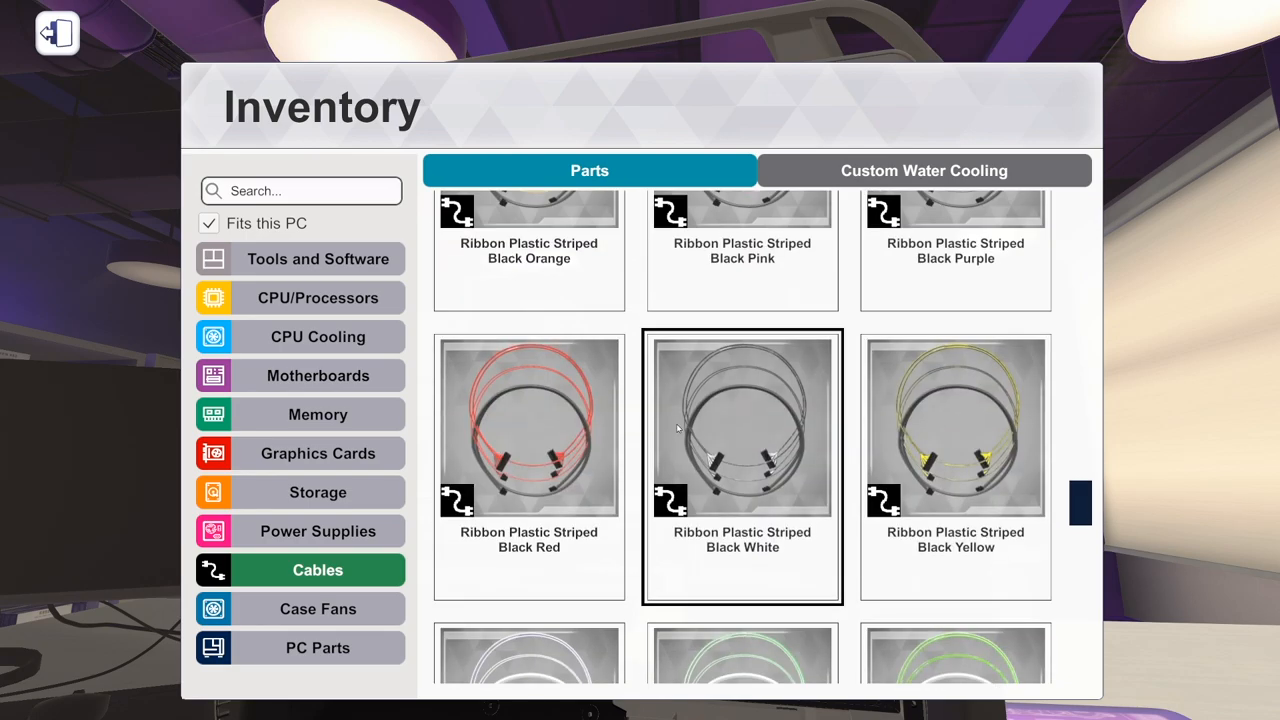
left_click(529, 455)
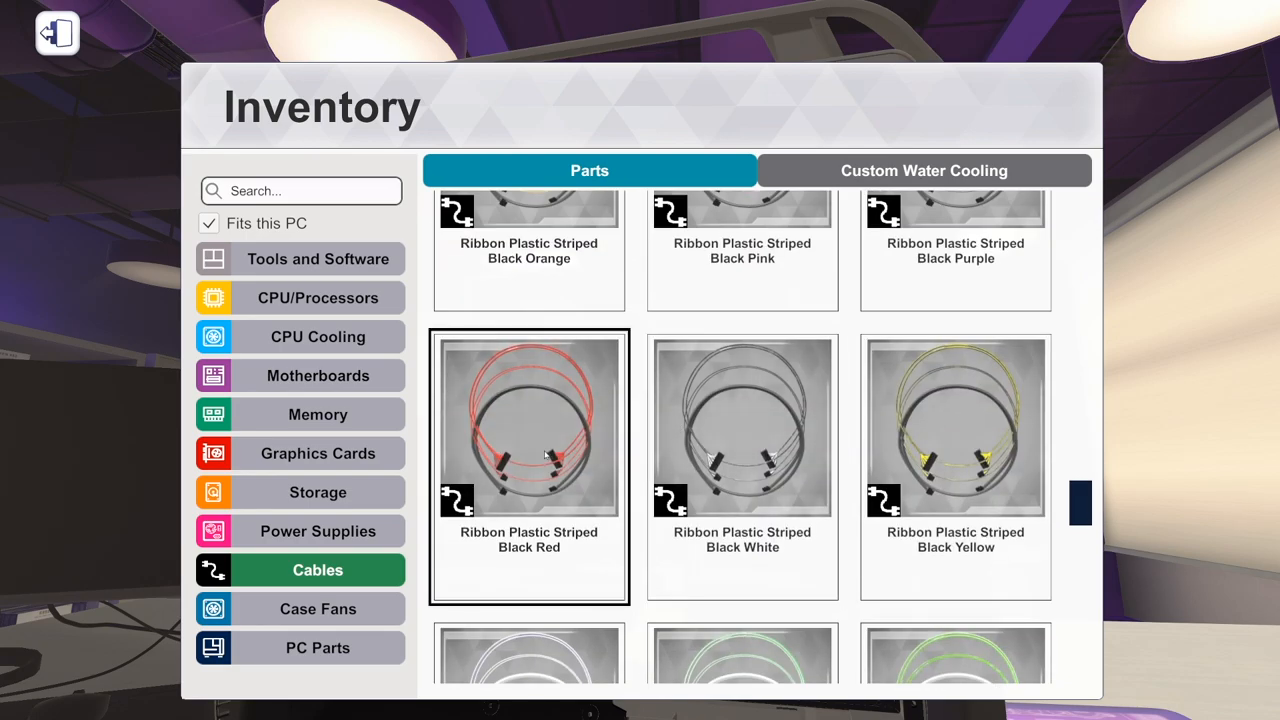
mouse_move(532, 441)
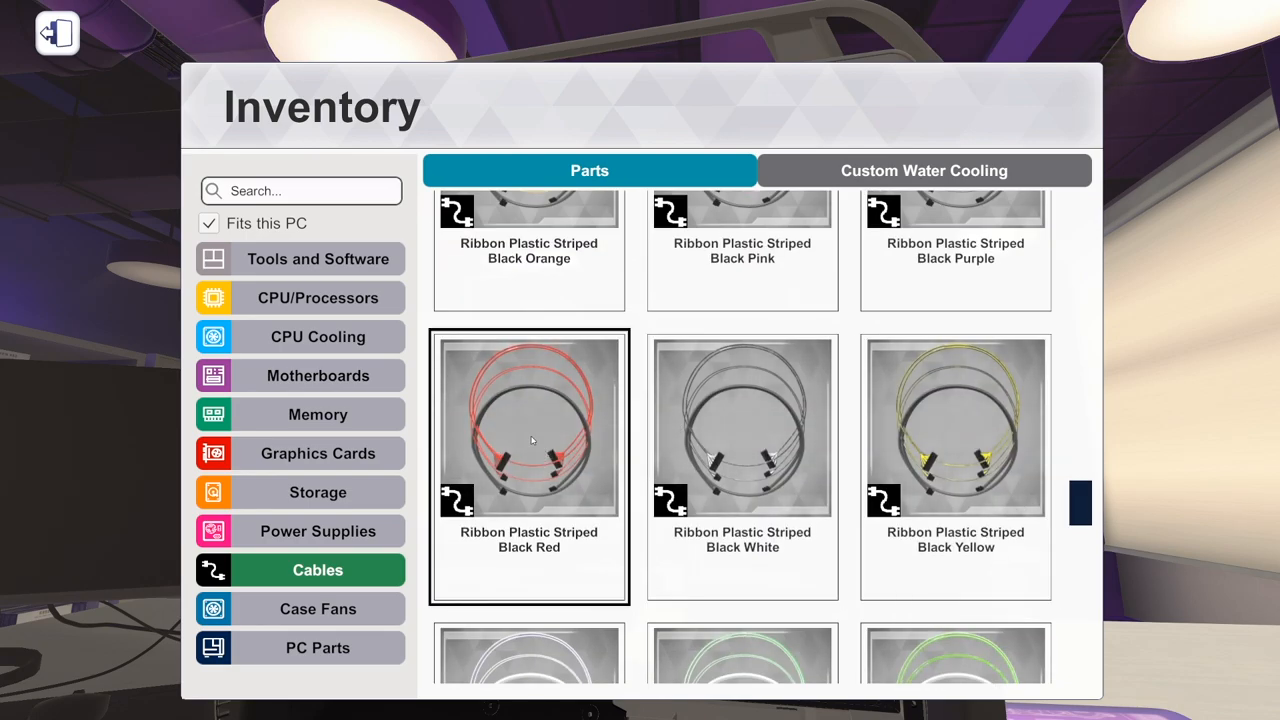
Scroll through the loose, sleeved, tight and striped ribbon cable options.
scroll("down", 3)
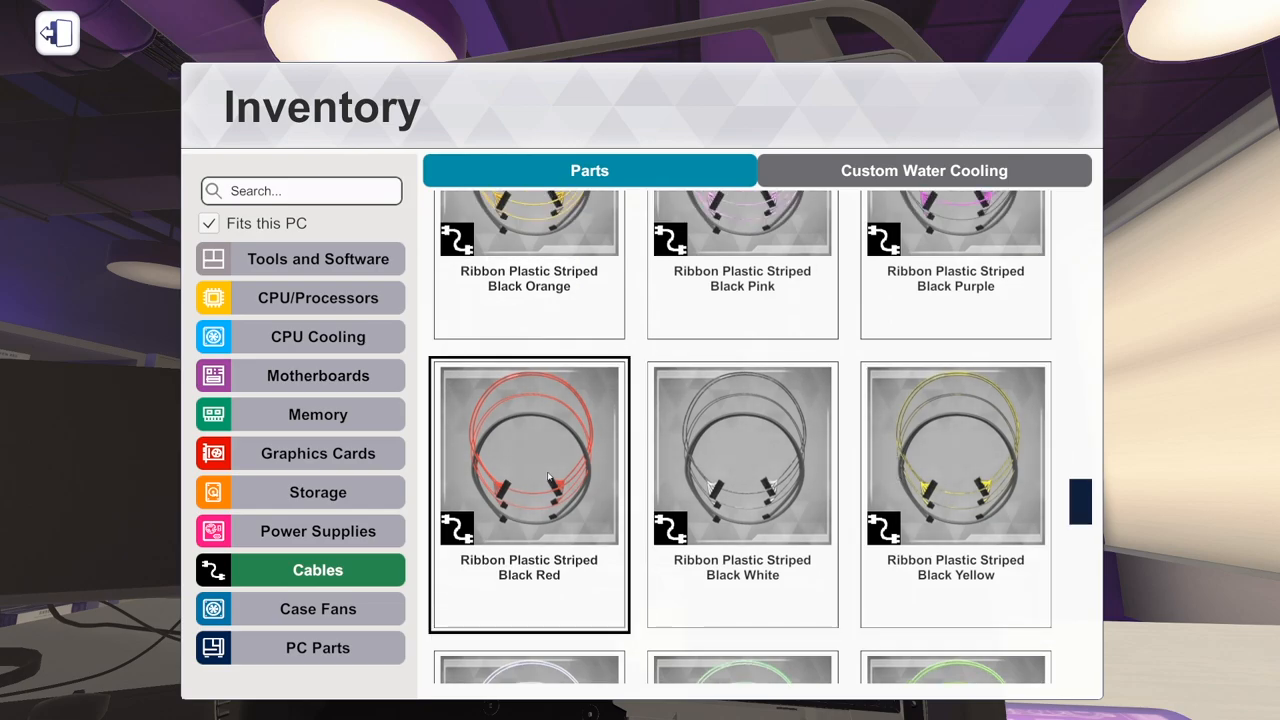
scroll("down", 3)
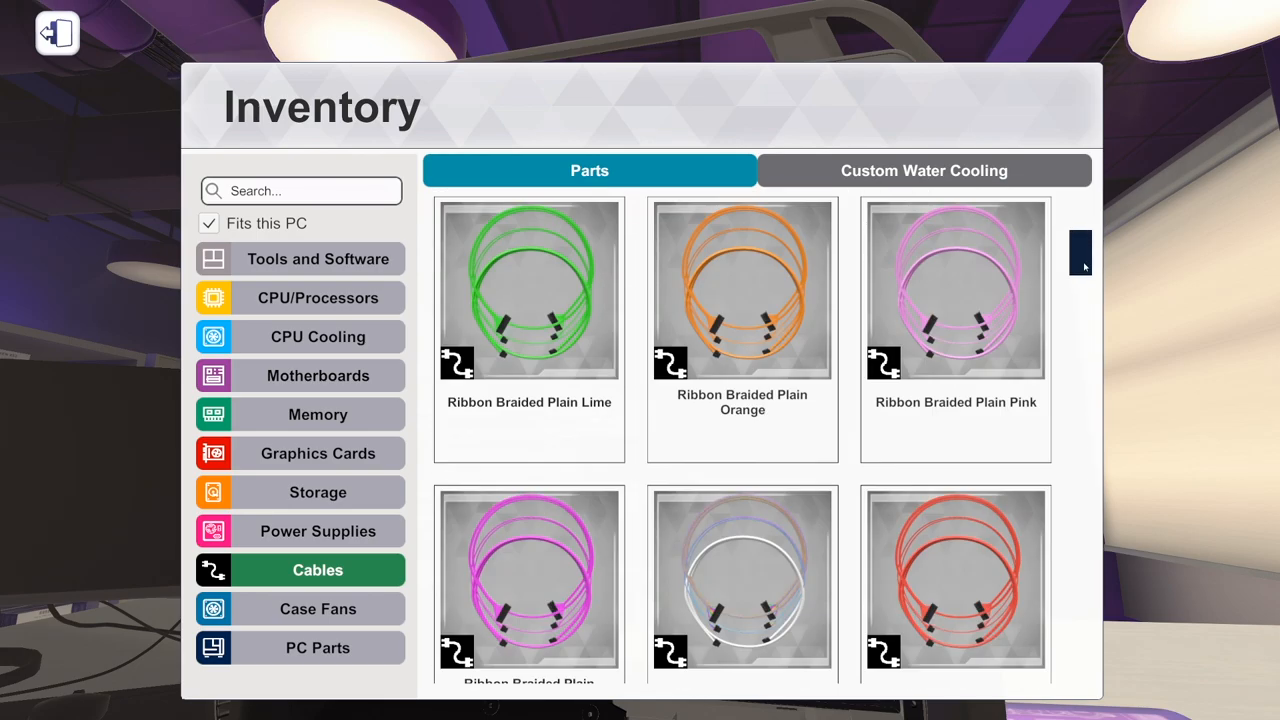
scroll("down", 3)
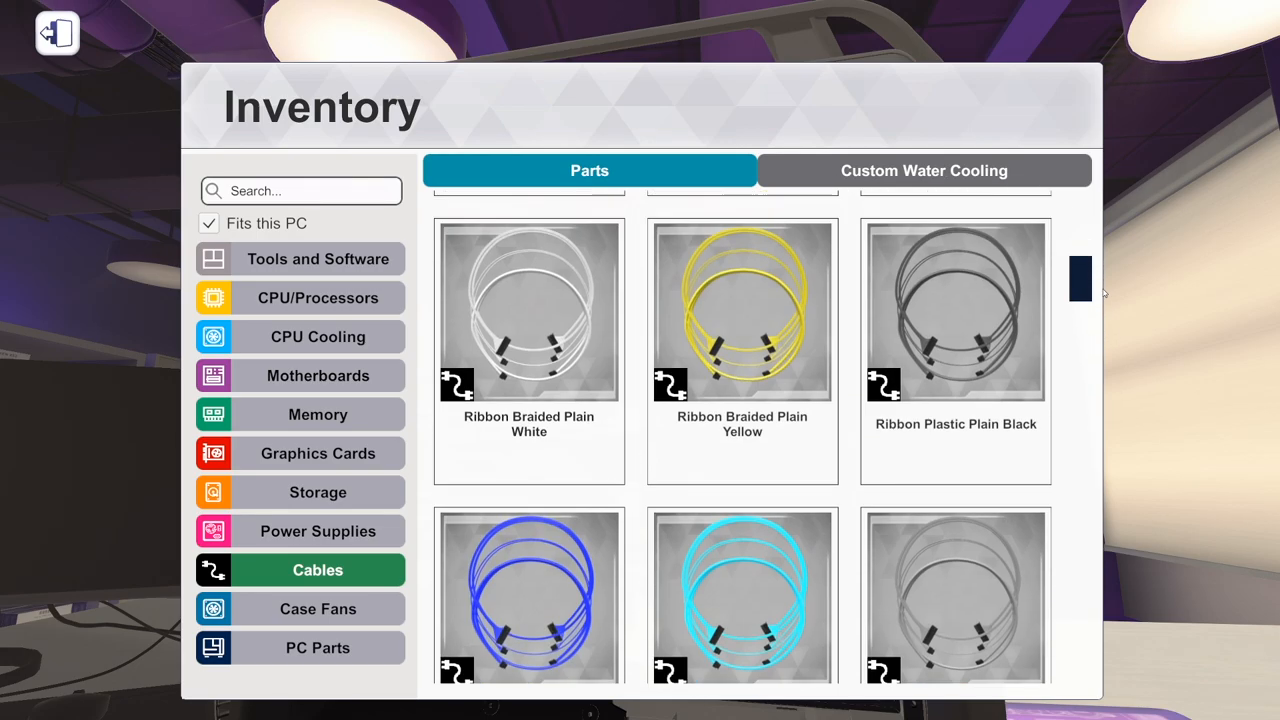
scroll("down", 3)
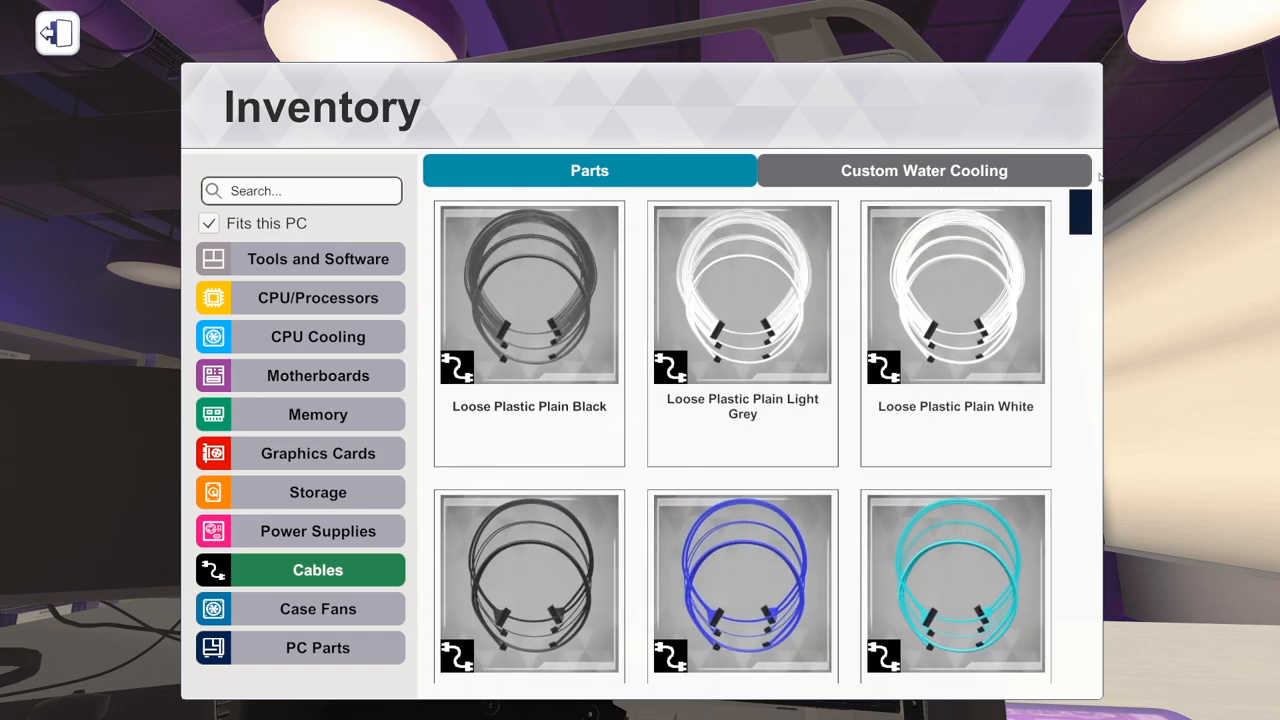
scroll("down", 3)
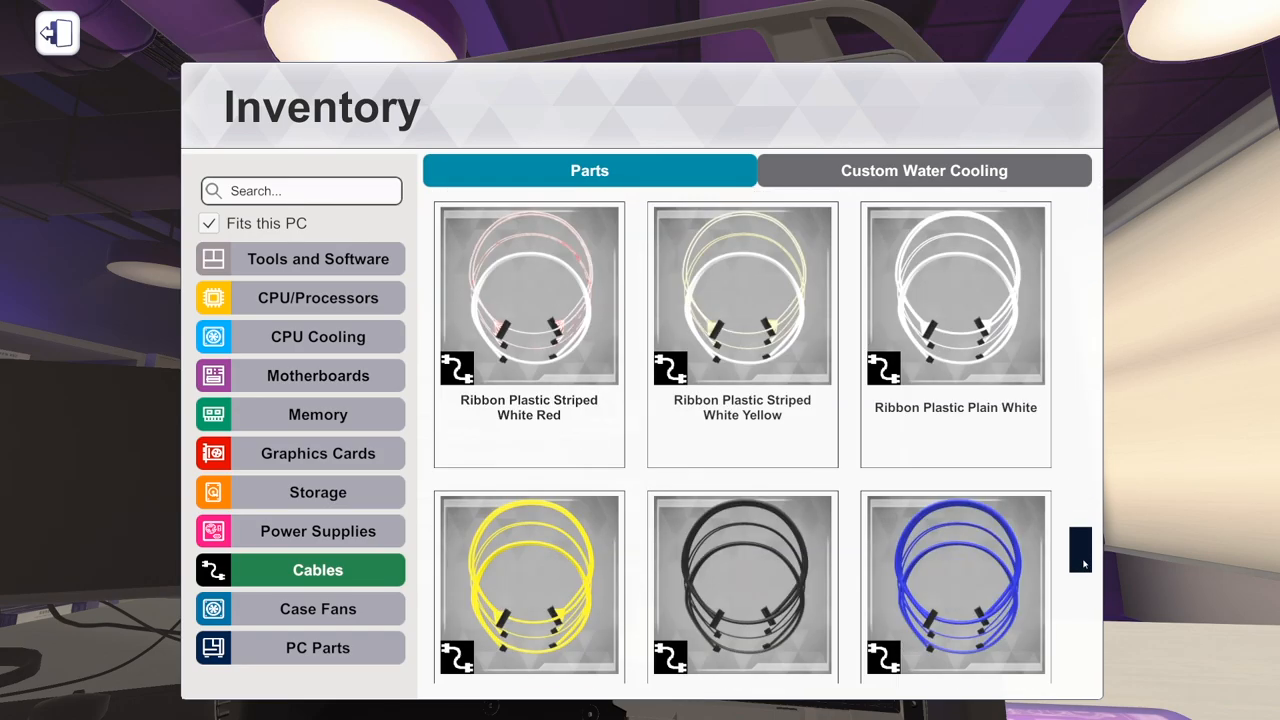
scroll("down", 3)
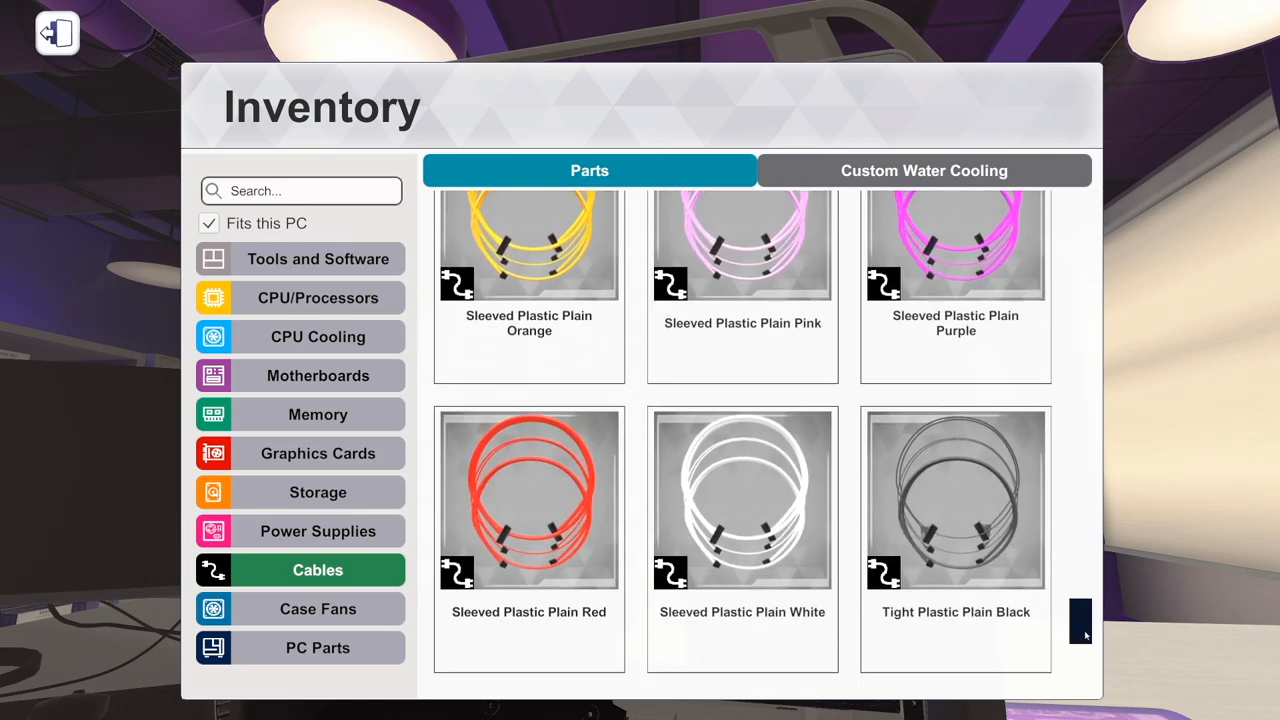
scroll("down", 3)
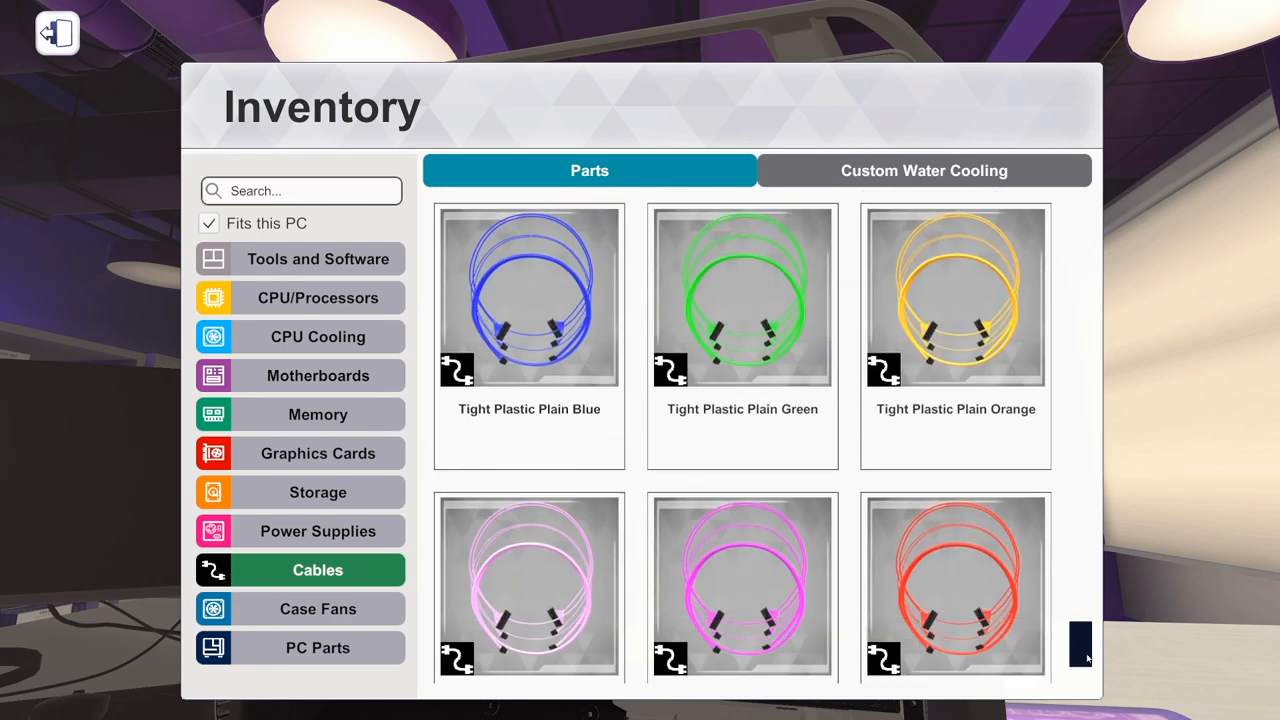
scroll("down", 3)
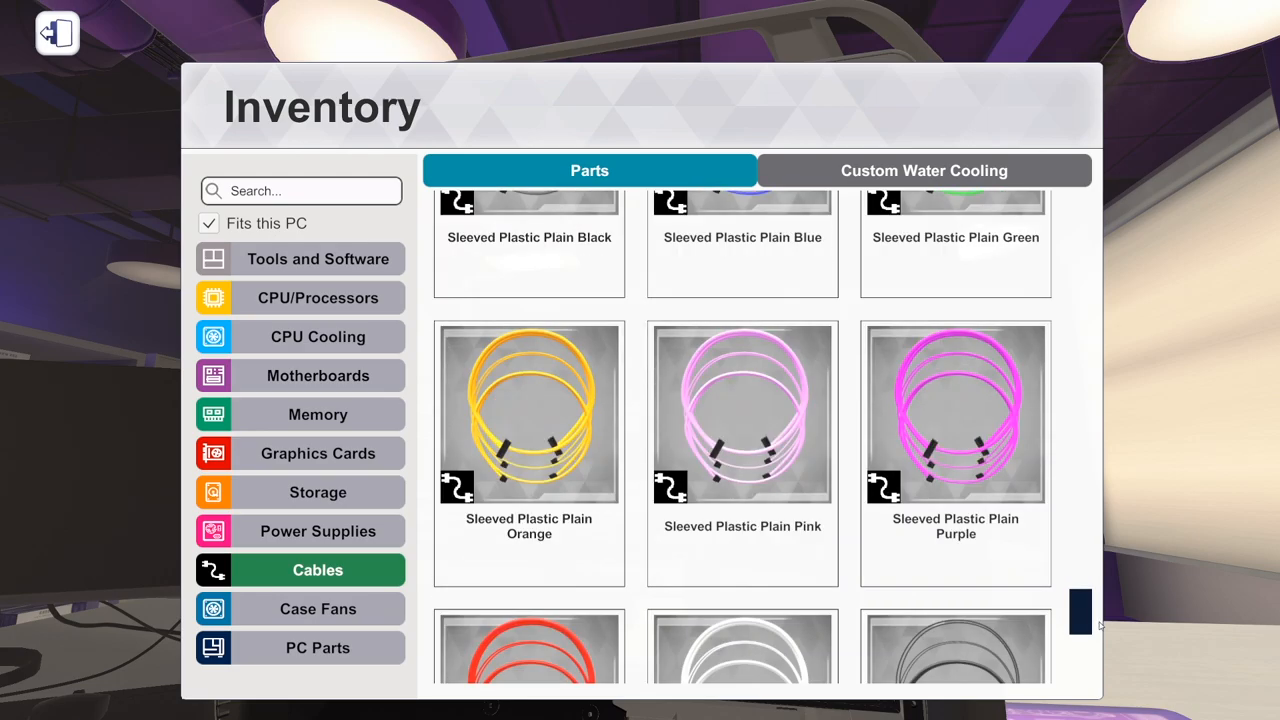
scroll("down", 3)
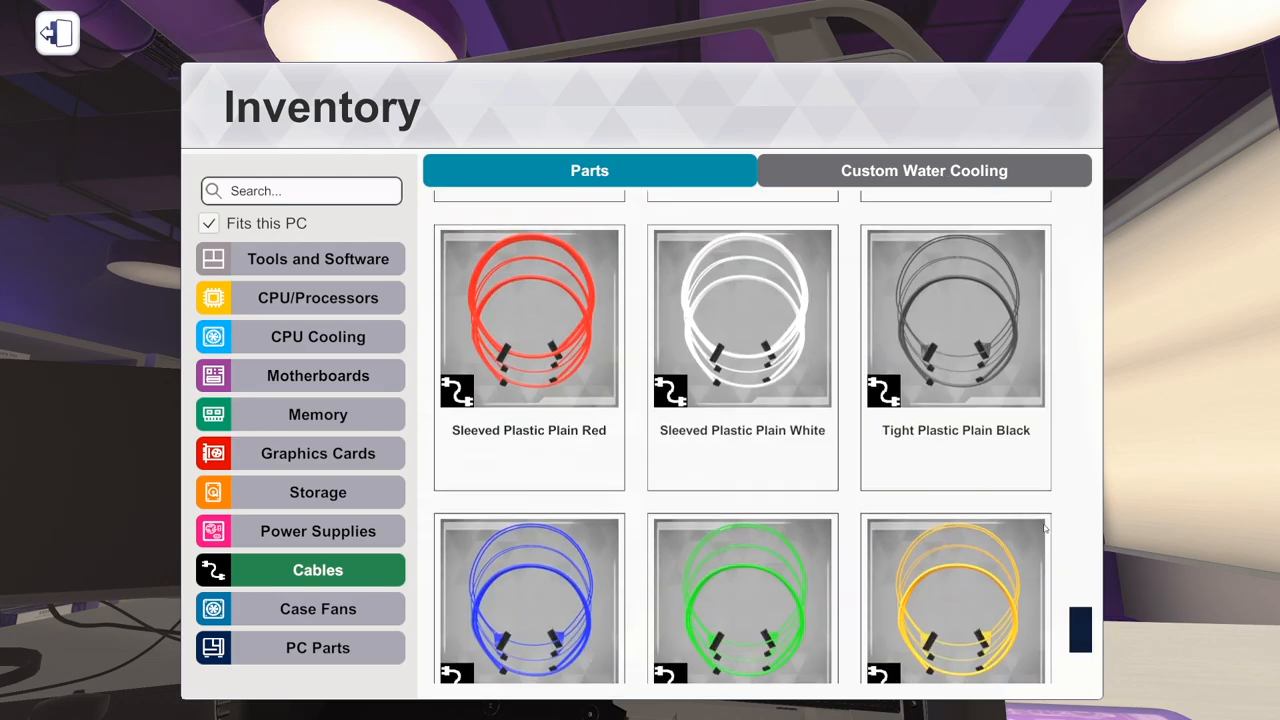
scroll("down", 3)
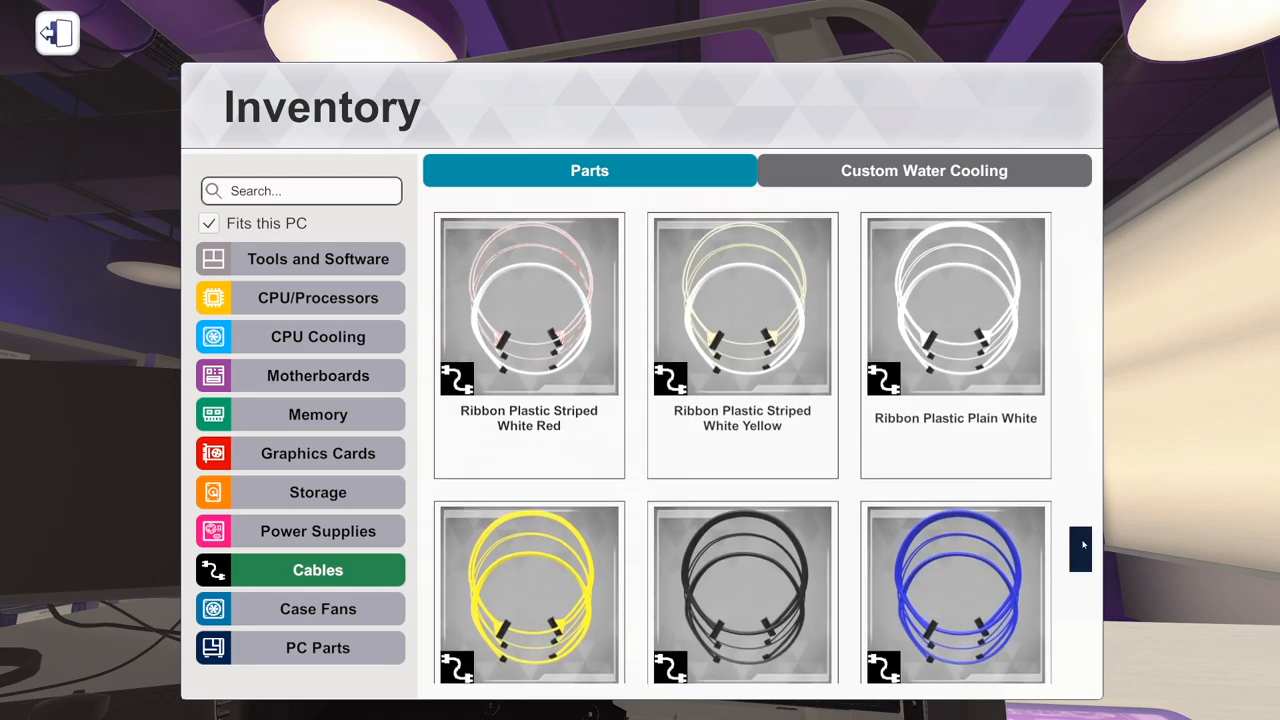
scroll("down", 3)
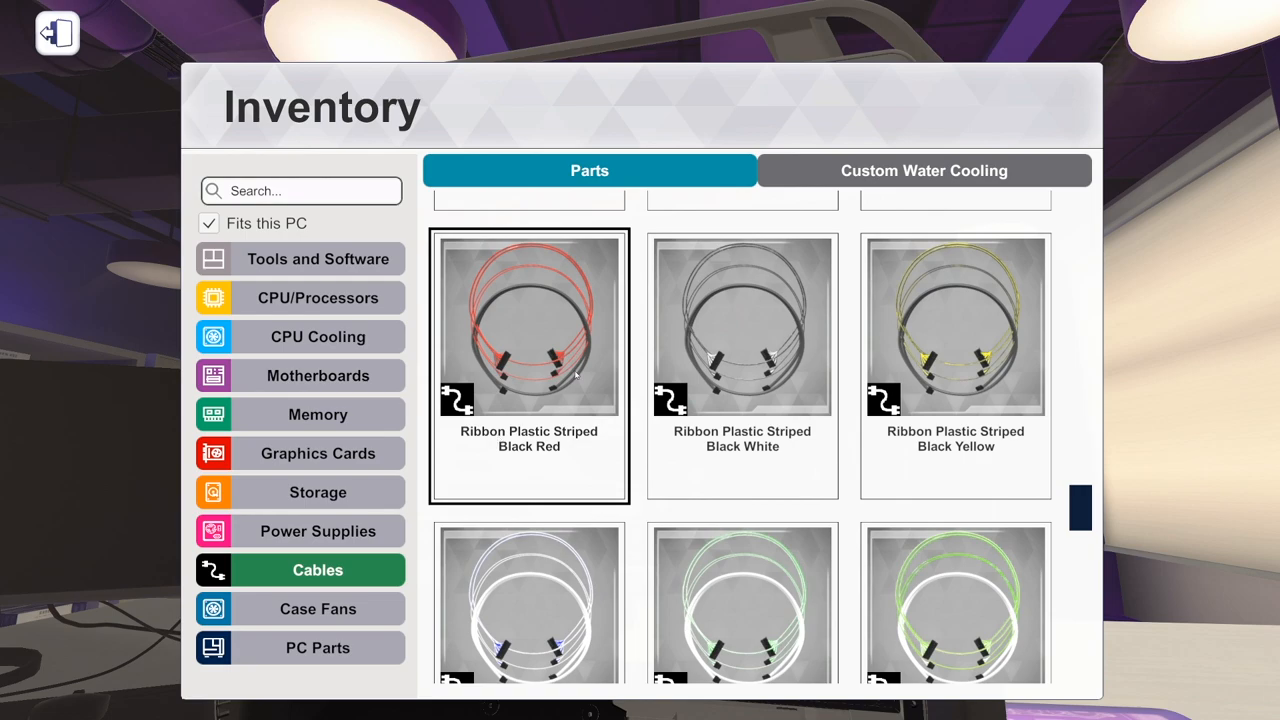
mouse_move(529, 361)
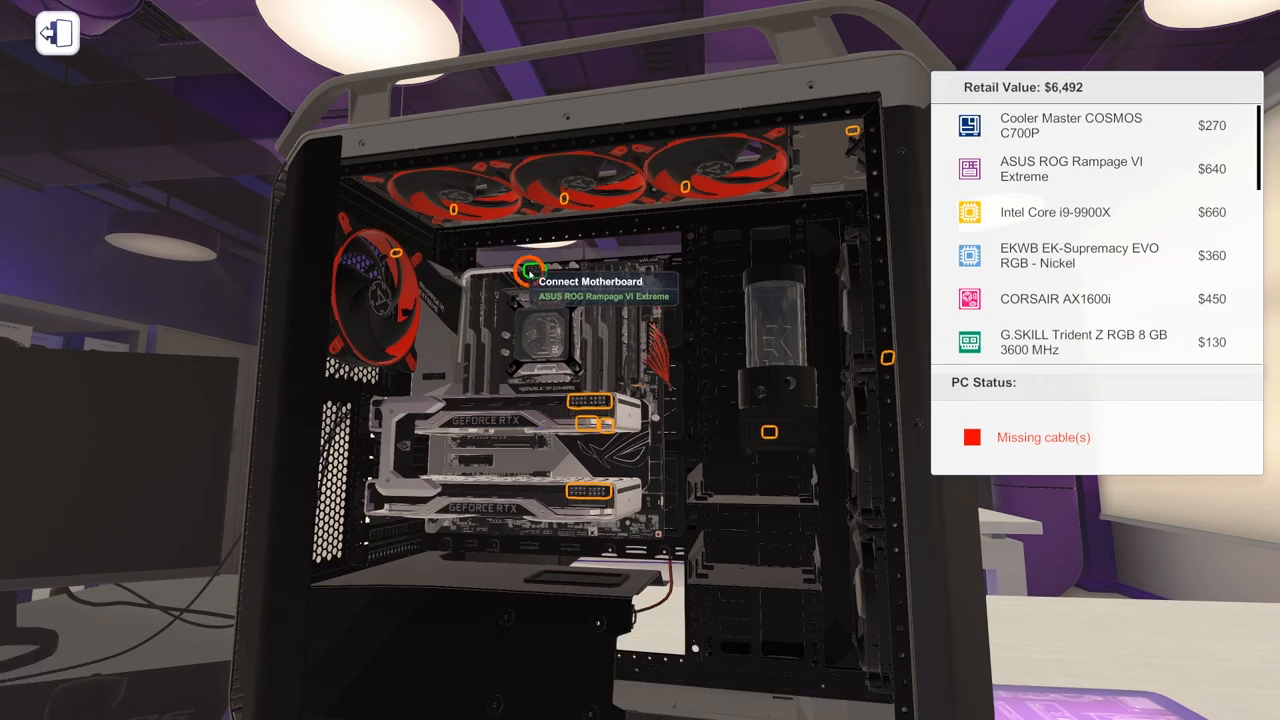
Attach the black-and-red striped power cable to the motherboard.
left_click(530, 272)
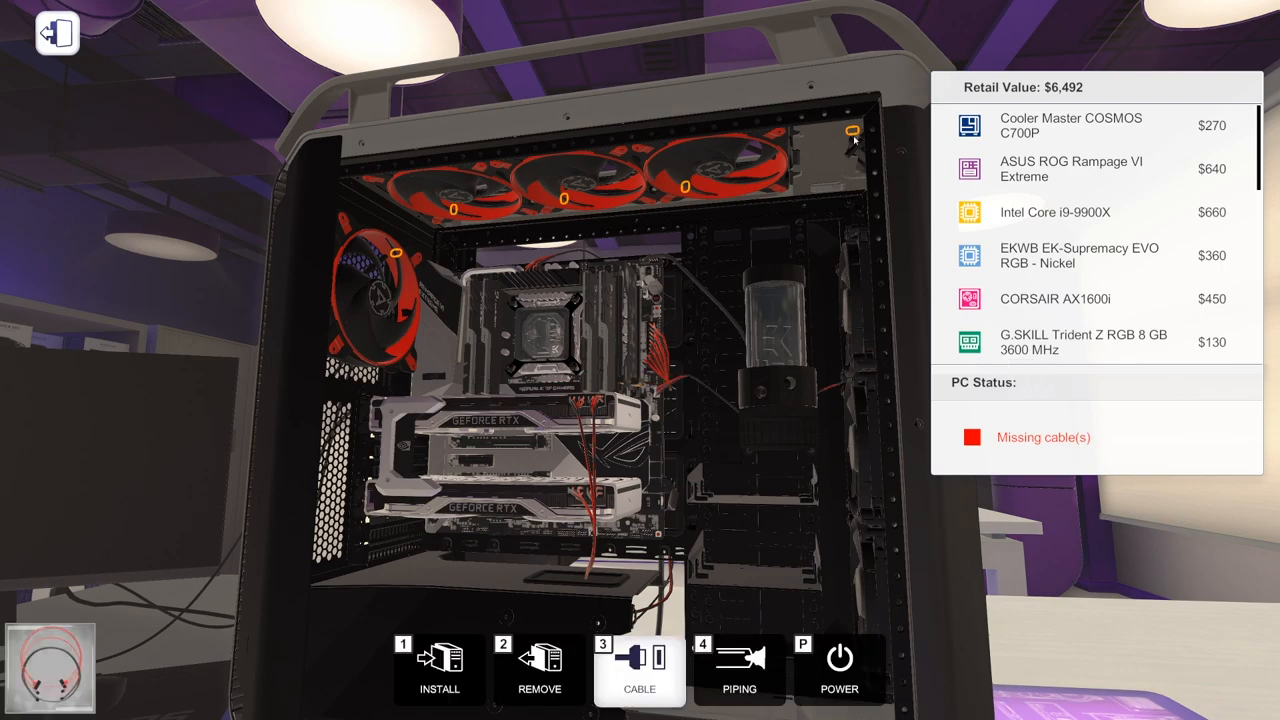
mouse_move(685, 188)
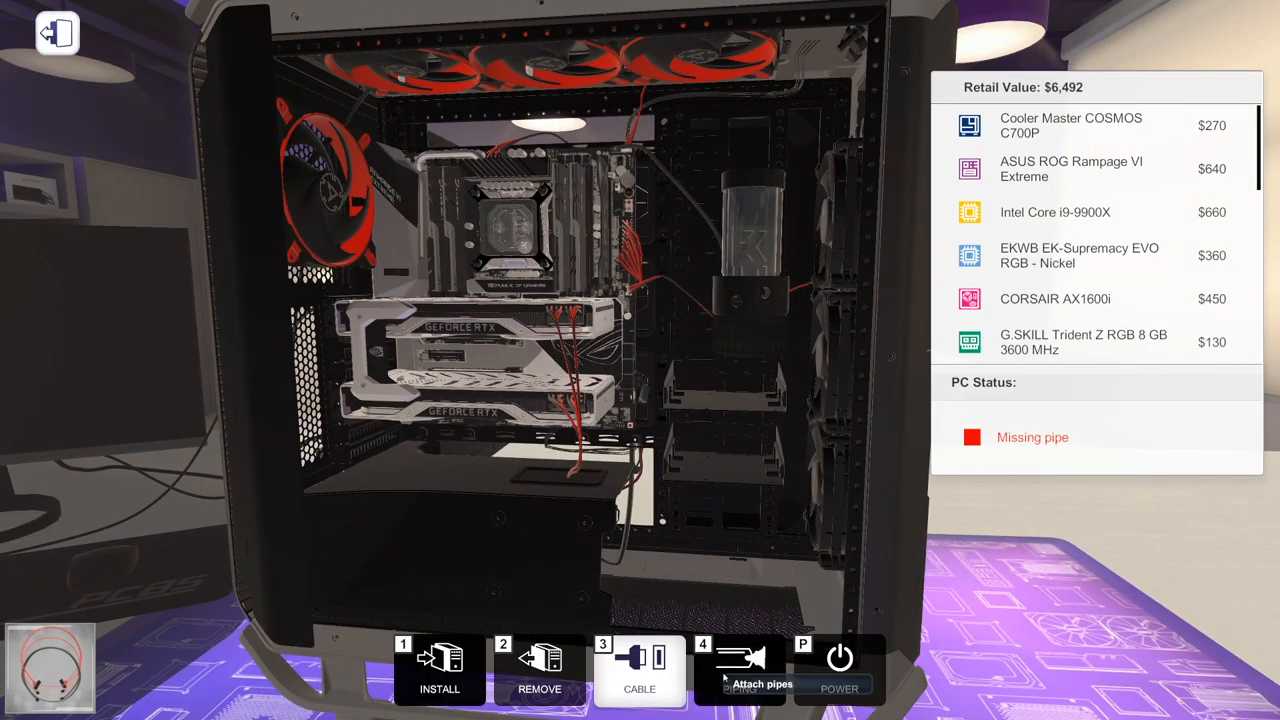
In Piping mode, pick a pipe and bend it from the reservoir toward the radiator fitting.
left_click(740, 670)
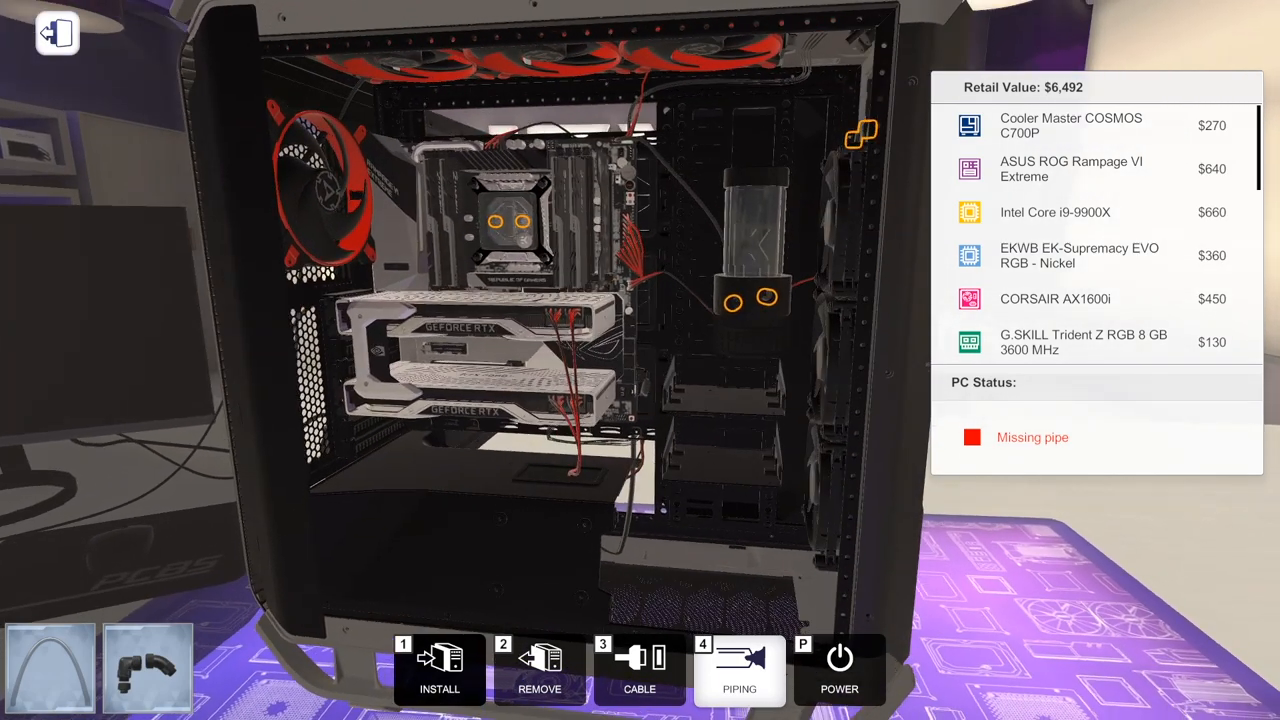
left_click(739, 670)
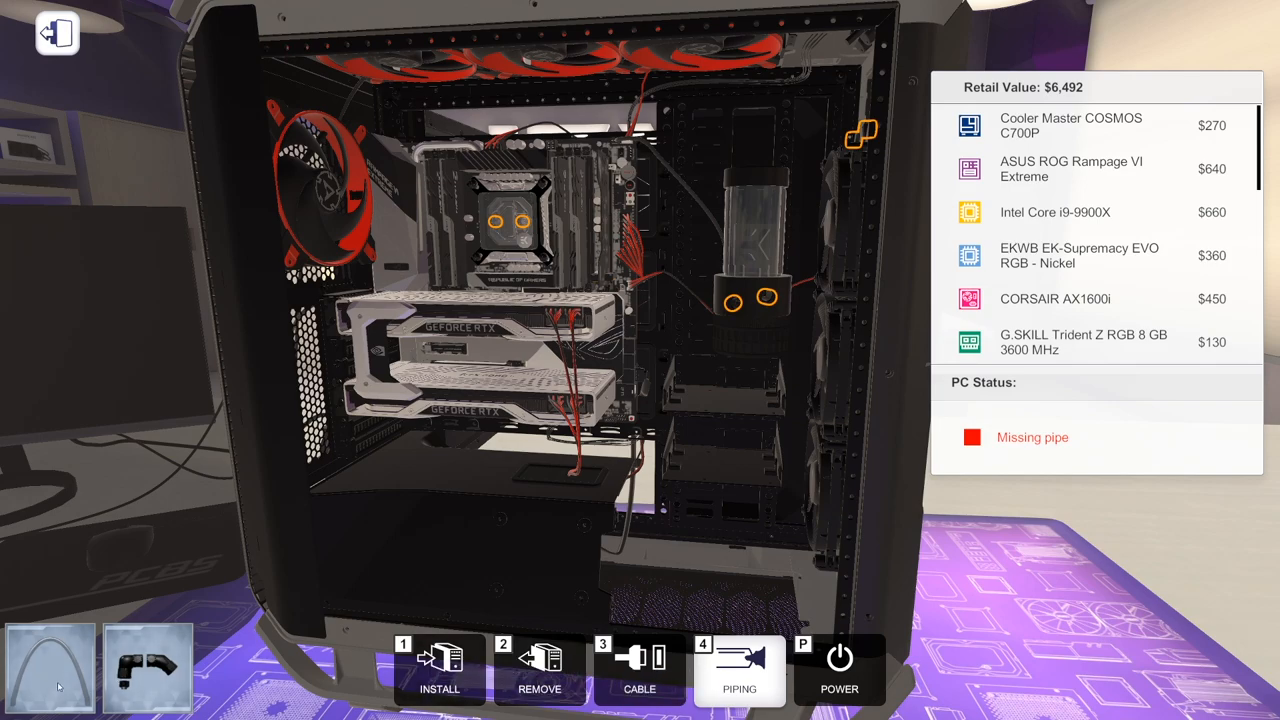
left_click(739, 670)
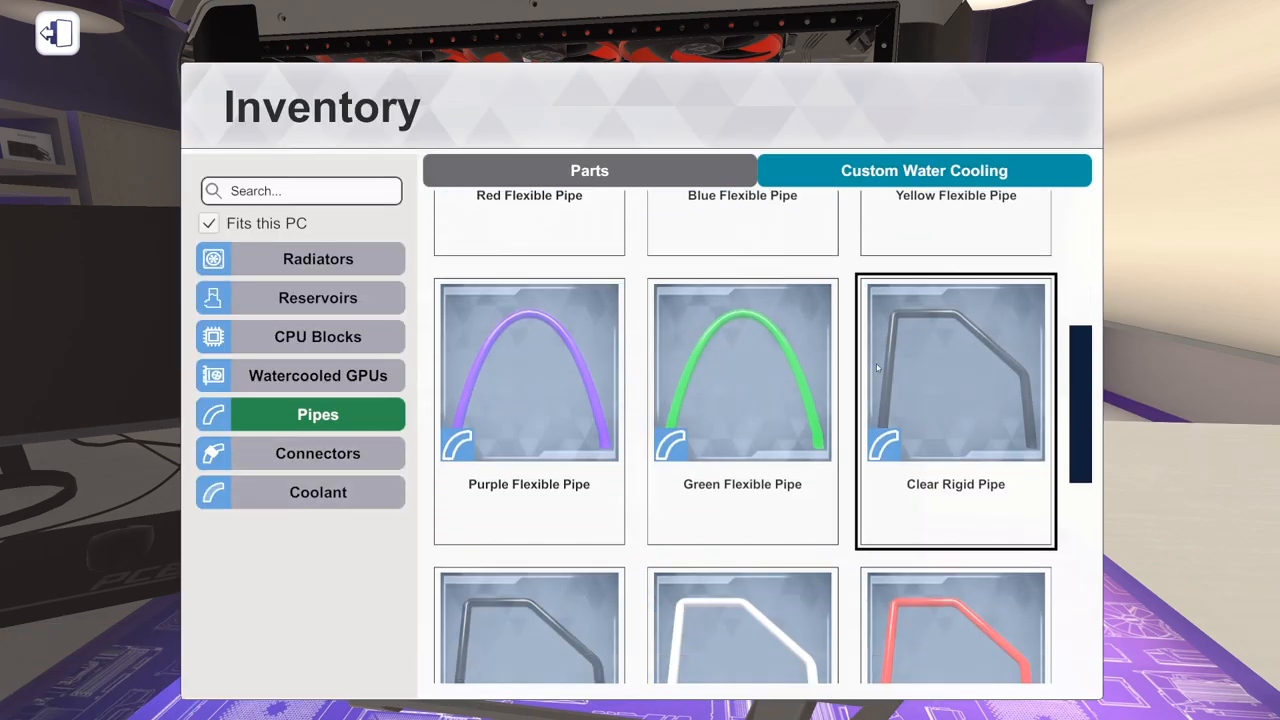
scroll("down", 3)
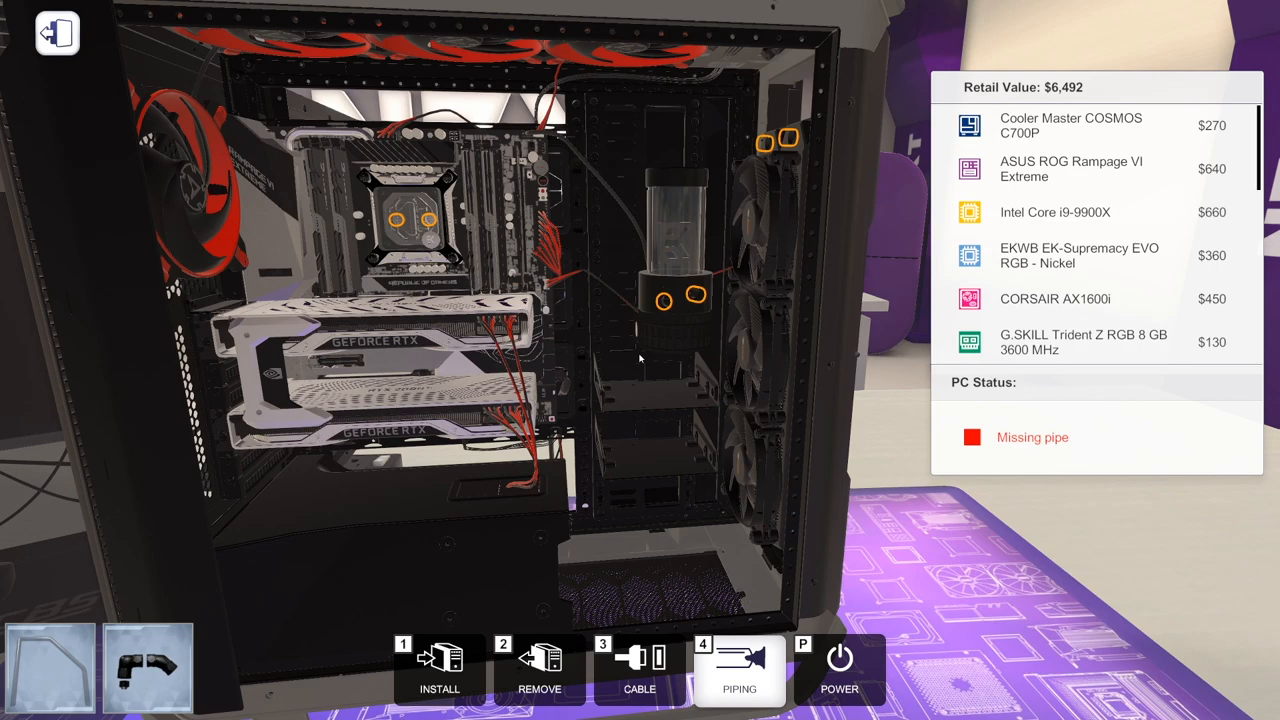
mouse_move(733, 258)
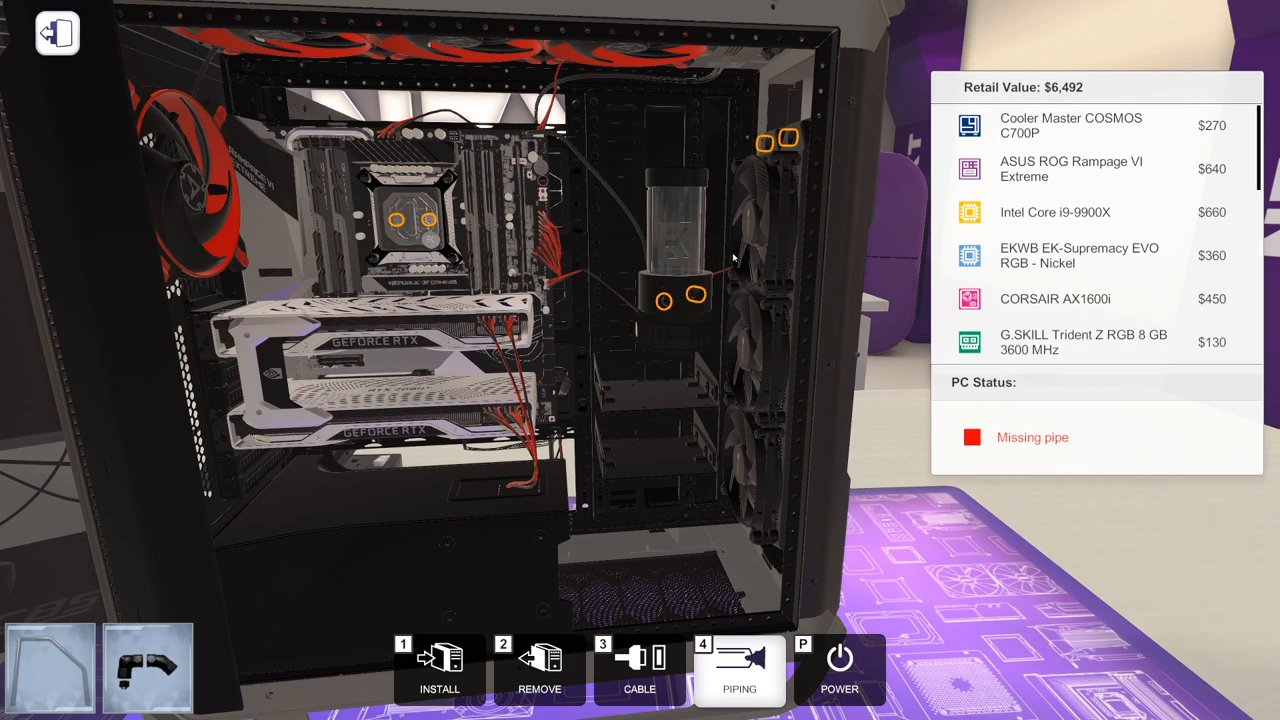
mouse_move(1133, 290)
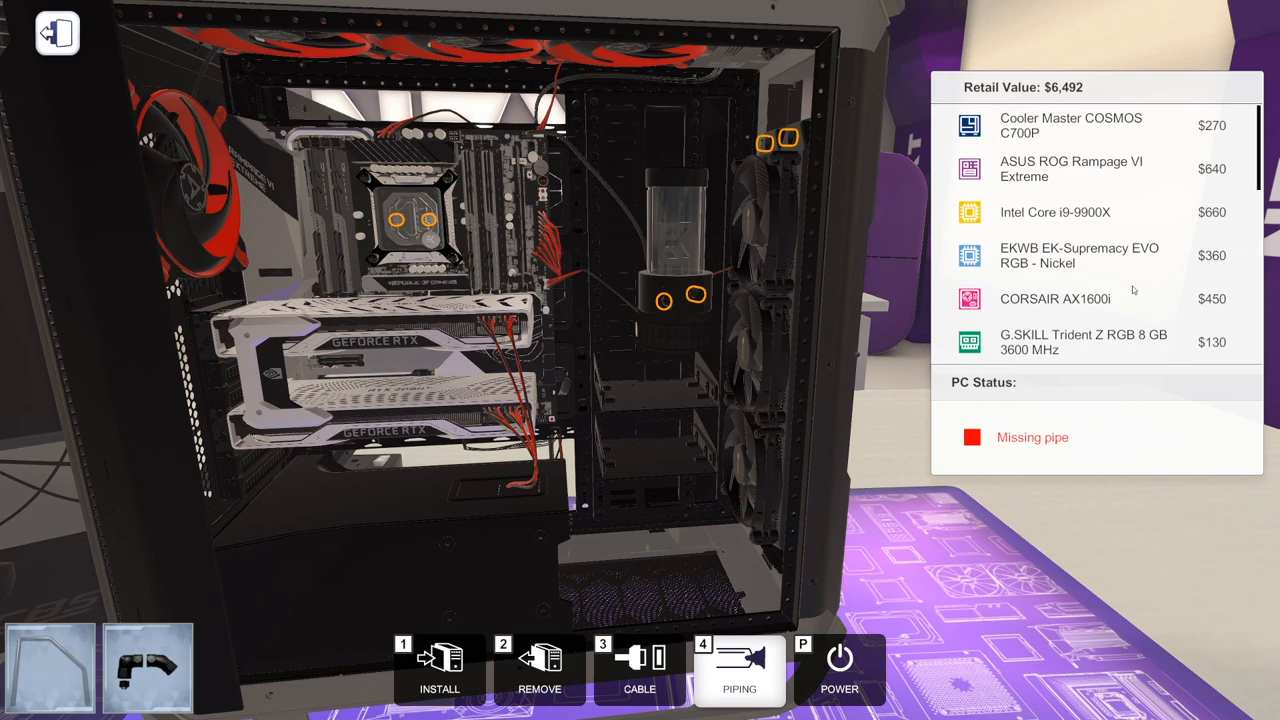
mouse_move(805, 150)
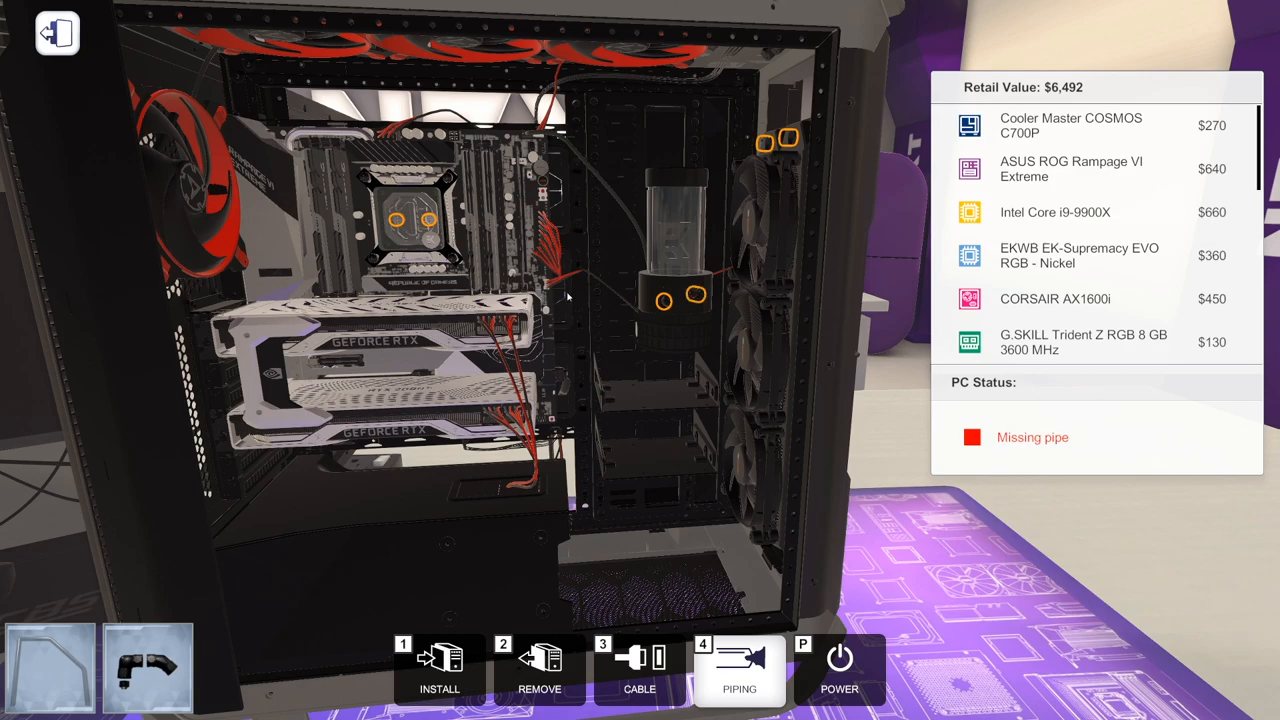
mouse_move(622, 294)
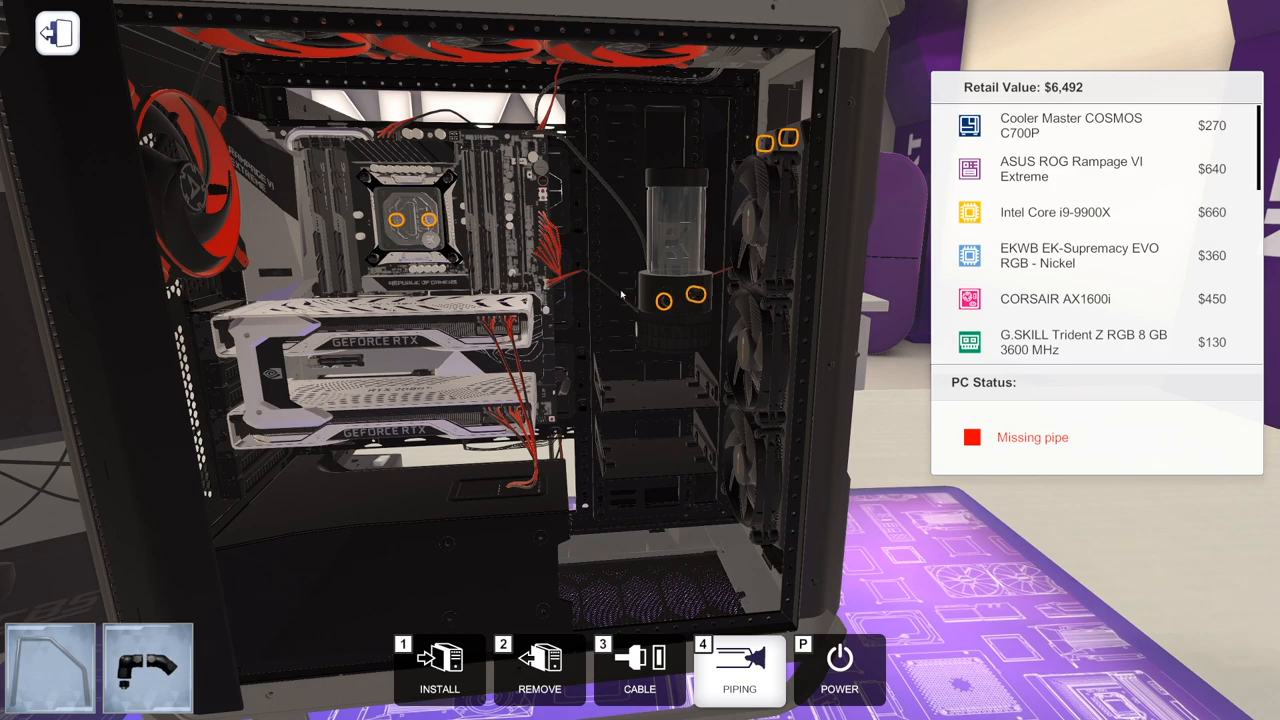
mouse_move(620, 293)
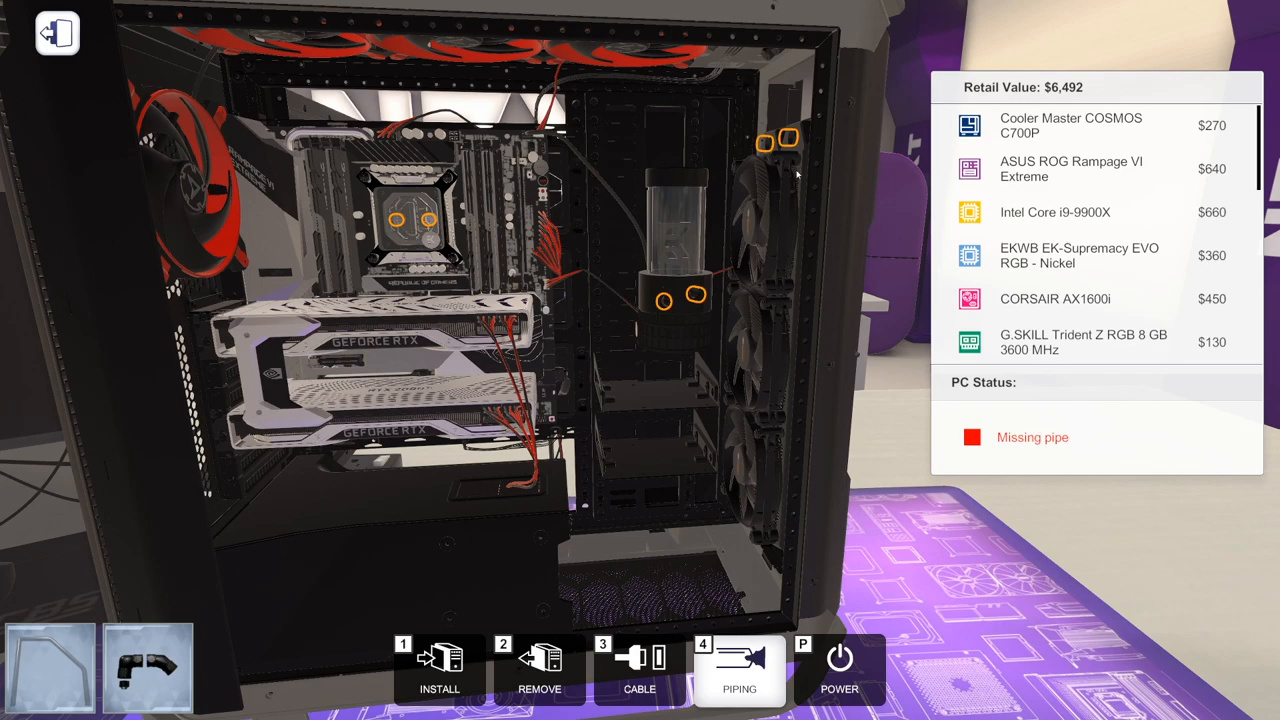
mouse_move(425, 225)
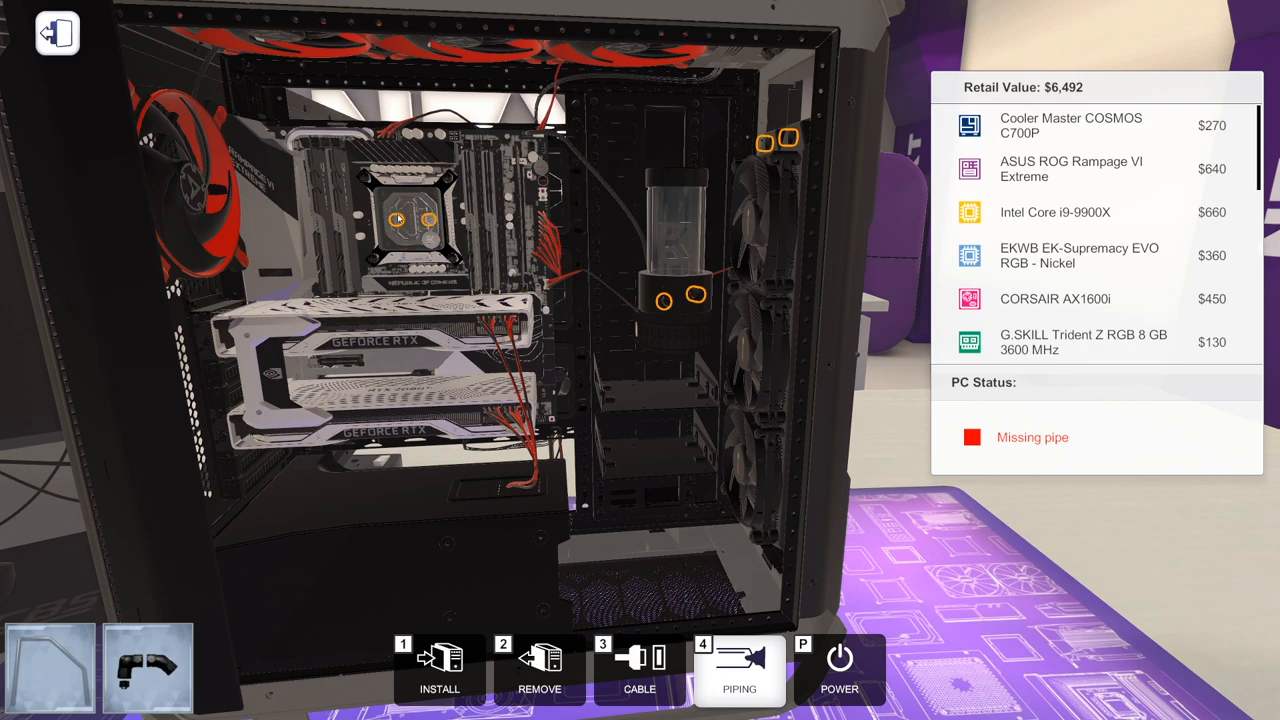
mouse_move(692, 138)
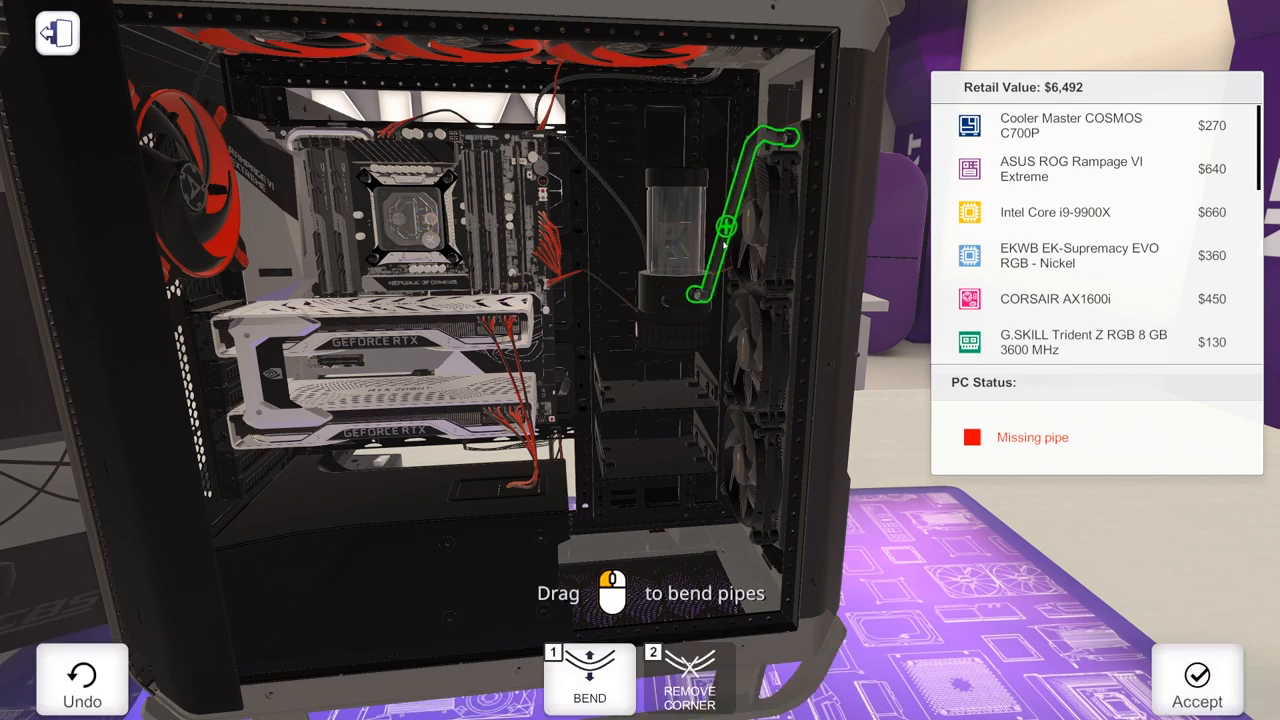
left_click_drag(725, 230, 712, 250)
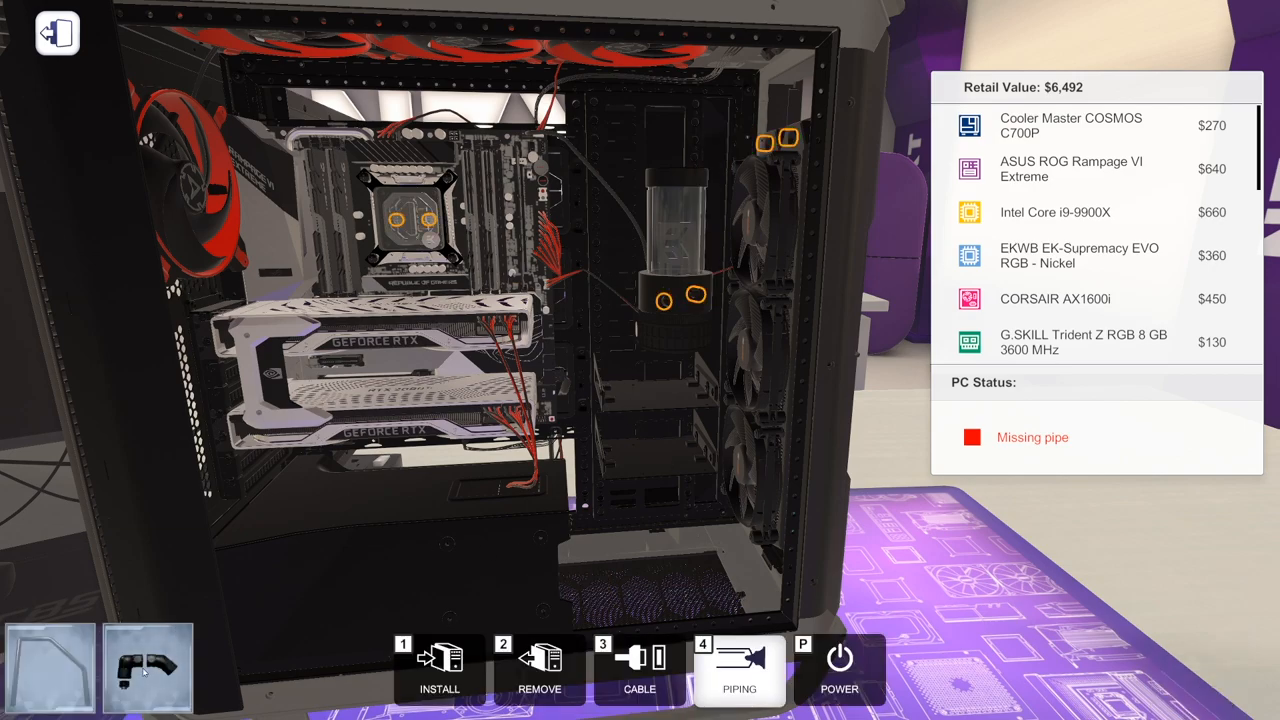
Choose a straight fitting and start a rigid pipe at the reservoir's lower port.
left_click(739, 668)
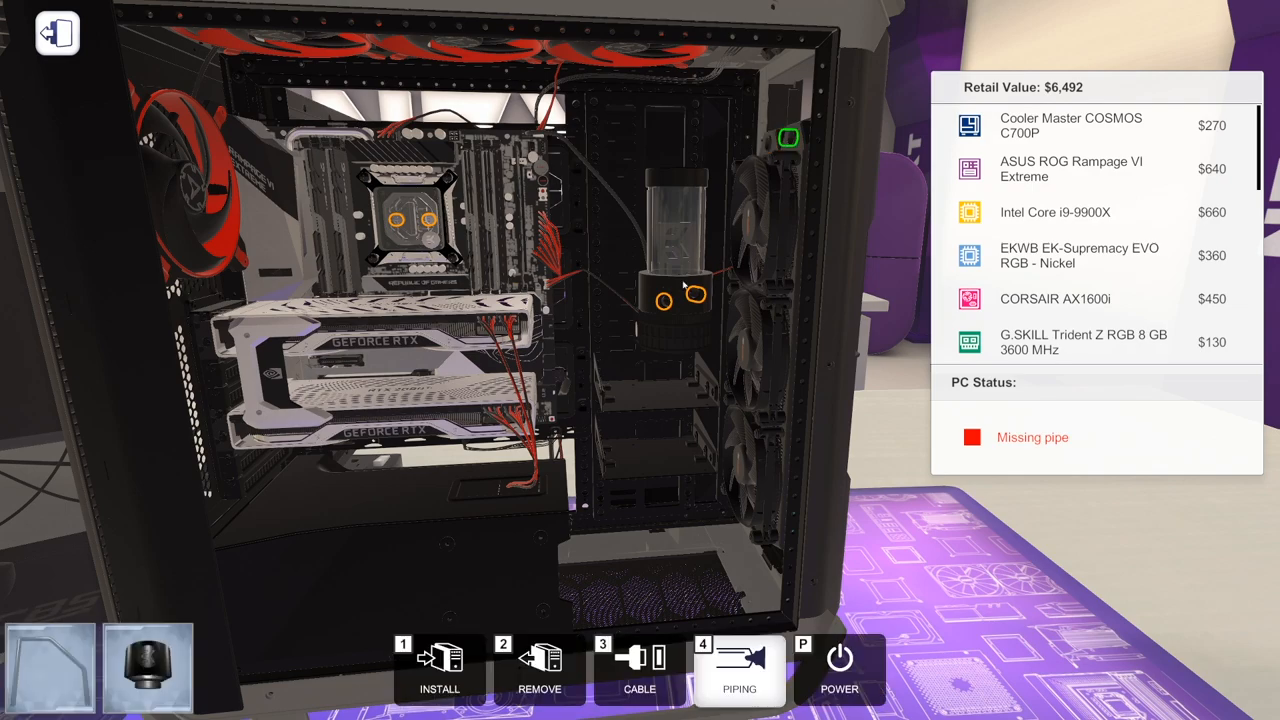
left_click(739, 670)
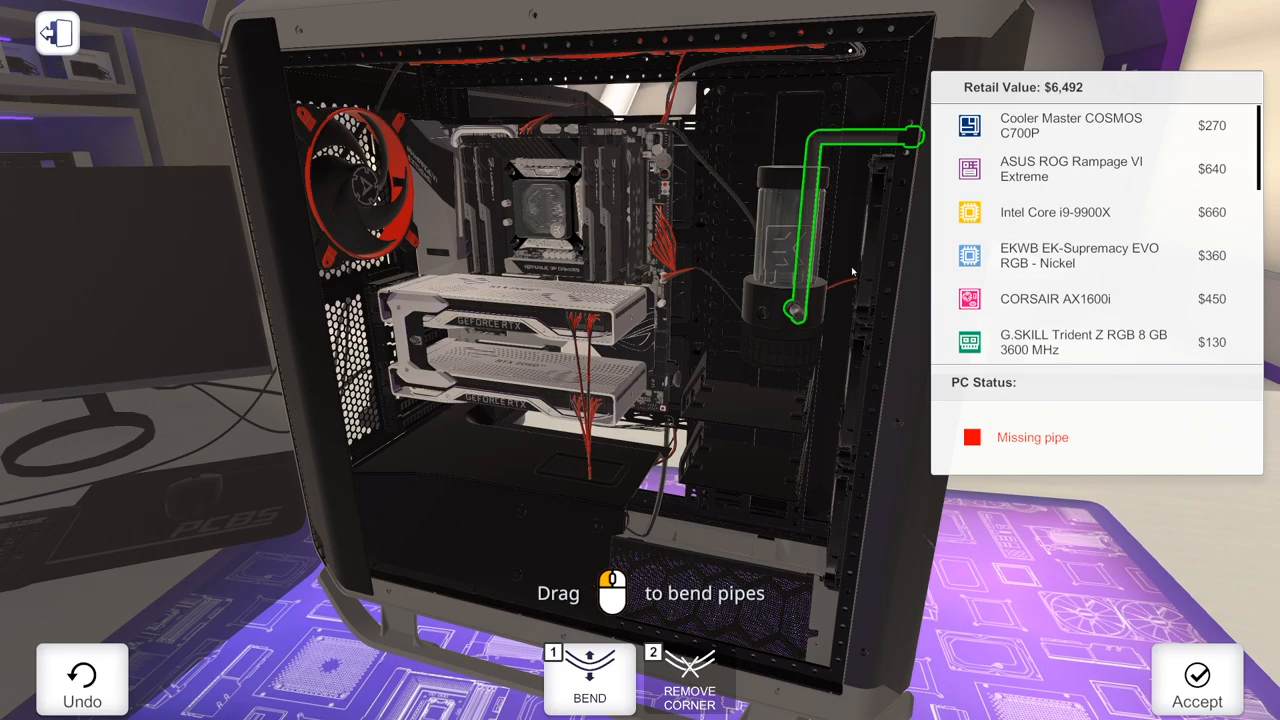
mouse_move(860, 135)
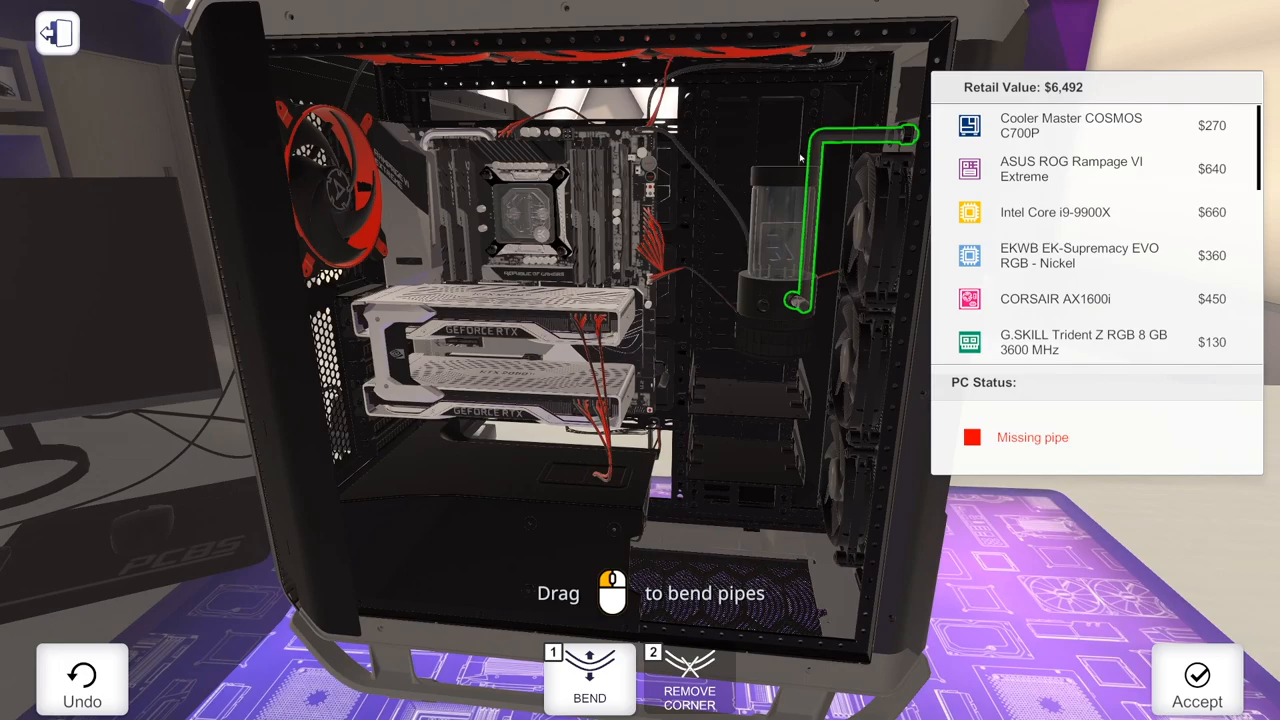
mouse_move(788, 183)
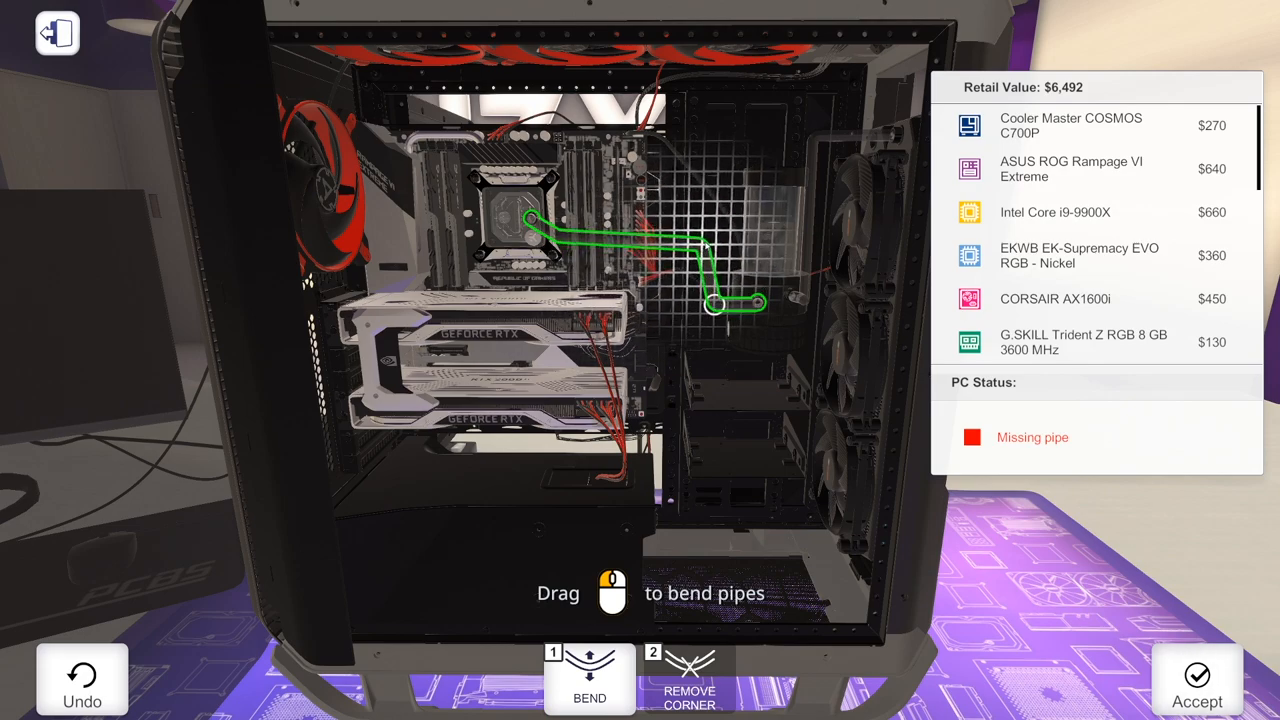
Bend the CPU-block pipe and run it diagonally down to the reservoir.
left_click_drag(700, 235, 720, 200)
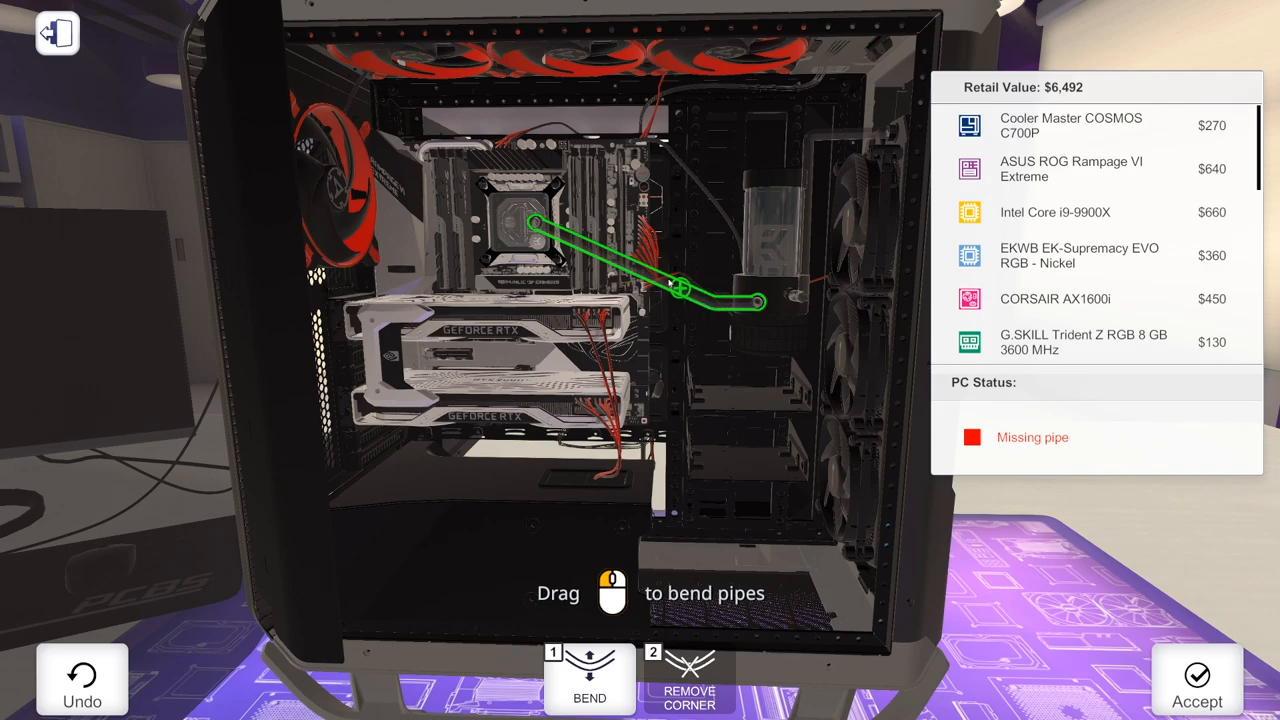
left_click_drag(680, 290, 730, 215)
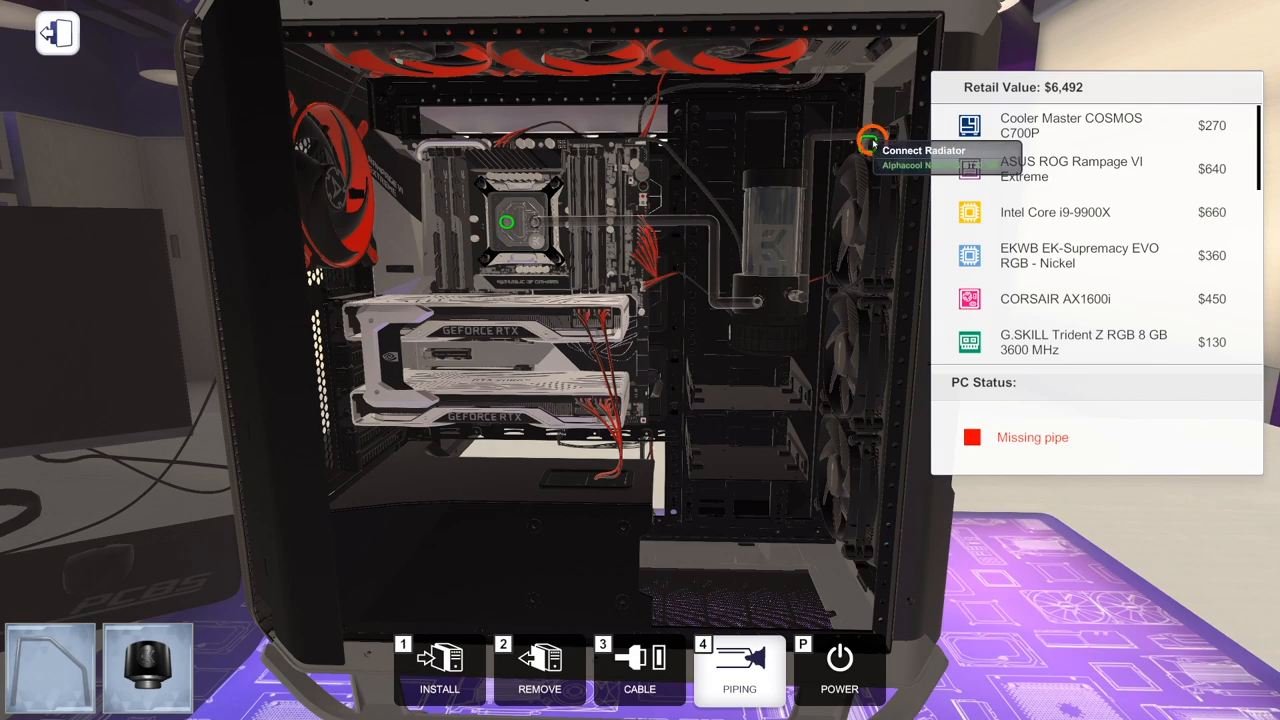
Pipe the radiator's top fitting to the CPU block, completing the water loop.
left_click(870, 140)
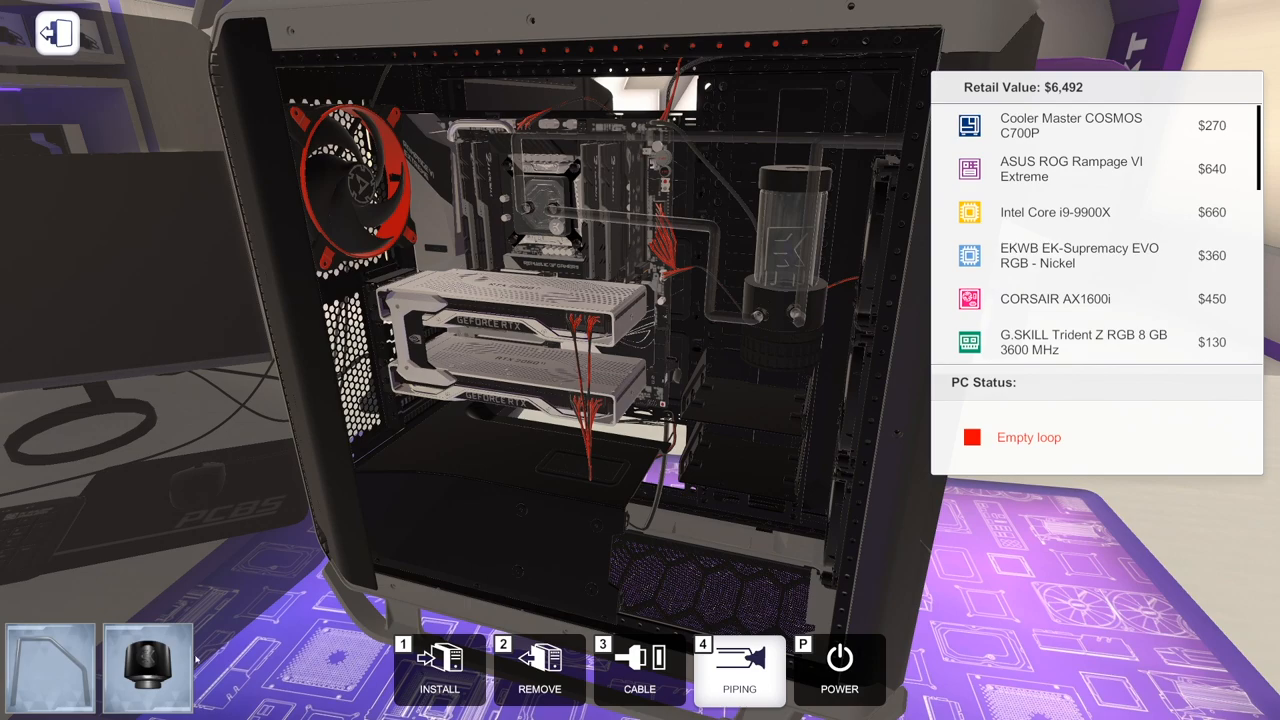
left_click(739, 670)
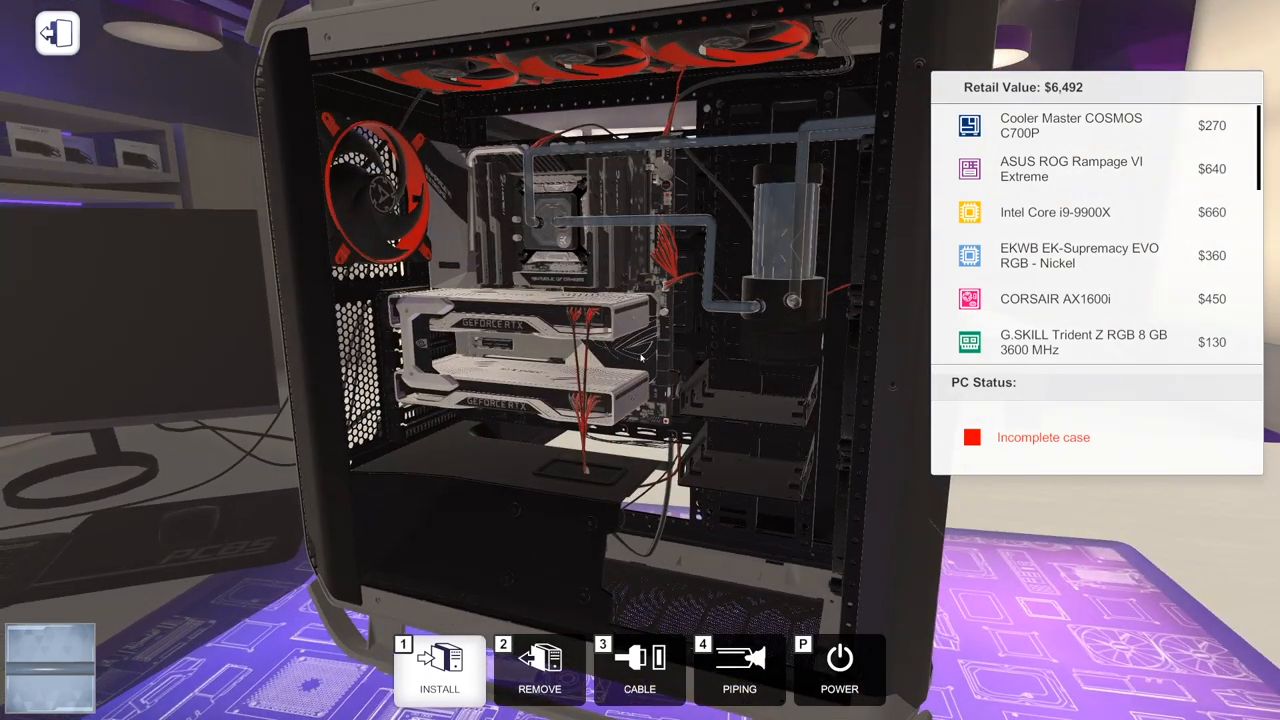
mouse_move(605, 498)
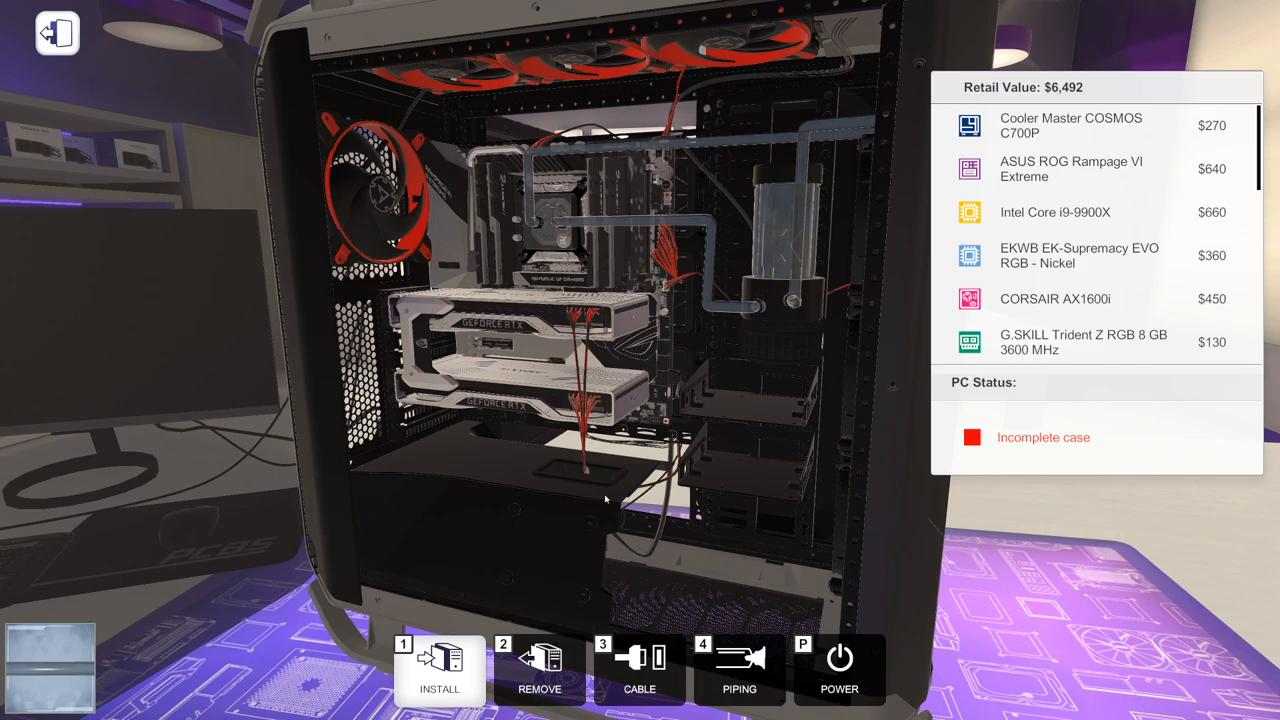
Browse the inventory from water cooling items to regular PC parts, then return to the case.
left_click(639, 669)
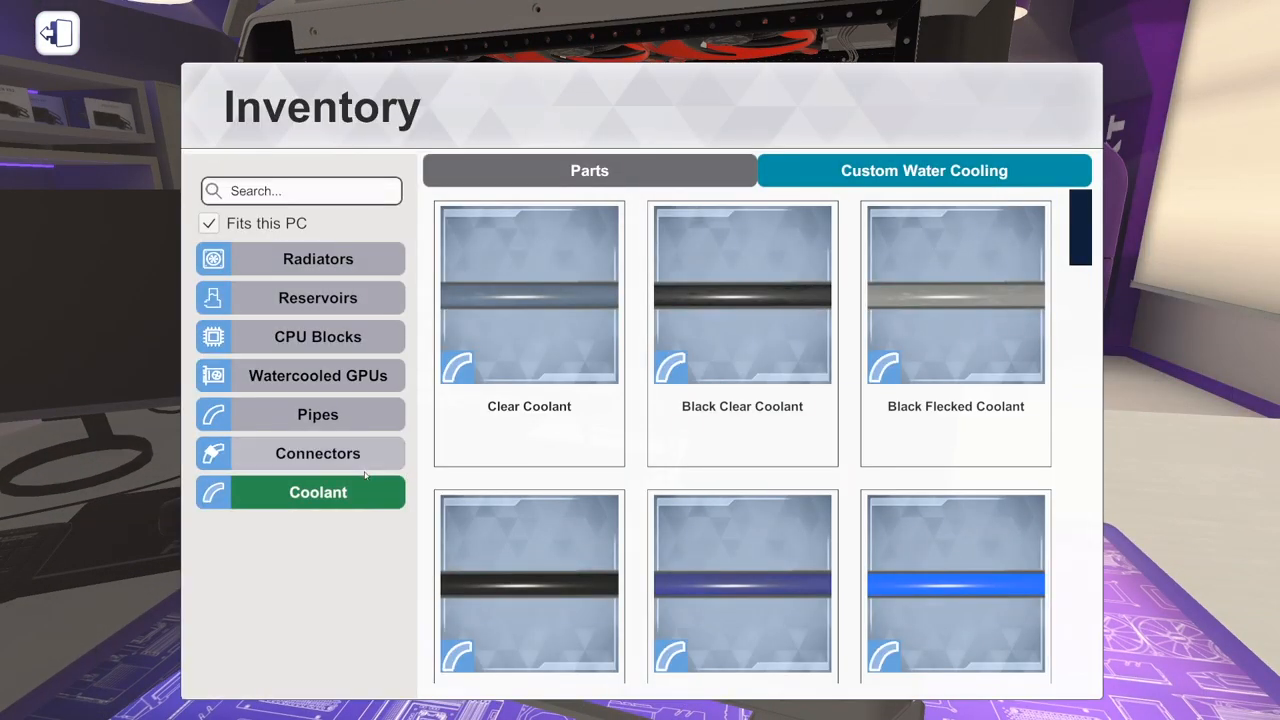
left_click(589, 170)
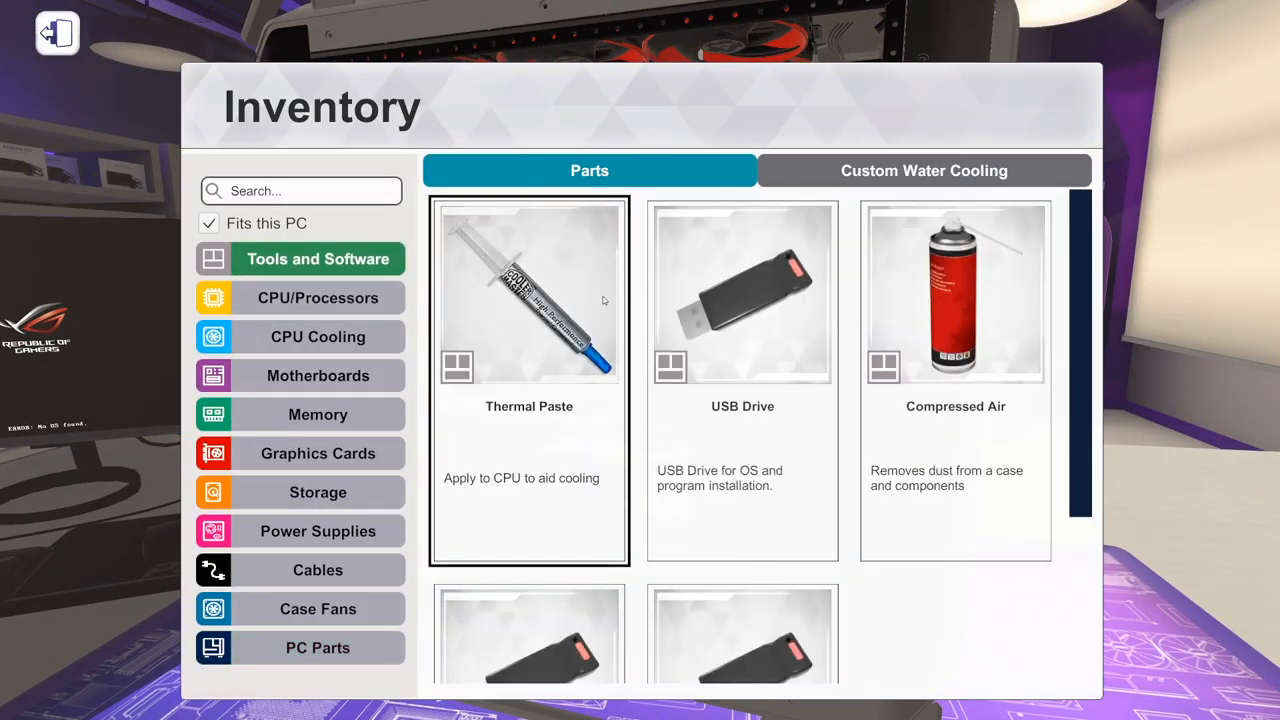
left_click(57, 32)
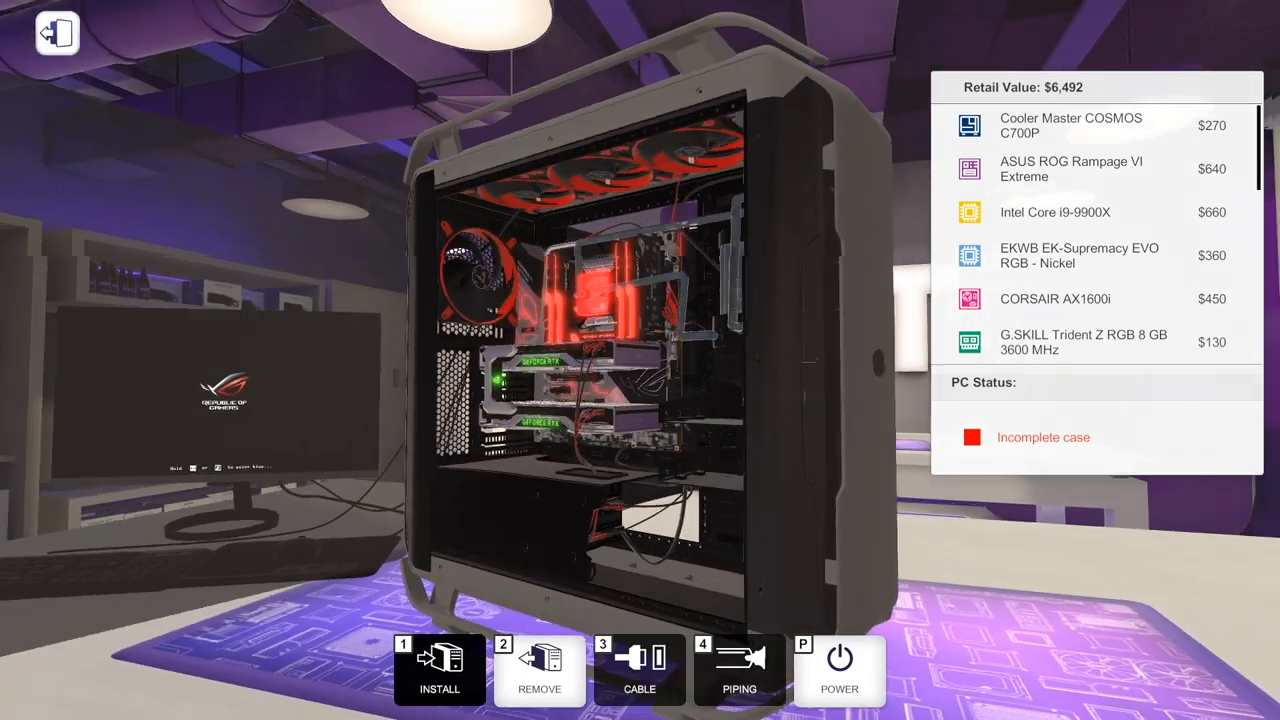
Take the USB drive for the OS install and fit a PCI cover in the case.
left_click(439, 670)
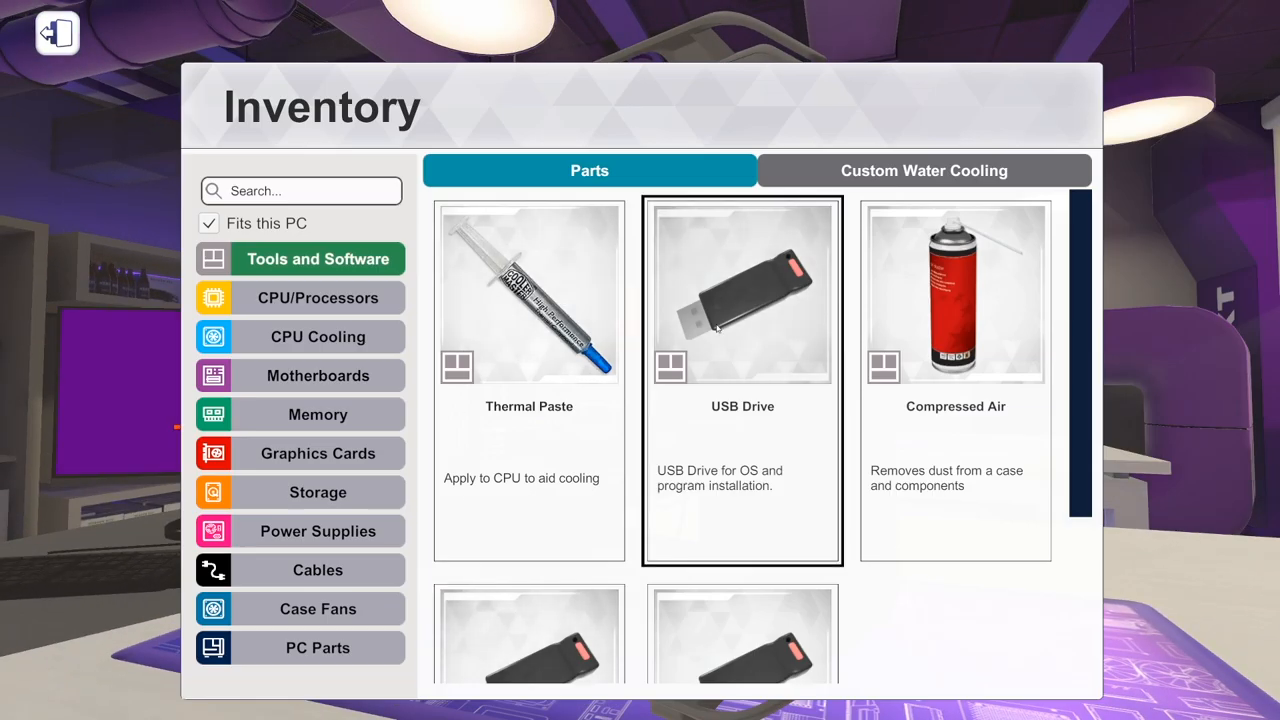
left_click(318, 647)
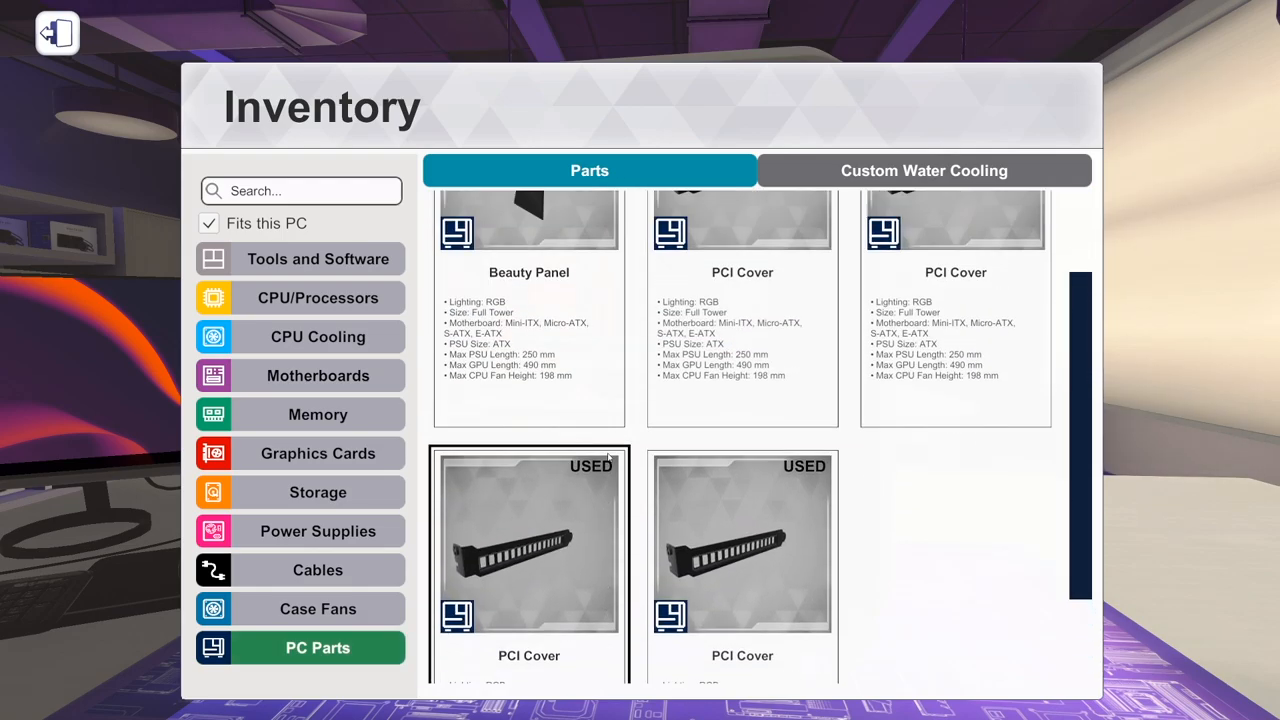
left_click(57, 32)
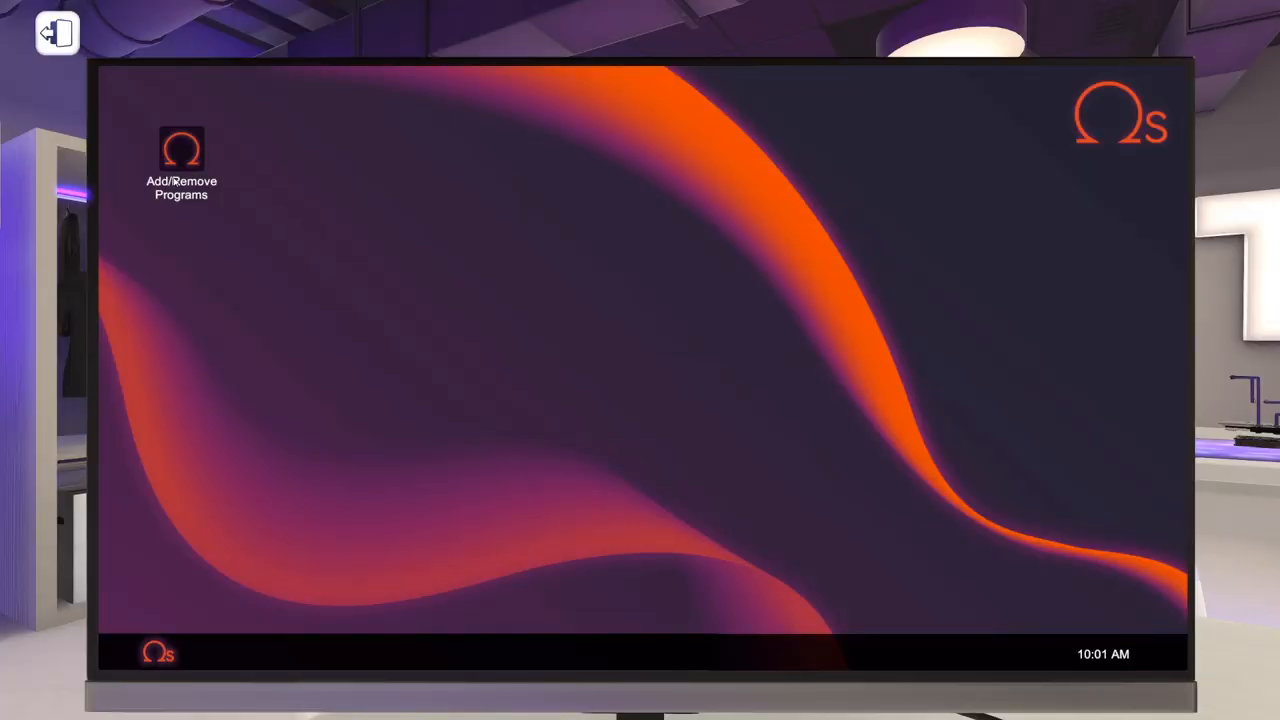
Run 3DMark Time Spy Extreme (17,406) and an OCCT stress test, then stop OCCT.
double_click(182, 150)
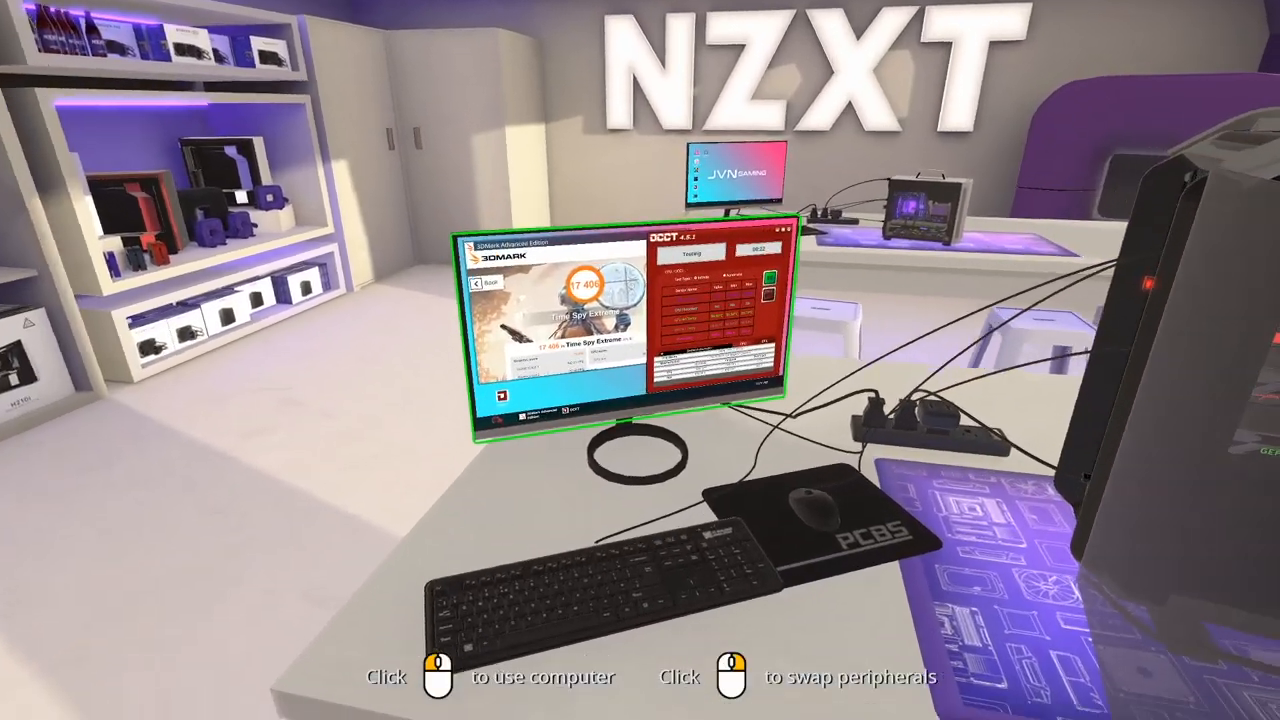
left_click(630, 330)
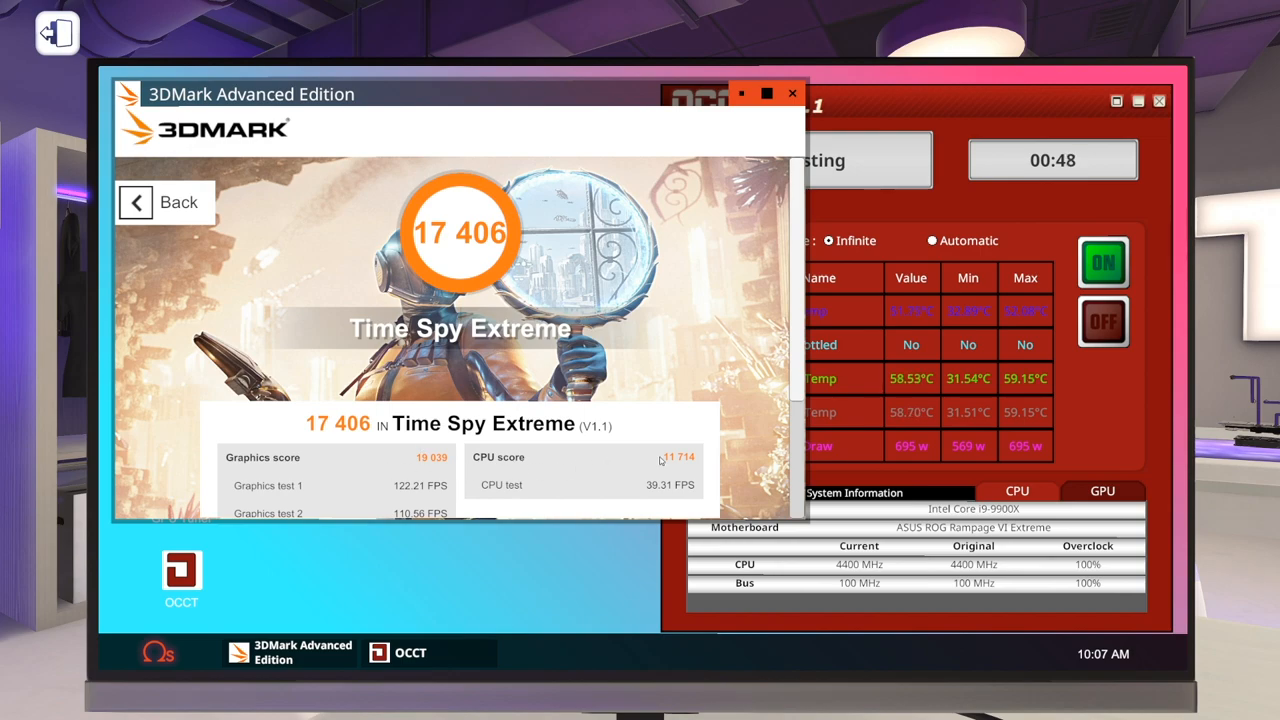
scroll("down", 3)
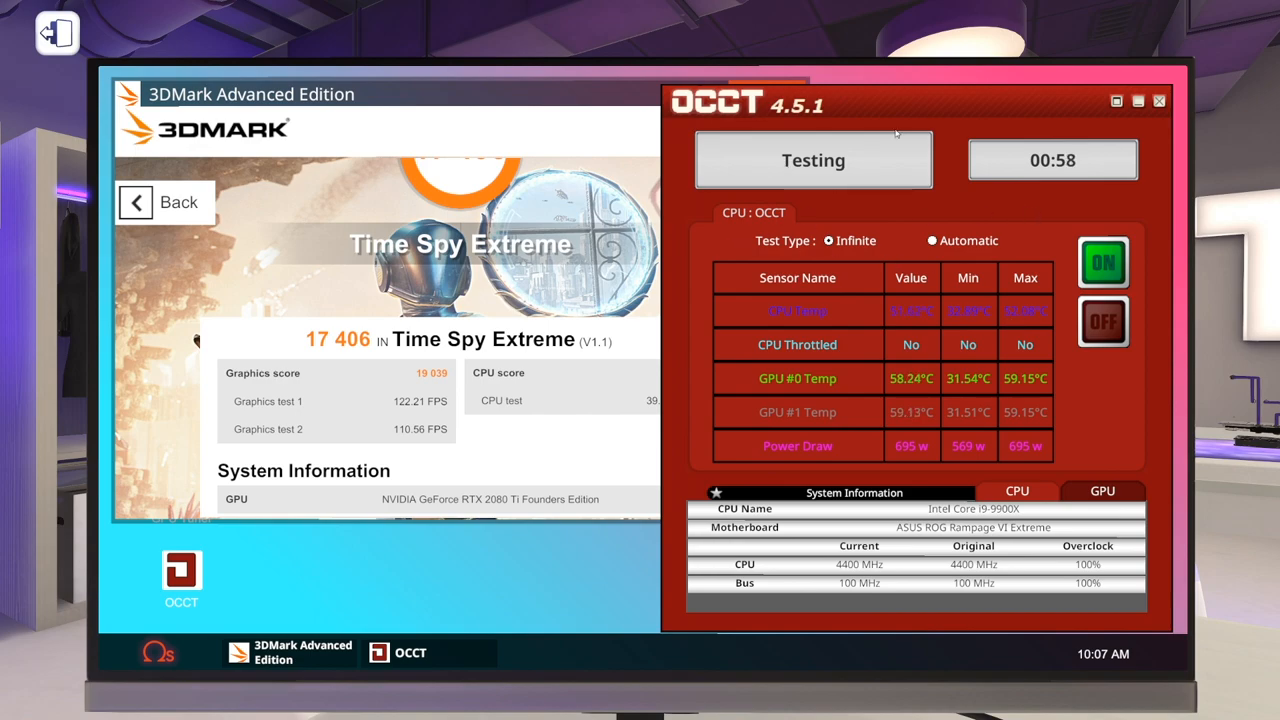
left_click(1102, 321)
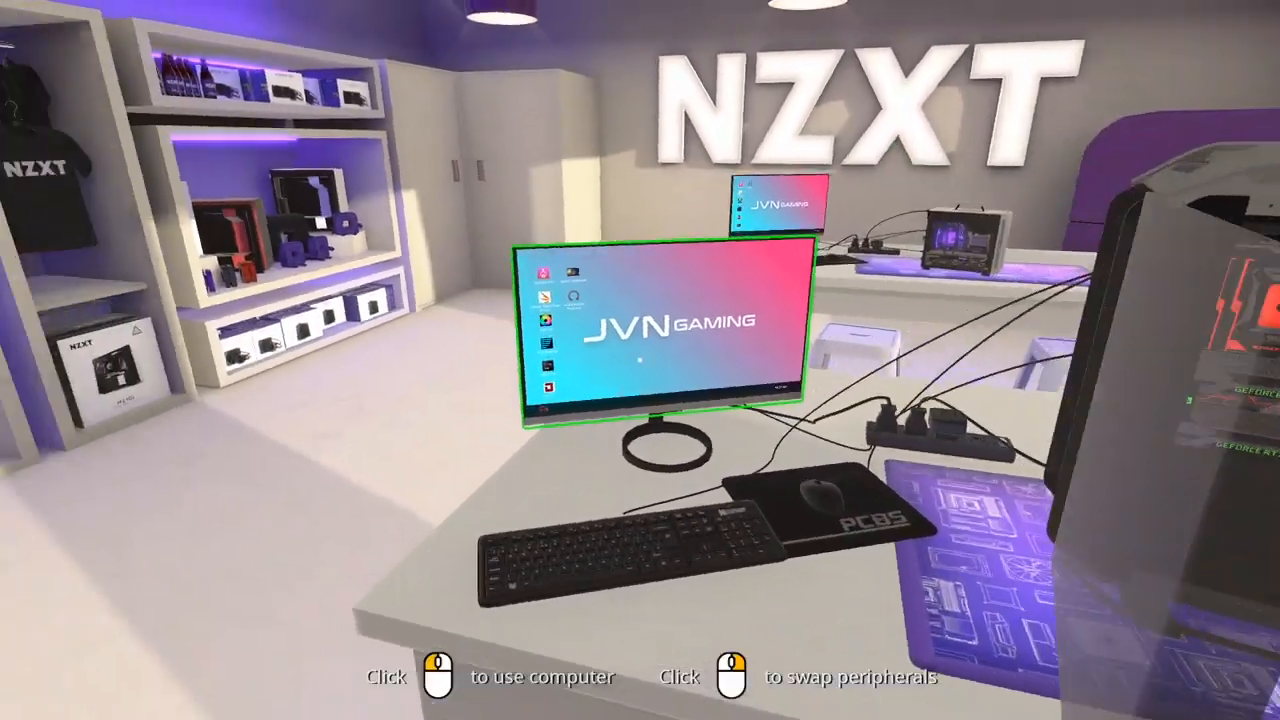
Set the lighting to red, then carry the PC back onto the workbench.
left_click(660, 330)
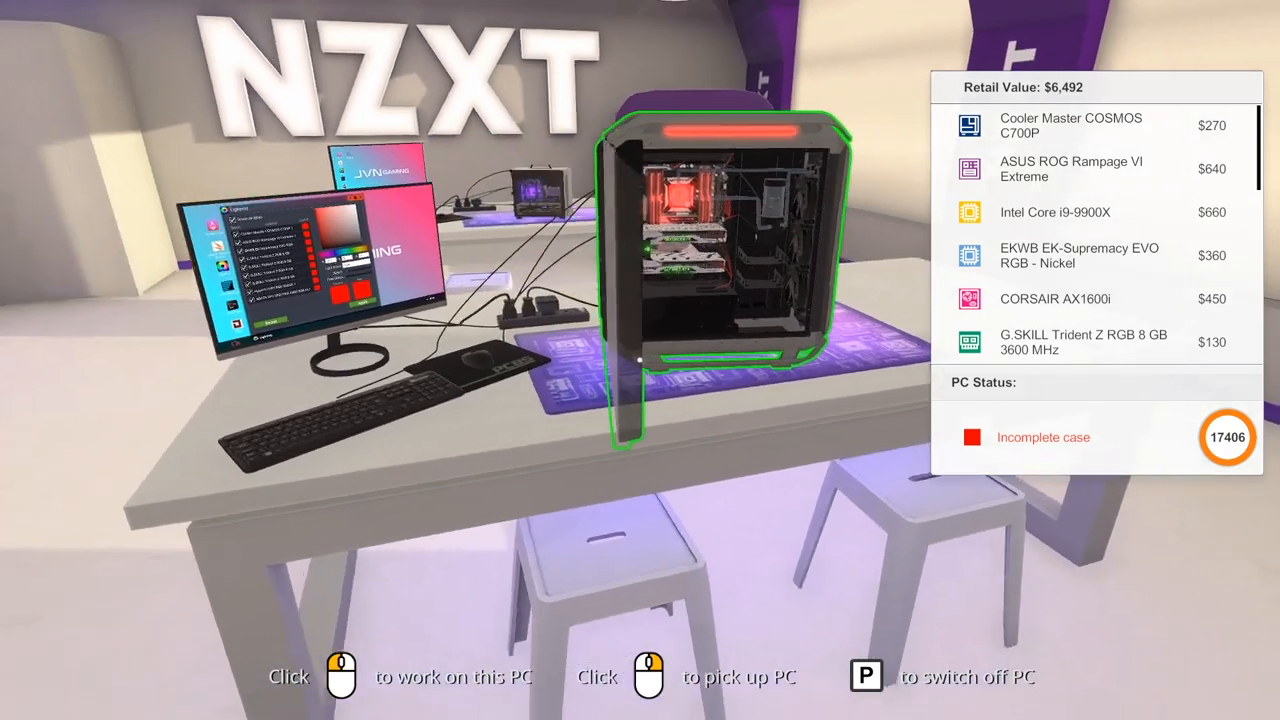
left_click(720, 240)
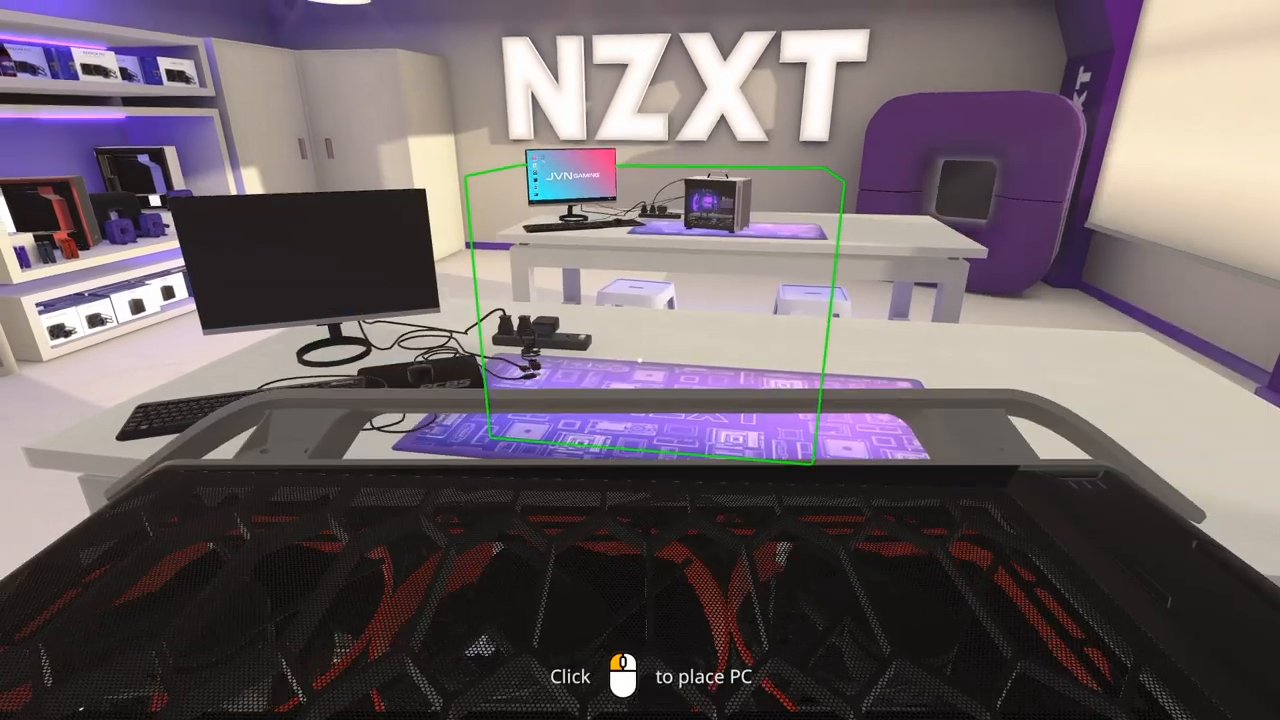
left_click(624, 676)
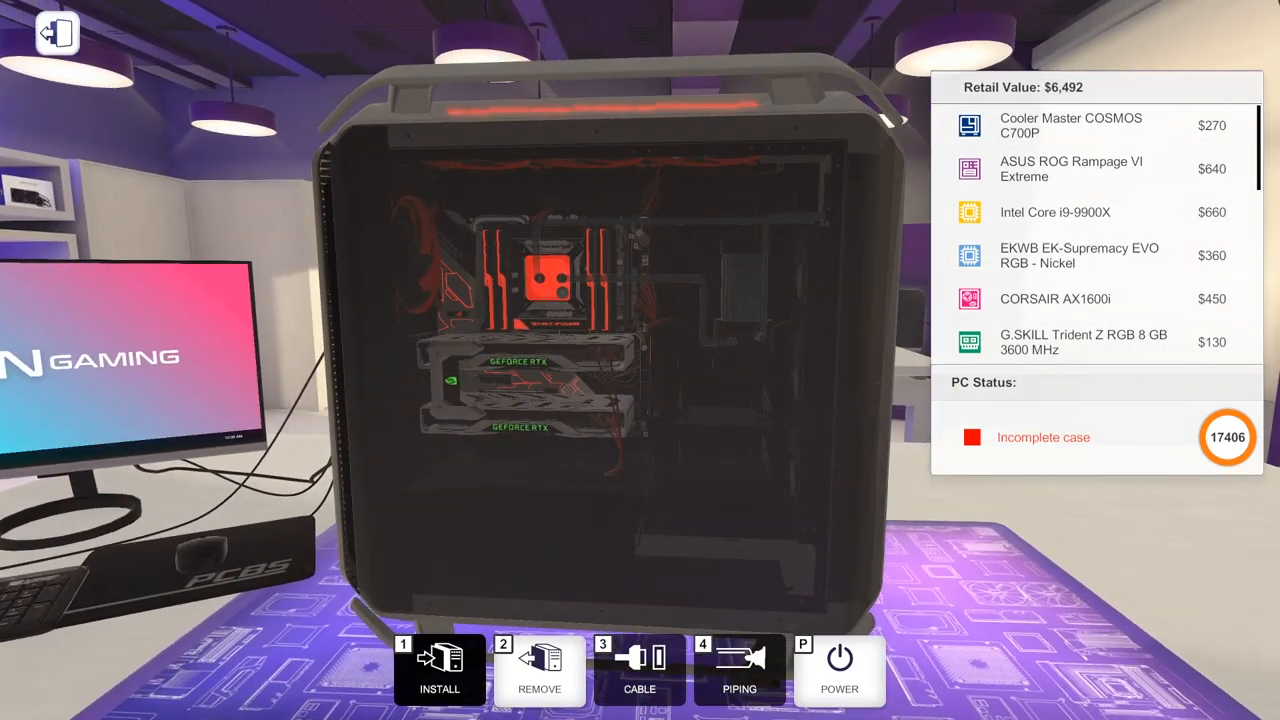
mouse_move(563, 410)
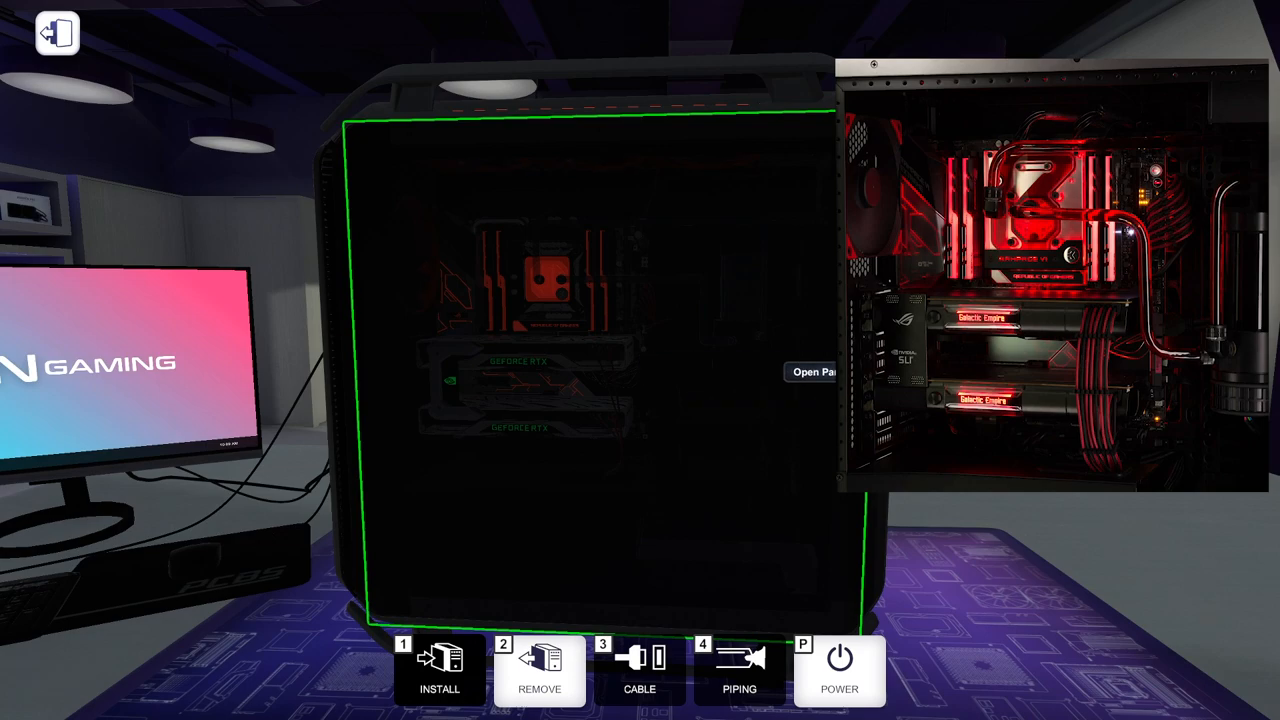
mouse_move(607, 343)
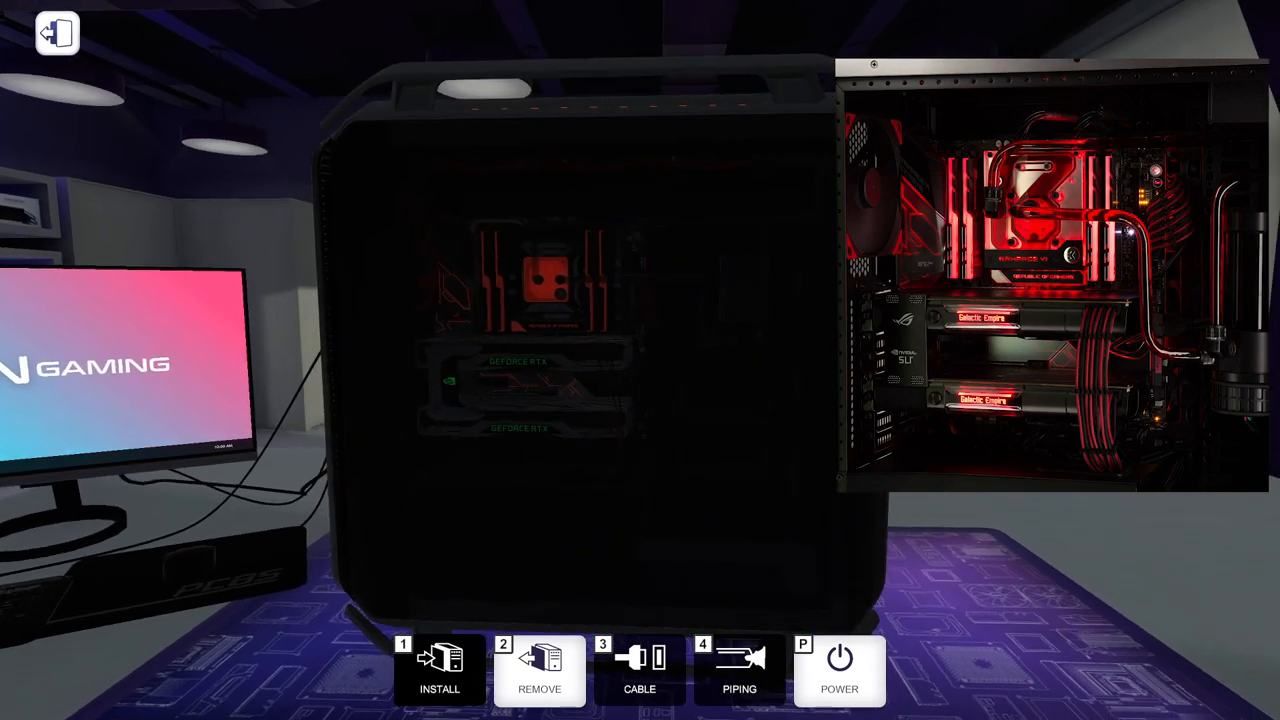
mouse_move(660, 318)
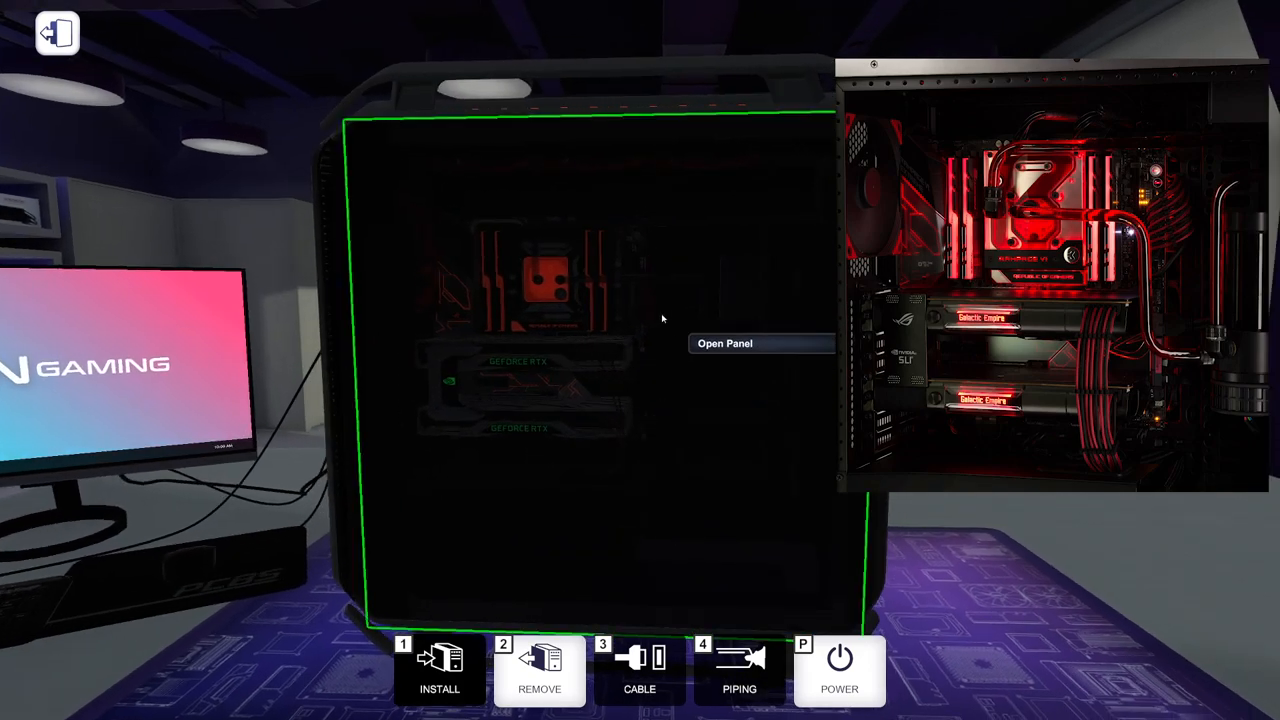